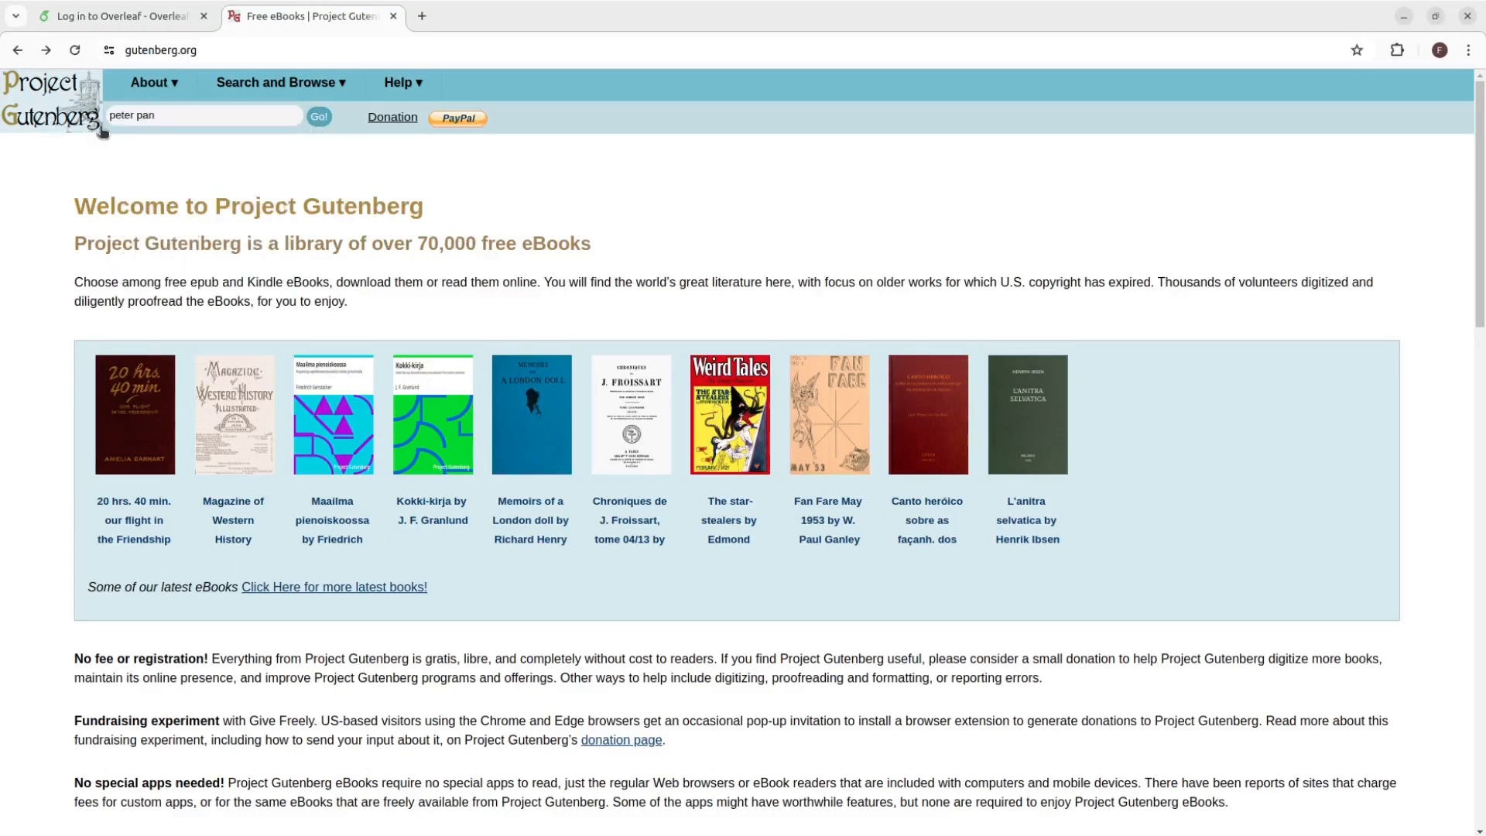
# Step: Find J. M. Barrie's Peter Pan on Project Gutenberg and read it online
pyautogui.click(319, 118)
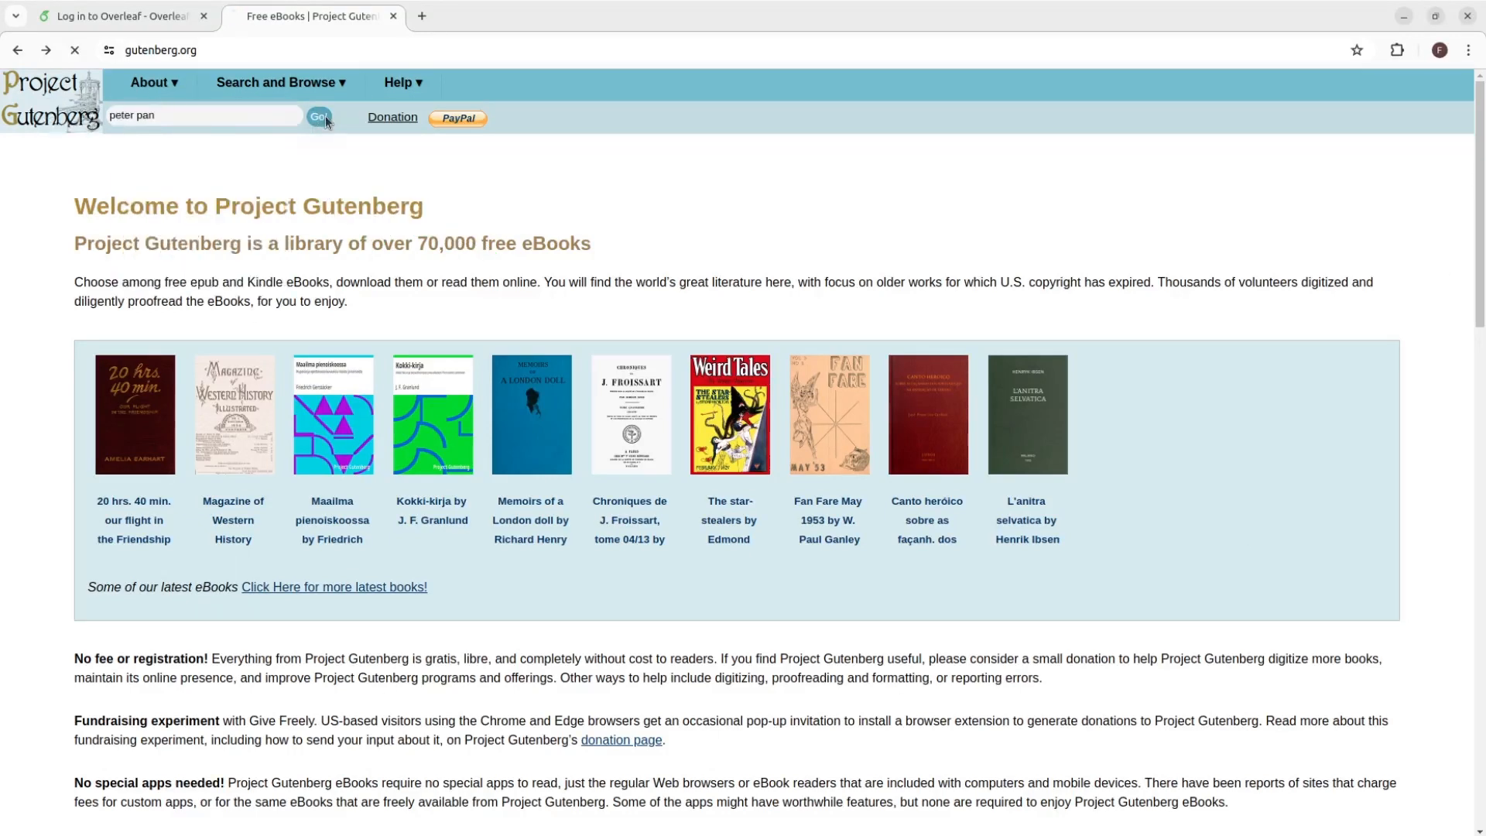
pyautogui.click(319, 117)
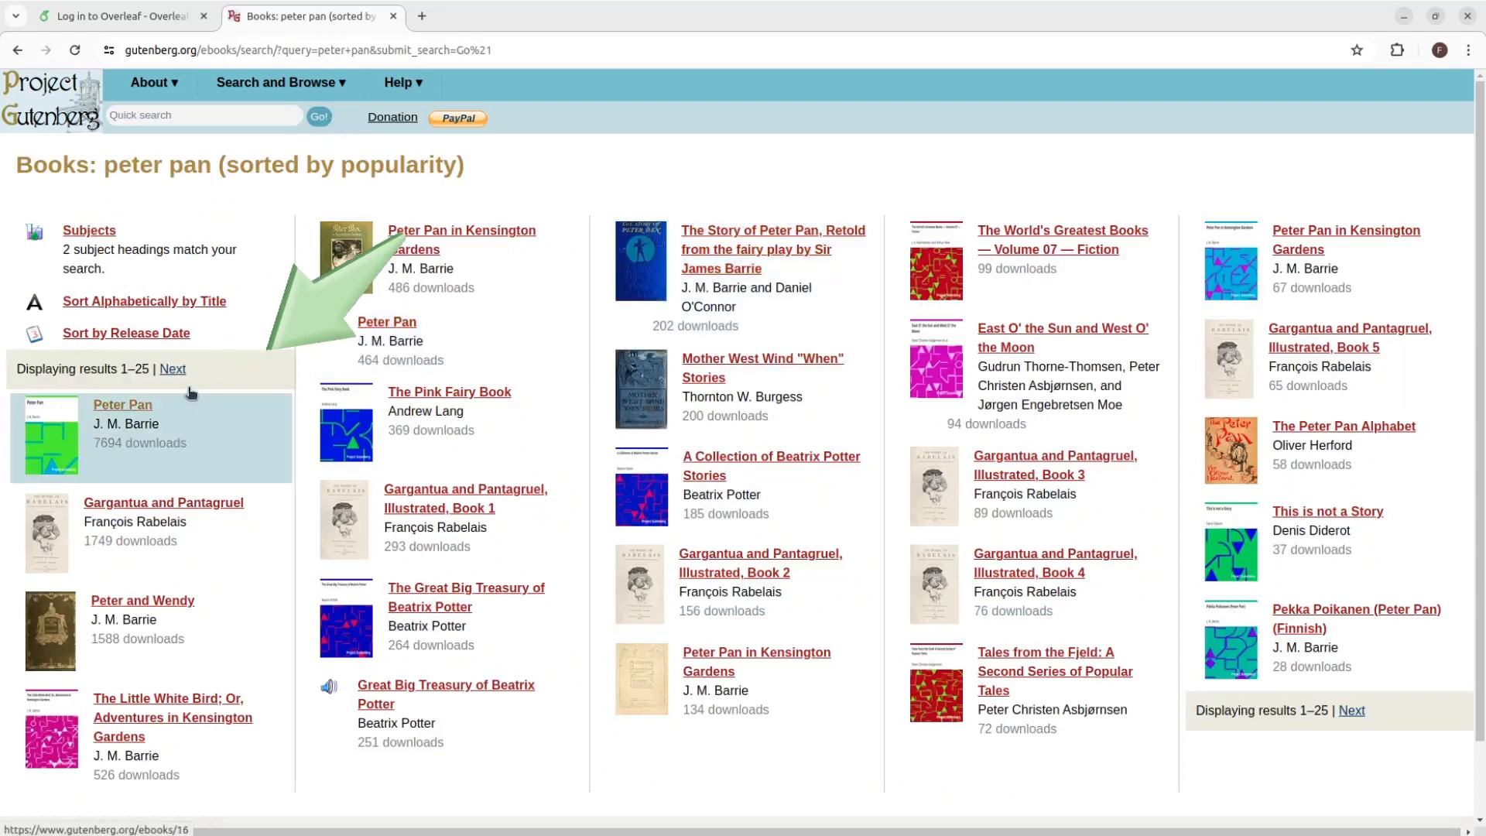
pyautogui.click(121, 404)
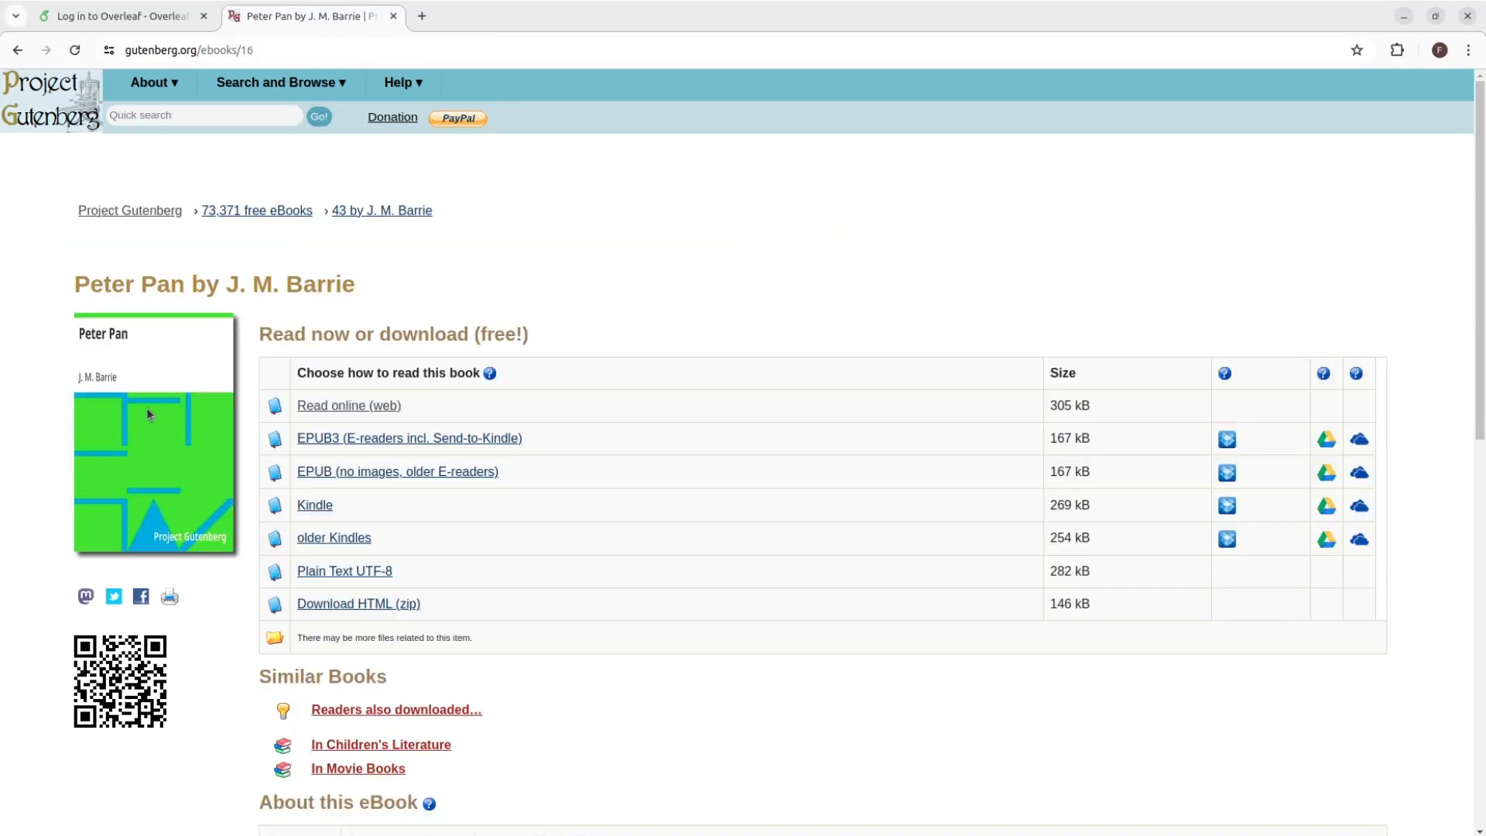
pyautogui.moveTo(348, 404)
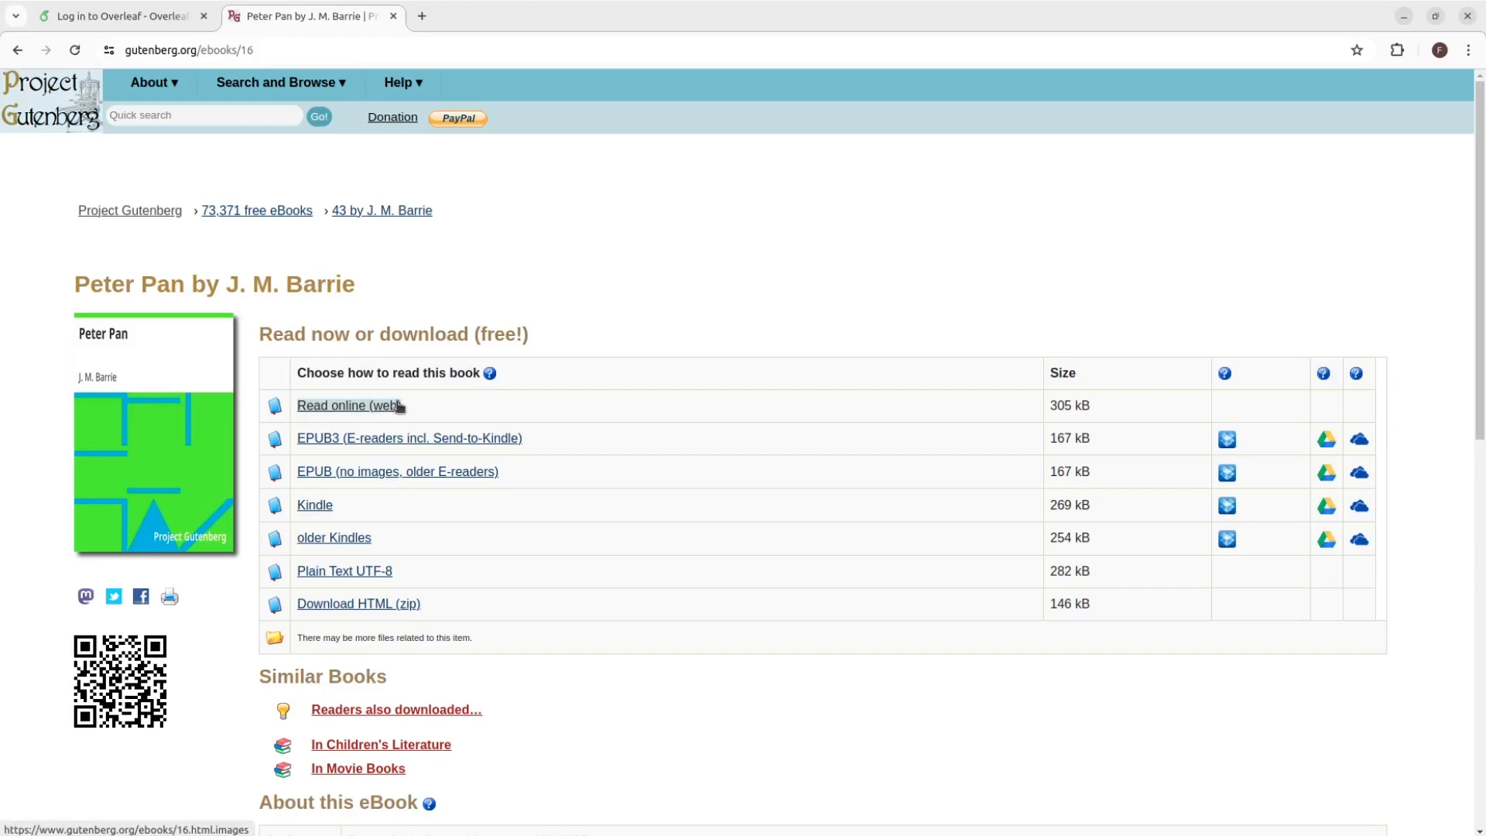
pyautogui.click(348, 405)
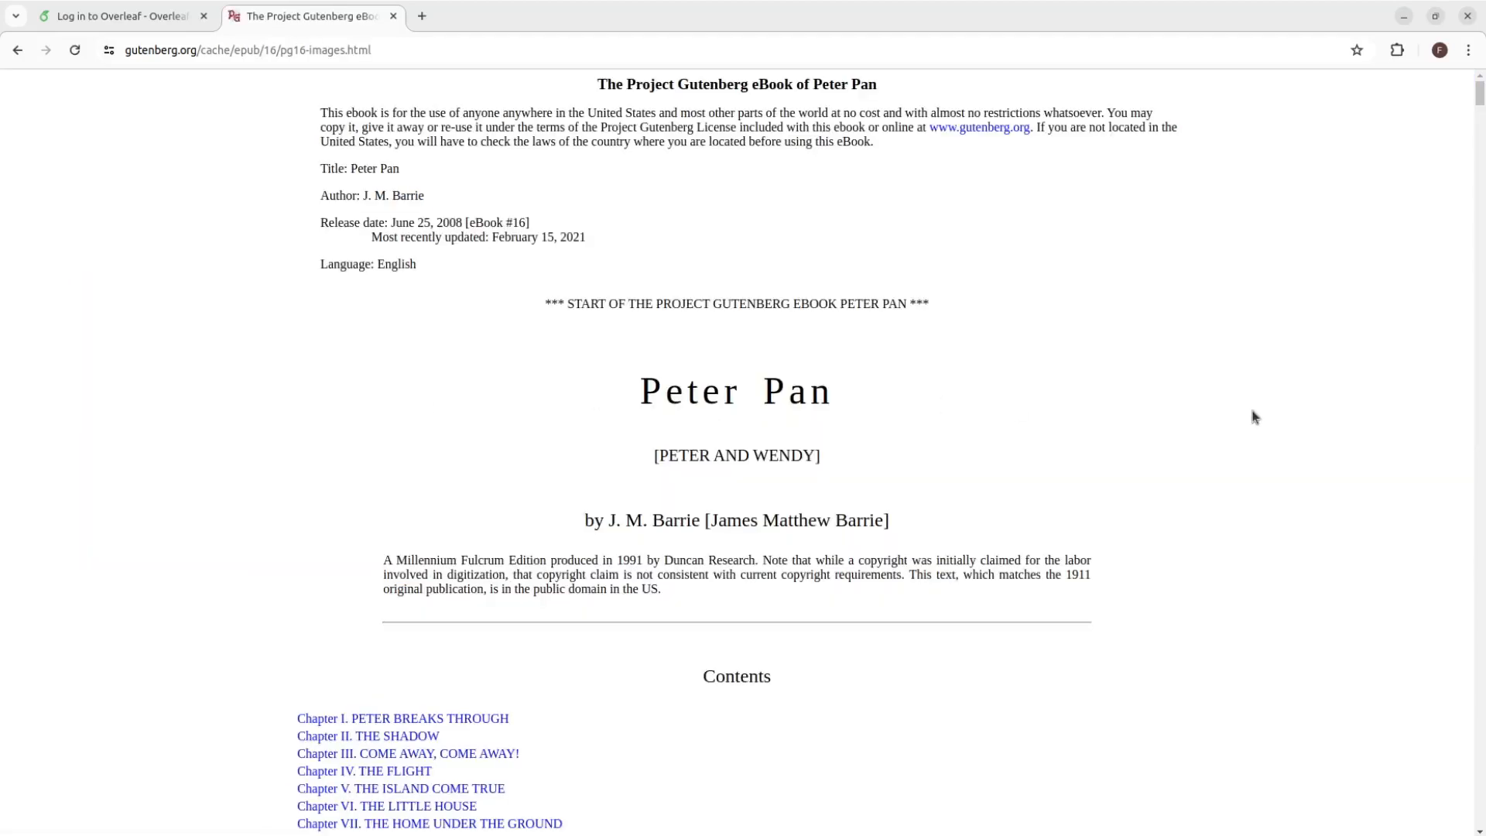
pyautogui.moveTo(1469, 148)
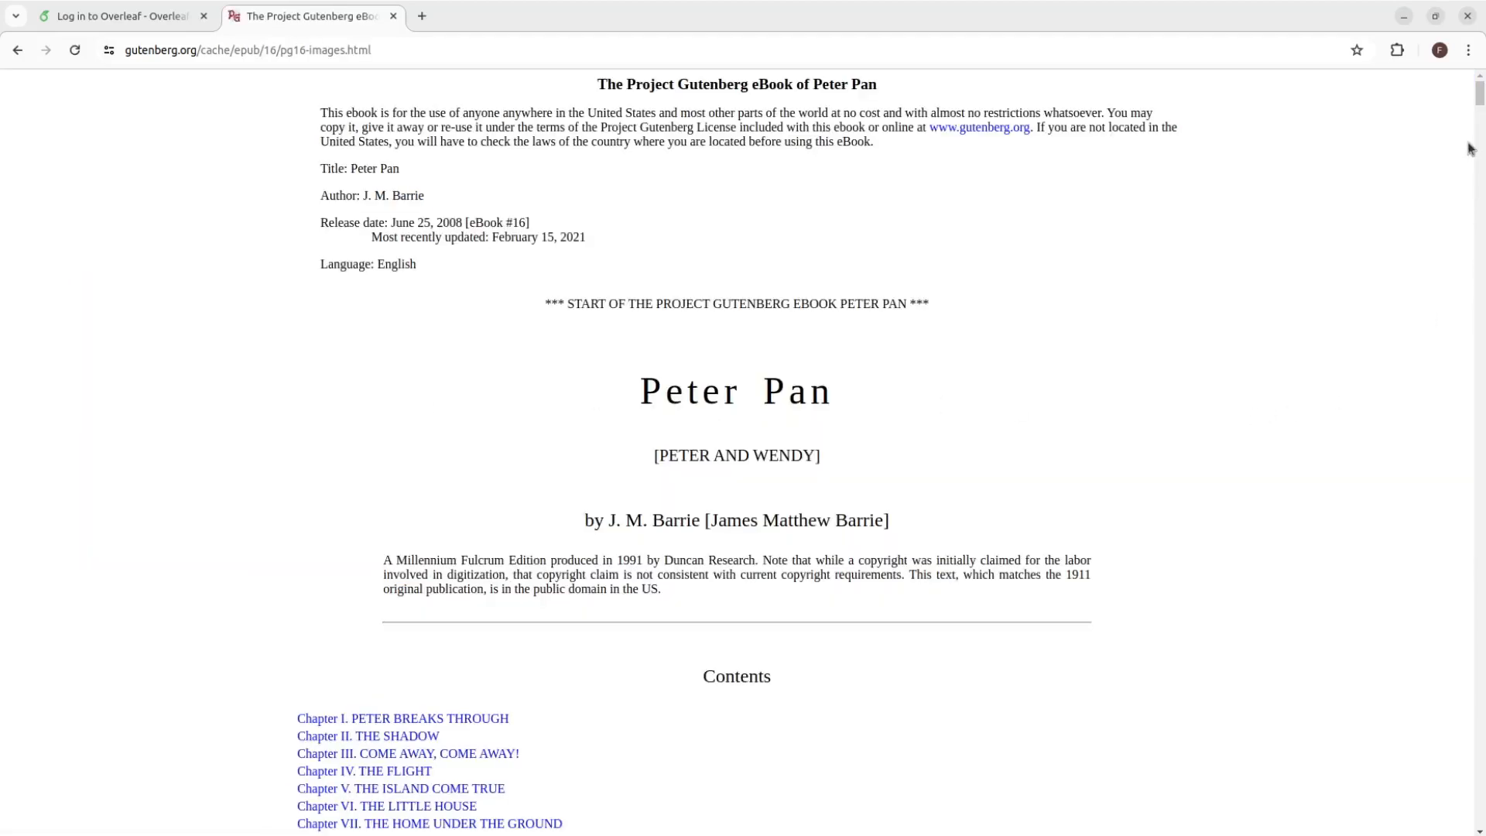
pyautogui.scroll(-3)
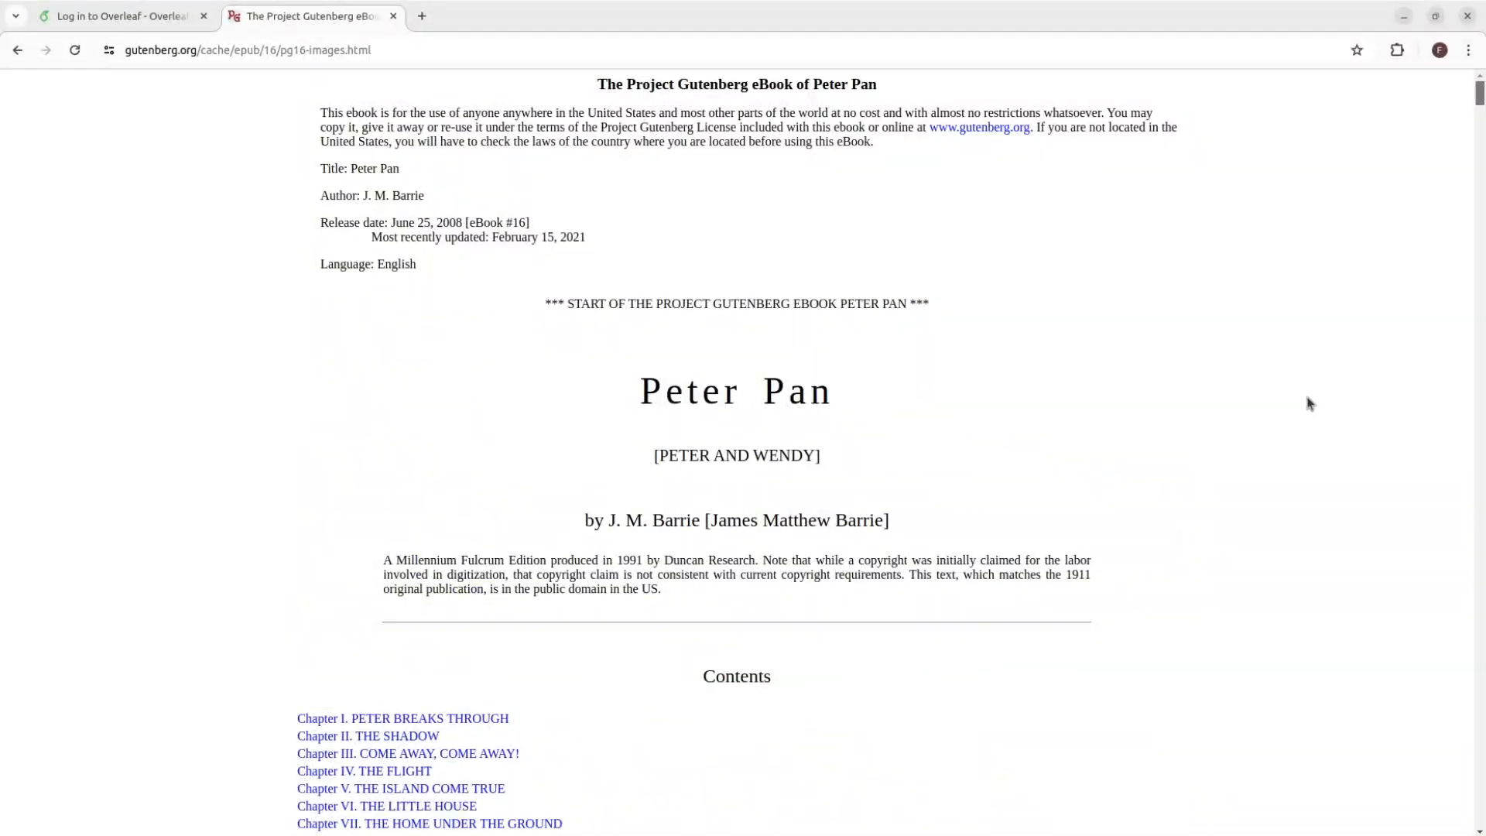
# Step: Sign in to Overleaf and create a new project named 'PeterPan'
pyautogui.click(113, 16)
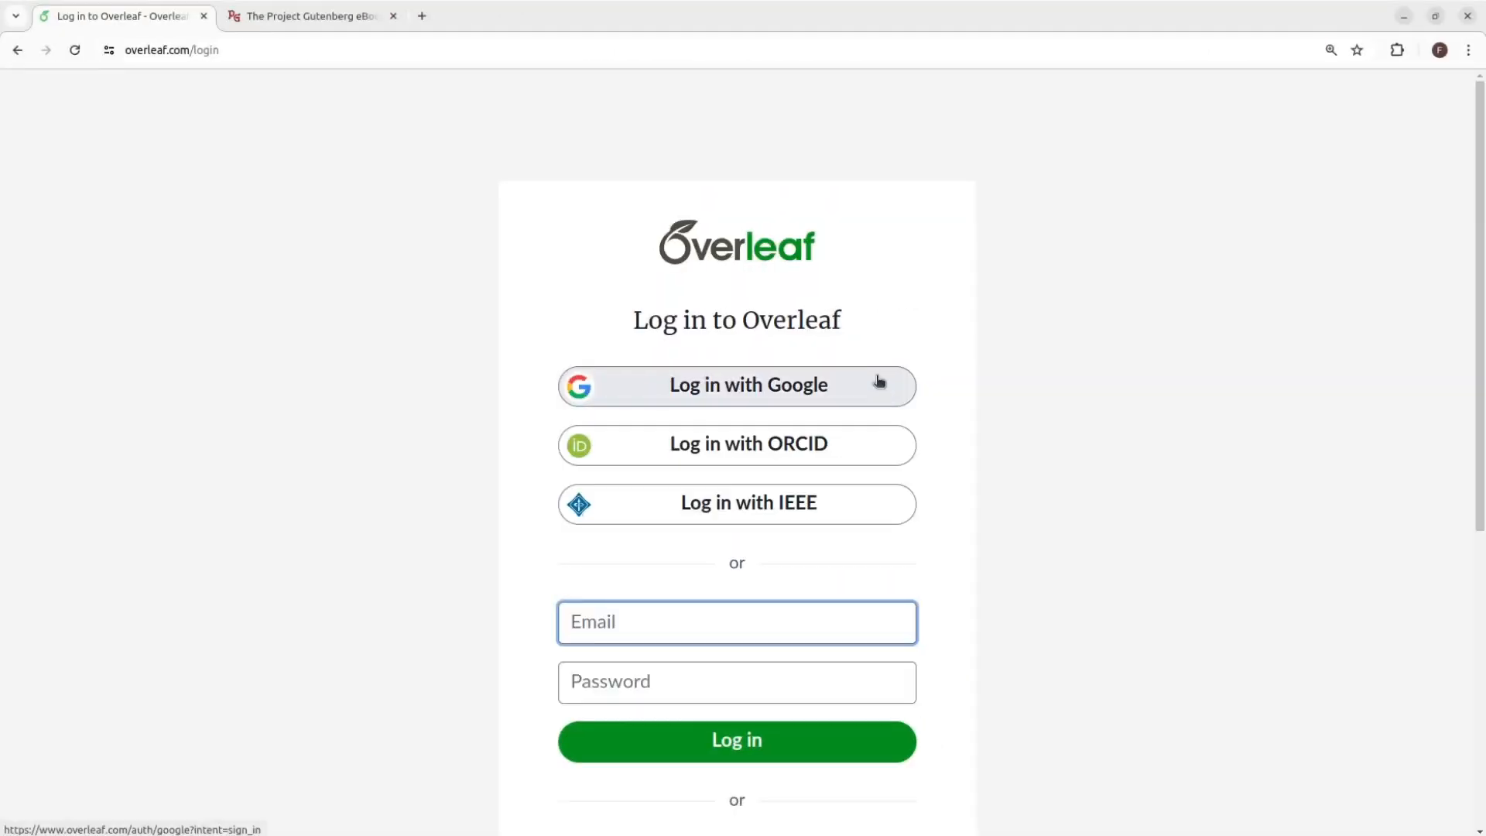
pyautogui.click(735, 385)
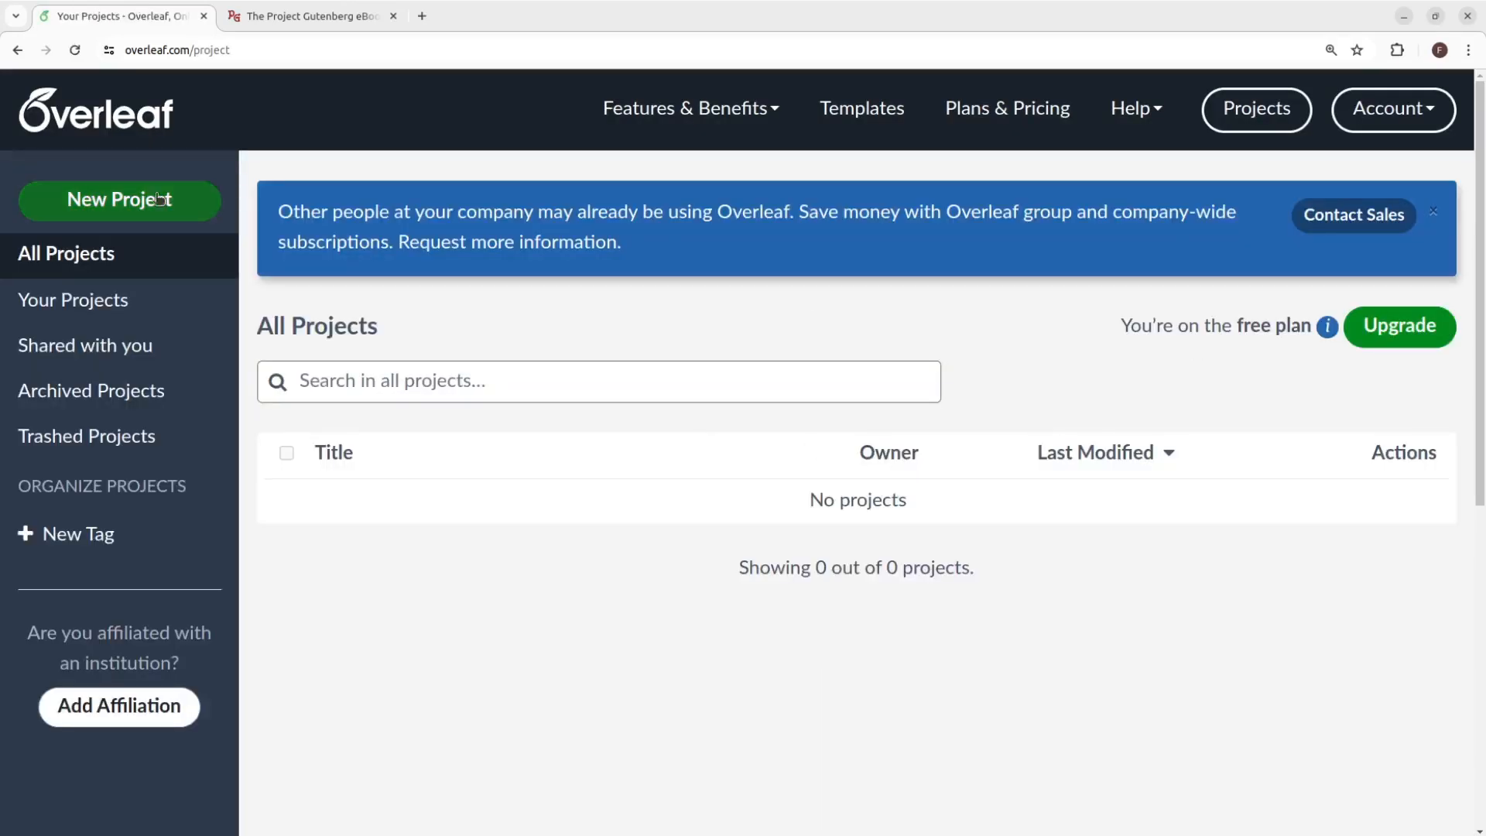
pyautogui.click(119, 199)
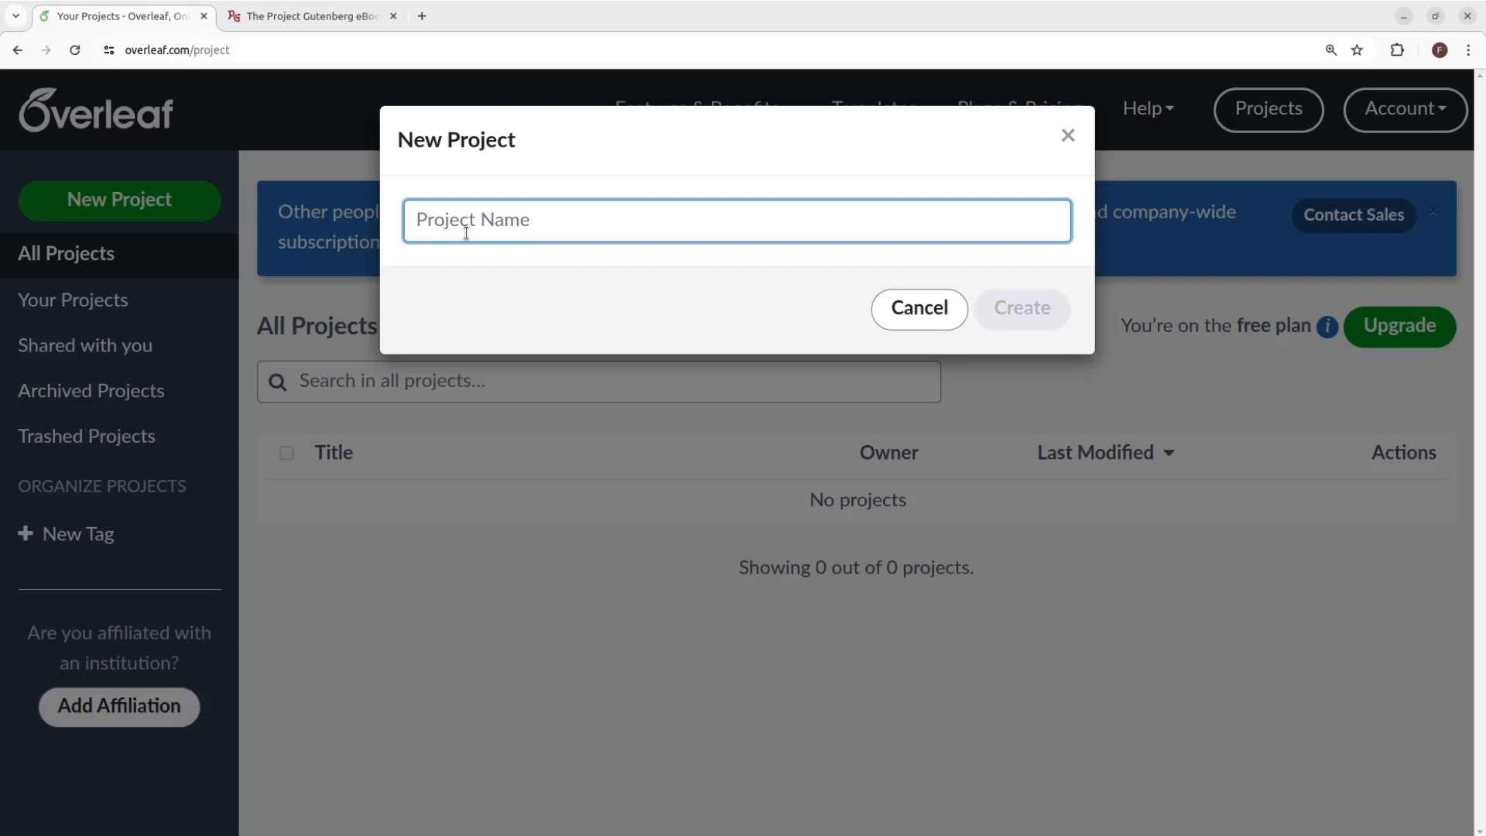
pyautogui.write('PeterPan')
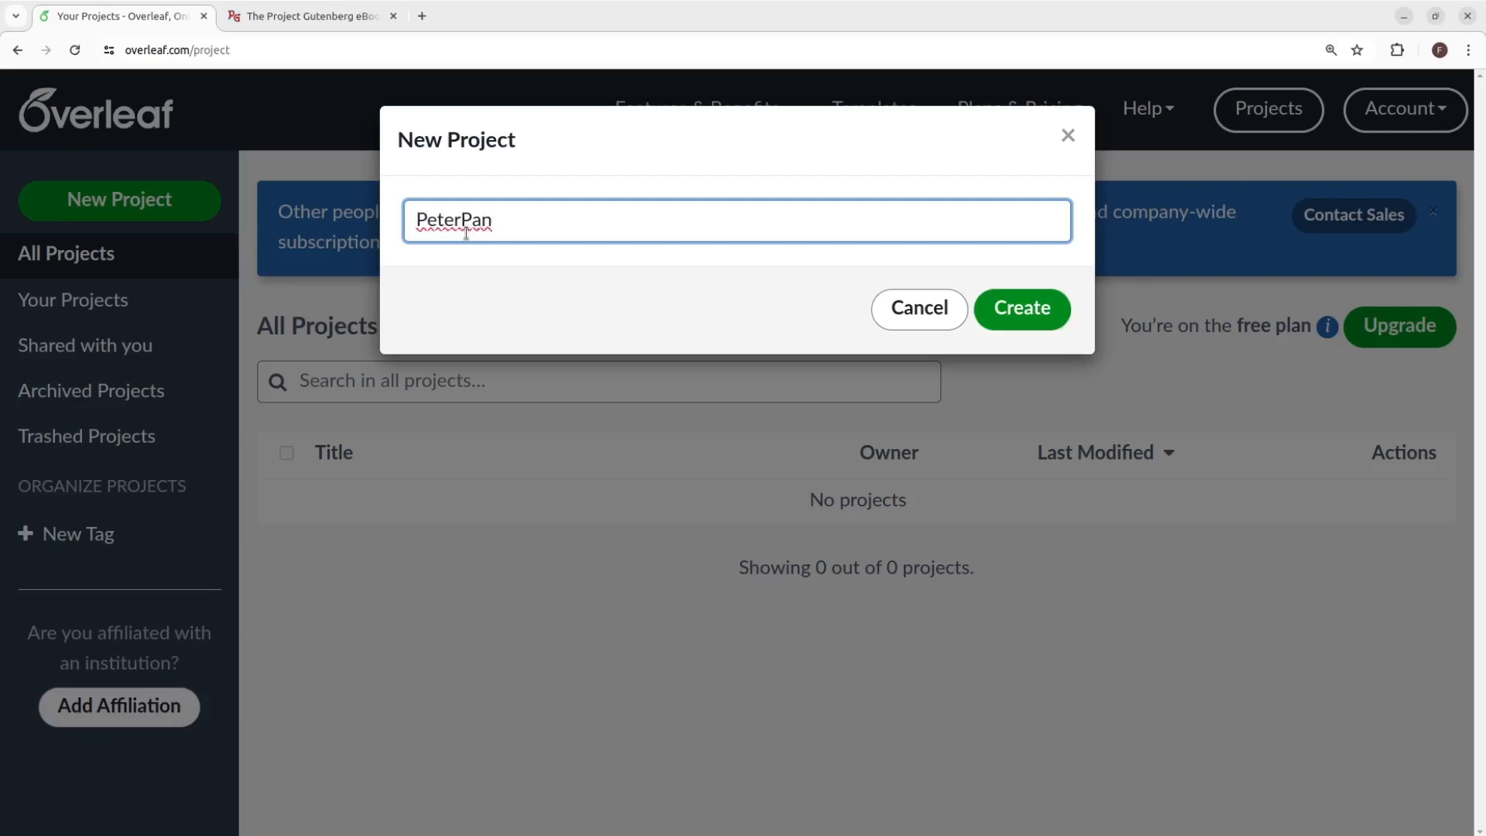
pyautogui.moveTo(1022, 308)
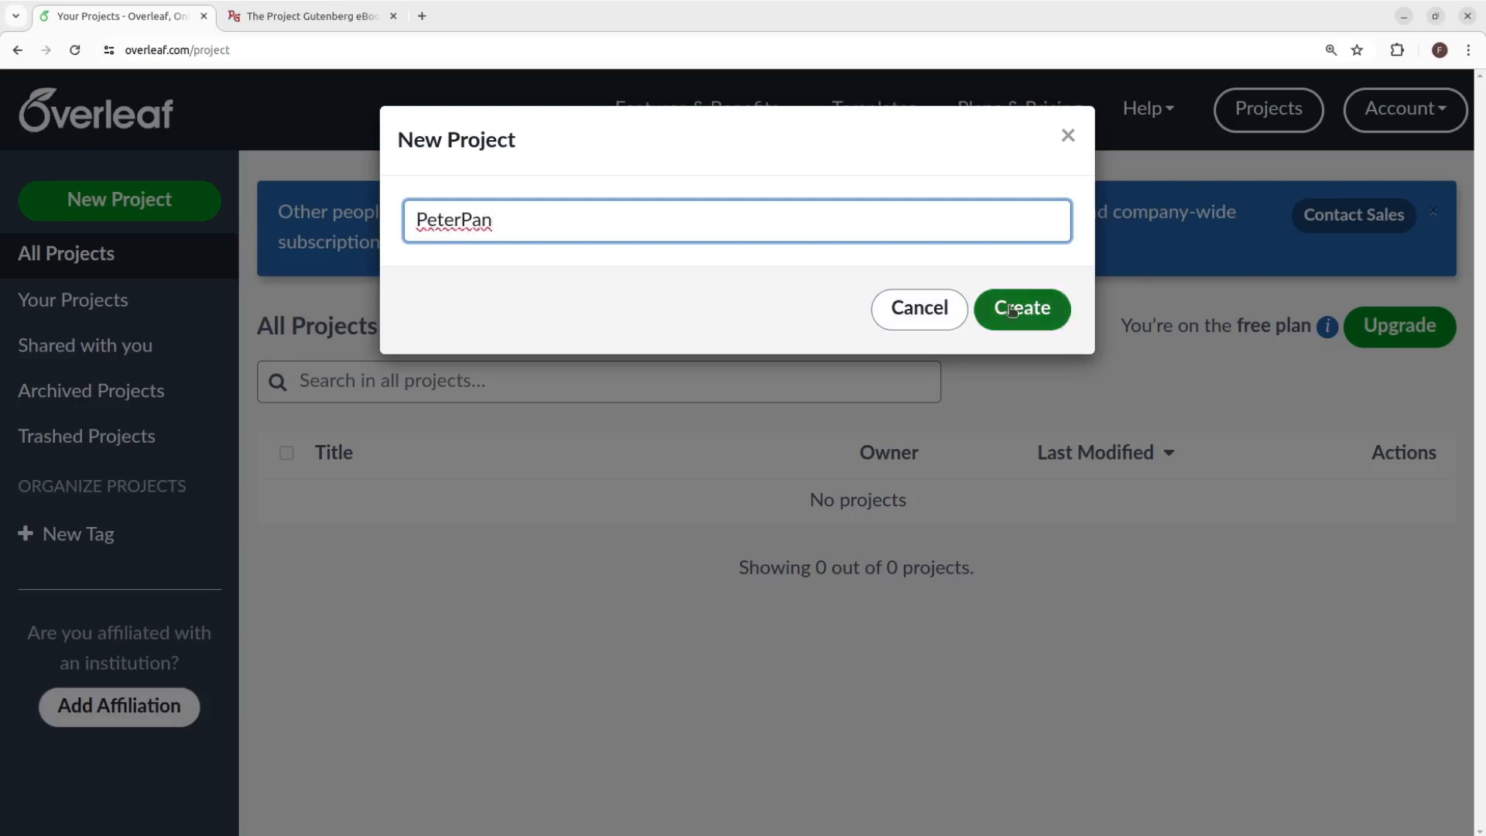
pyautogui.click(1020, 308)
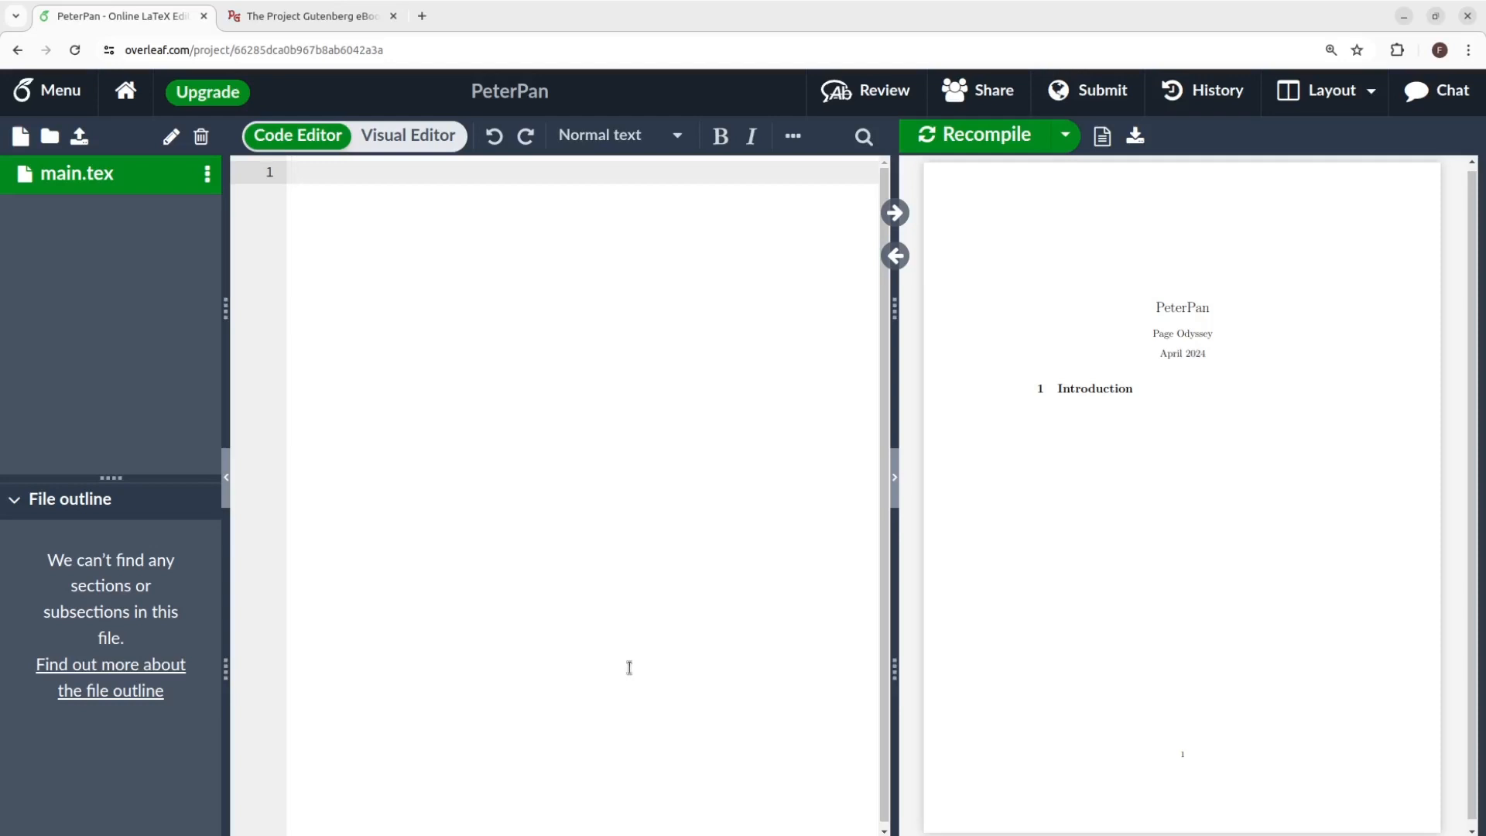
# Step: Declare a 12pt book document class at the top of main.tex
pyautogui.write('\\documentclass[]{')
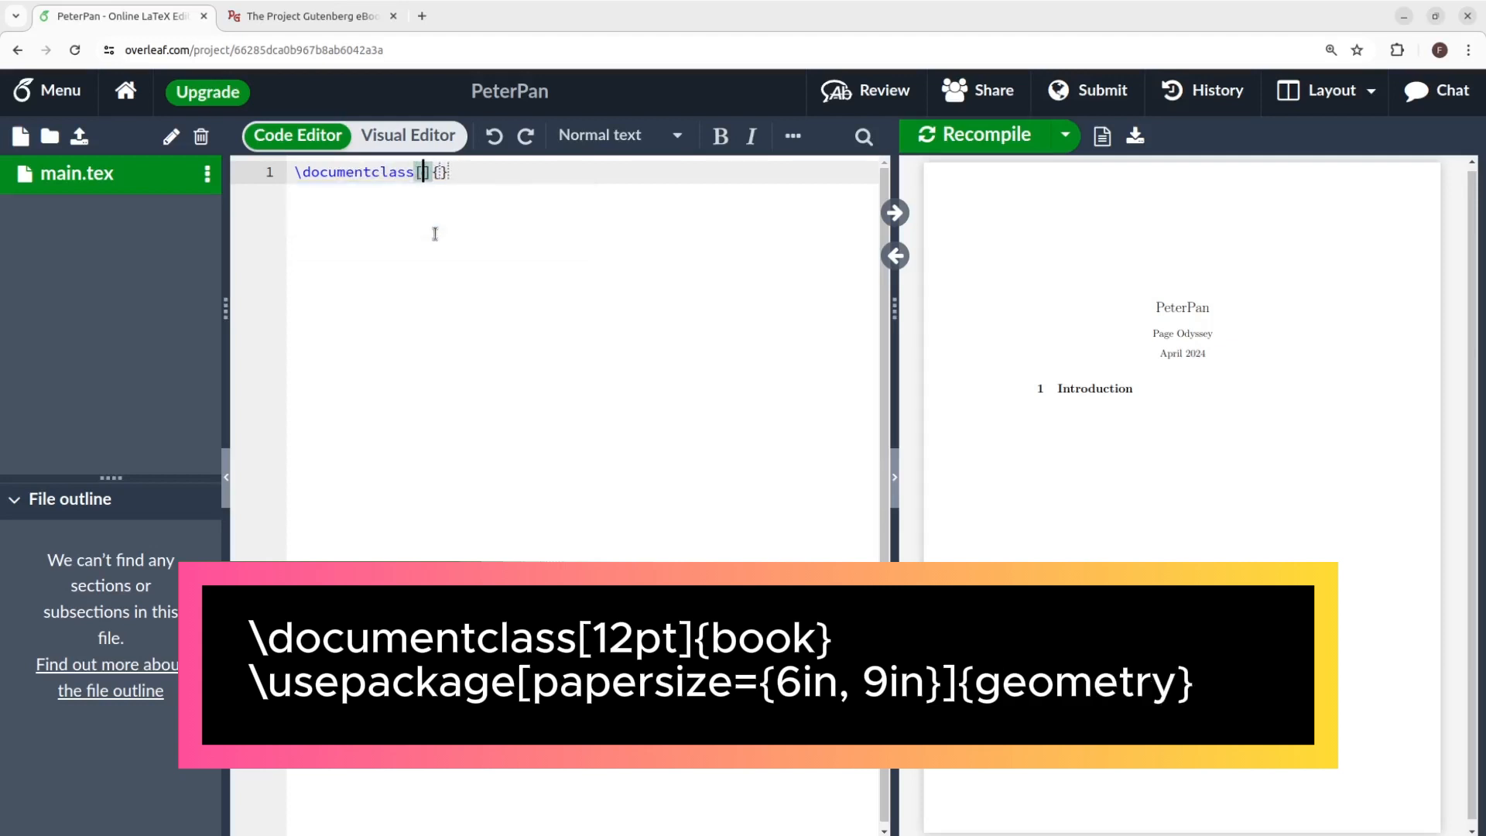
pyautogui.write('12pt')
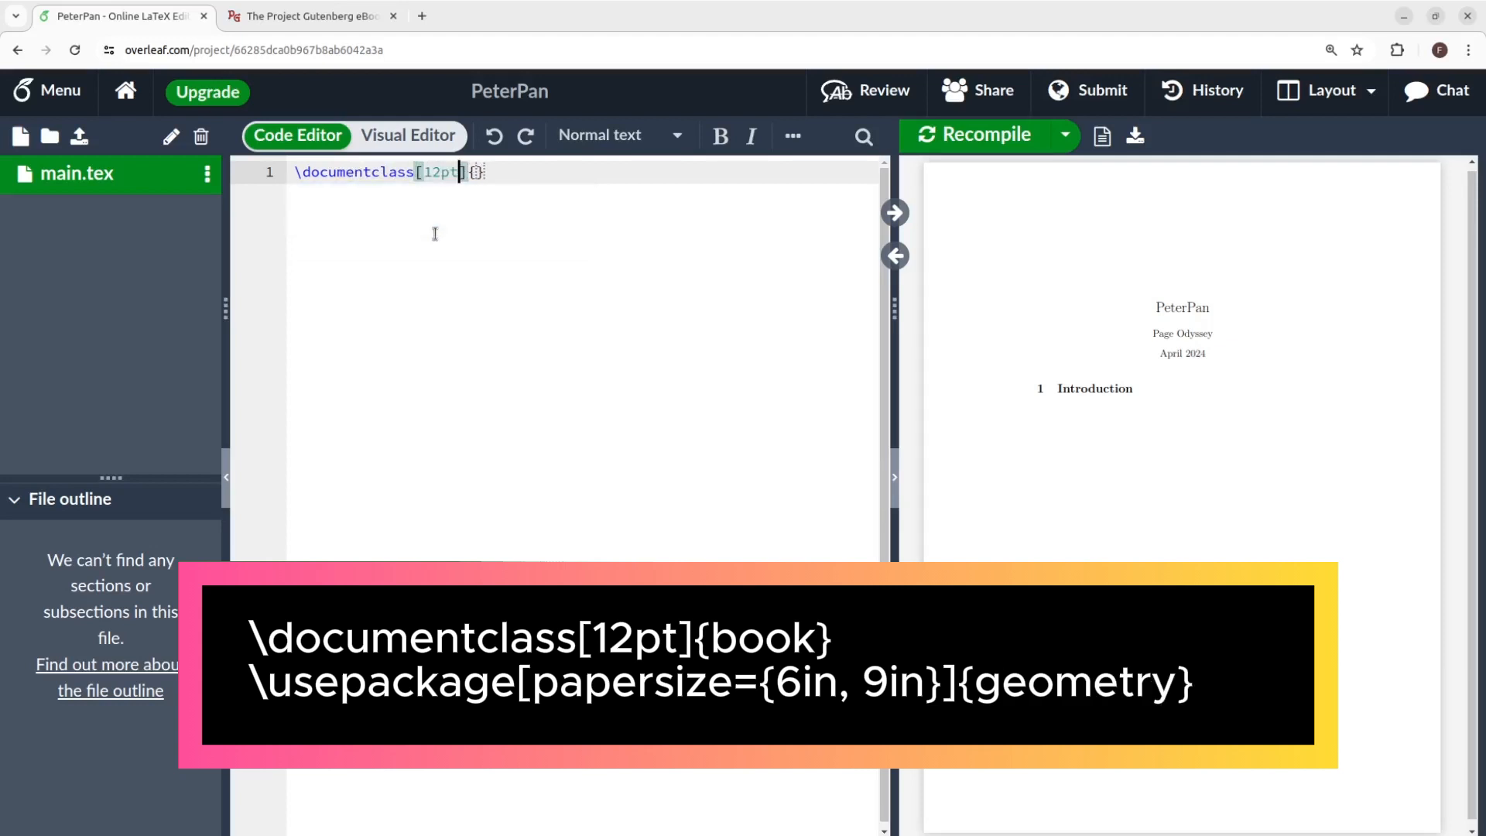
pyautogui.write('{b')
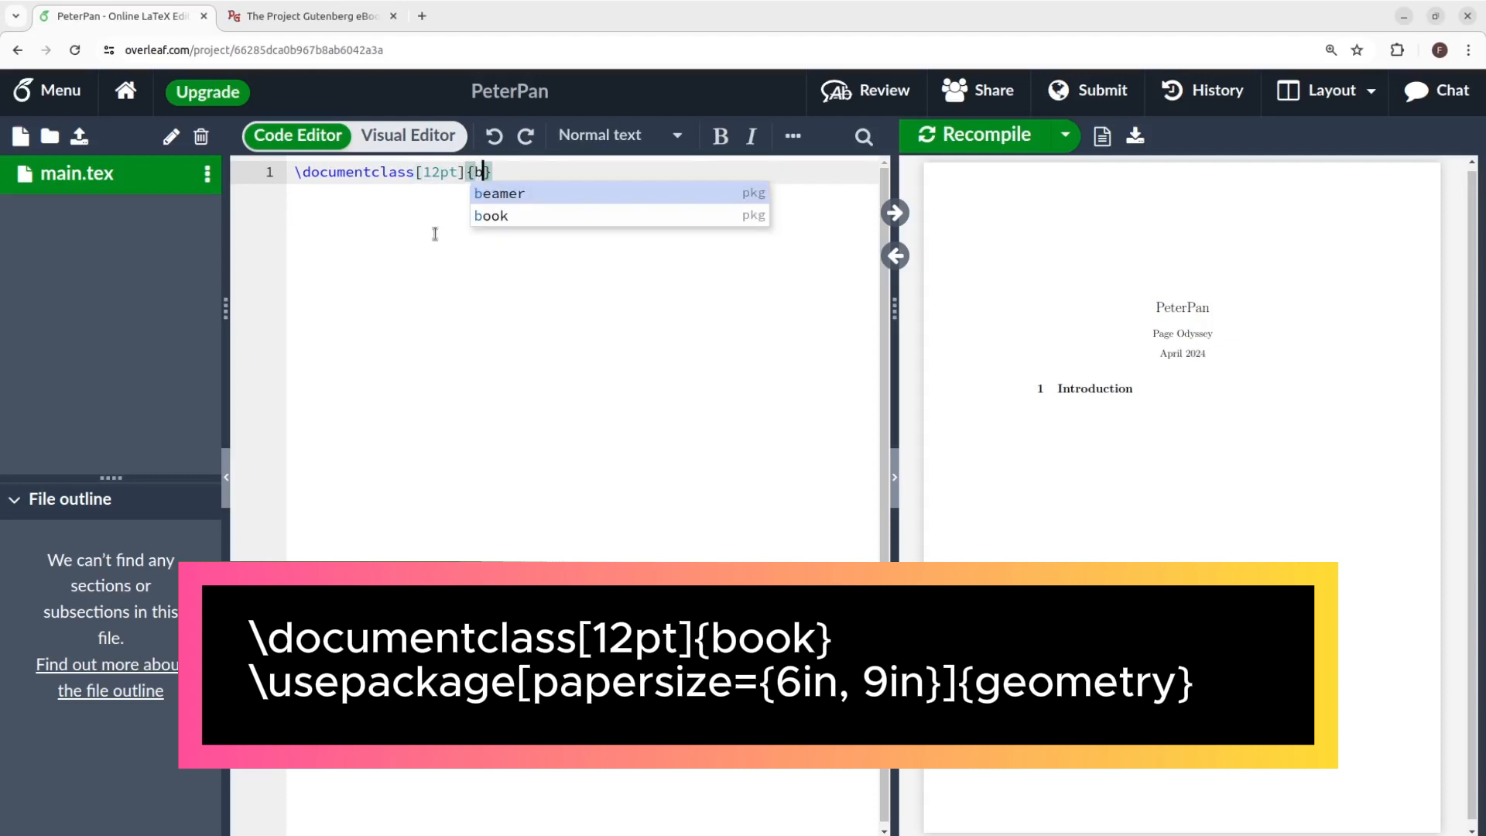
pyautogui.write('ook}')
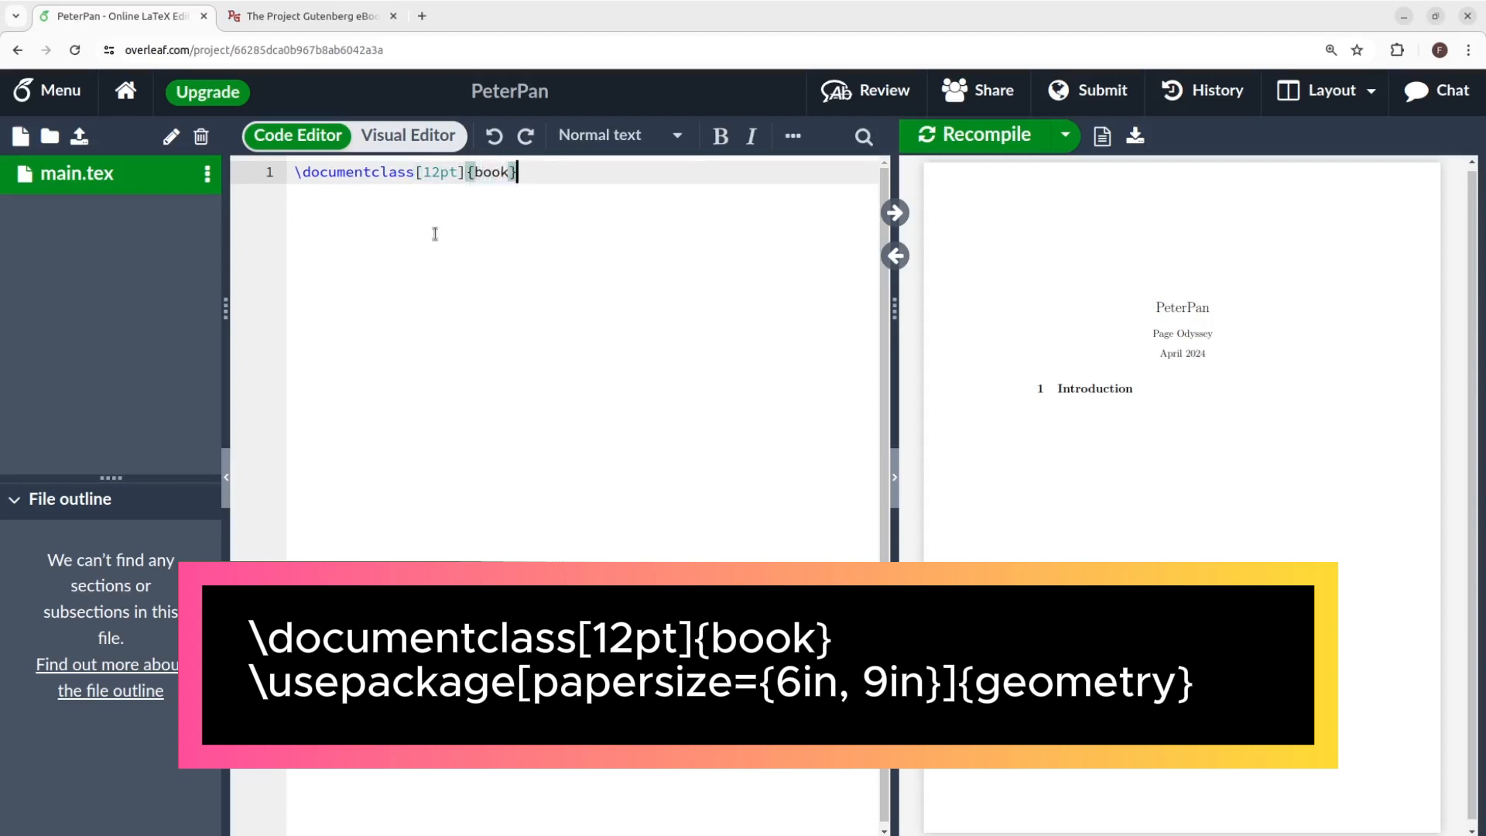
# Step: Load the geometry package with a 6in by 9in paper size
pyautogui.write('\\usepa')
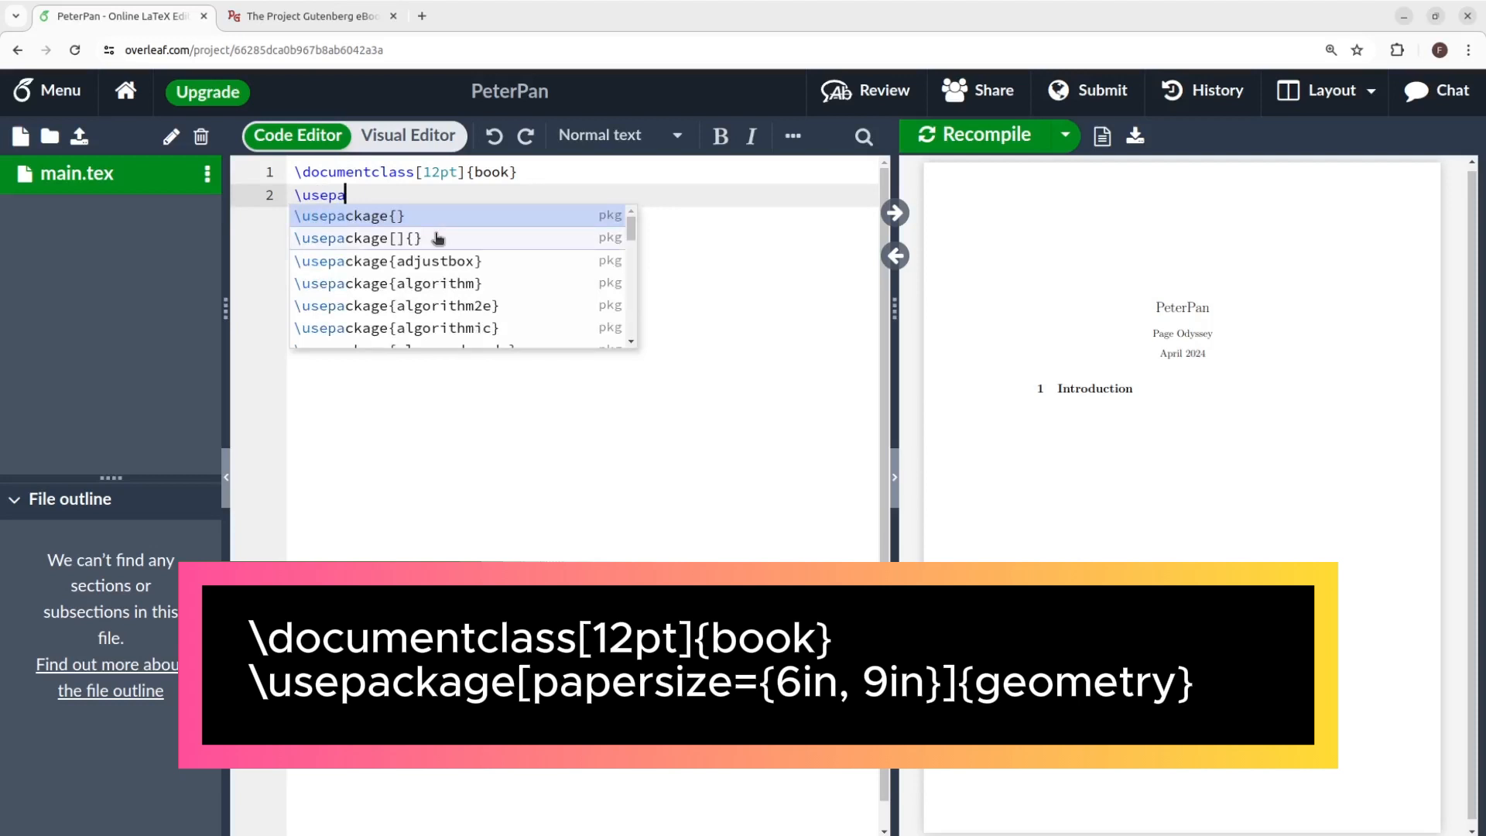
pyautogui.click(358, 238)
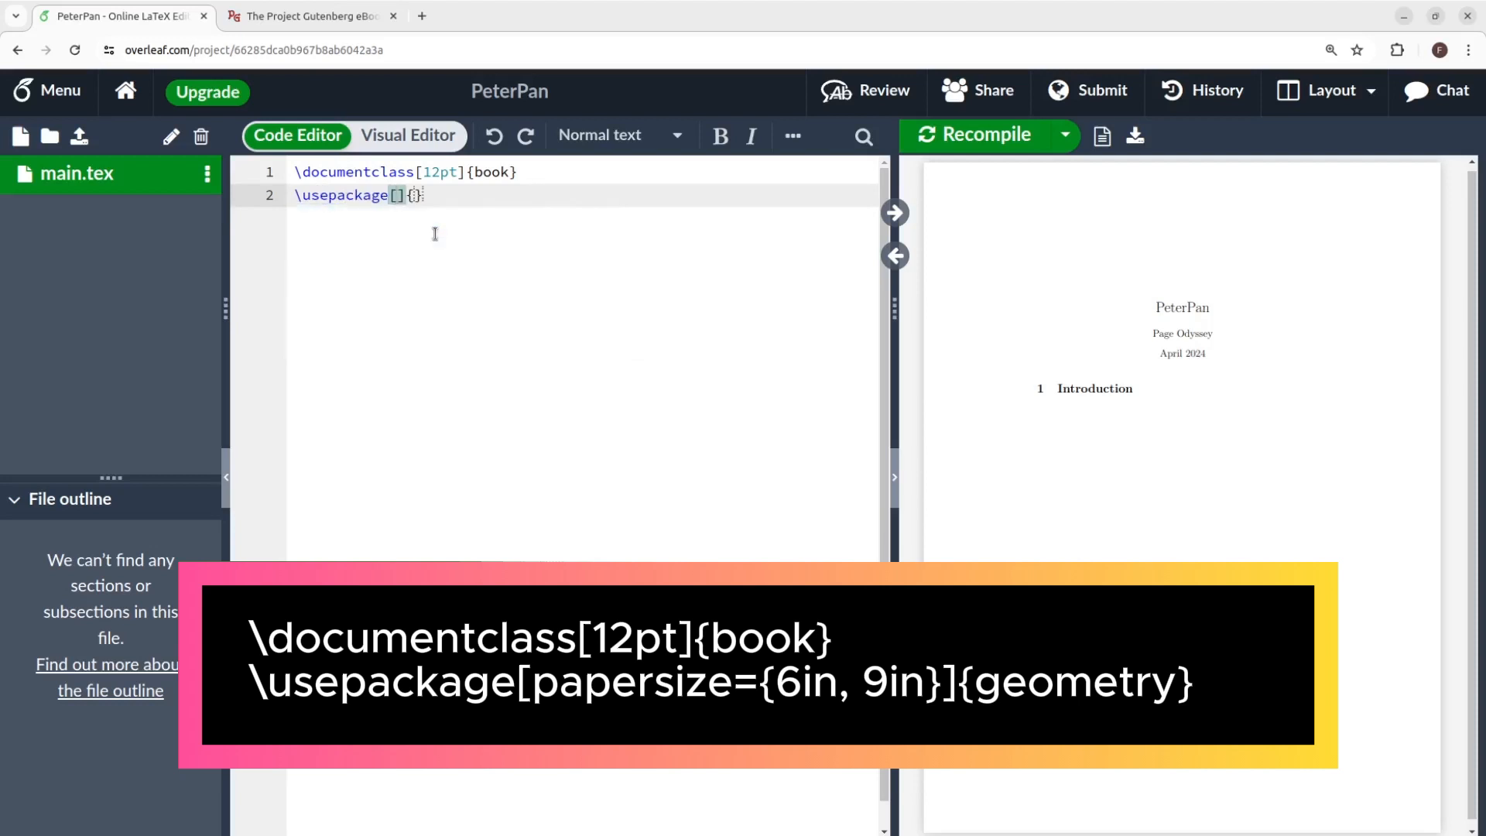
pyautogui.write('papersize={')
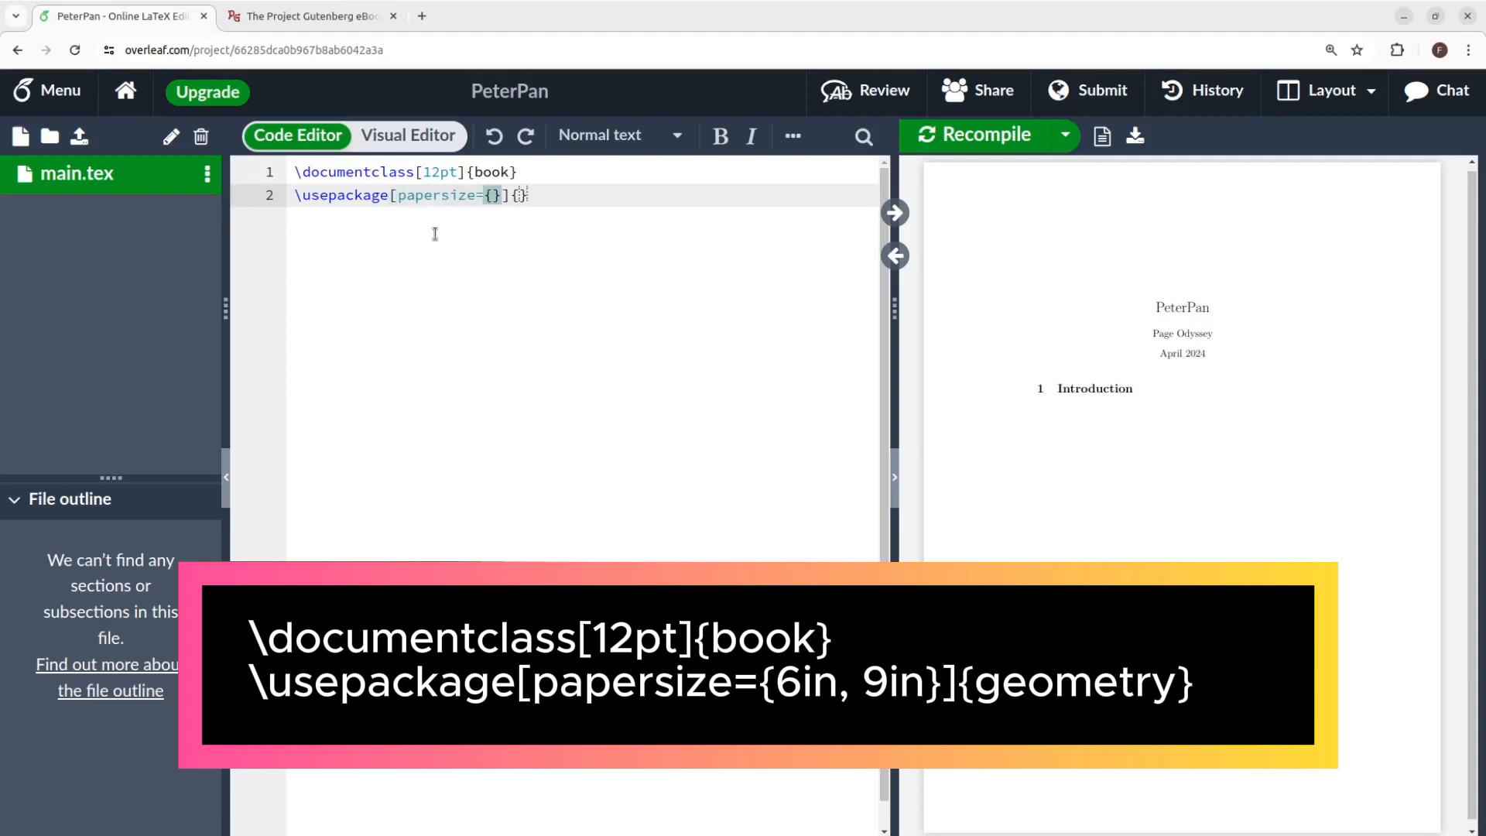
pyautogui.write('6in')
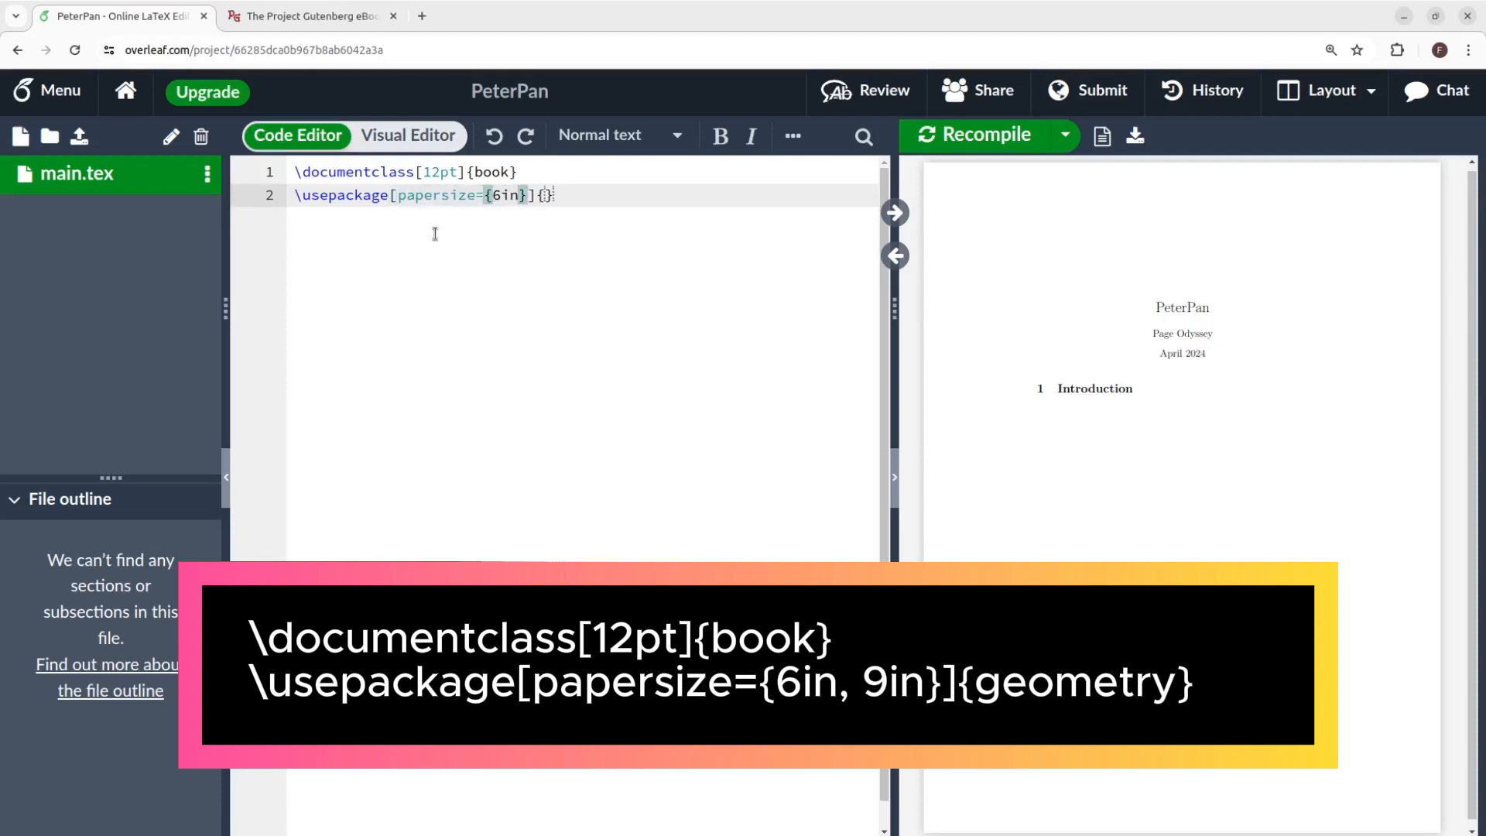
pyautogui.write(', 9in')
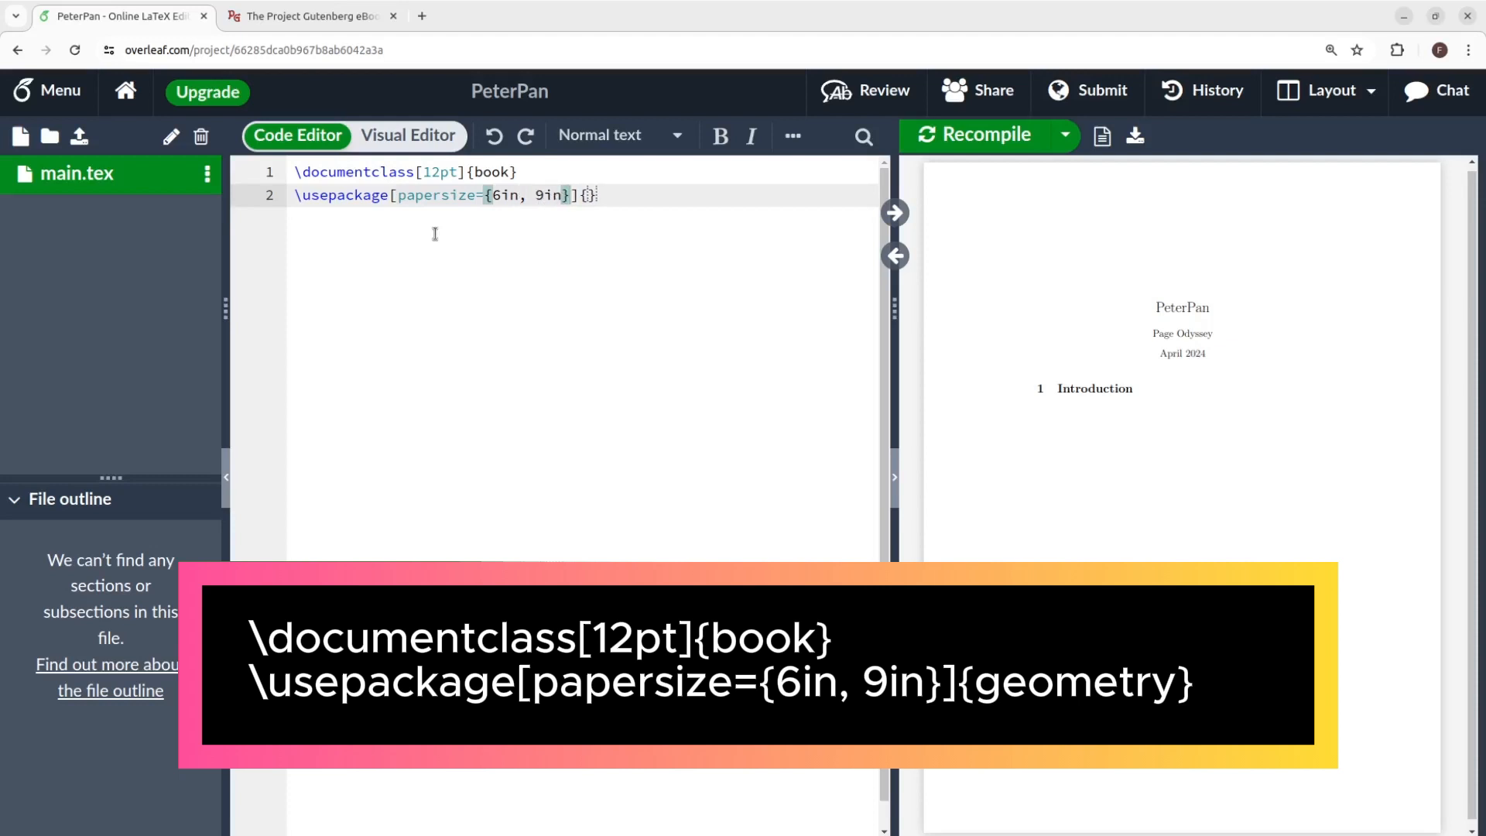
pyautogui.write('geometry')
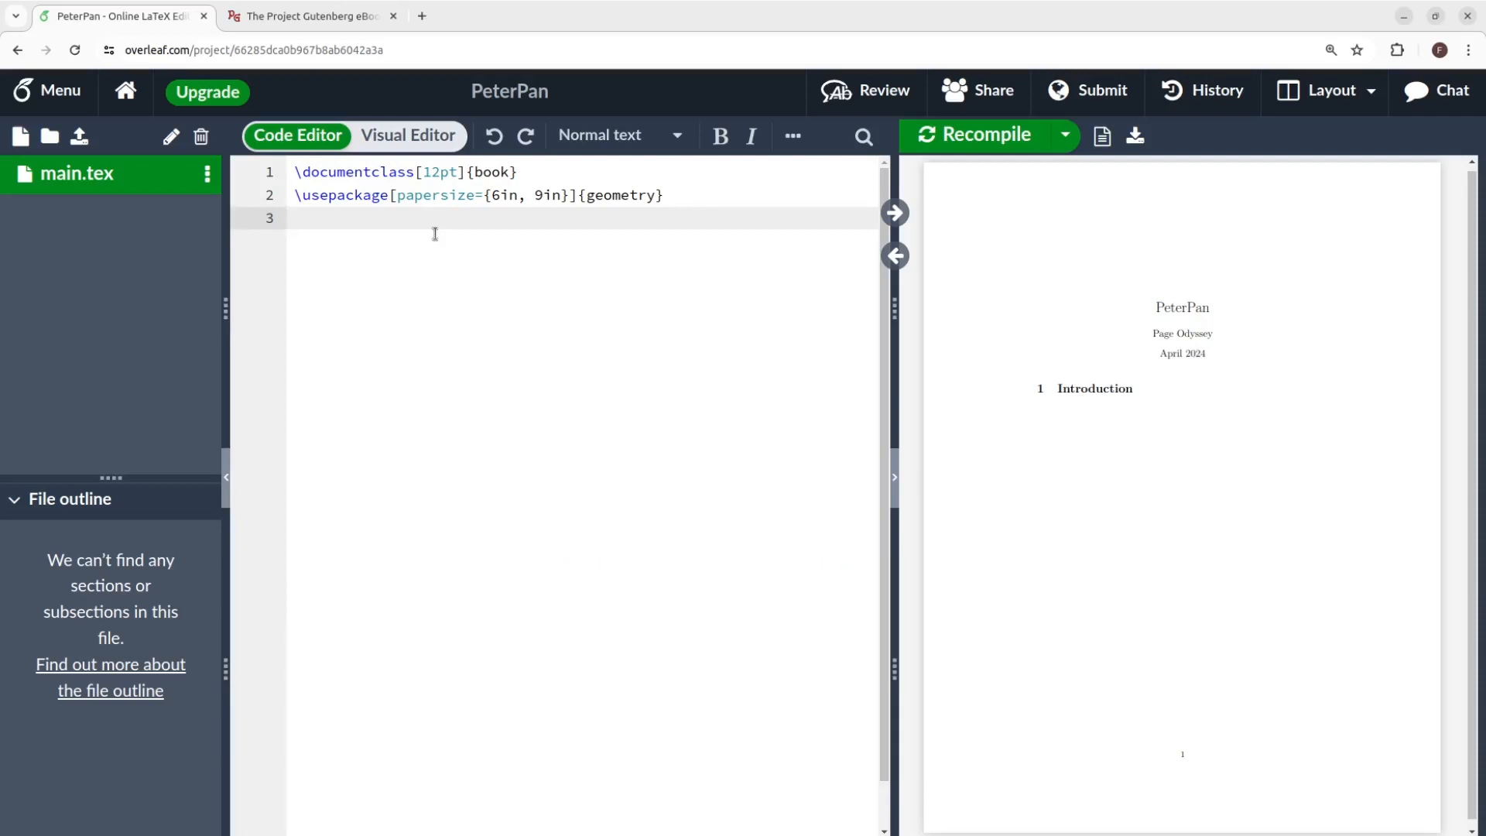
# Step: Load babel with the english option after the geometry line
pyautogui.write('\\usepackage{')
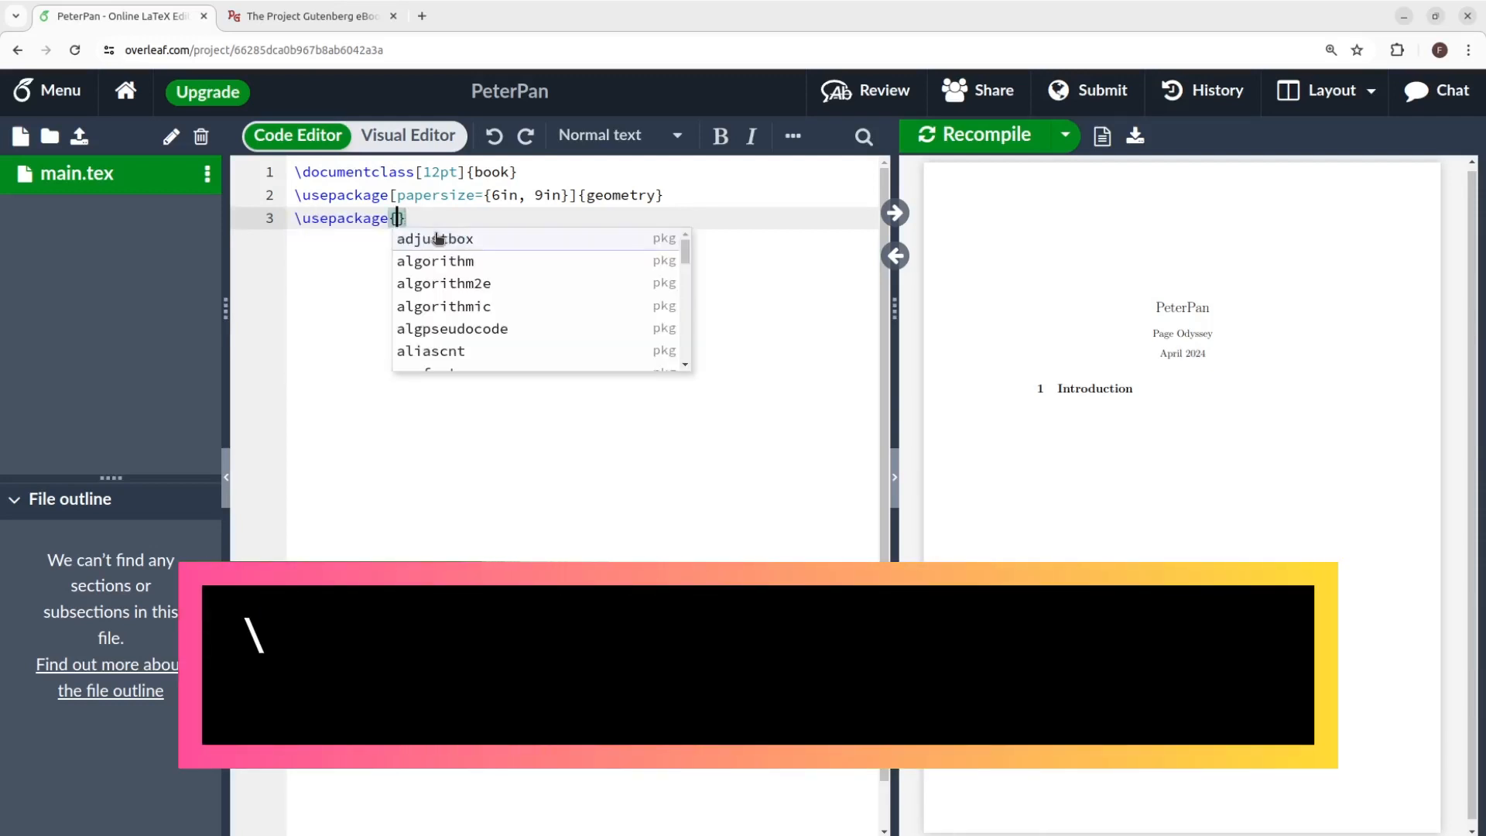
pyautogui.write('usepackage[english]{ba')
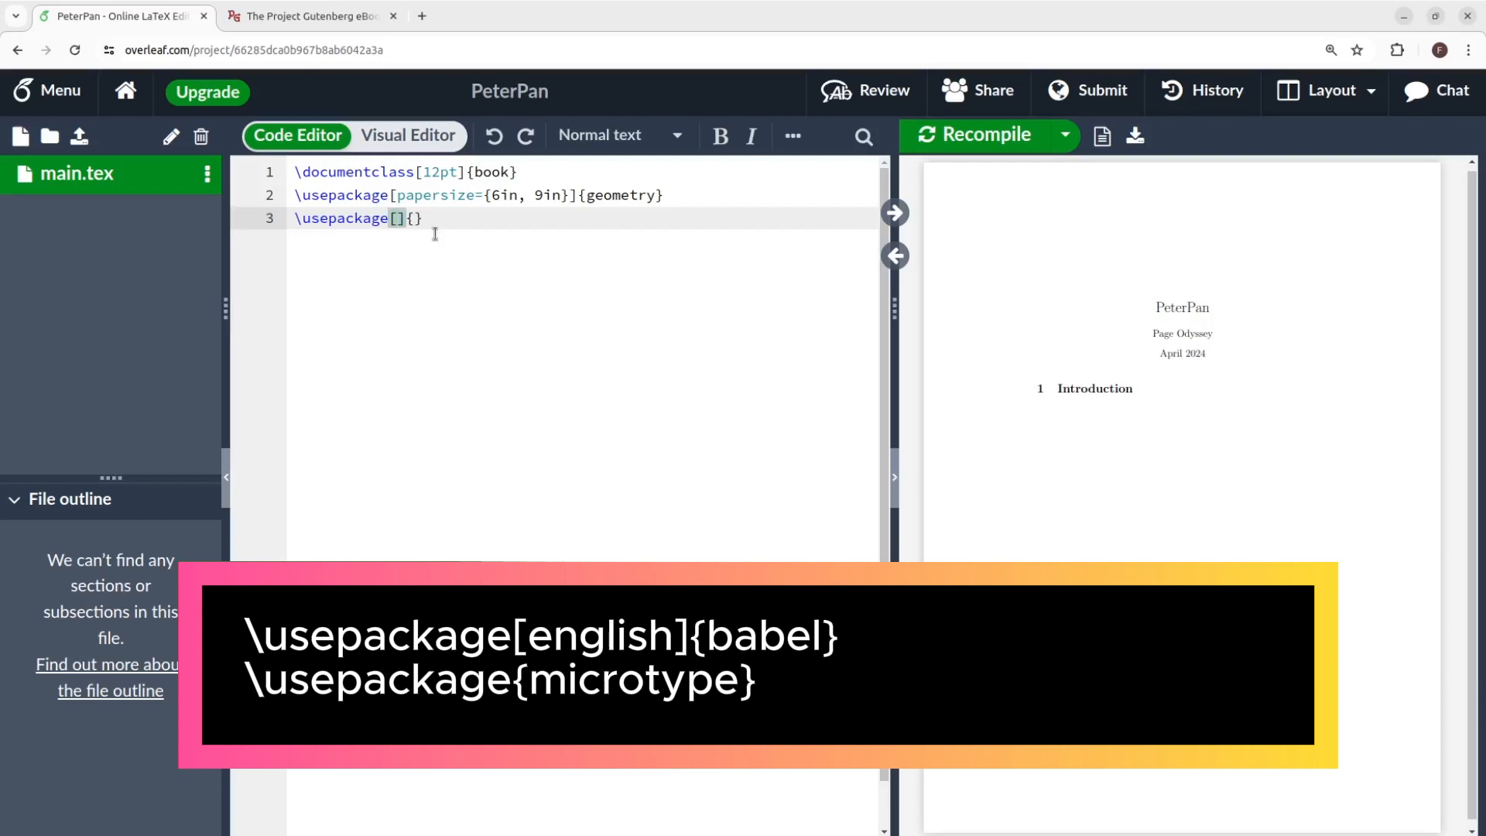
pyautogui.write('english')
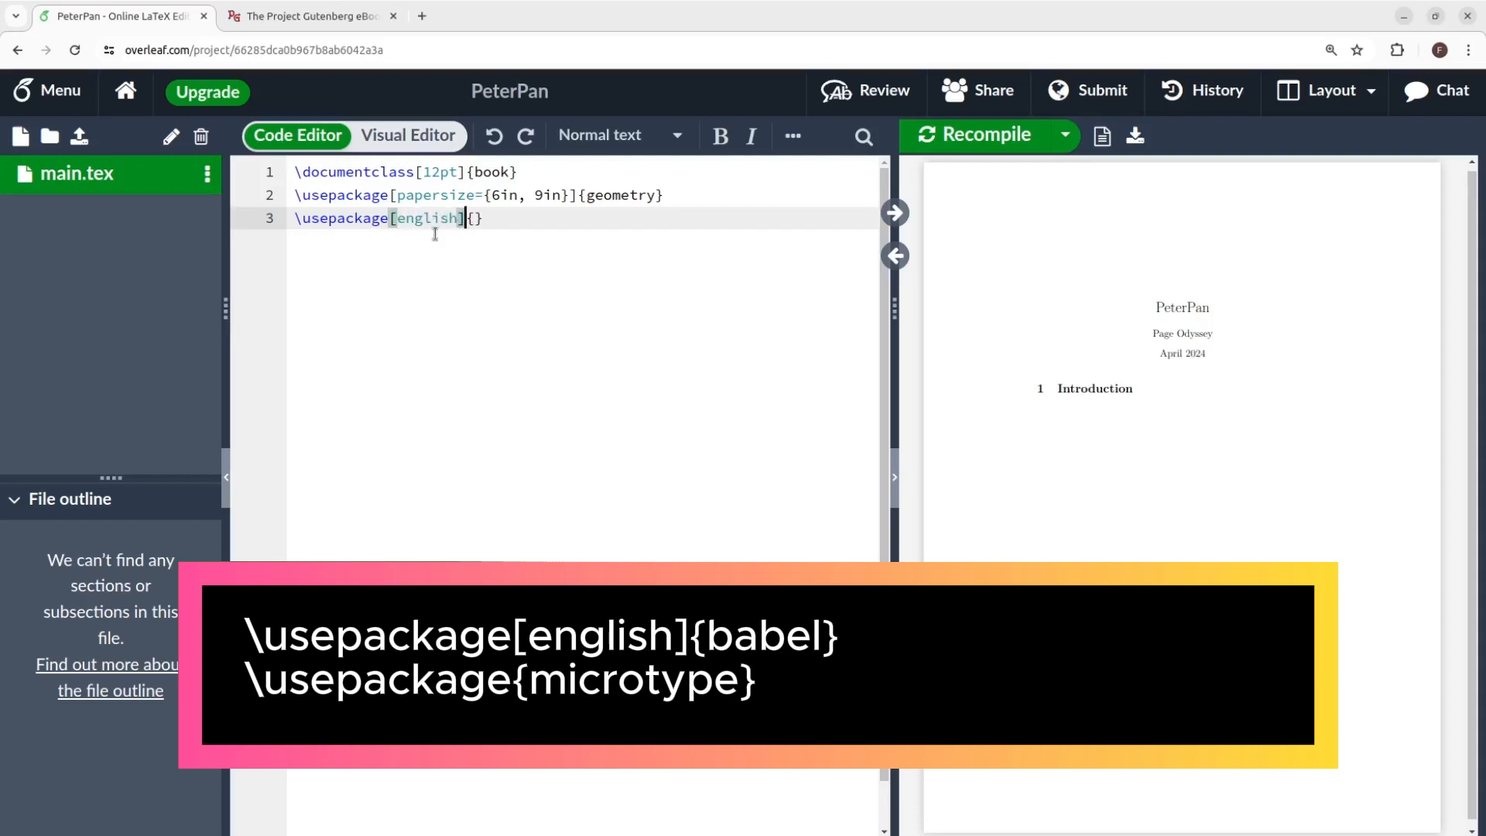
pyautogui.write('babel')
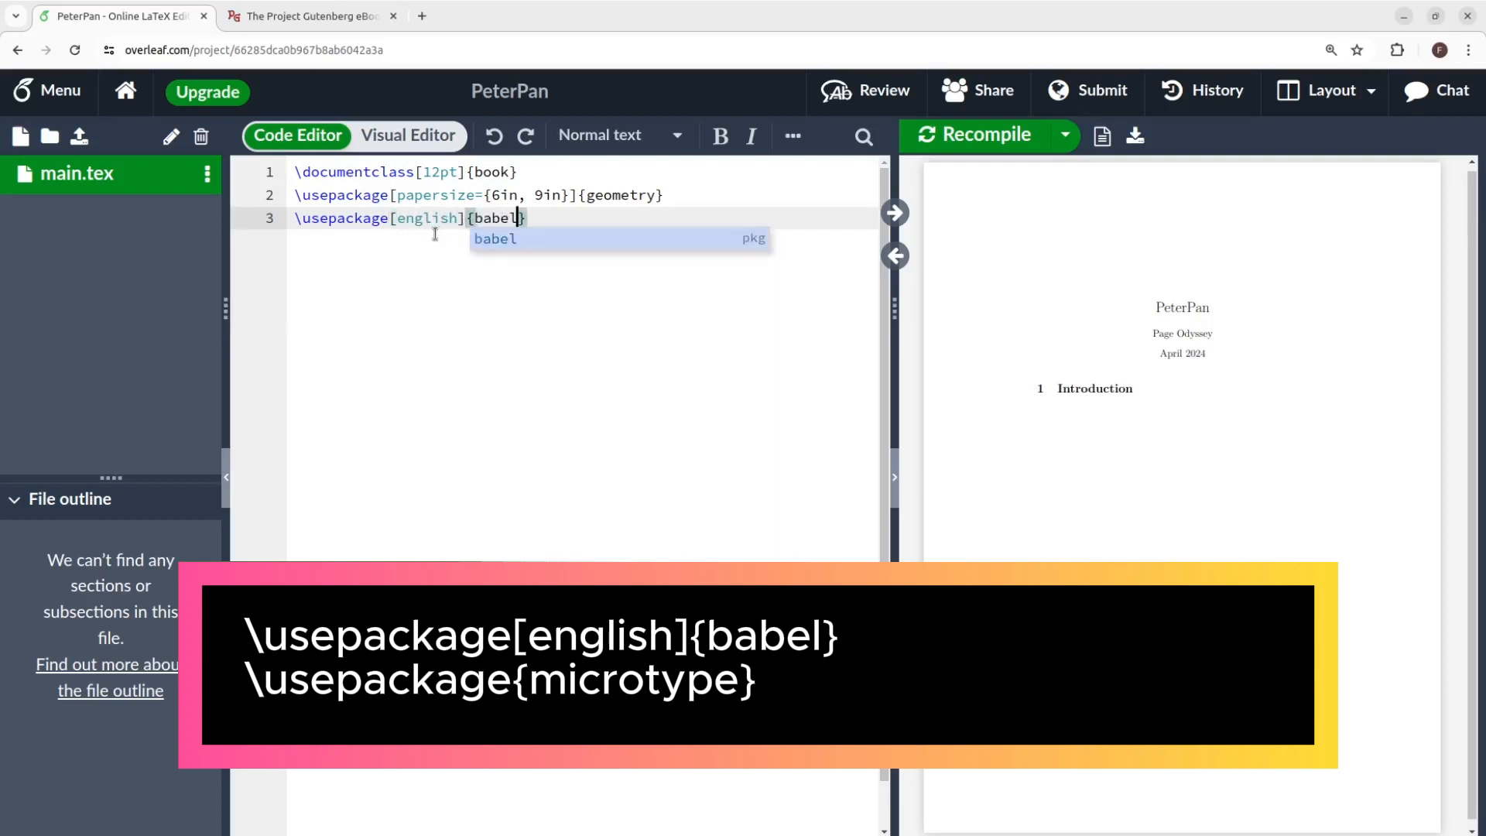
pyautogui.press('enter')
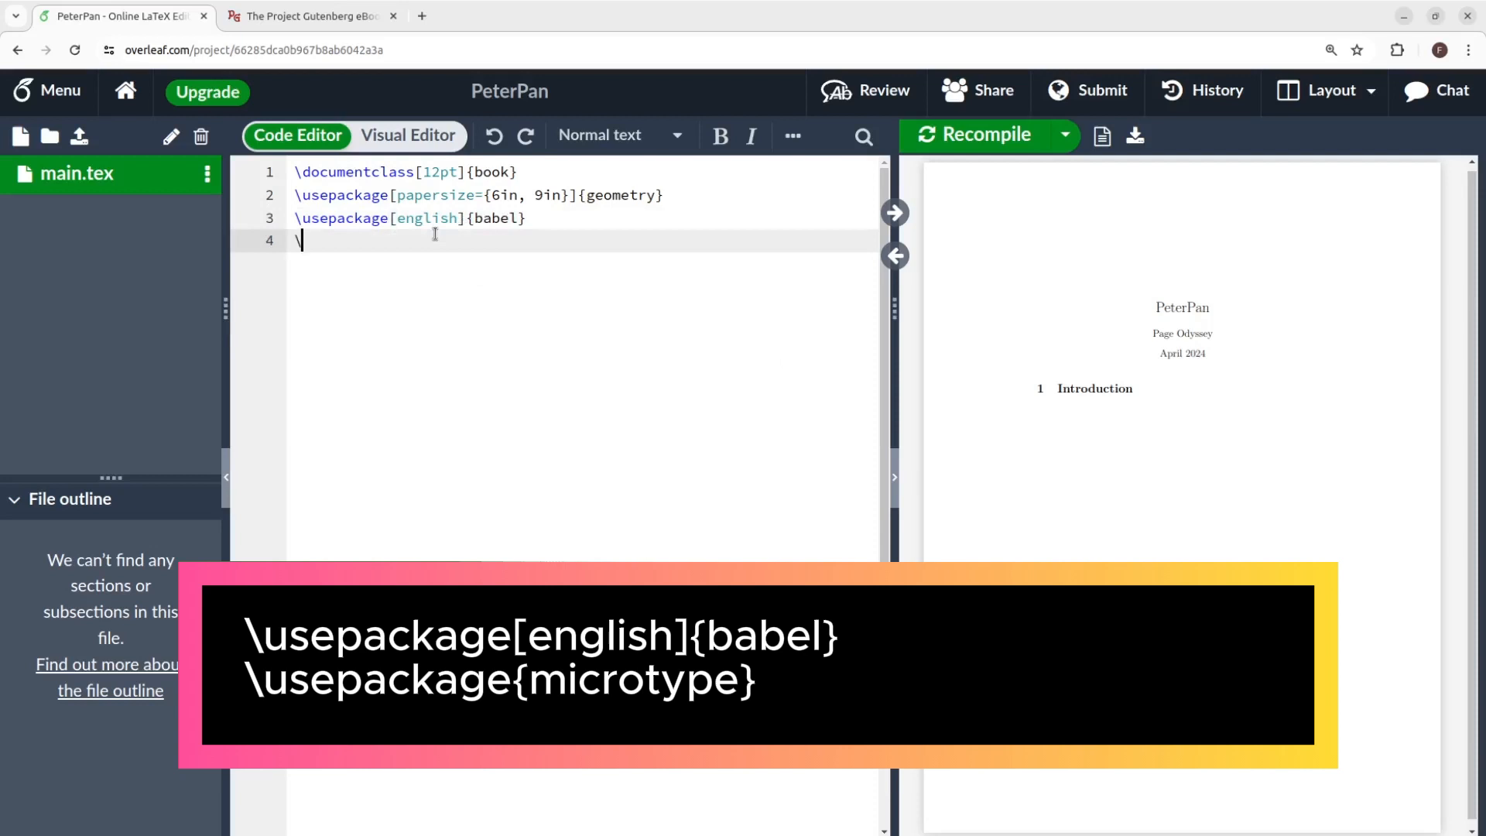
# Step: Load the microtype package on the following line
pyautogui.write('usepackage{')
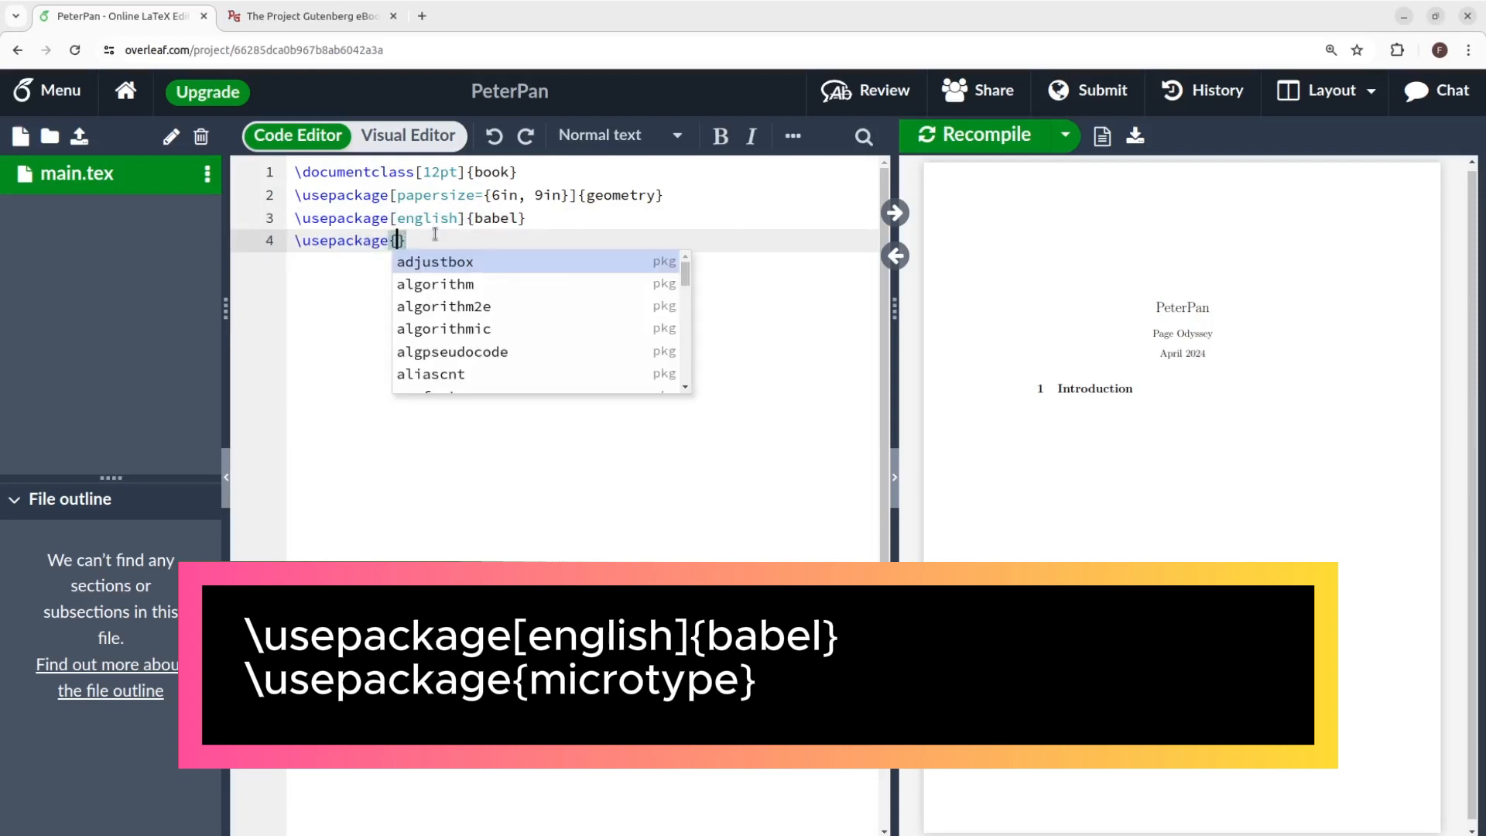
pyautogui.write('micro')
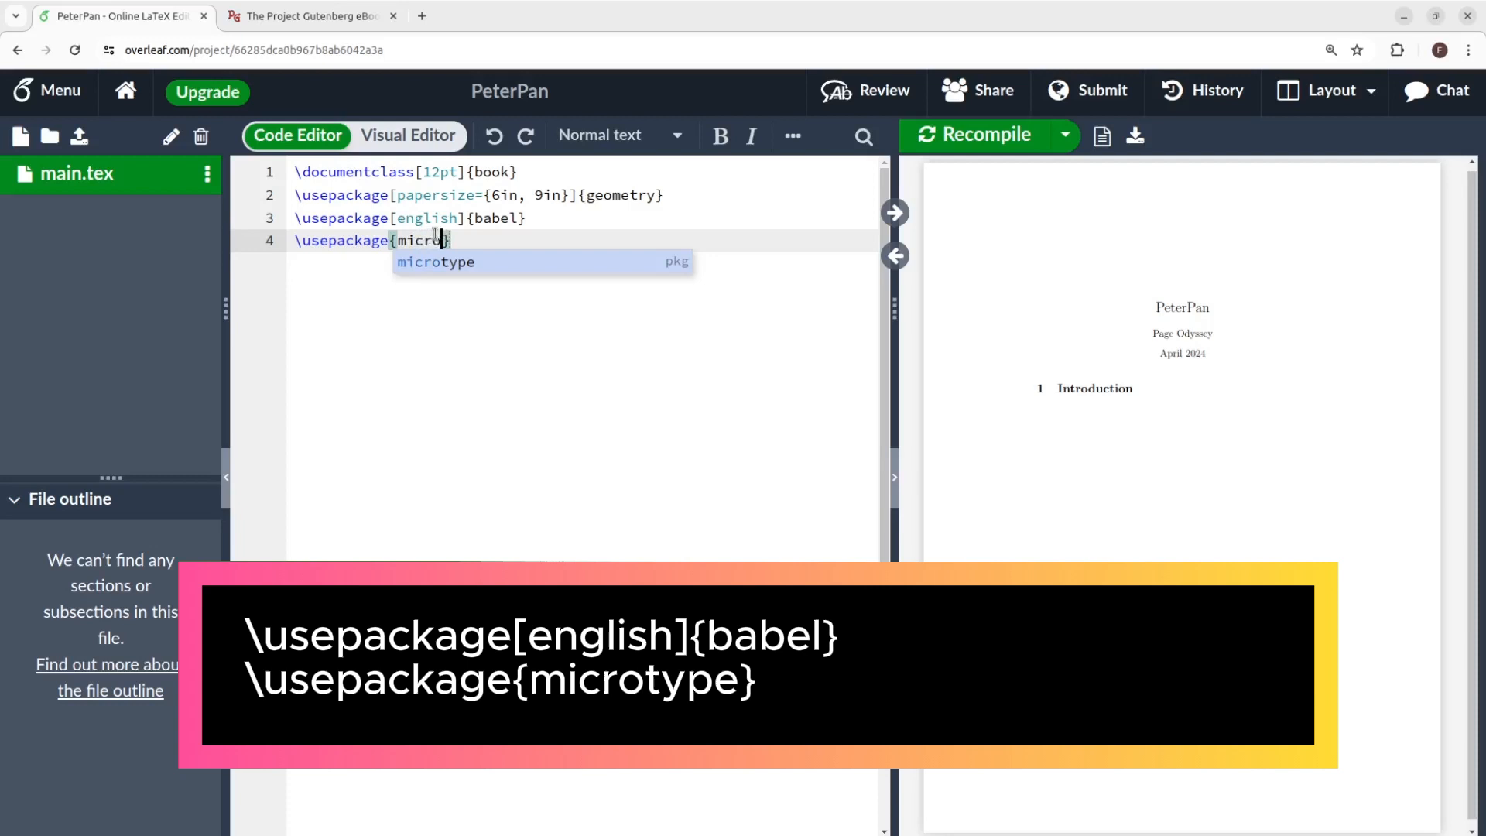
pyautogui.write('type')
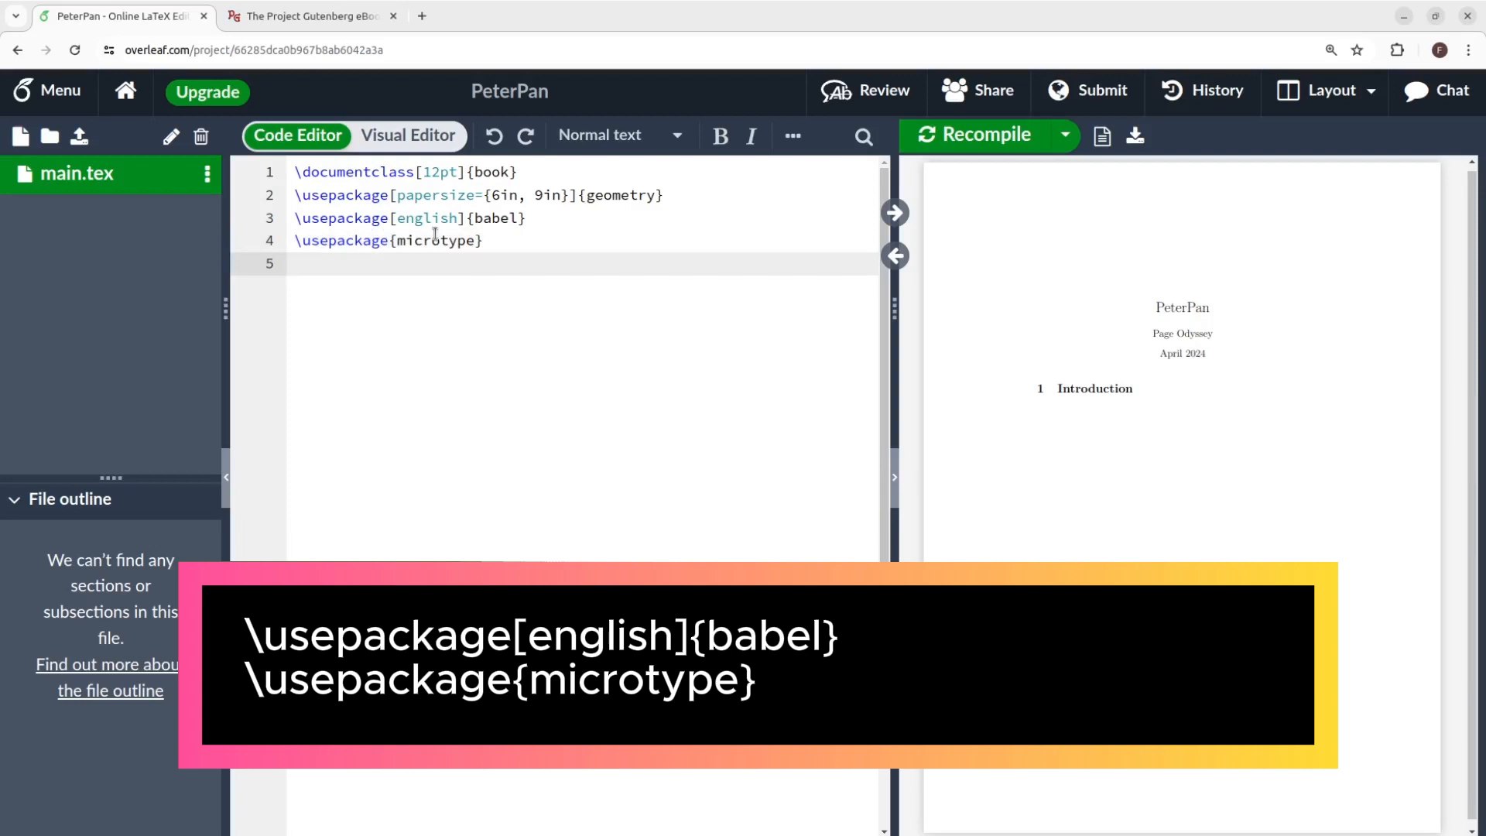
pyautogui.click(296, 263)
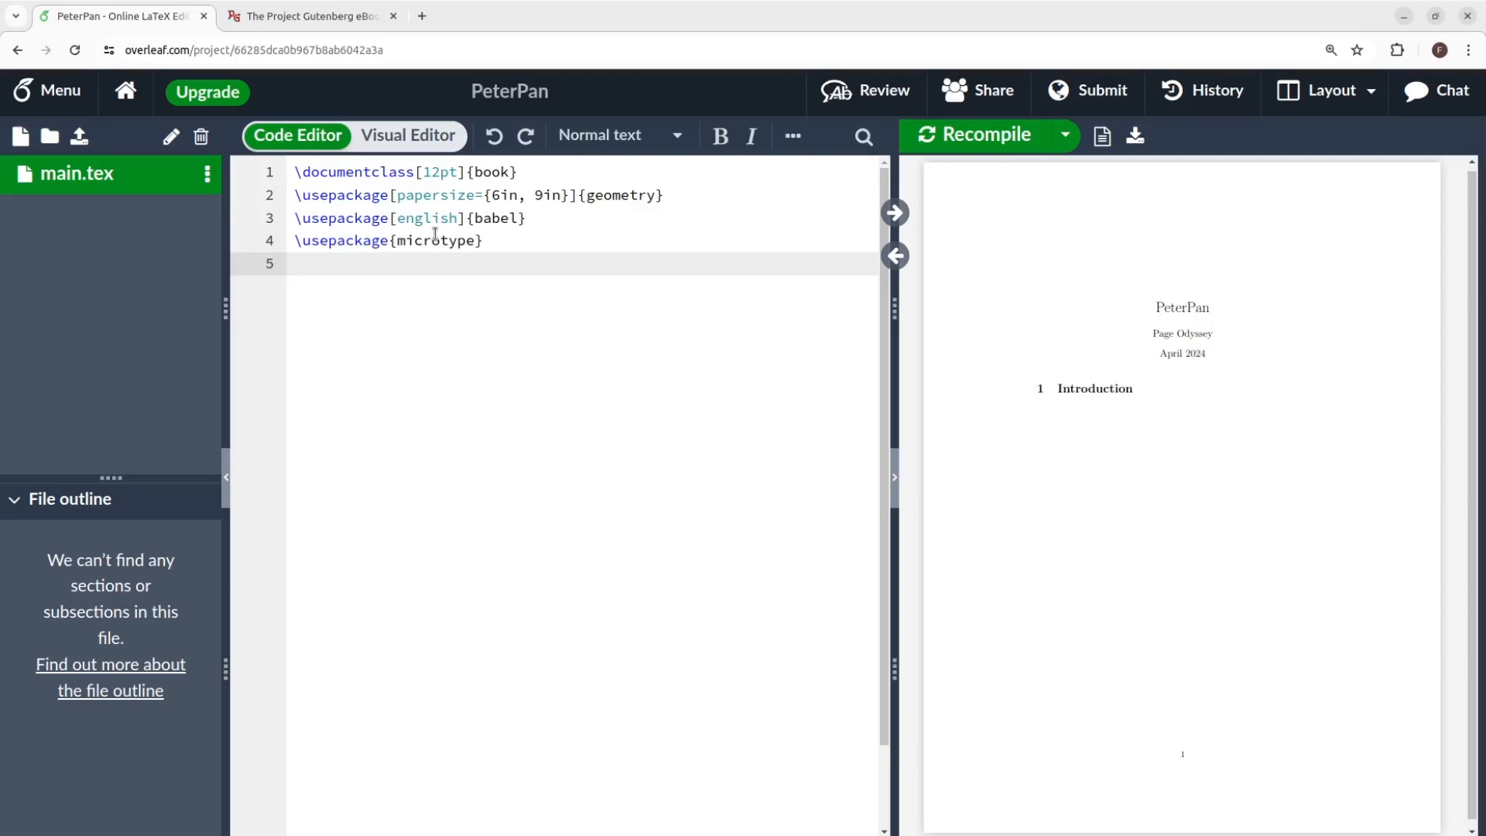
# Step: Add blank lines then a document environment with matching begin and end lines
pyautogui.press('Enter')
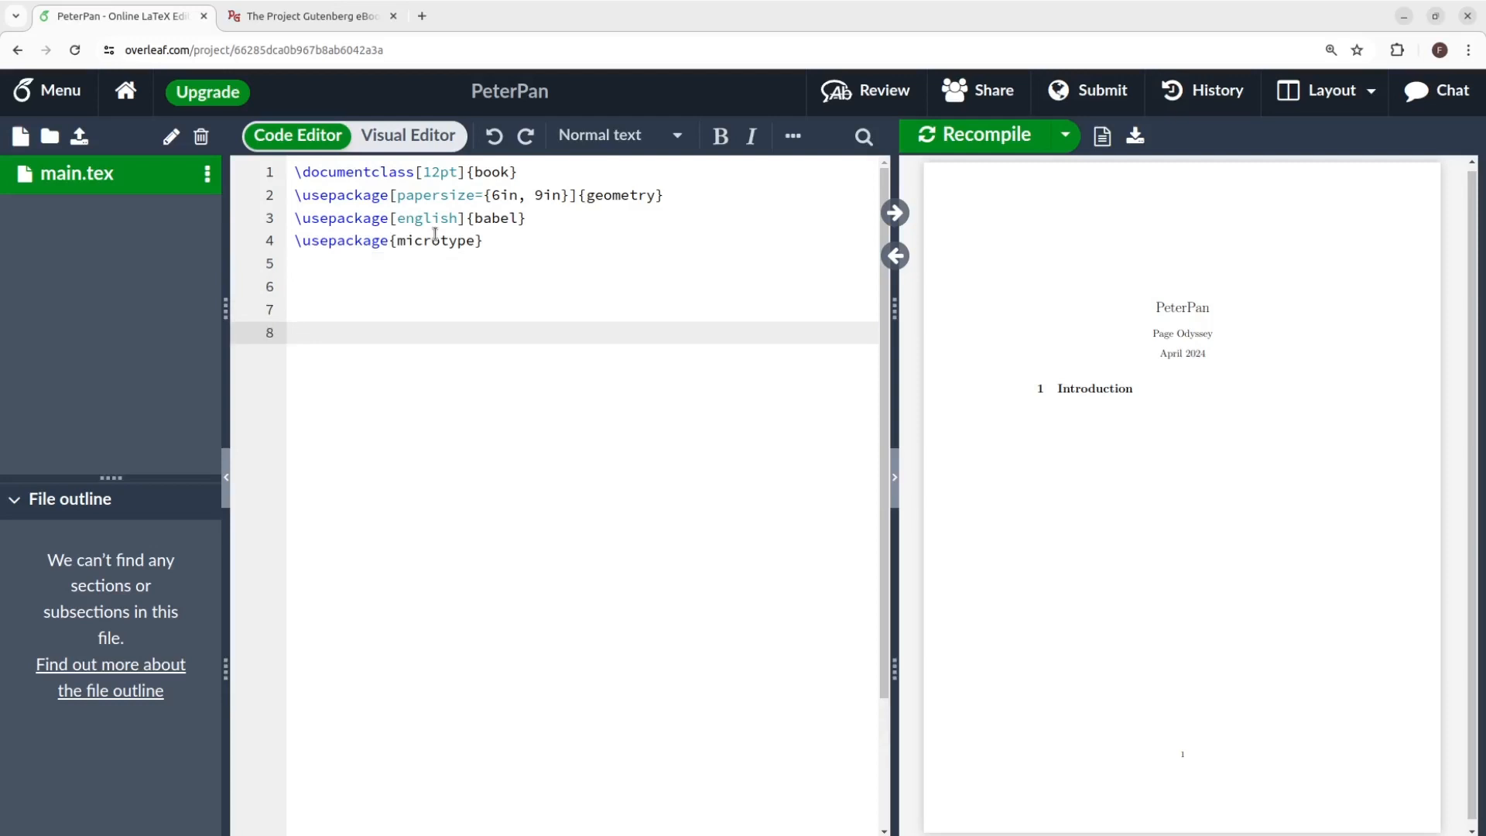
pyautogui.write('\\begin{document')
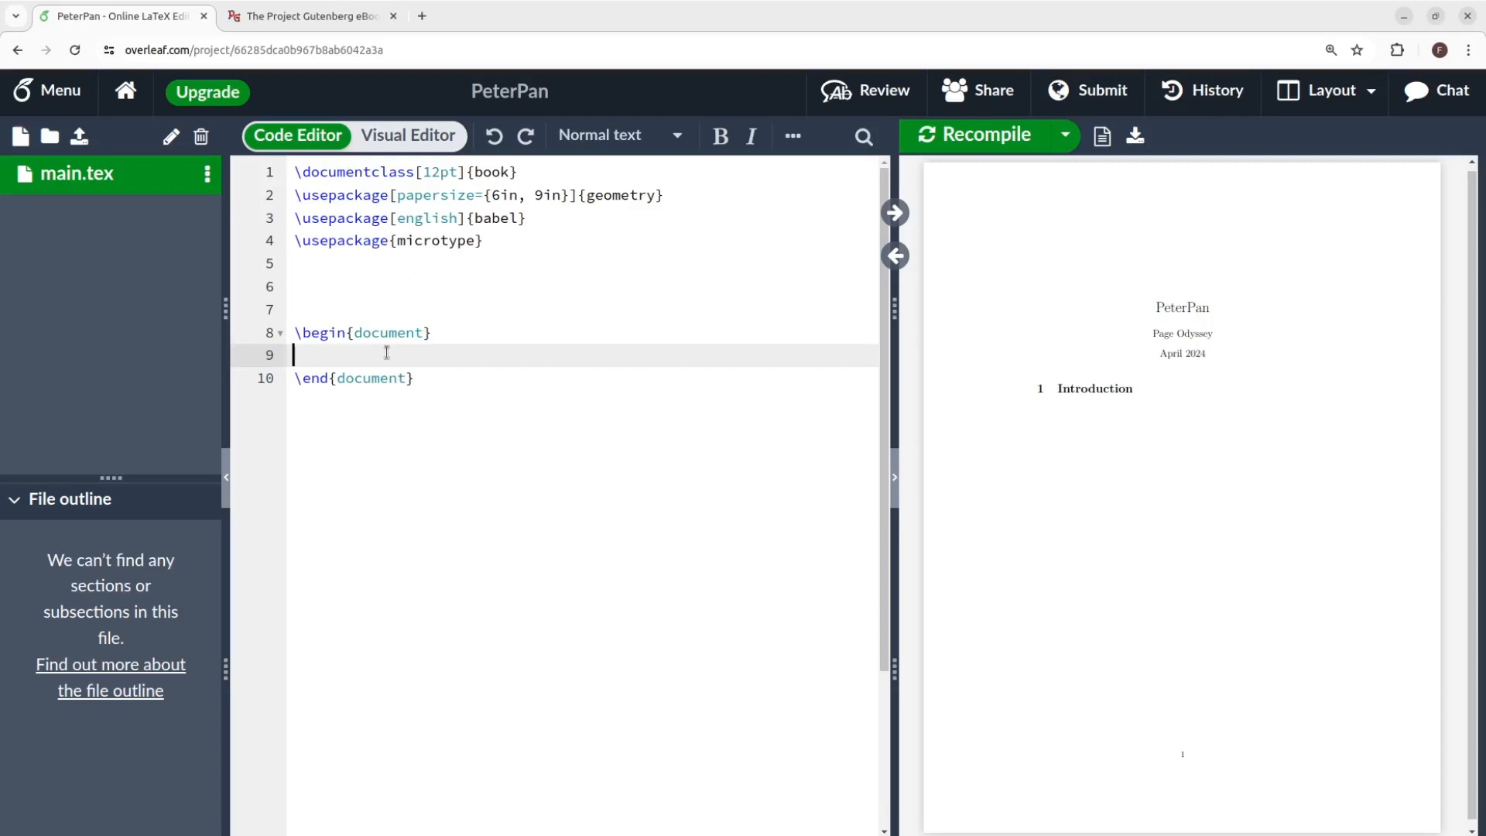
# Step: Write 'Whatever I type in here will be my document.' in the body and recompile
pyautogui.write('Whatever I')
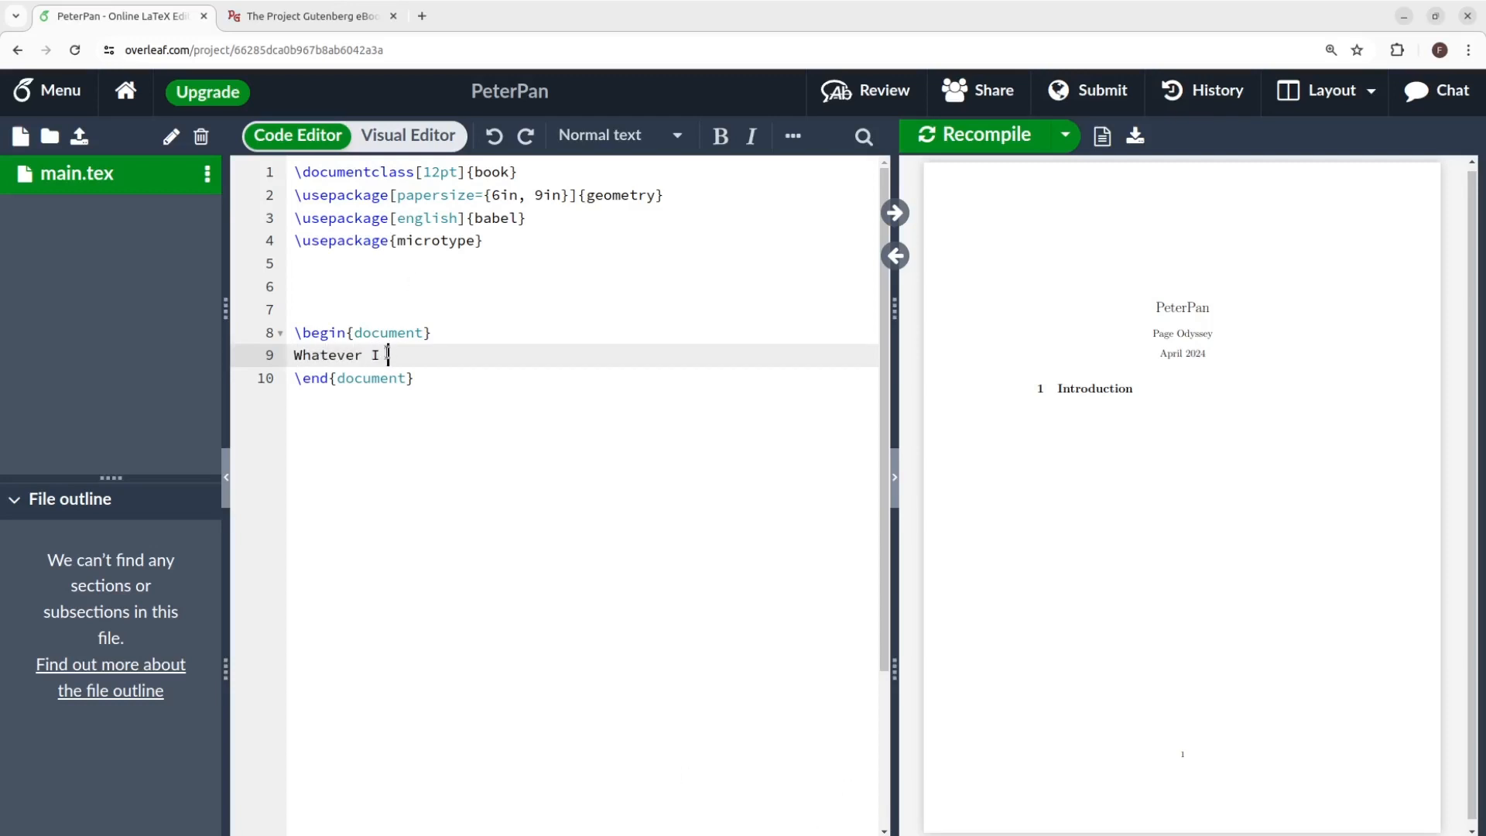
pyautogui.write('type in here wi')
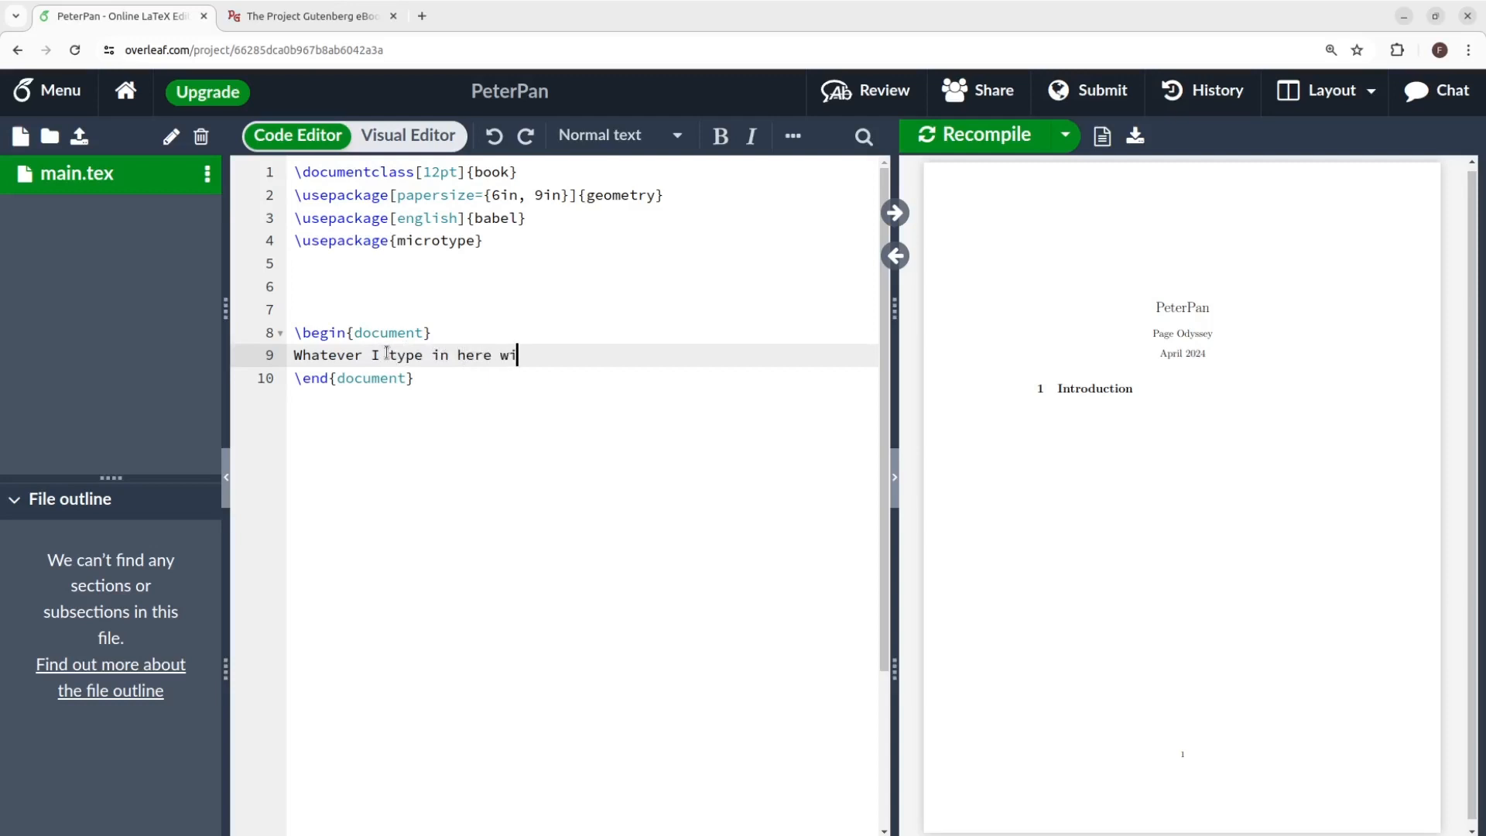
pyautogui.write('ll be my do')
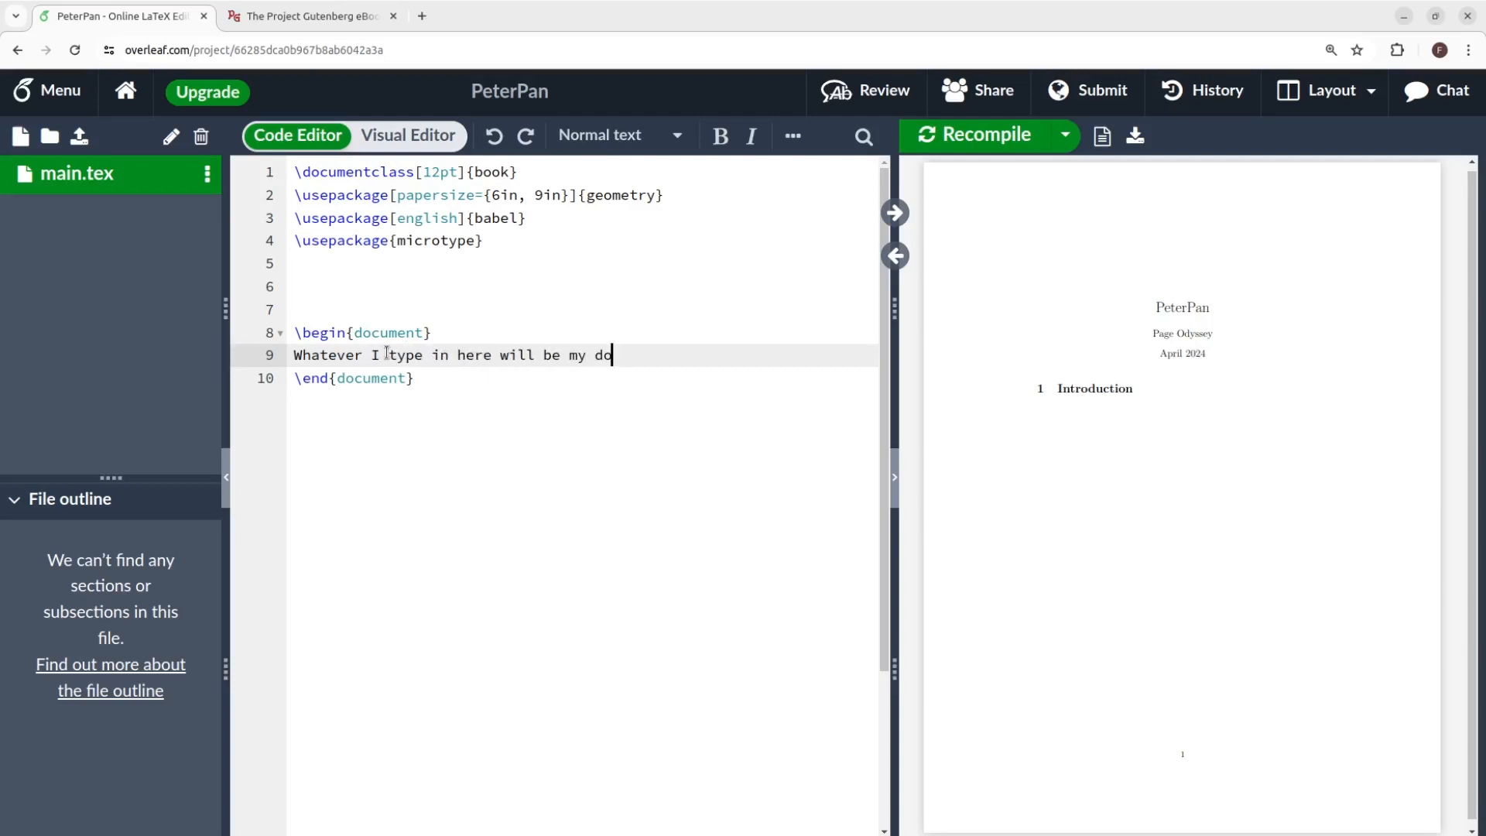
pyautogui.write('cument.')
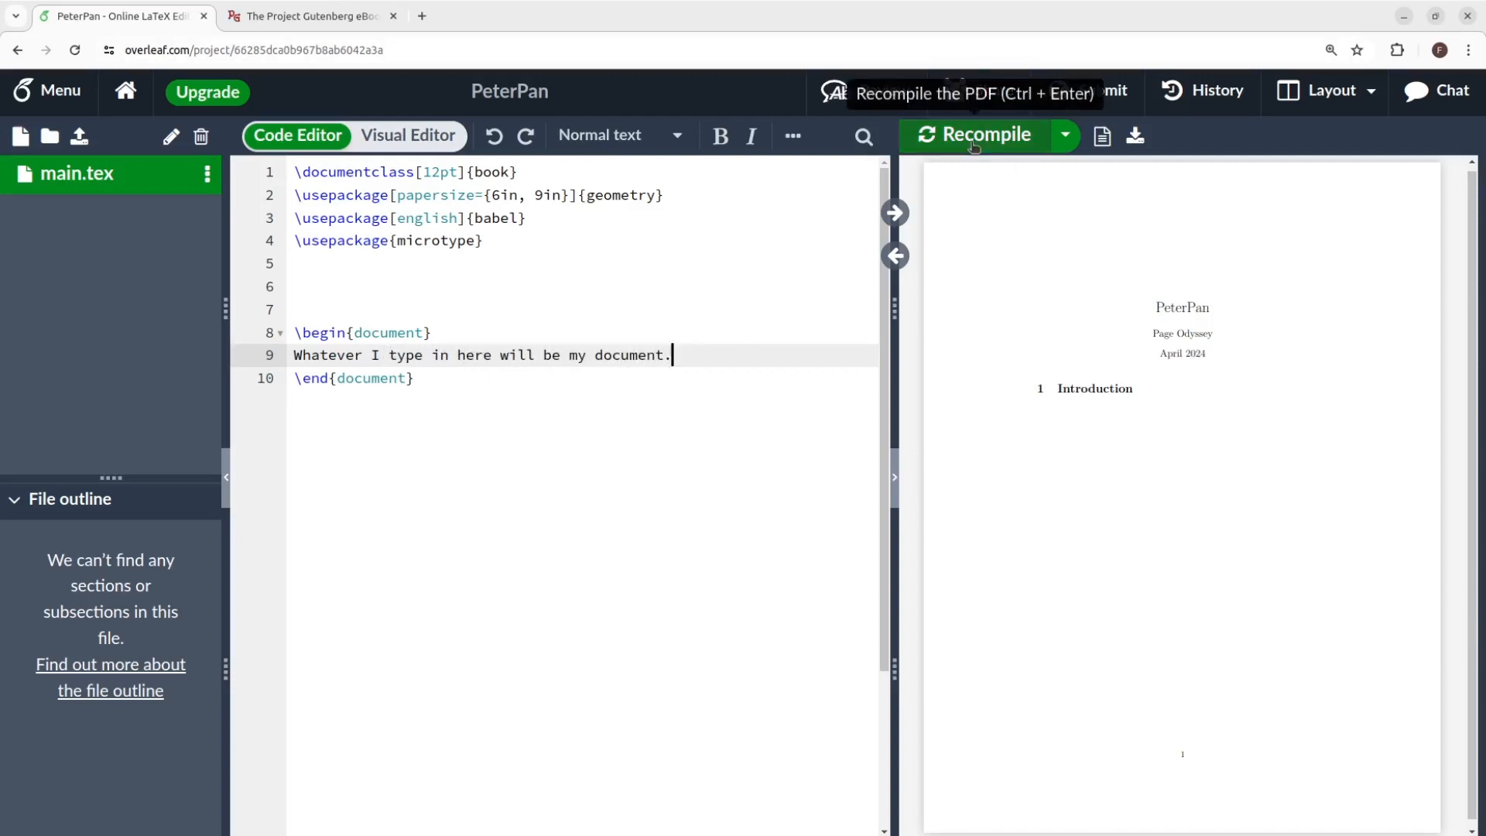
pyautogui.click(974, 133)
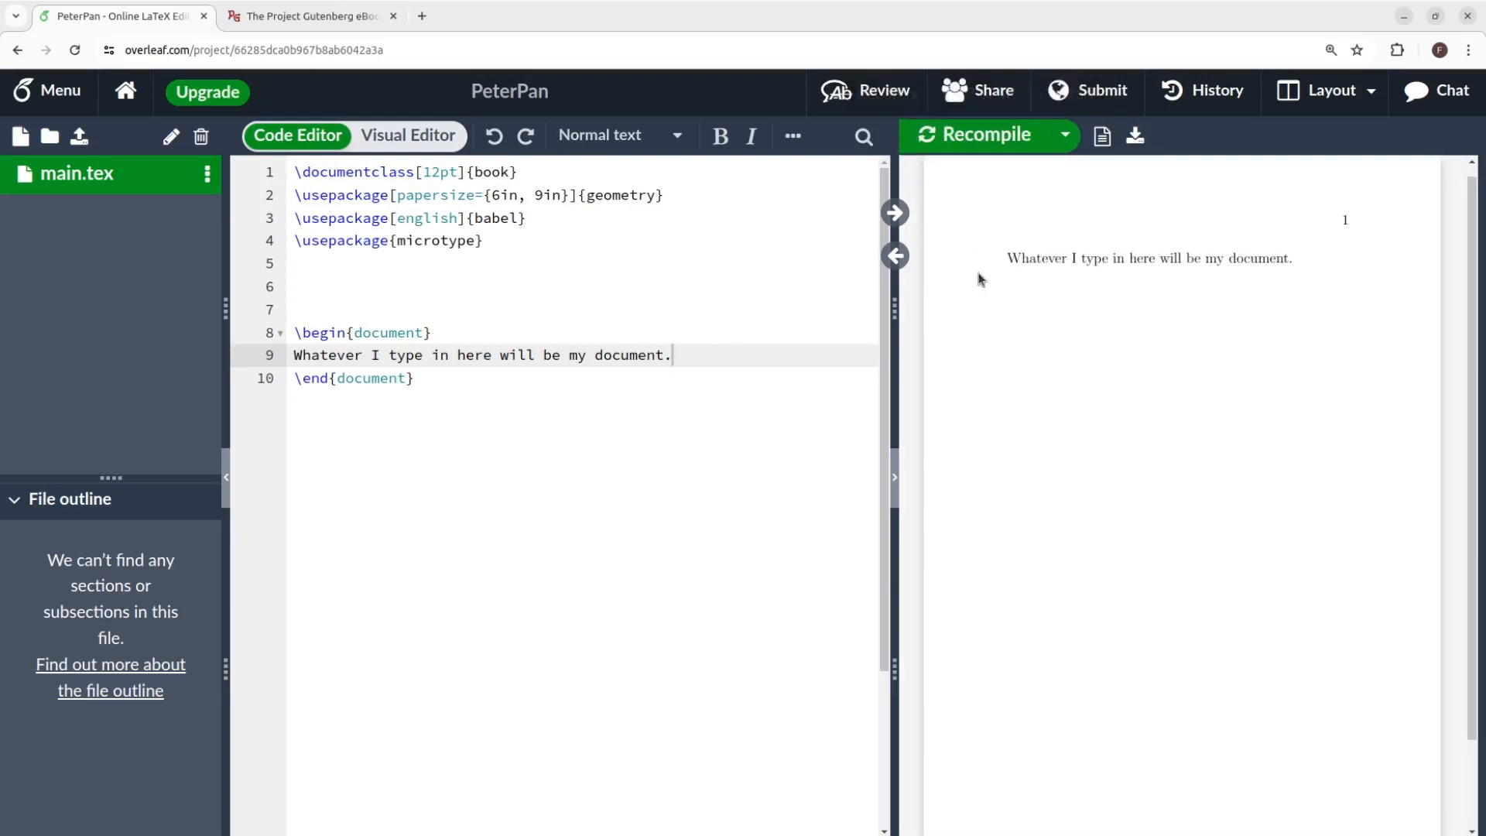
pyautogui.moveTo(1206, 294)
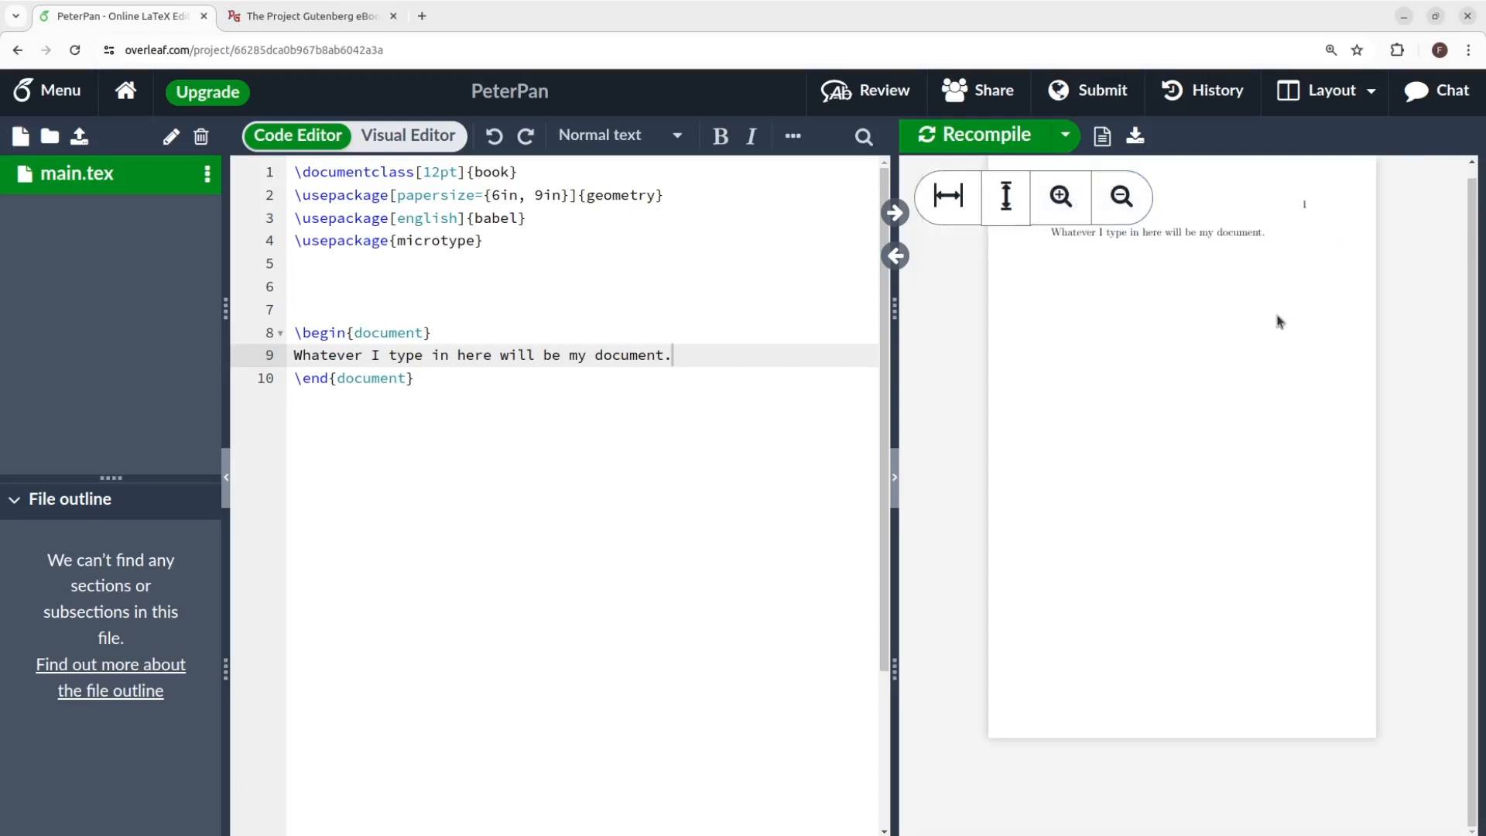
# Step: Zoom the PDF preview in and out to inspect page one
pyautogui.click(1119, 197)
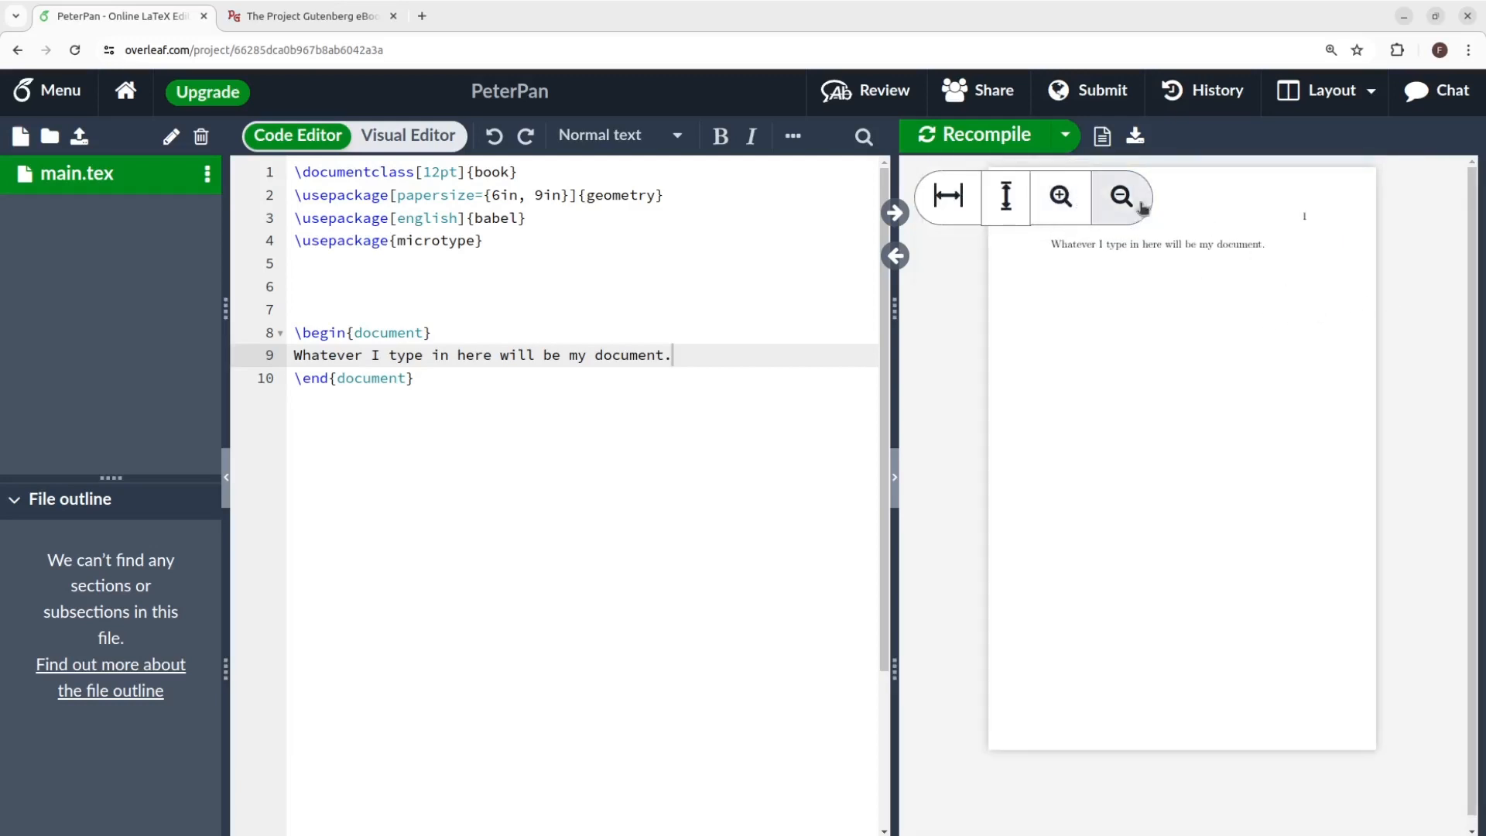
pyautogui.click(1060, 196)
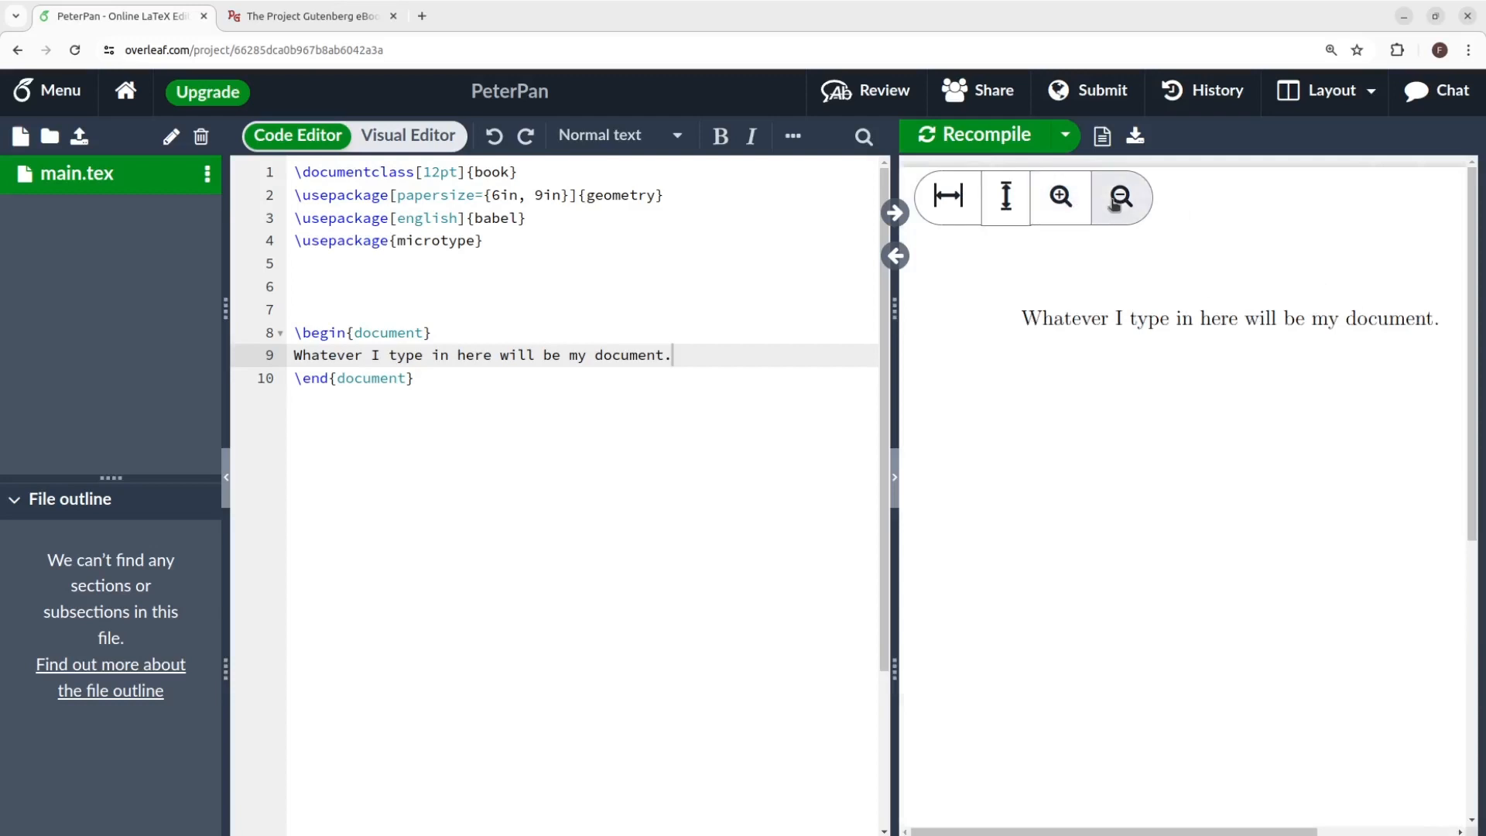
pyautogui.click(1119, 196)
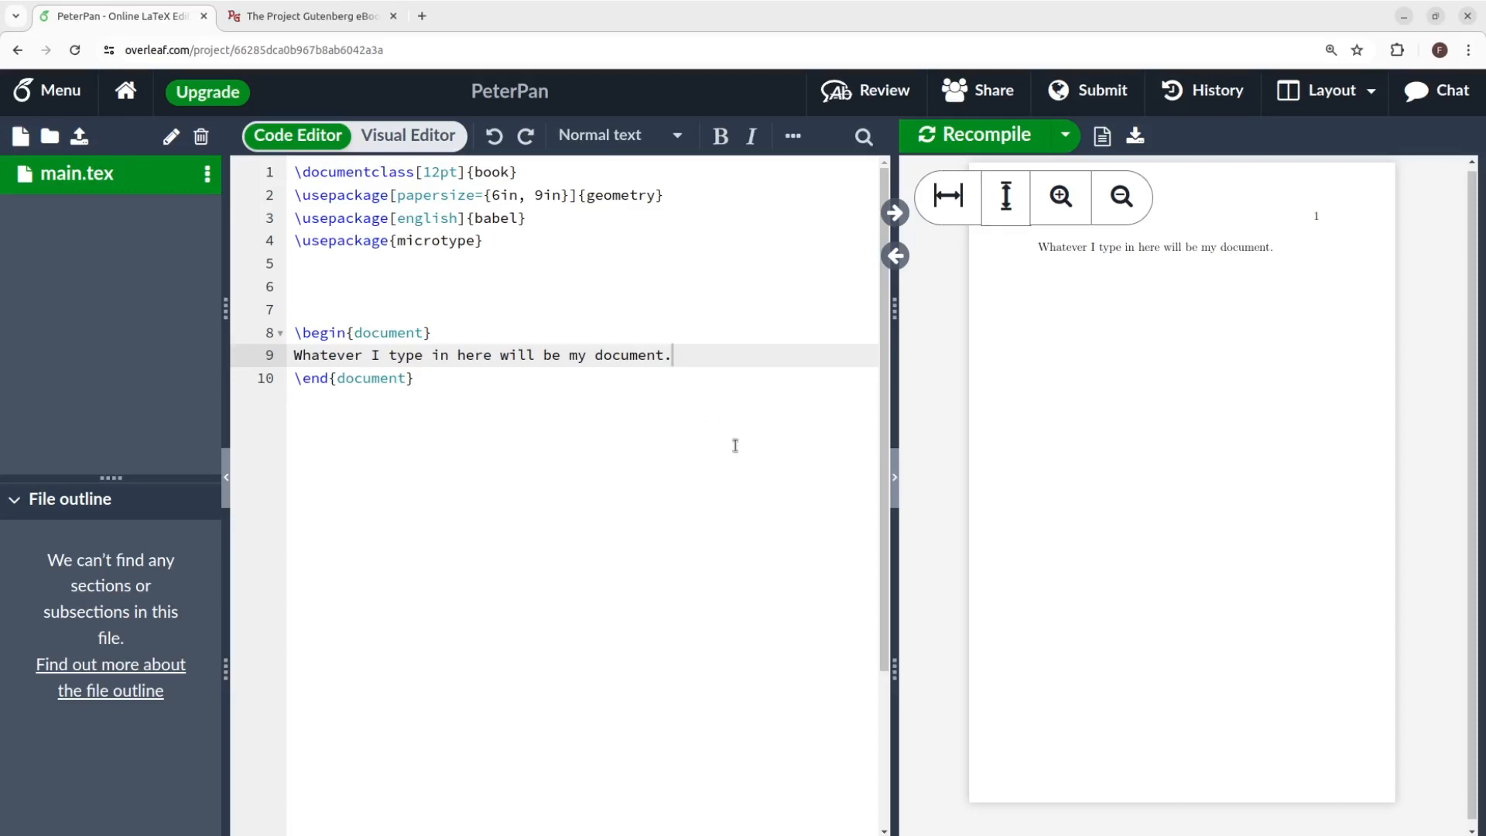
pyautogui.click(307, 15)
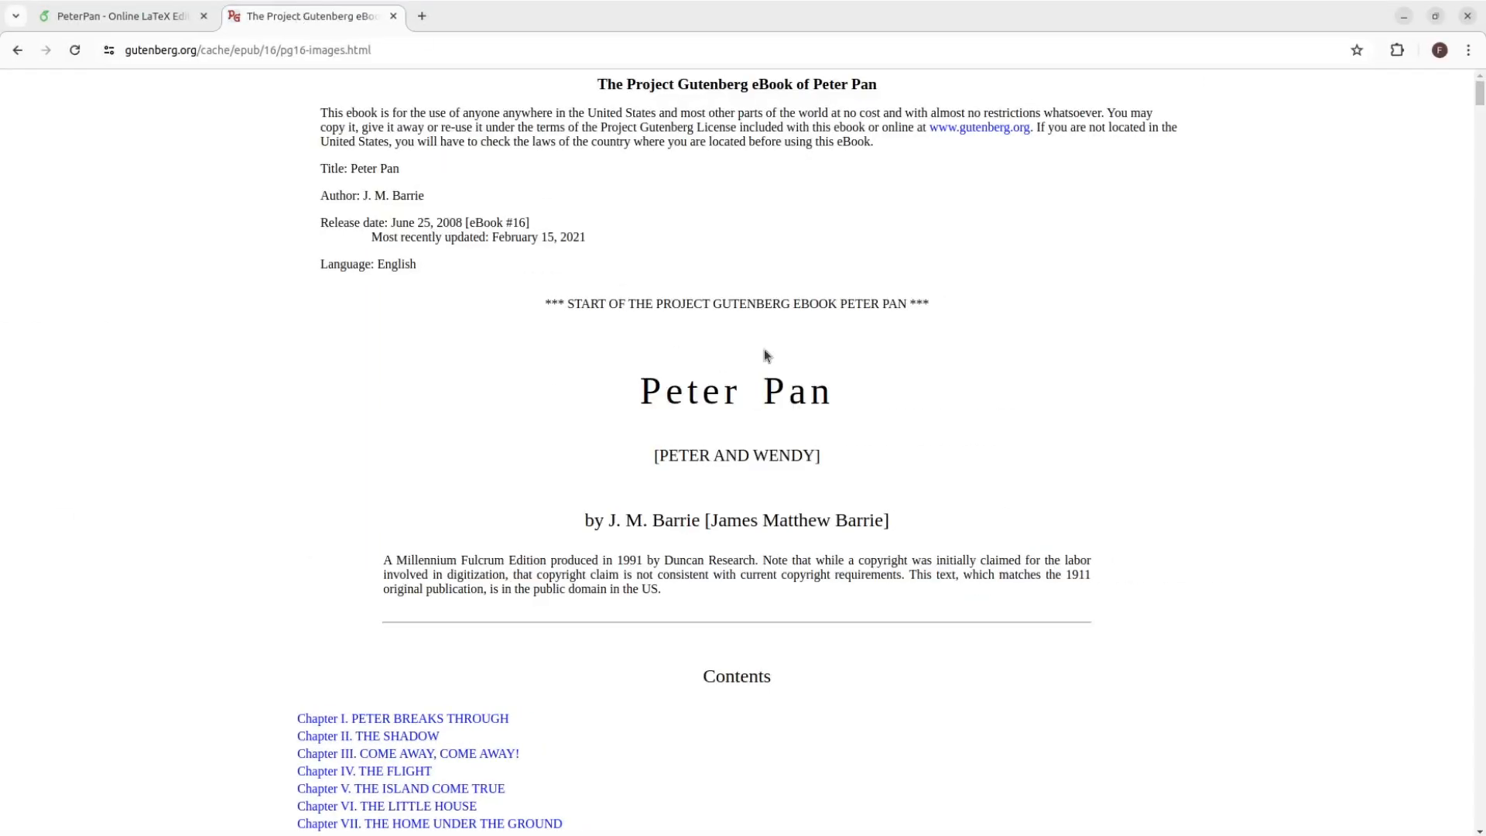
# Step: Copy Chapter I's text from the Gutenberg ebook and return to the PeterPan project
pyautogui.scroll(-3)
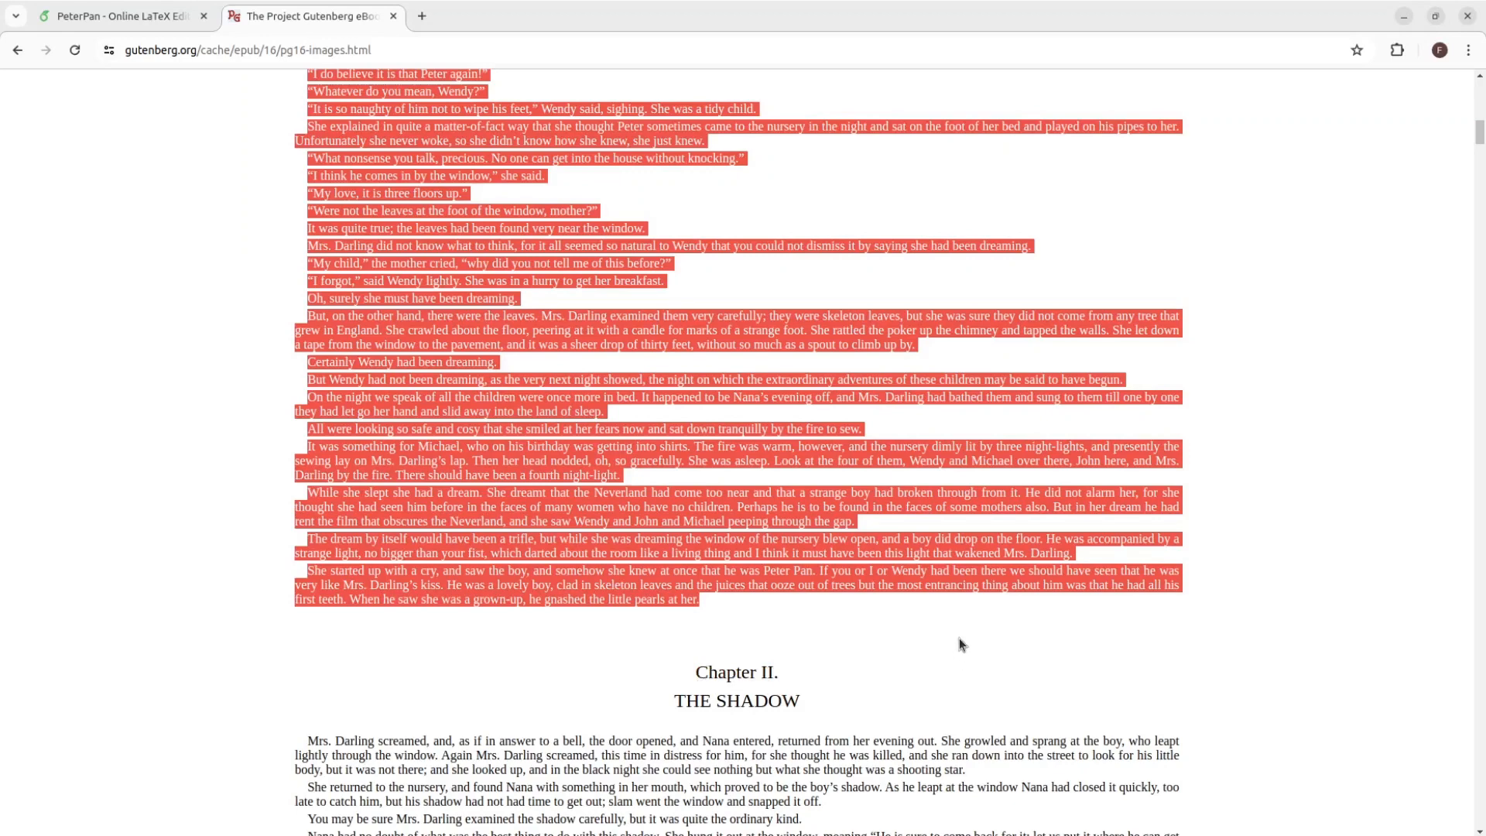
pyautogui.press('ctrl+c')
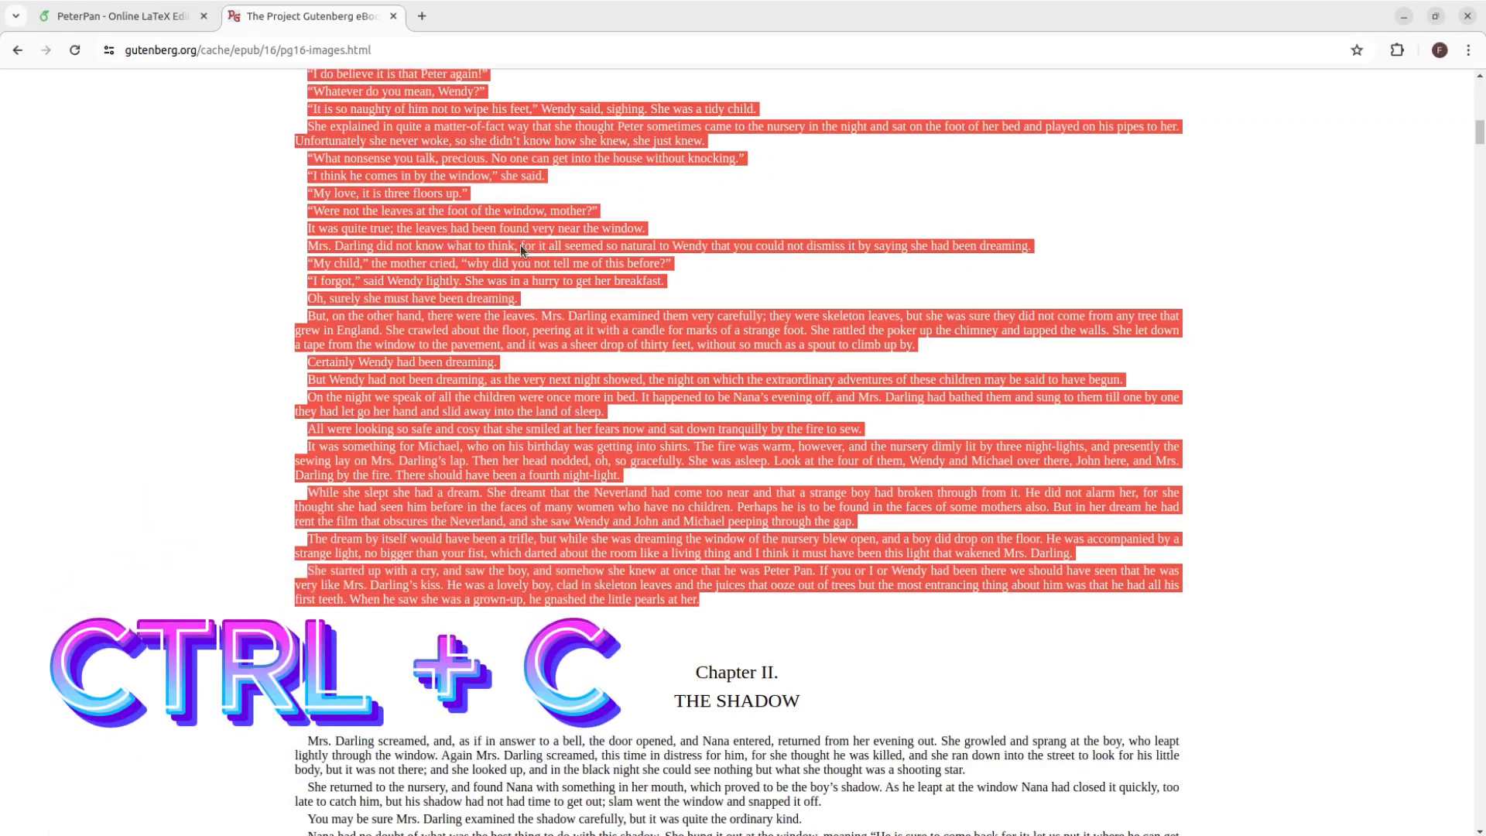
pyautogui.click(113, 16)
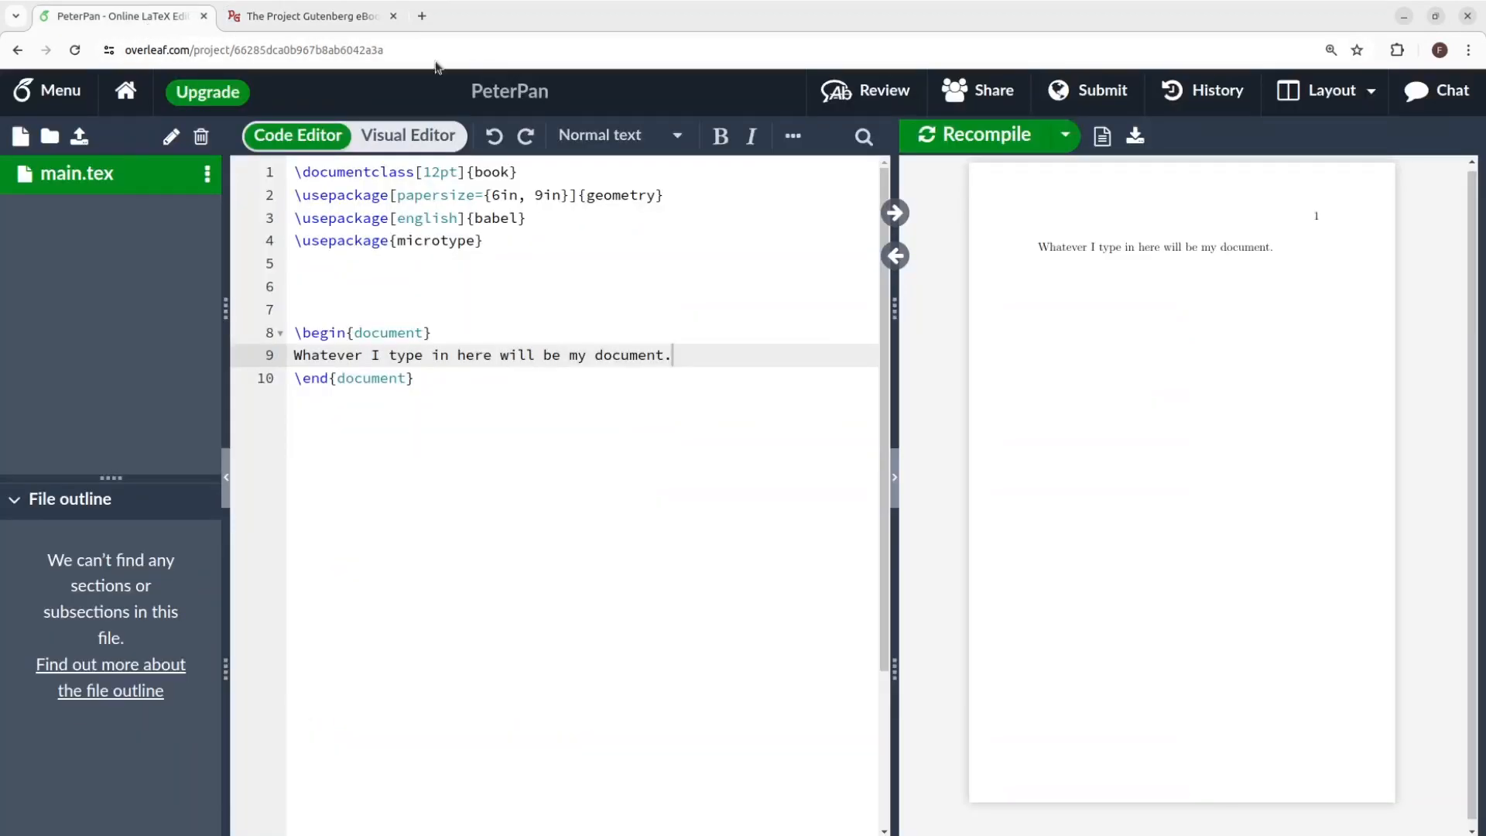
# Step: Paste Chapter I over the sample sentence and recompile to see it across pages
pyautogui.press('ctrl+v')
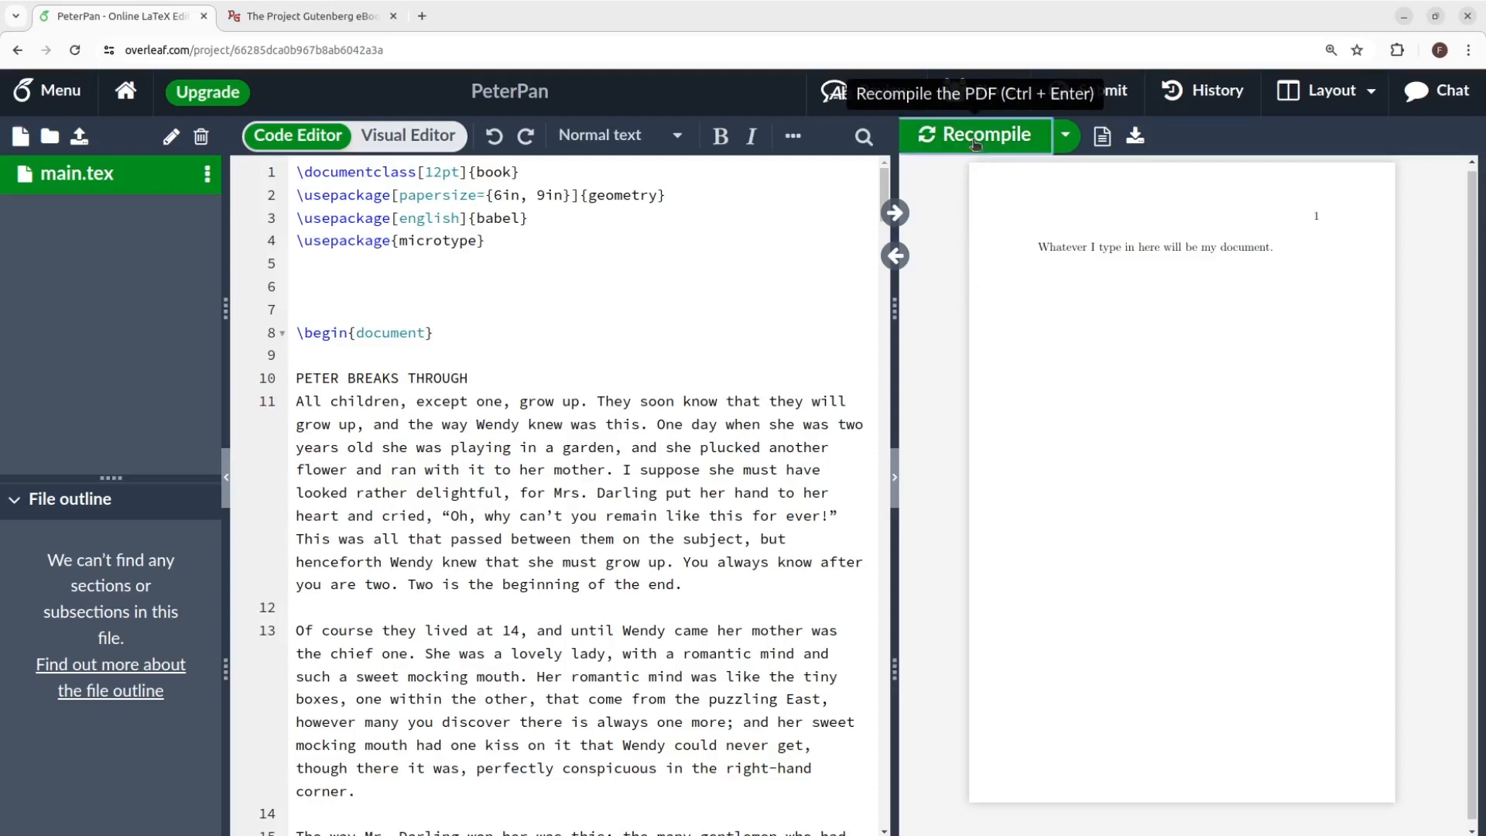
pyautogui.click(976, 133)
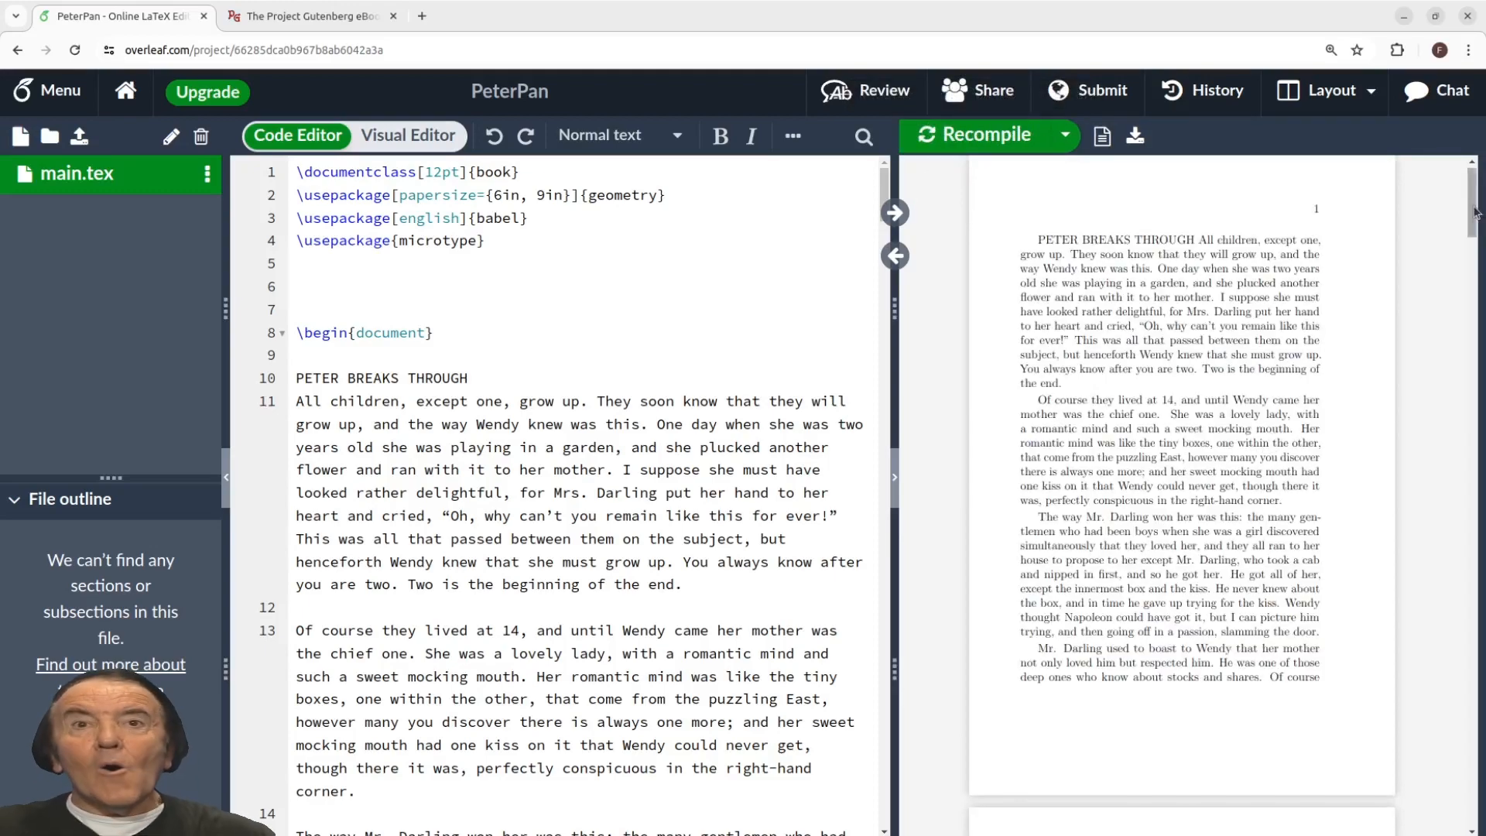
pyautogui.scroll(-3)
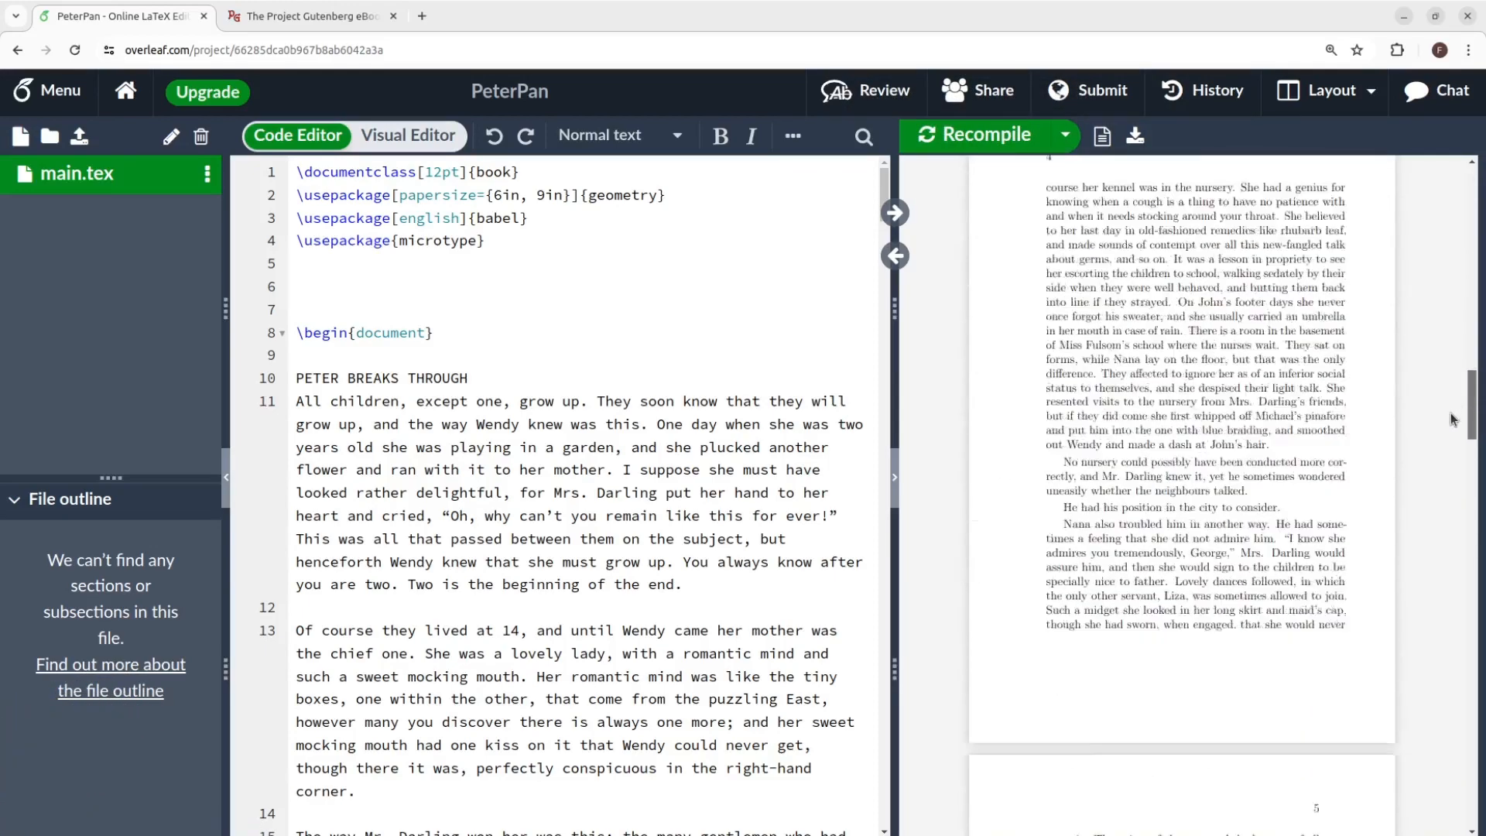
pyautogui.click(1059, 196)
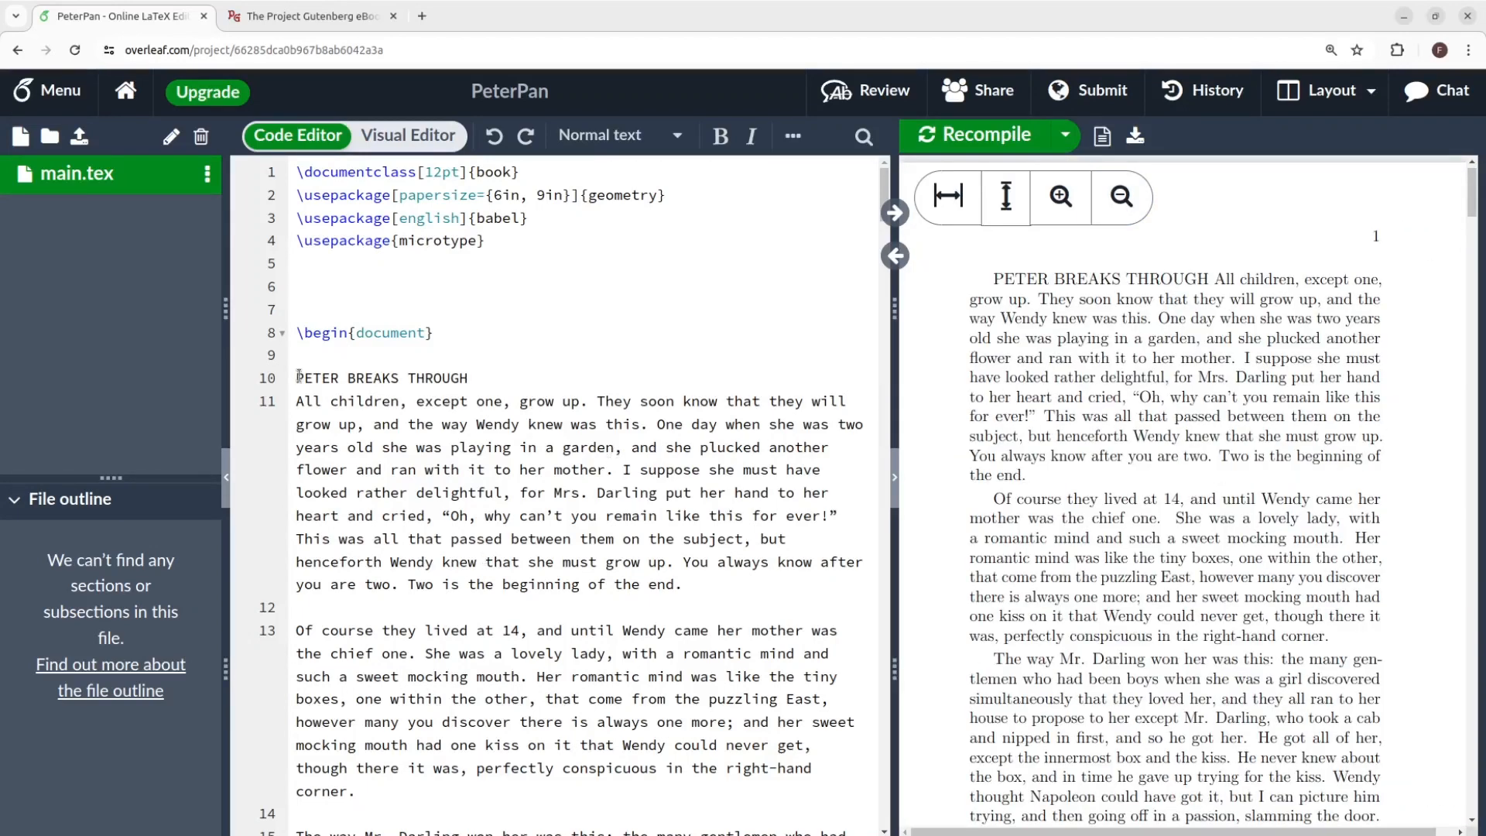
# Step: Wrap 'PETER BREAKS THROUGH' in a \chapter command and recompile
pyautogui.click(471, 377)
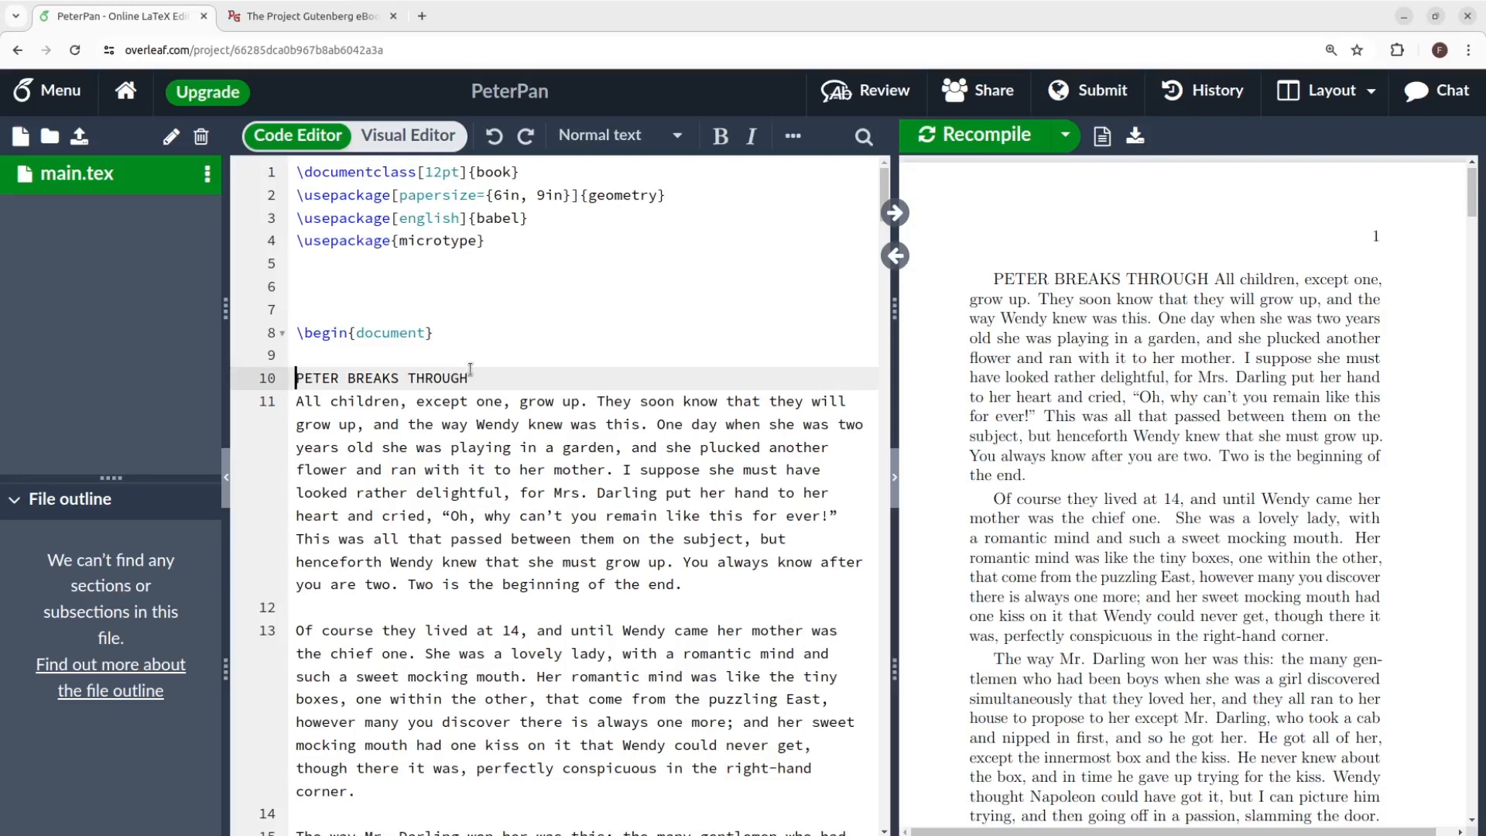
pyautogui.write('\\cha')
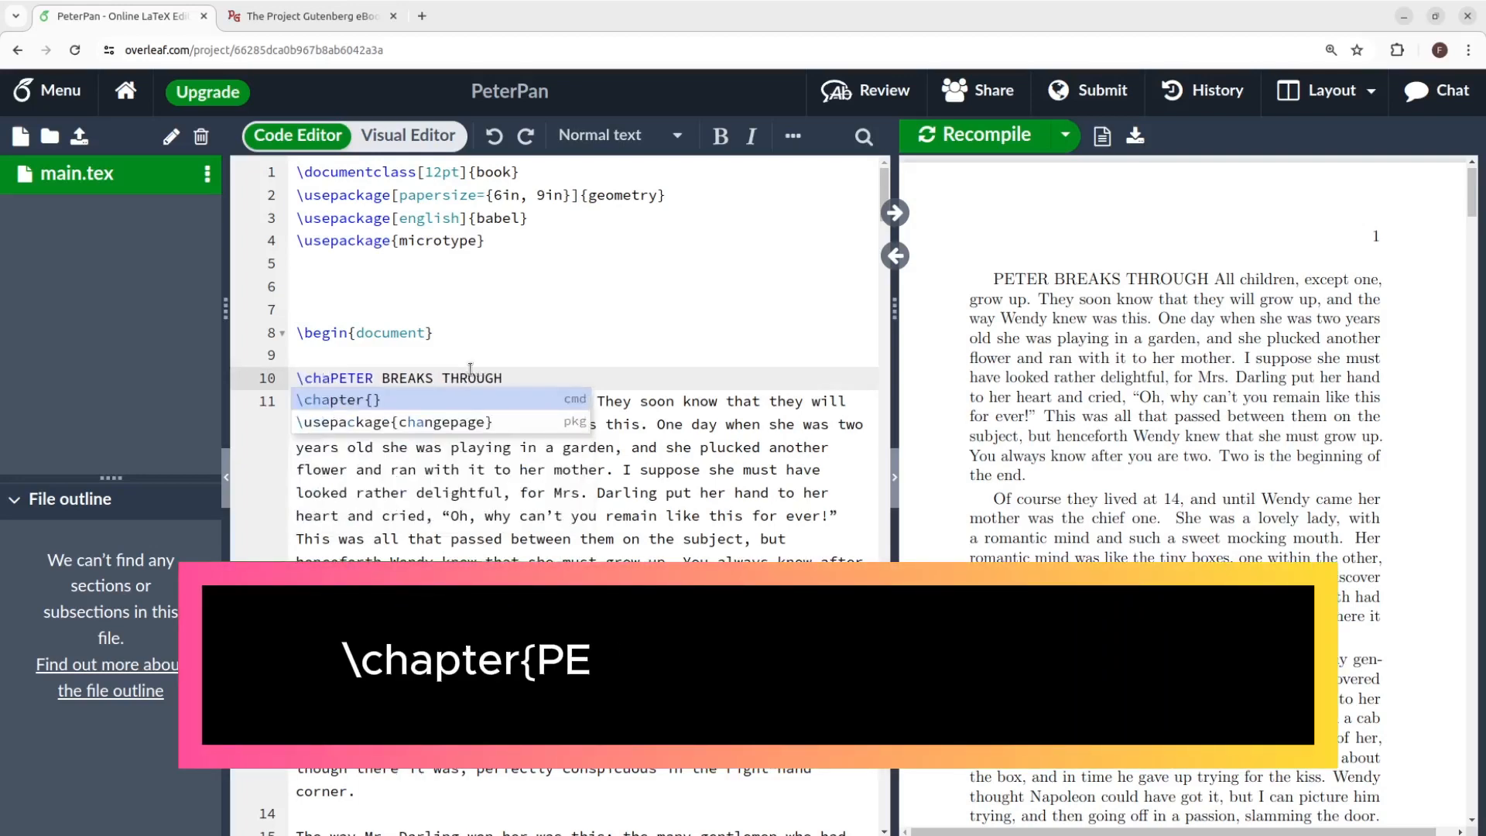
pyautogui.write('pter{')
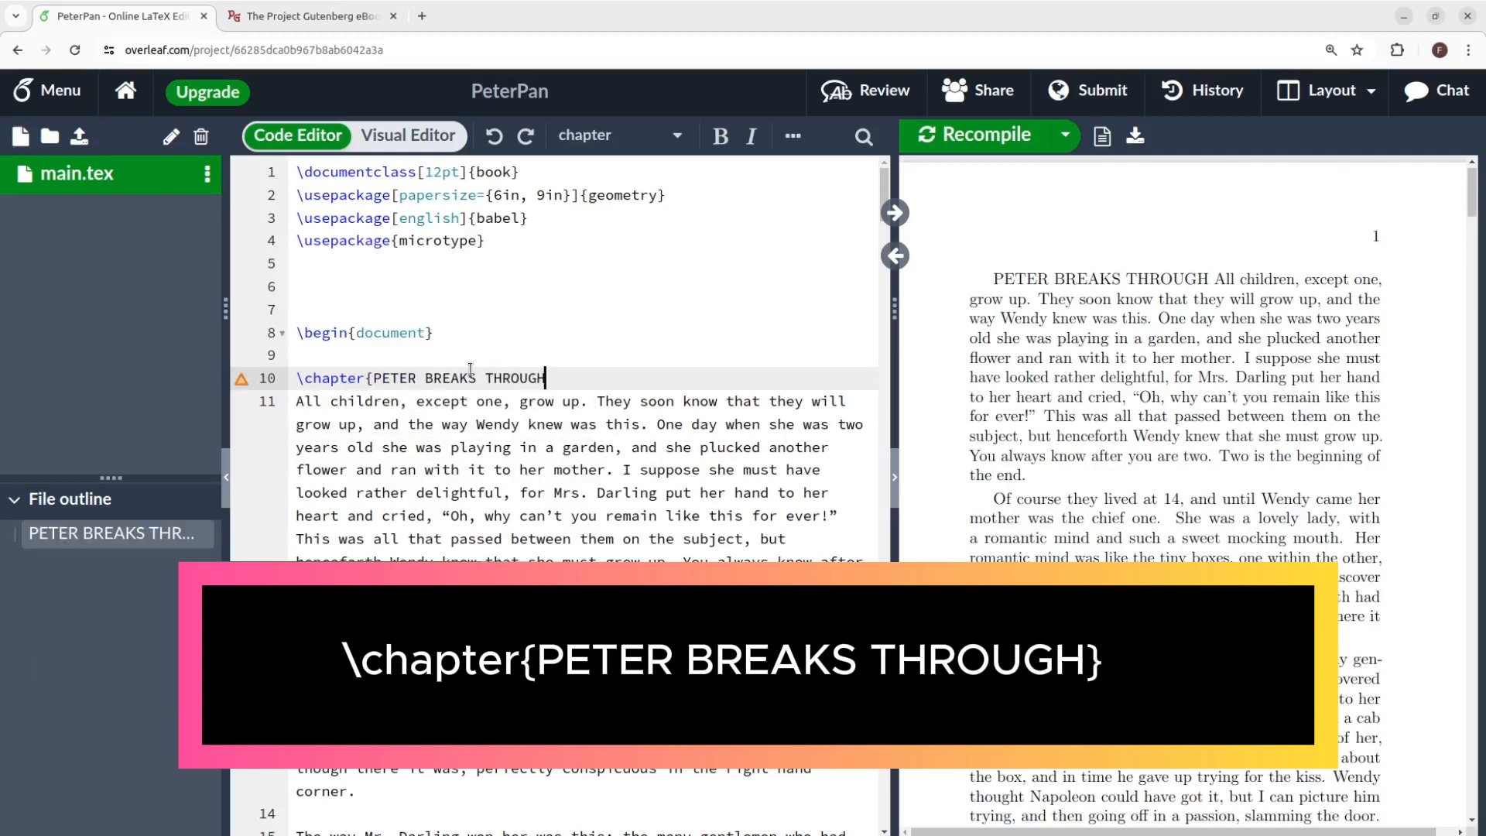
pyautogui.write('}')
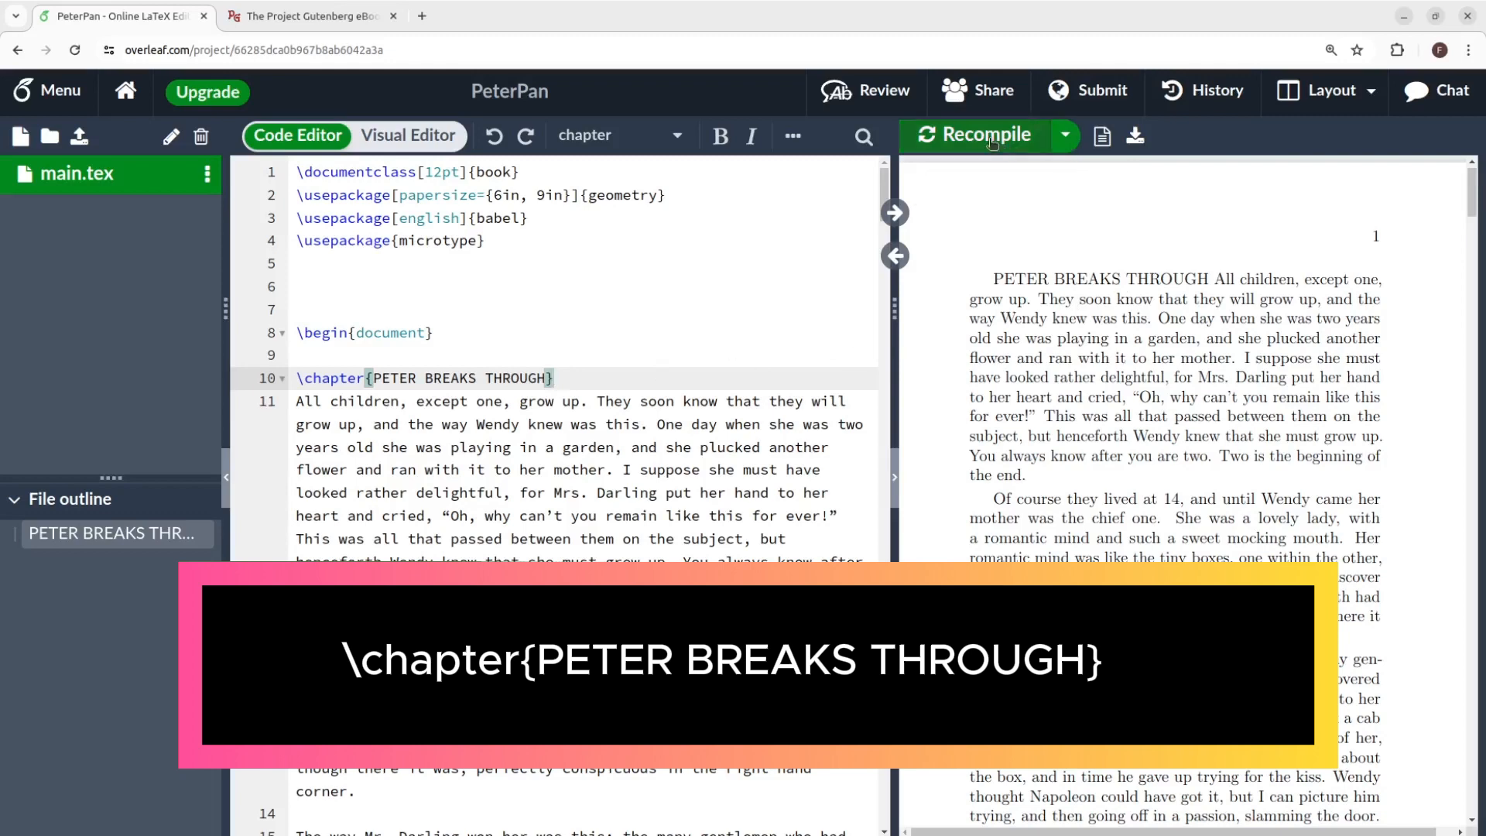
pyautogui.click(974, 135)
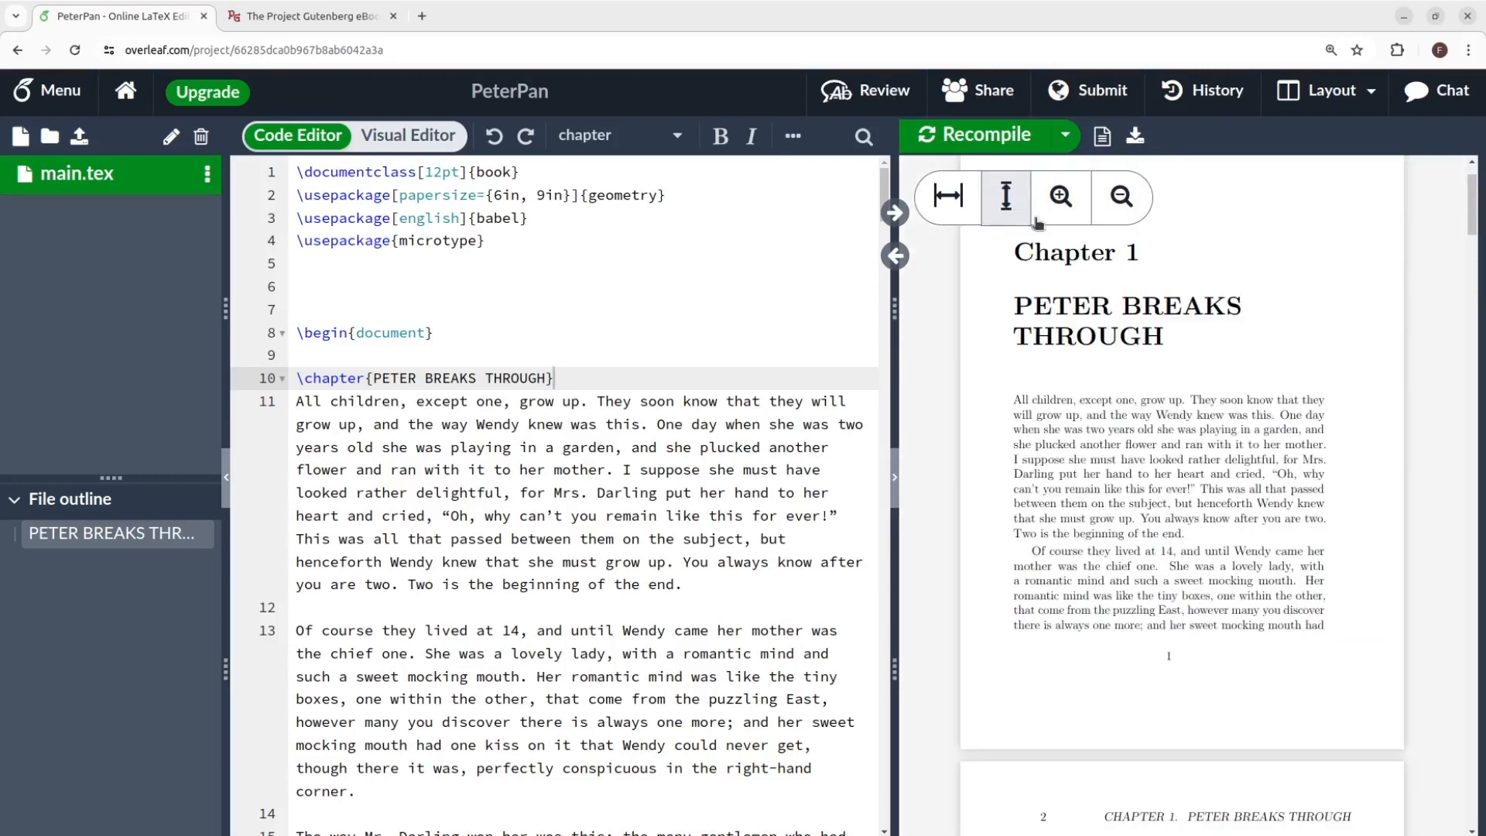
# Step: Scroll and zoom the preview to check the Chapter 1 heading and running headers
pyautogui.scroll(-3)
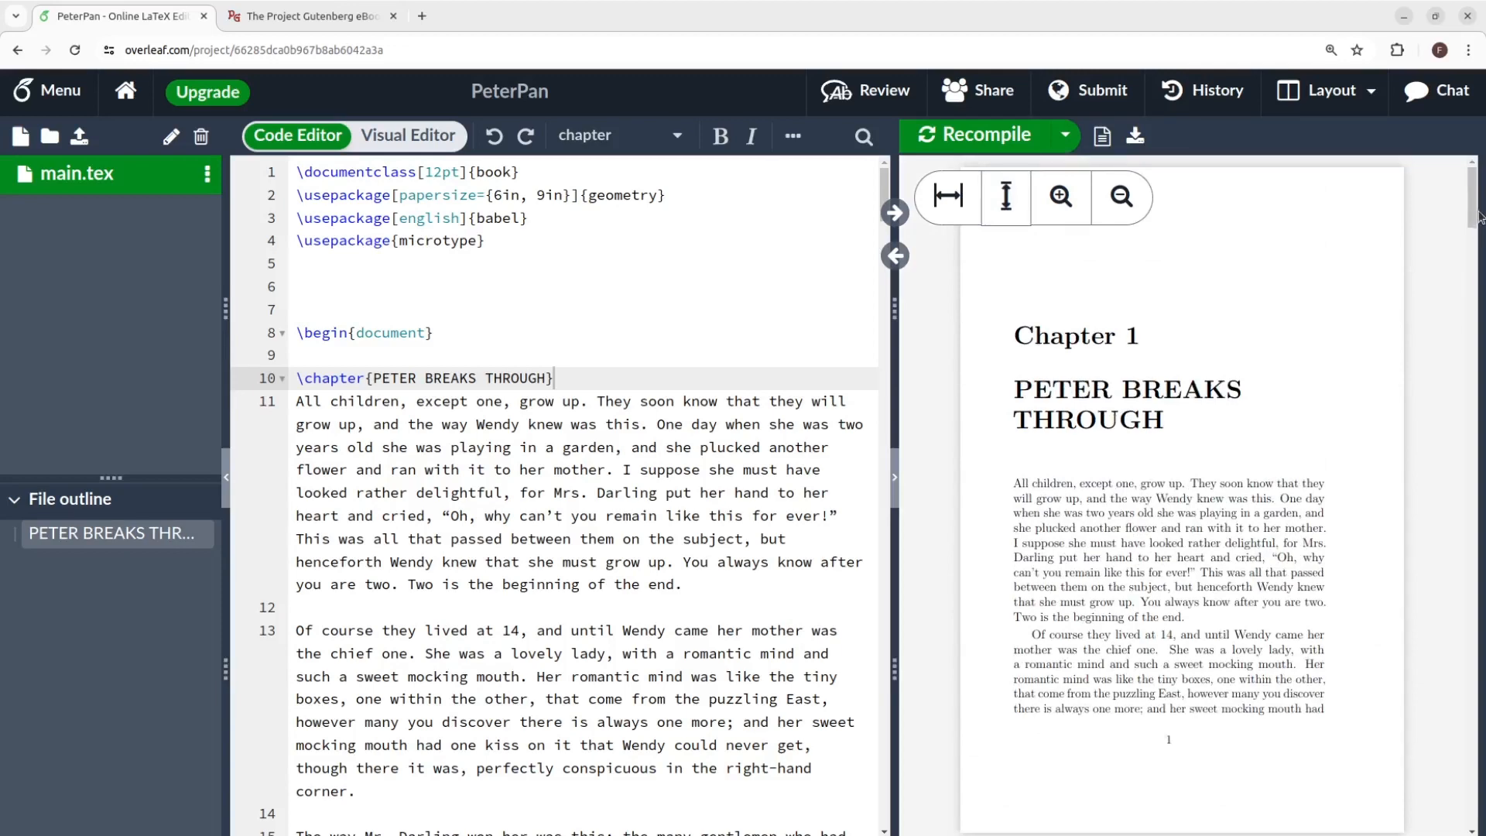
pyautogui.scroll(-3)
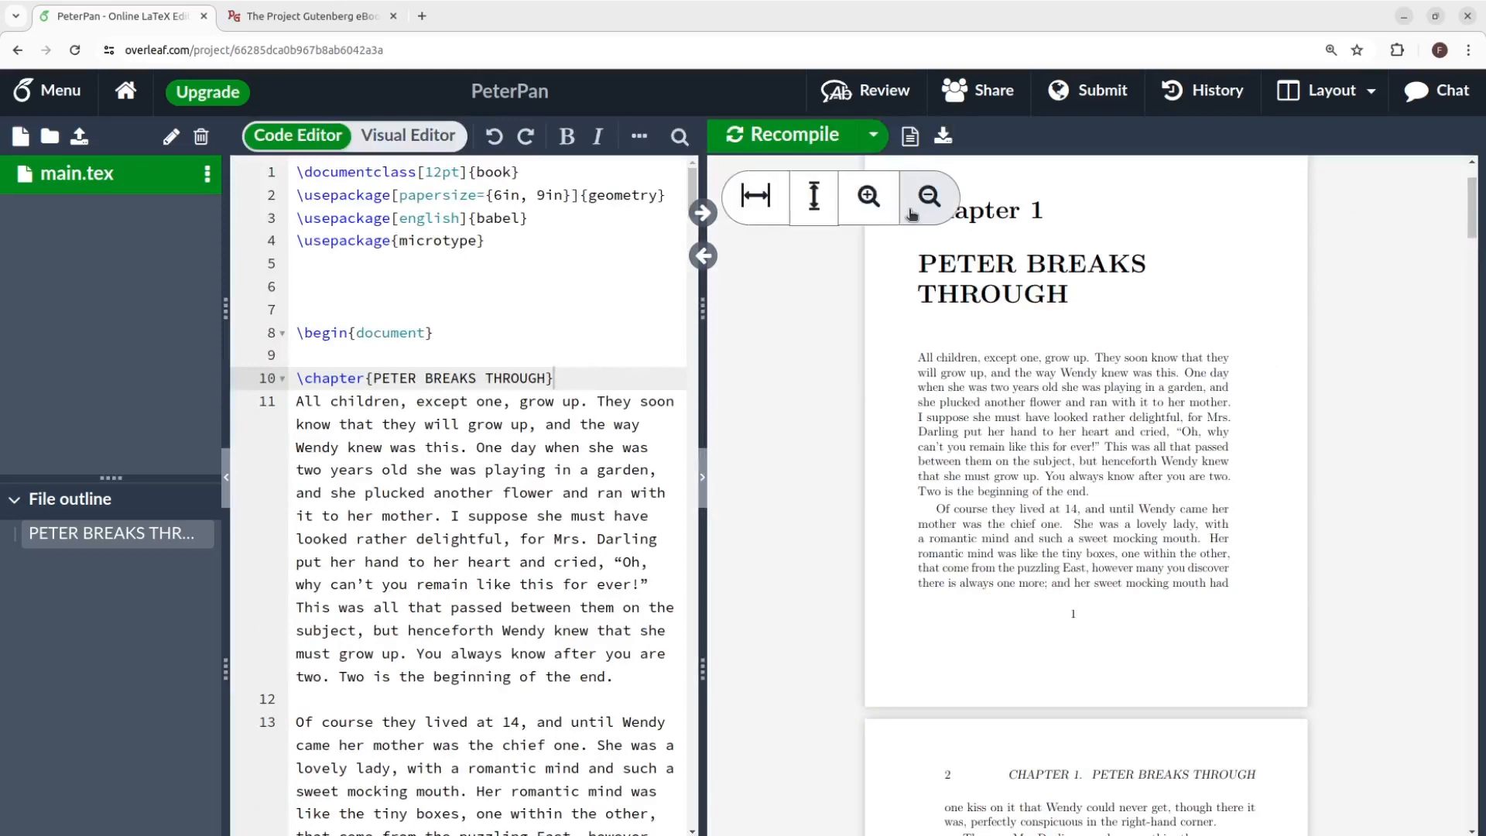
pyautogui.click(864, 197)
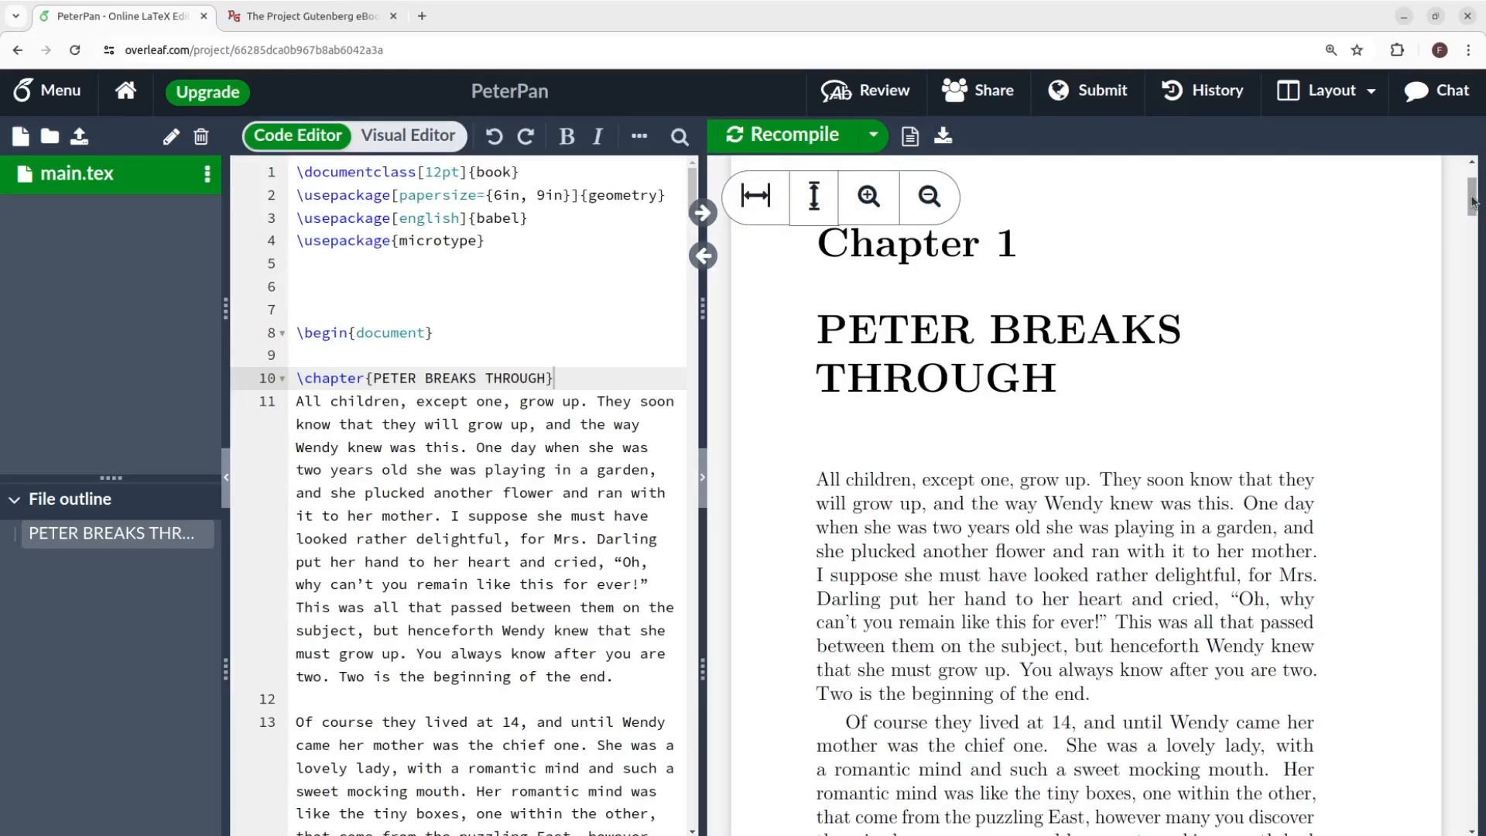
pyautogui.scroll(-3)
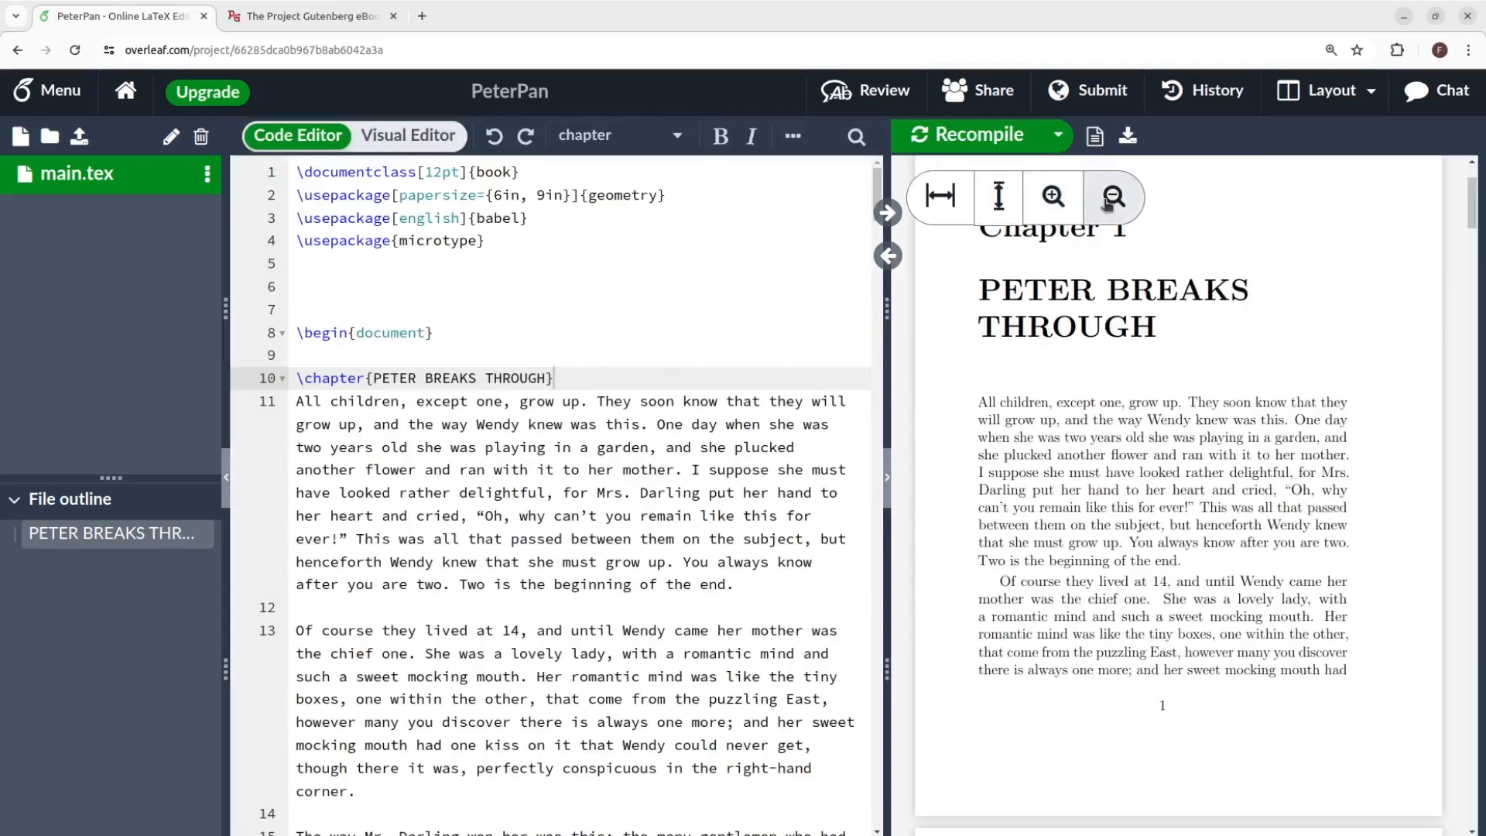
pyautogui.click(1112, 197)
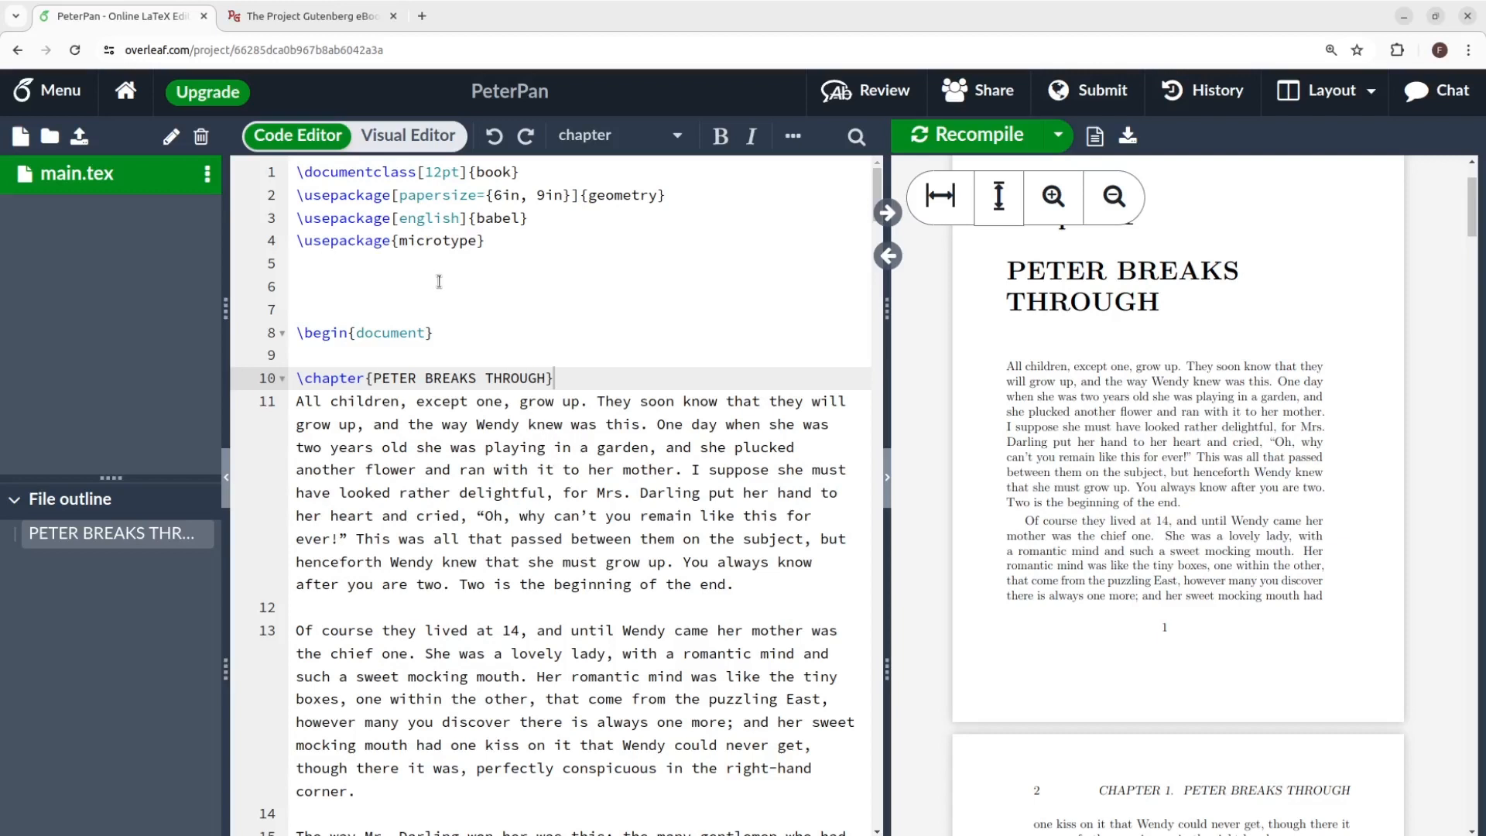
# Step: Renew \baselinestretch to 1.3 in the preamble for wider line spacing
pyautogui.write('\\renewcommand{\\baselinestre}{')
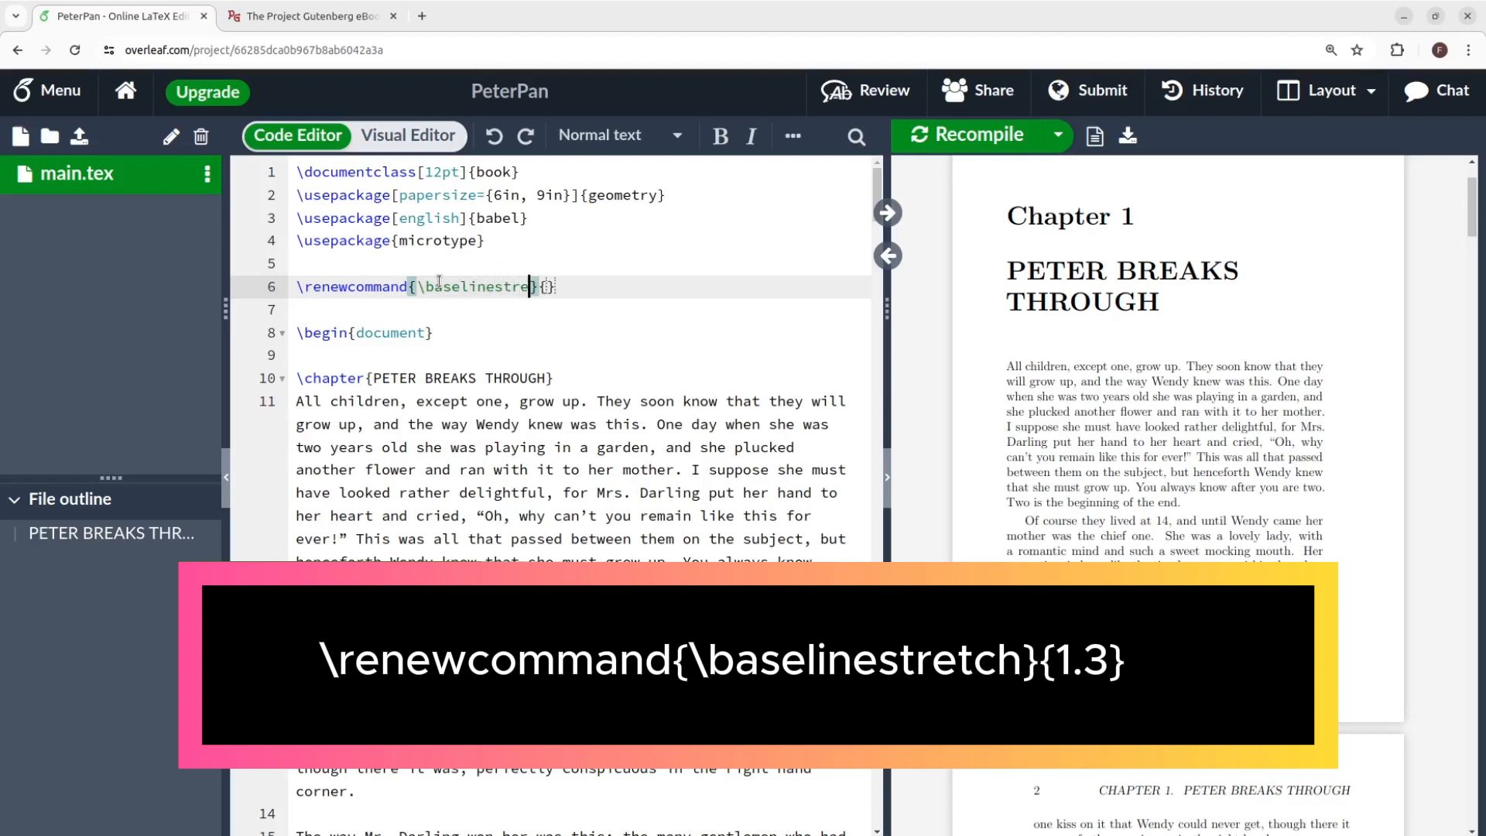
pyautogui.write('tch')
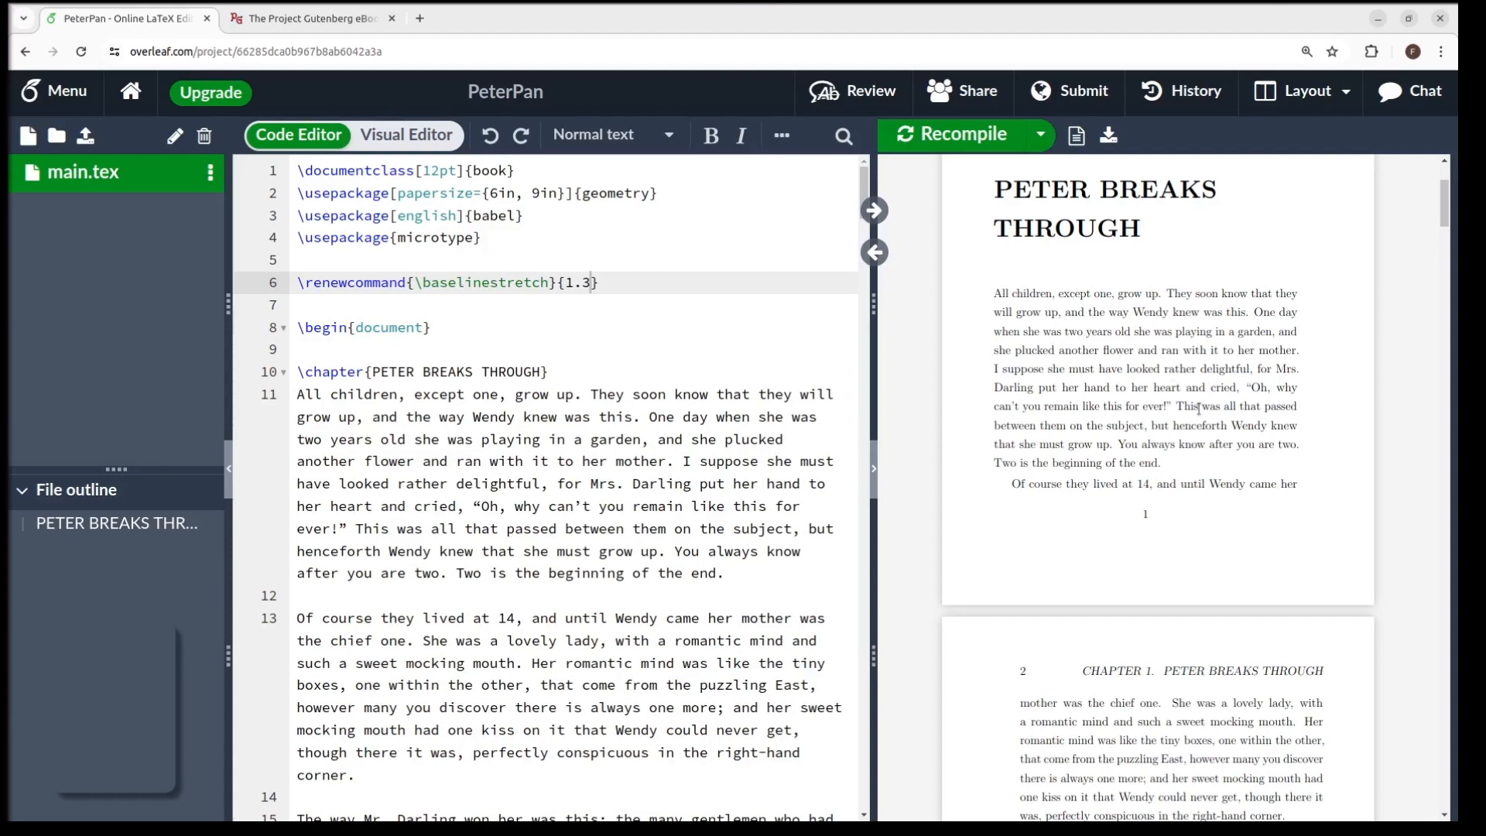
pyautogui.scroll(-3)
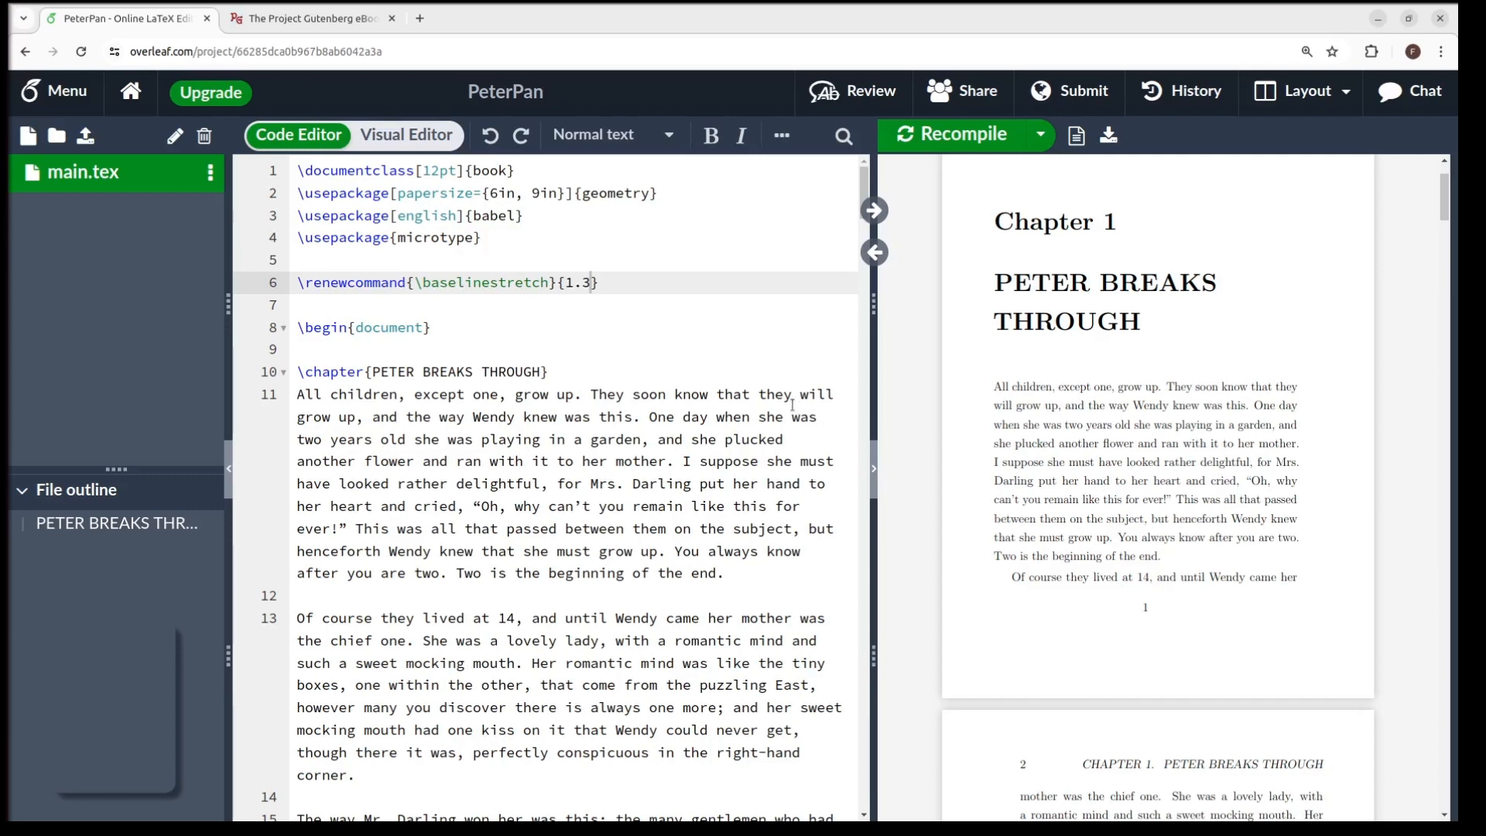
pyautogui.scroll(-3)
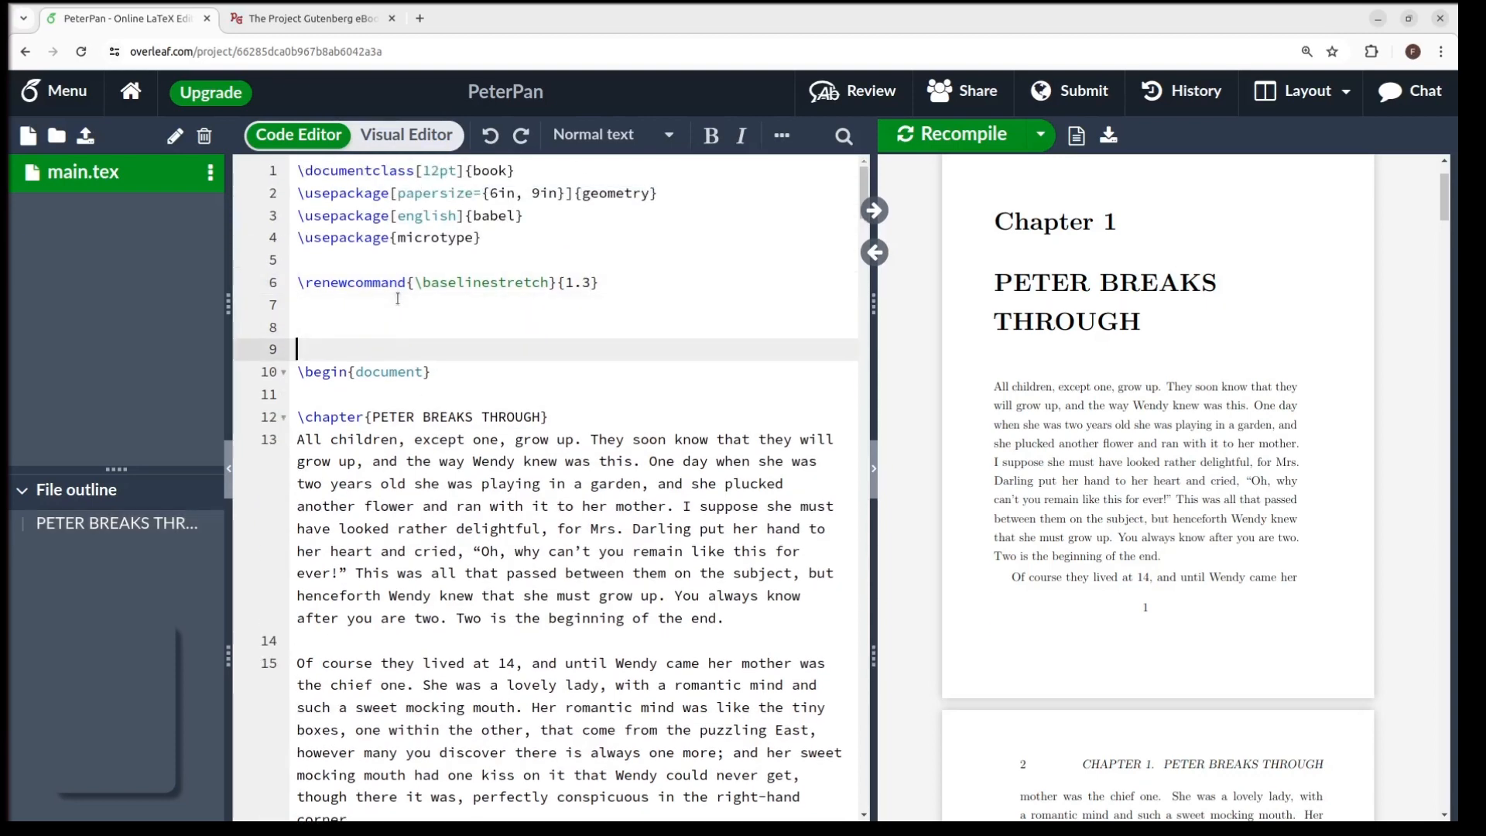
# Step: Add \usepackage{lettrine} and \usepackage{fix-cm} to the preamble below the baselinestretch line
pyautogui.write('\\use')
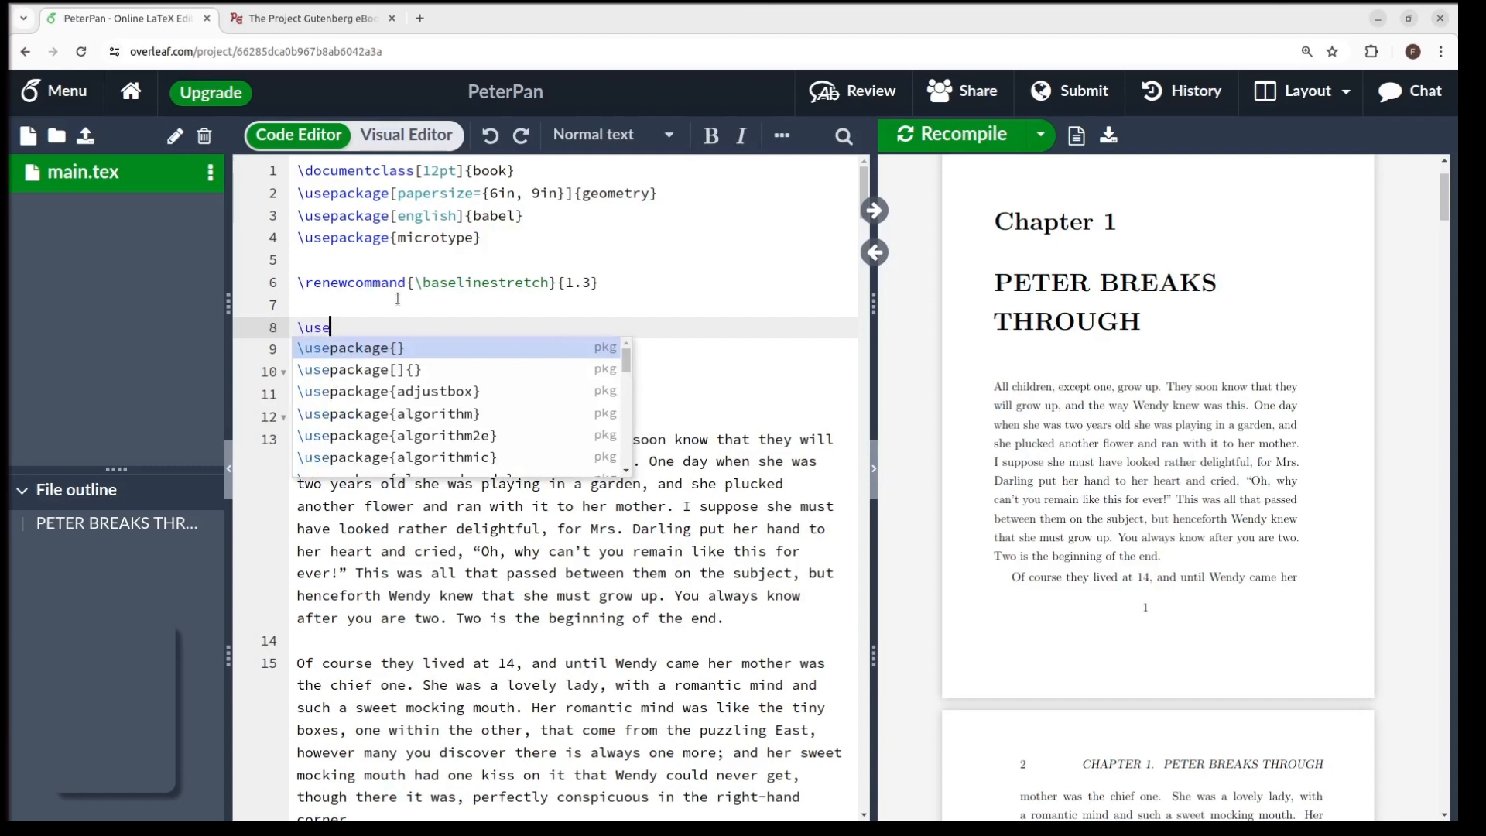
pyautogui.write('package{lett')
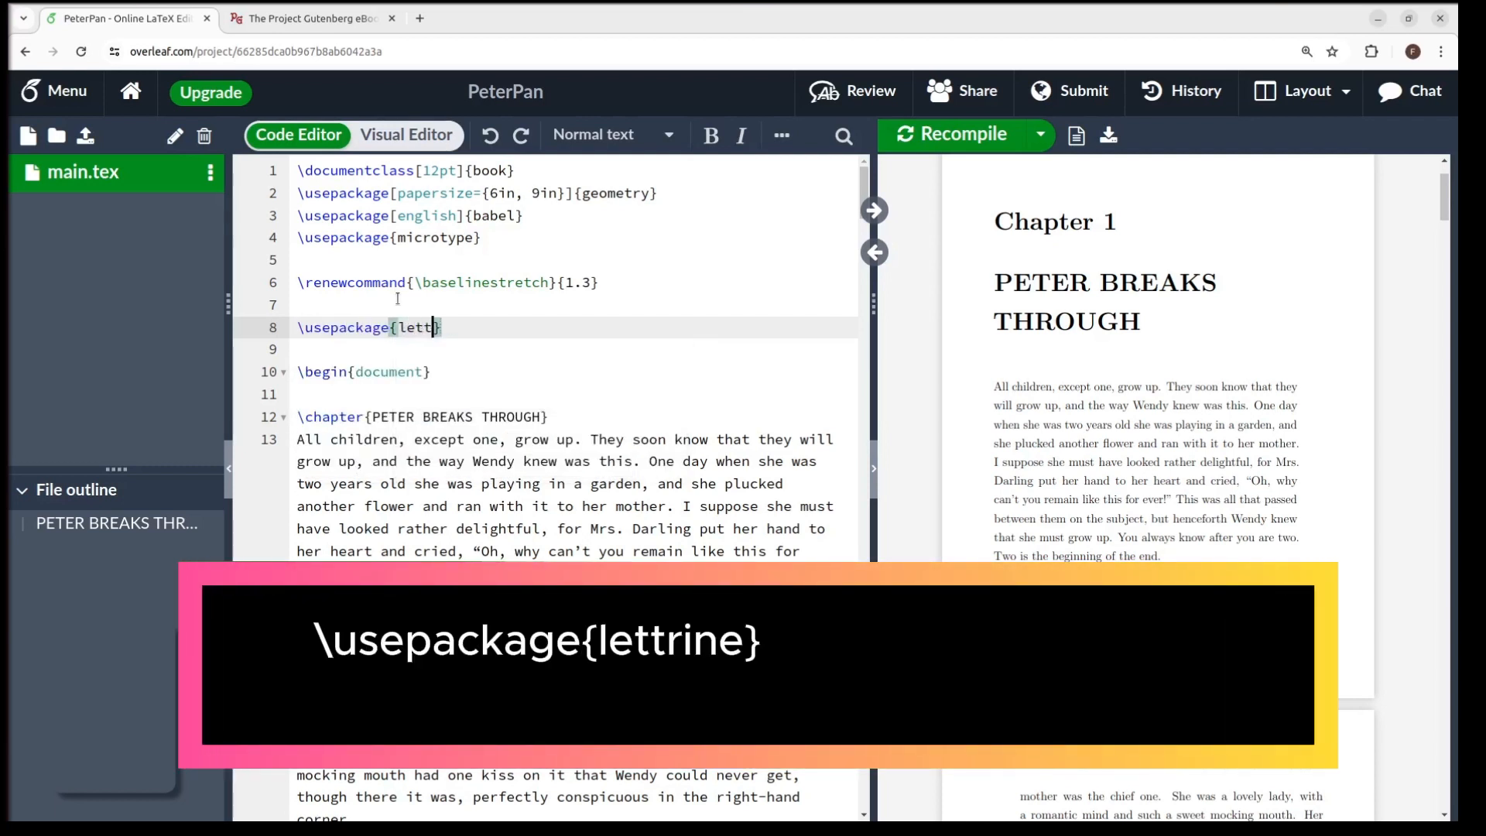
pyautogui.write('rine')
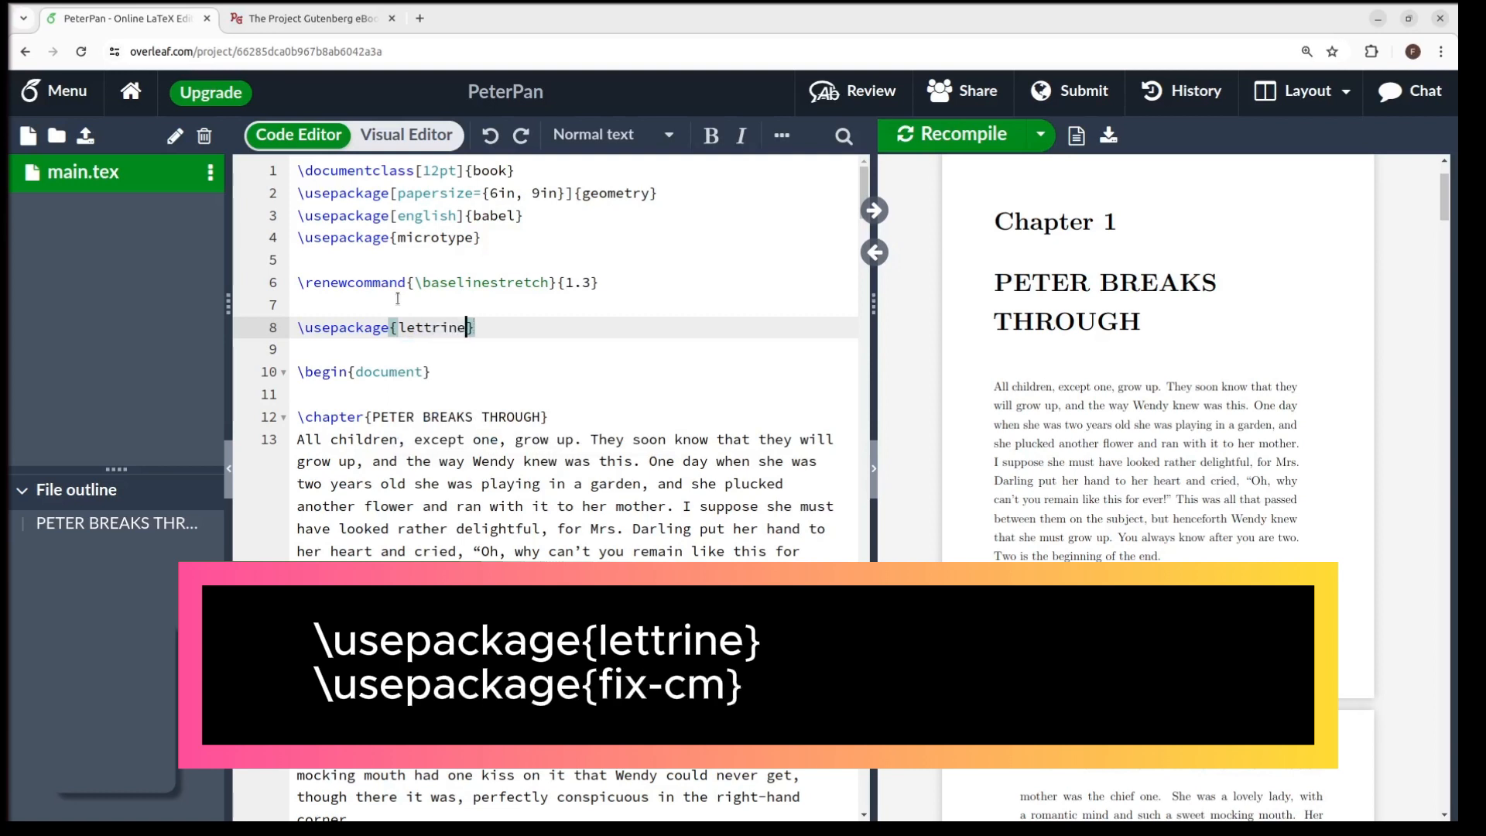
pyautogui.write('\\us')
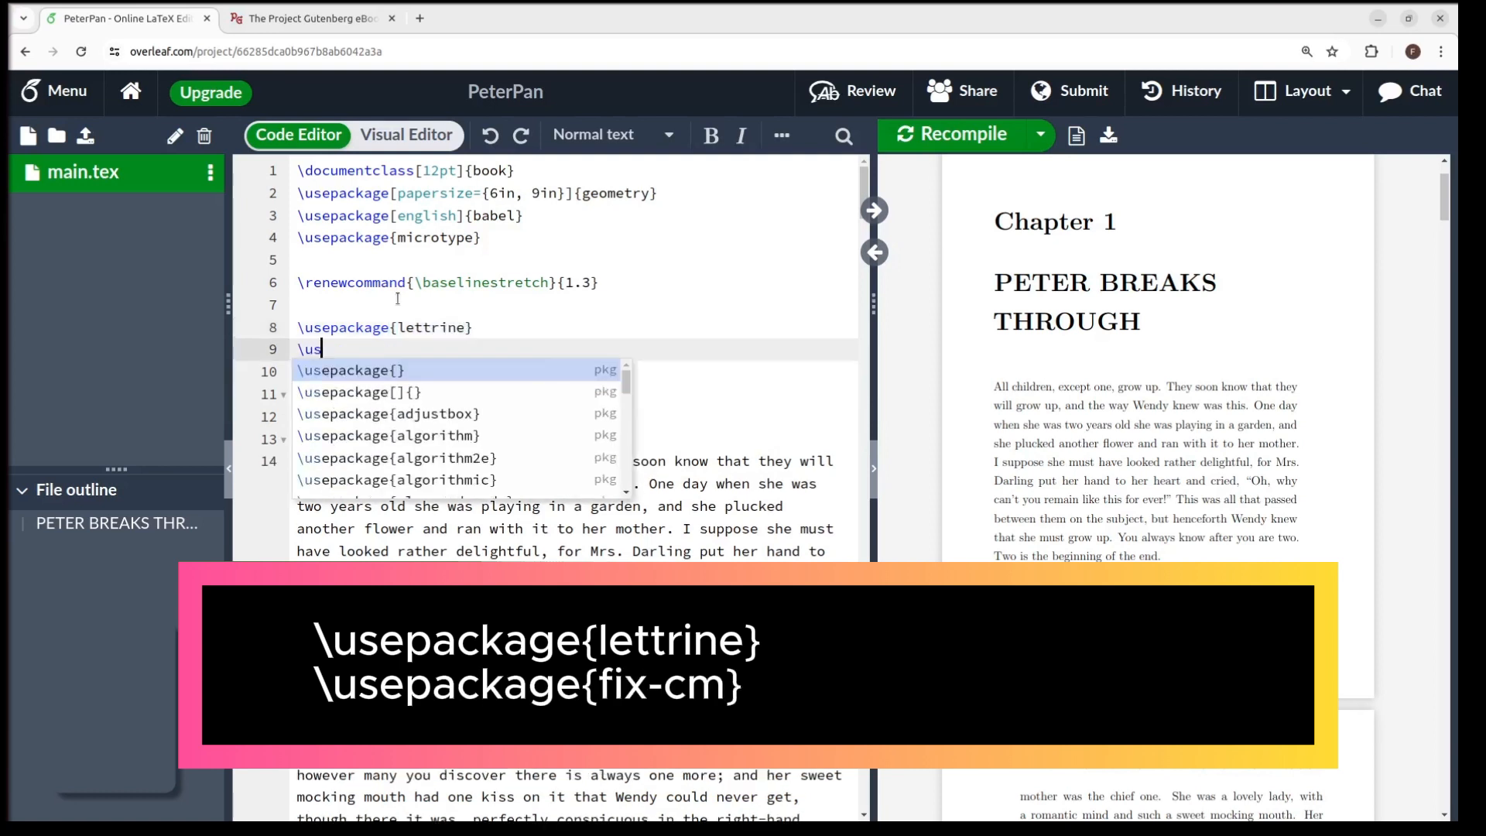
pyautogui.write('epackage{')
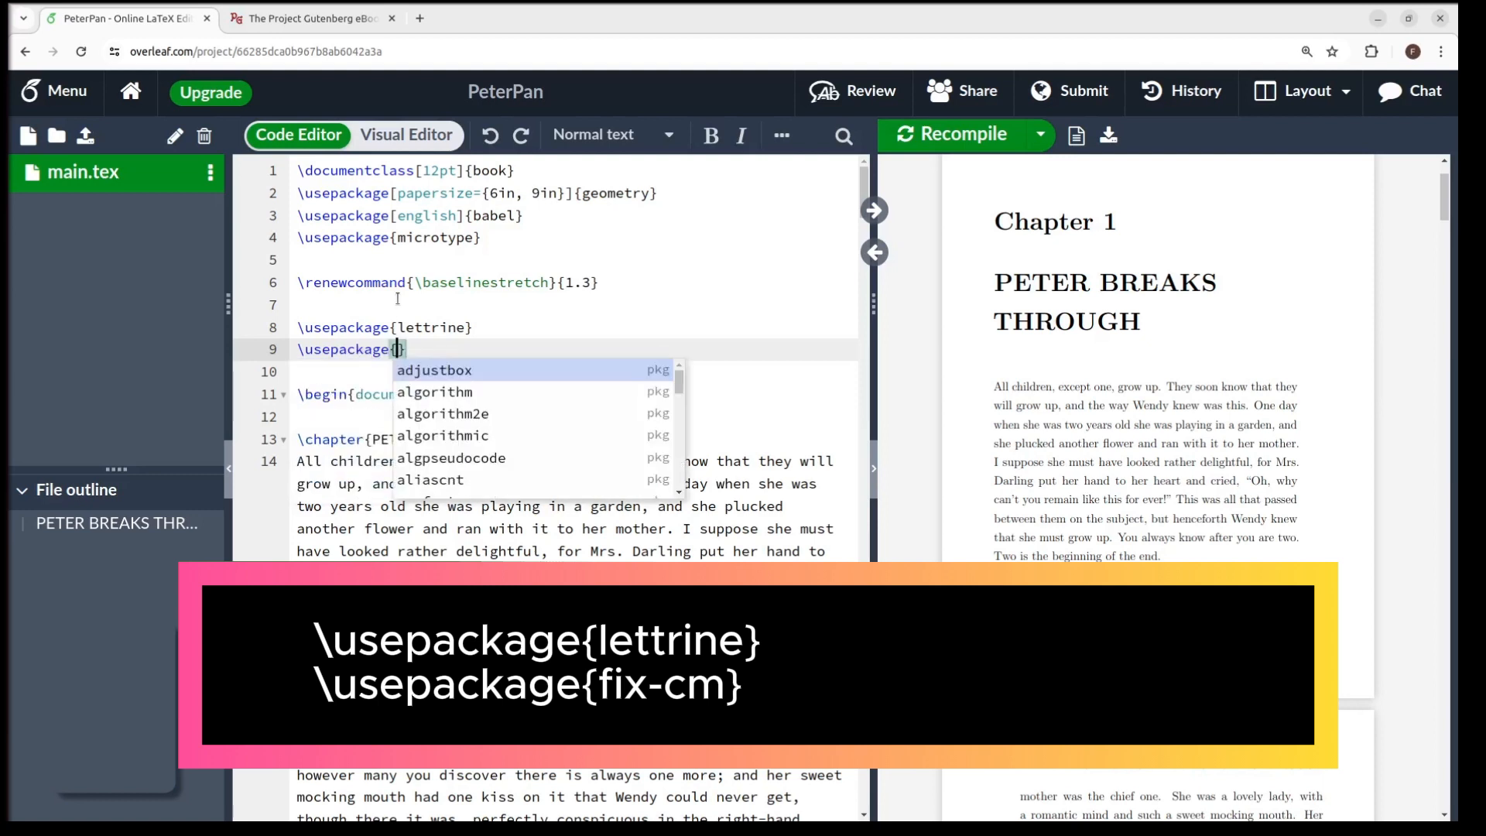
pyautogui.write('fix')
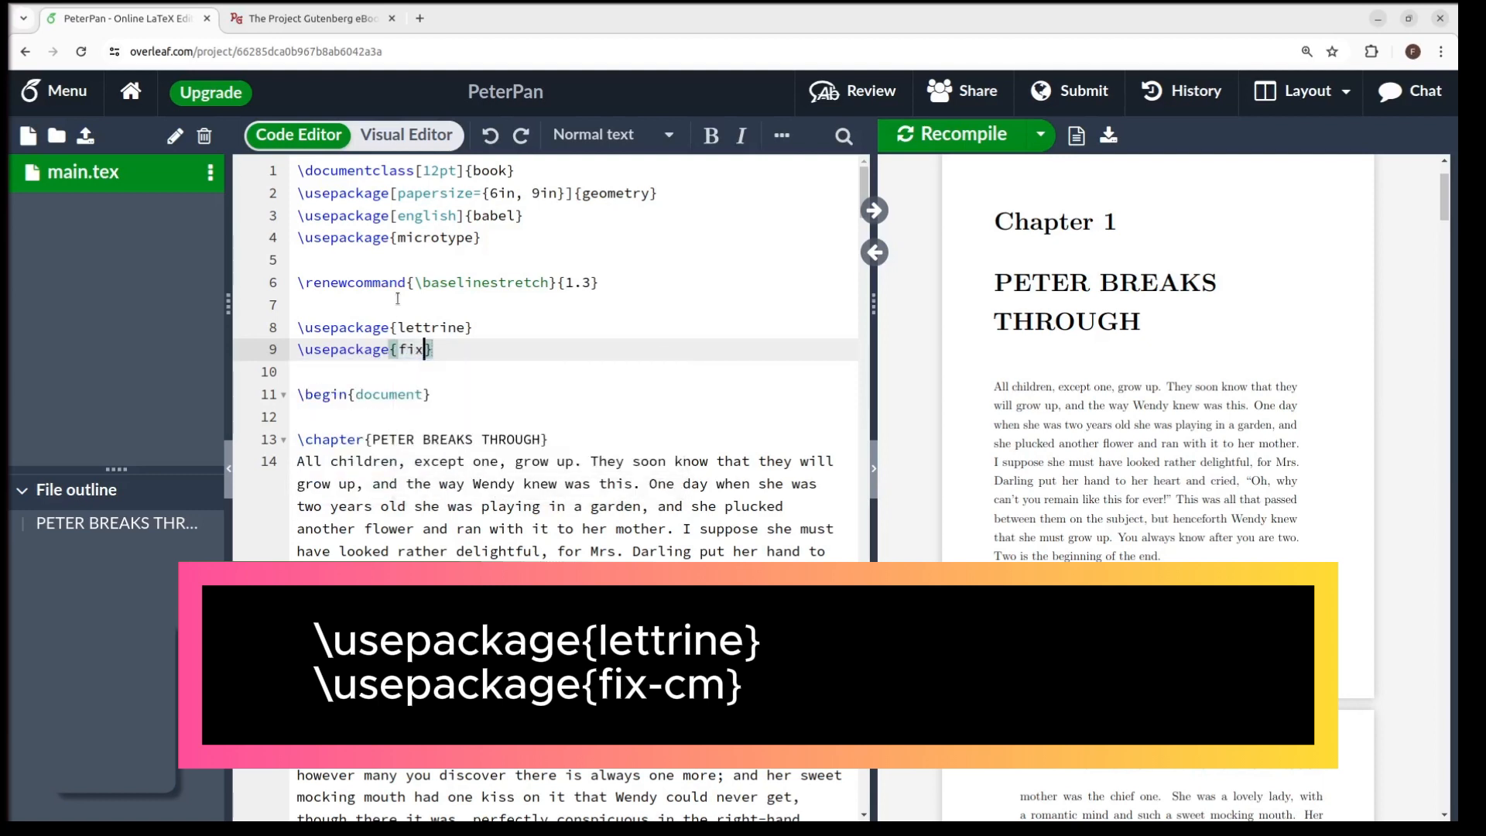
pyautogui.write('-cm')
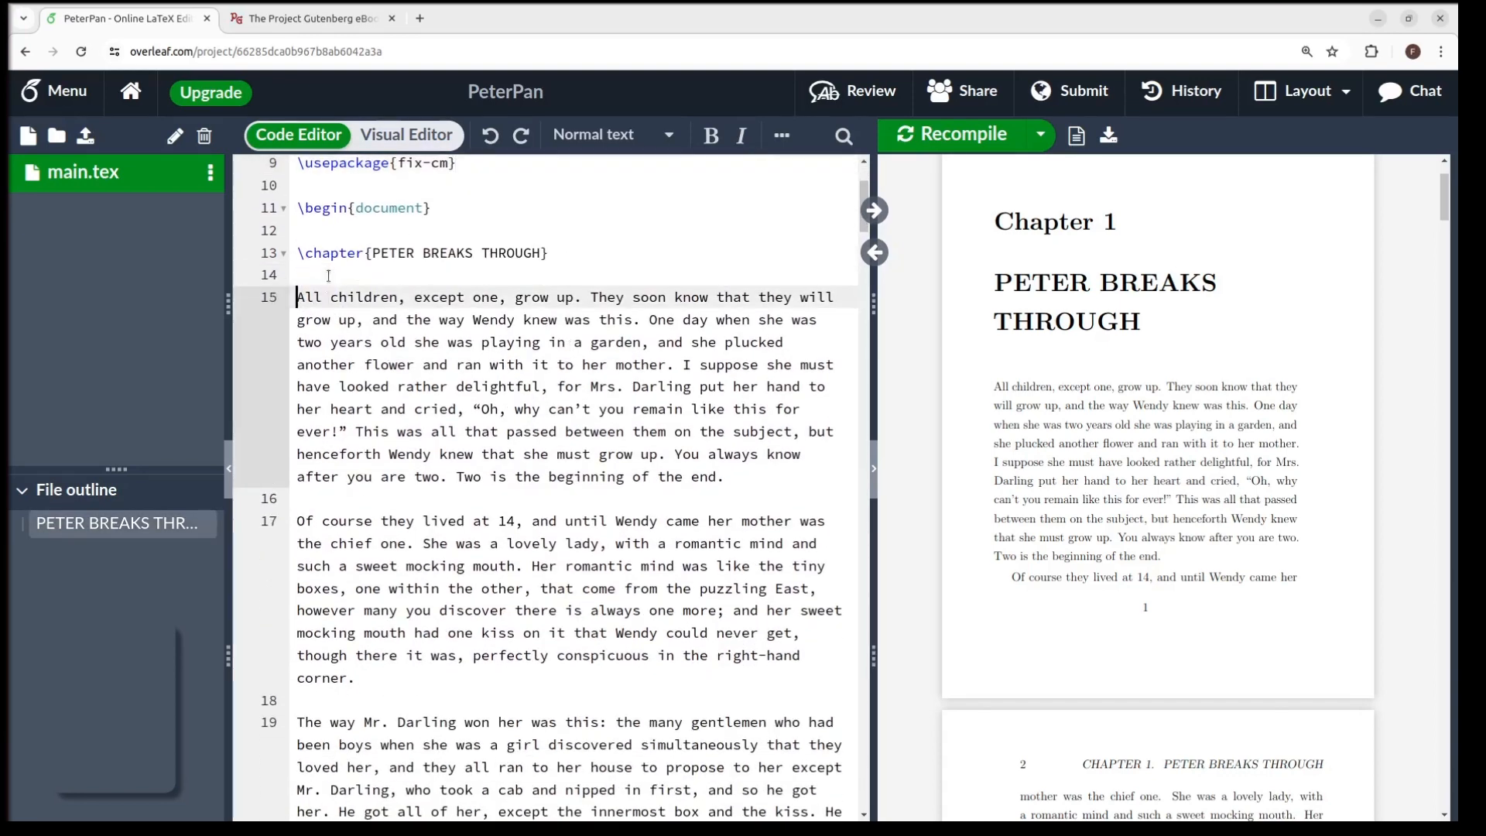
# Step: Open Chapter 1 with \lettrine[lines=4]{A}{...} for a four-line drop cap A
pyautogui.write('\\')
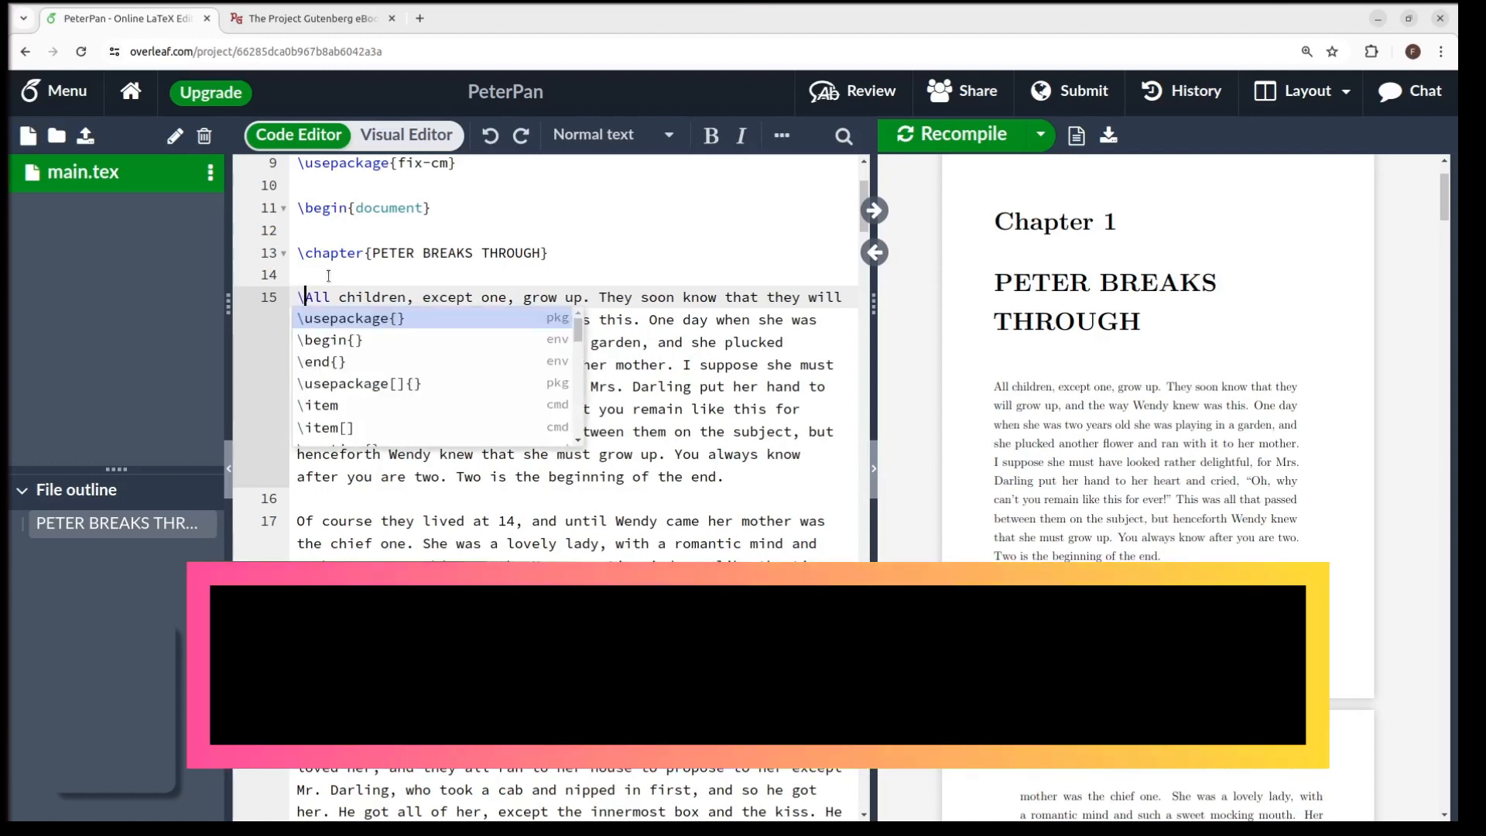
pyautogui.write('lettrine[')
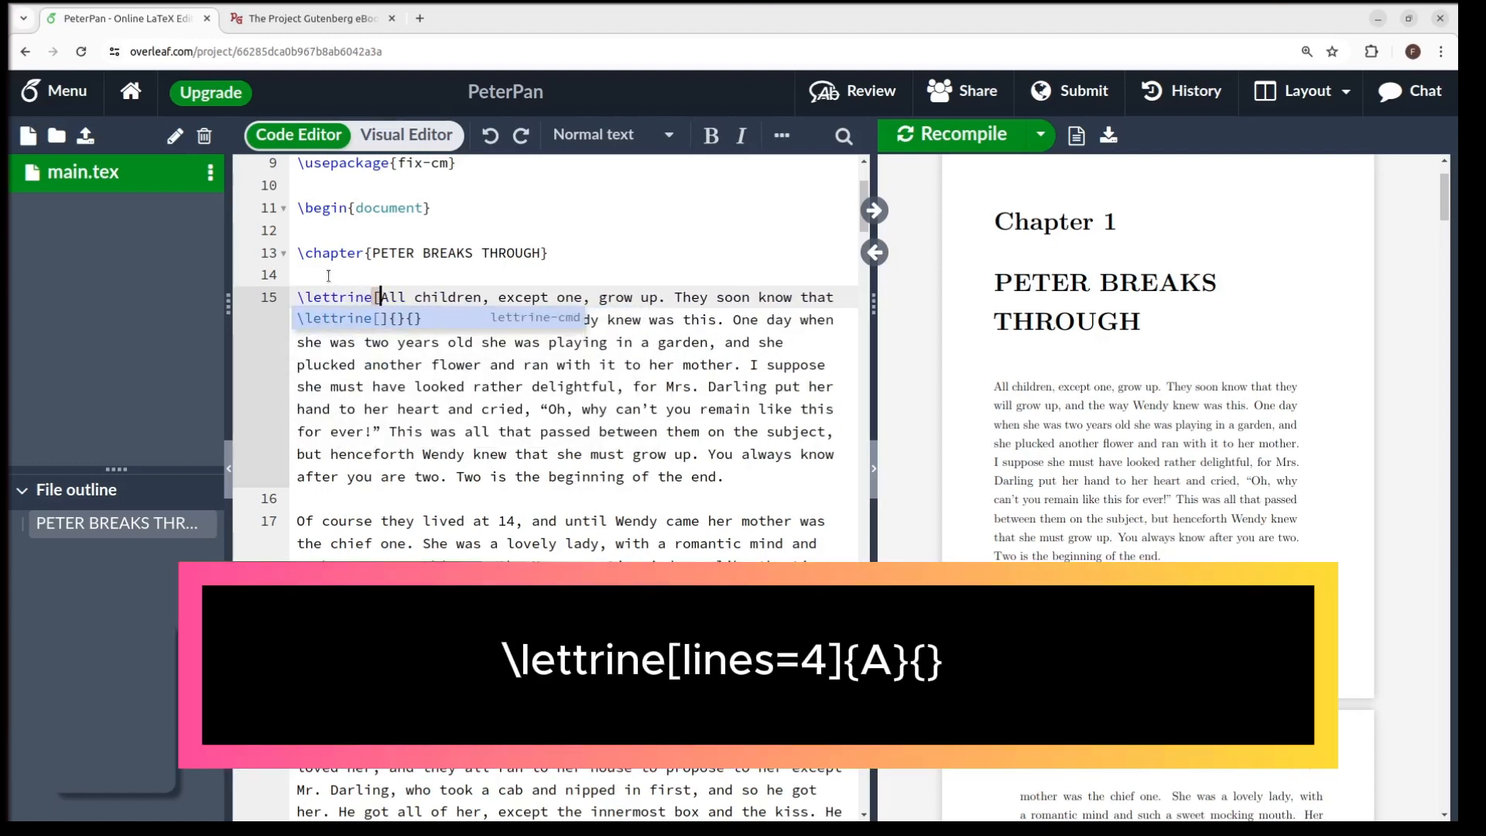
pyautogui.write('lines=4]')
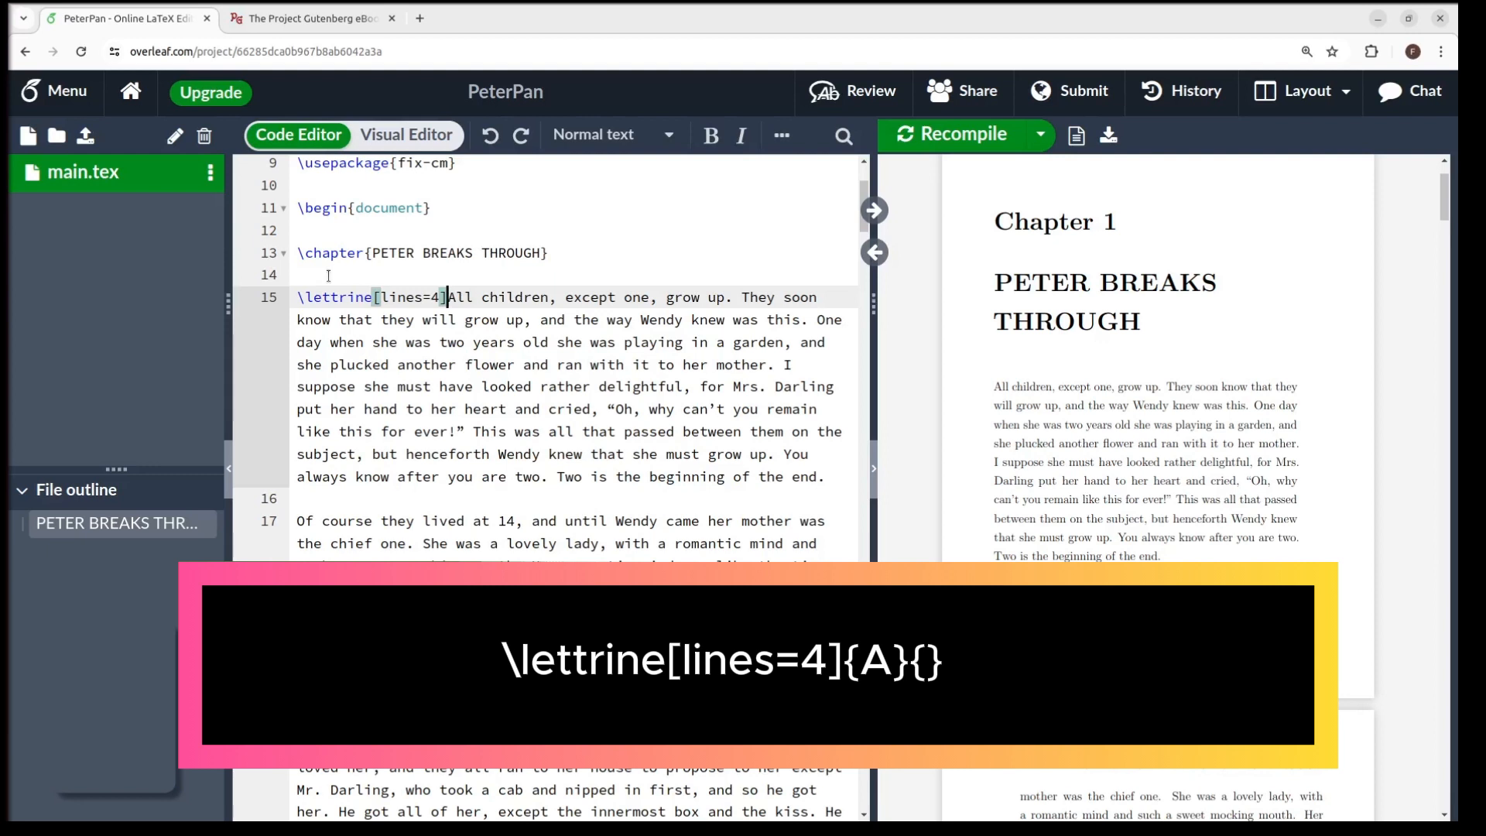
pyautogui.write('{A}{')
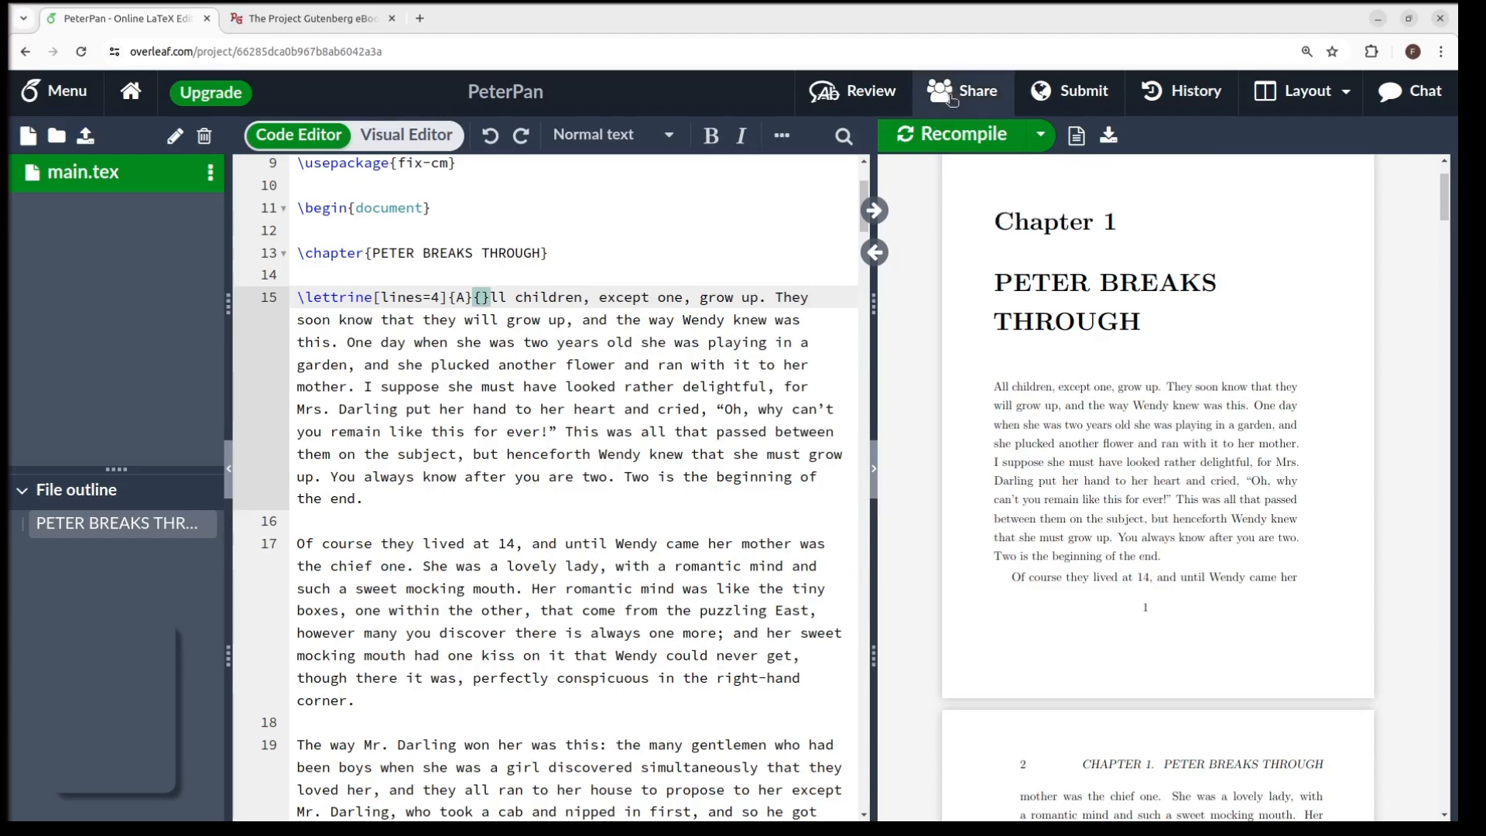
# Step: Recompile and end the small-caps lead-in at "ll children, except one"
pyautogui.click(953, 133)
pyautogui.write('}')
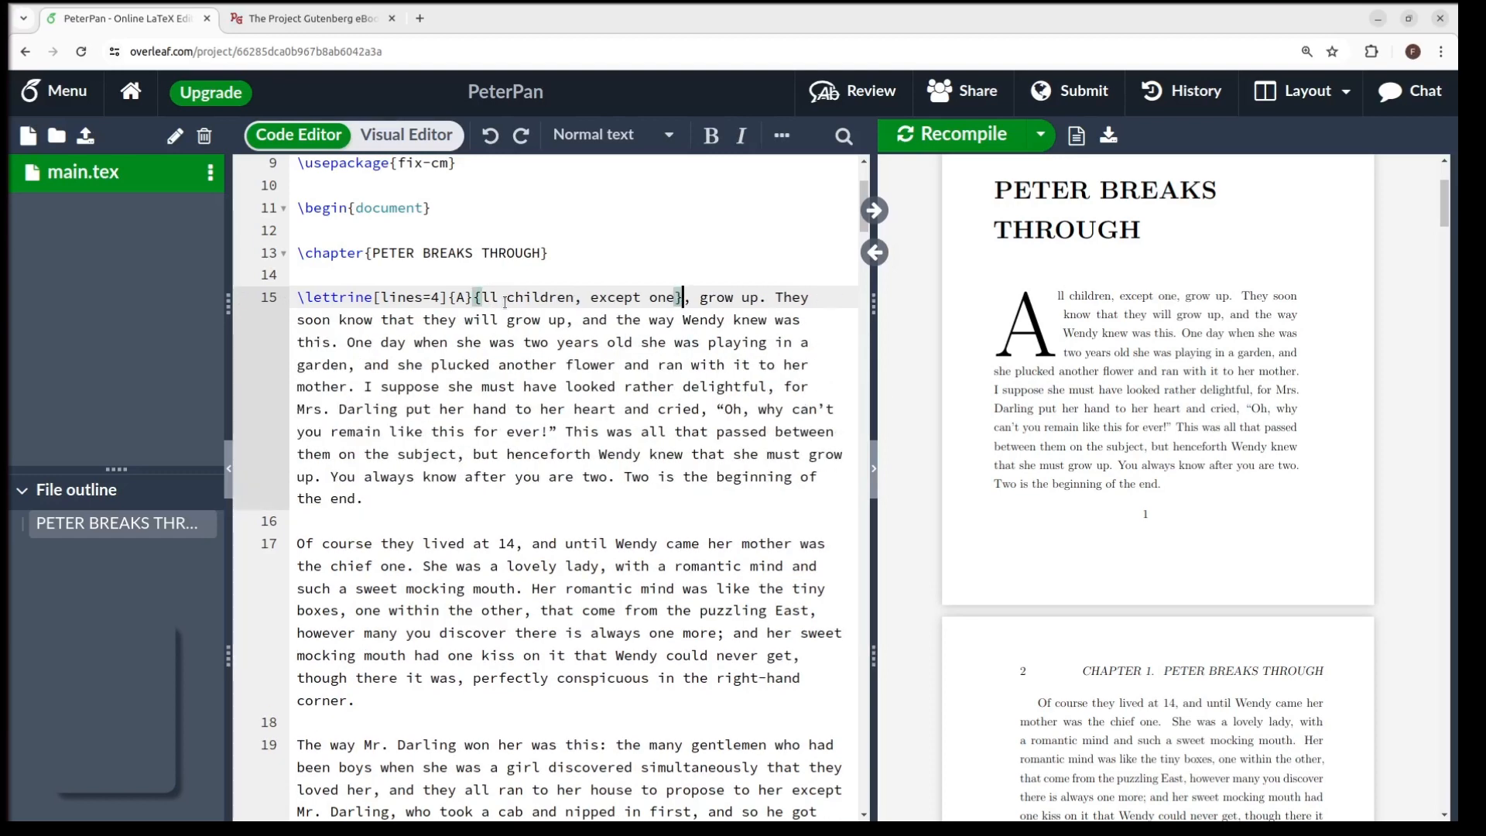
pyautogui.click(959, 133)
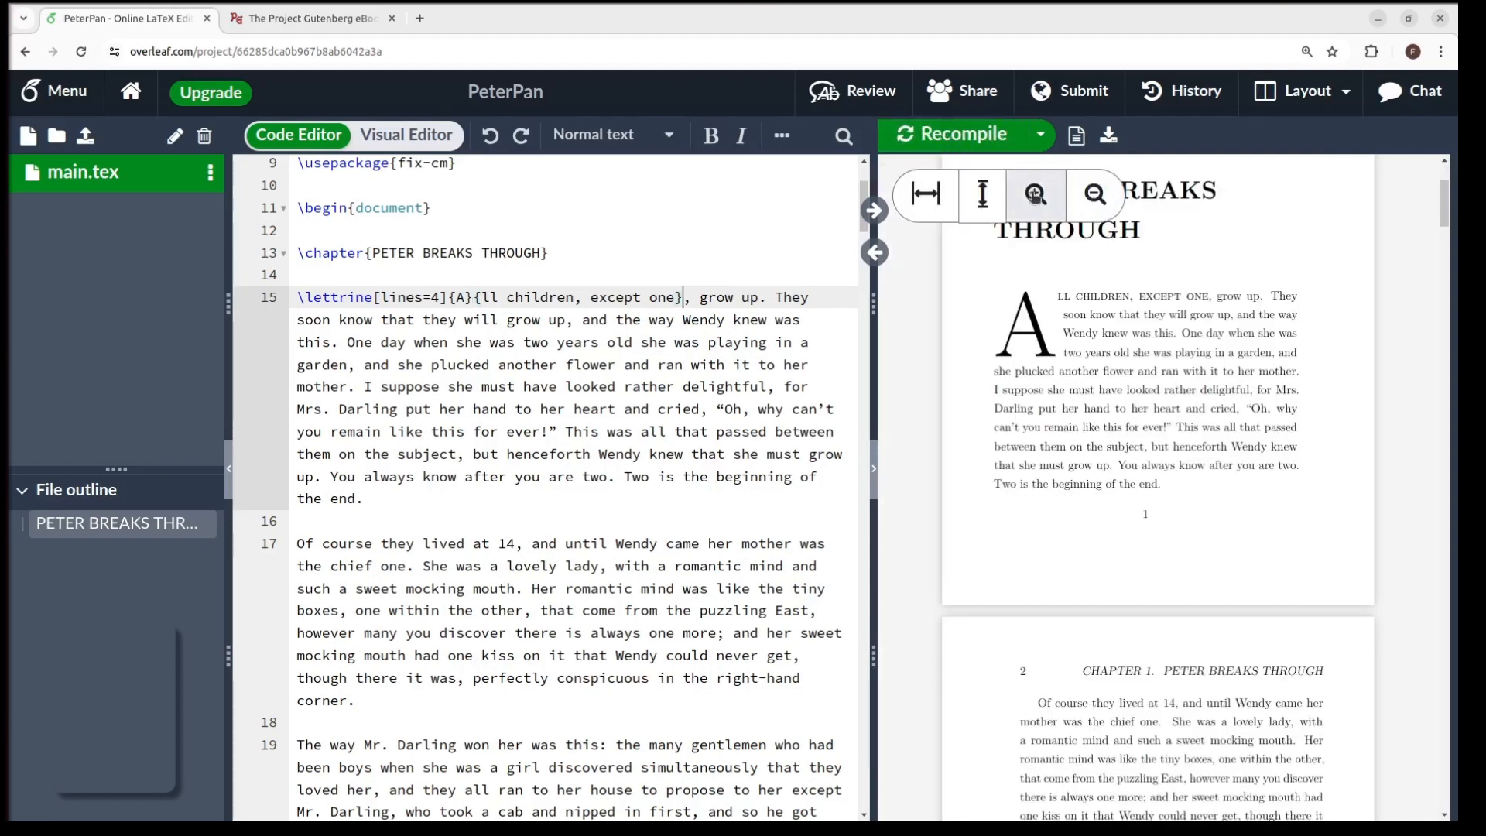
pyautogui.click(1034, 195)
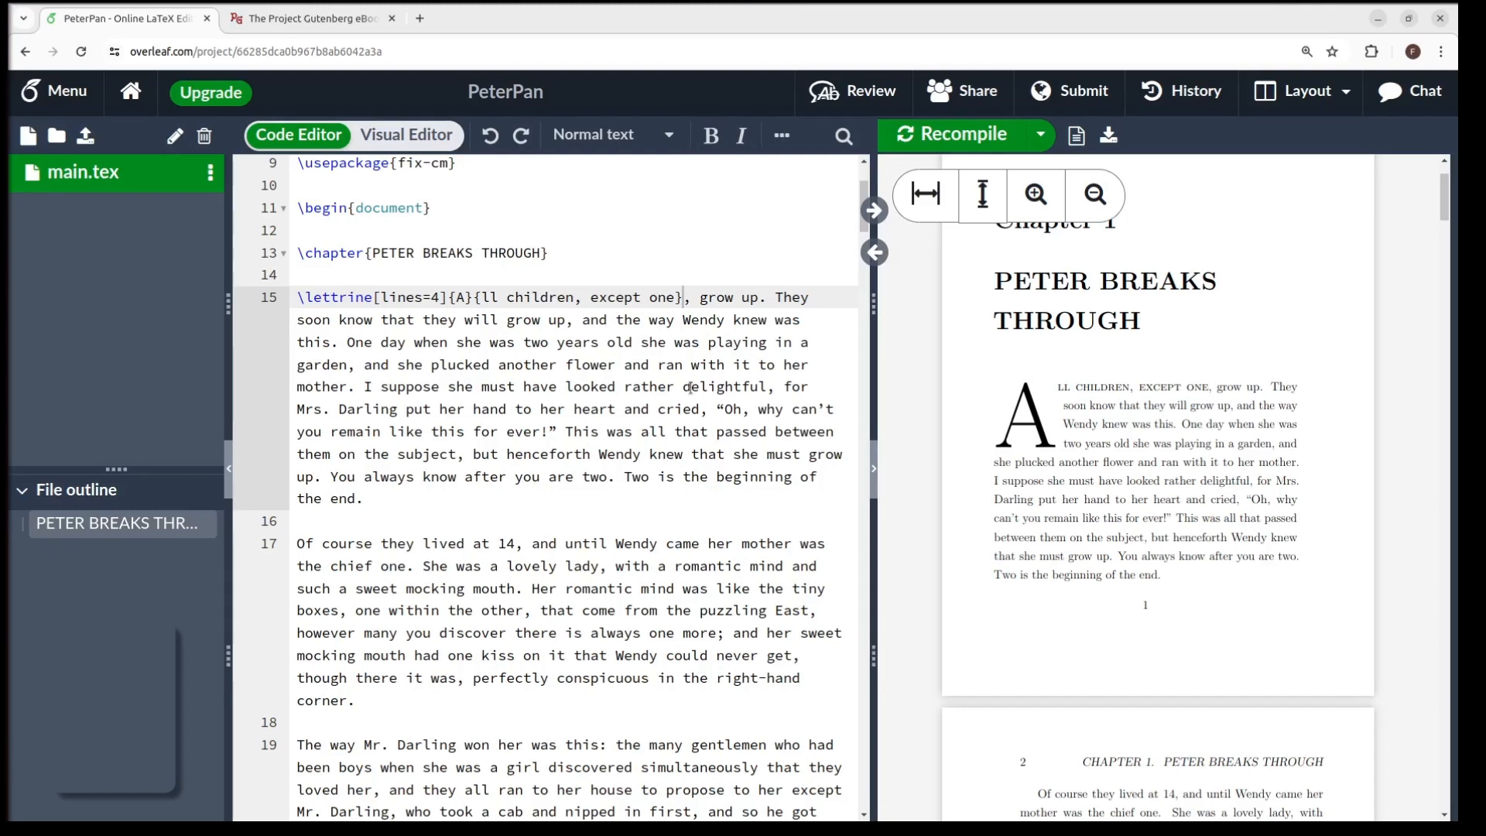
pyautogui.moveTo(1280, 387)
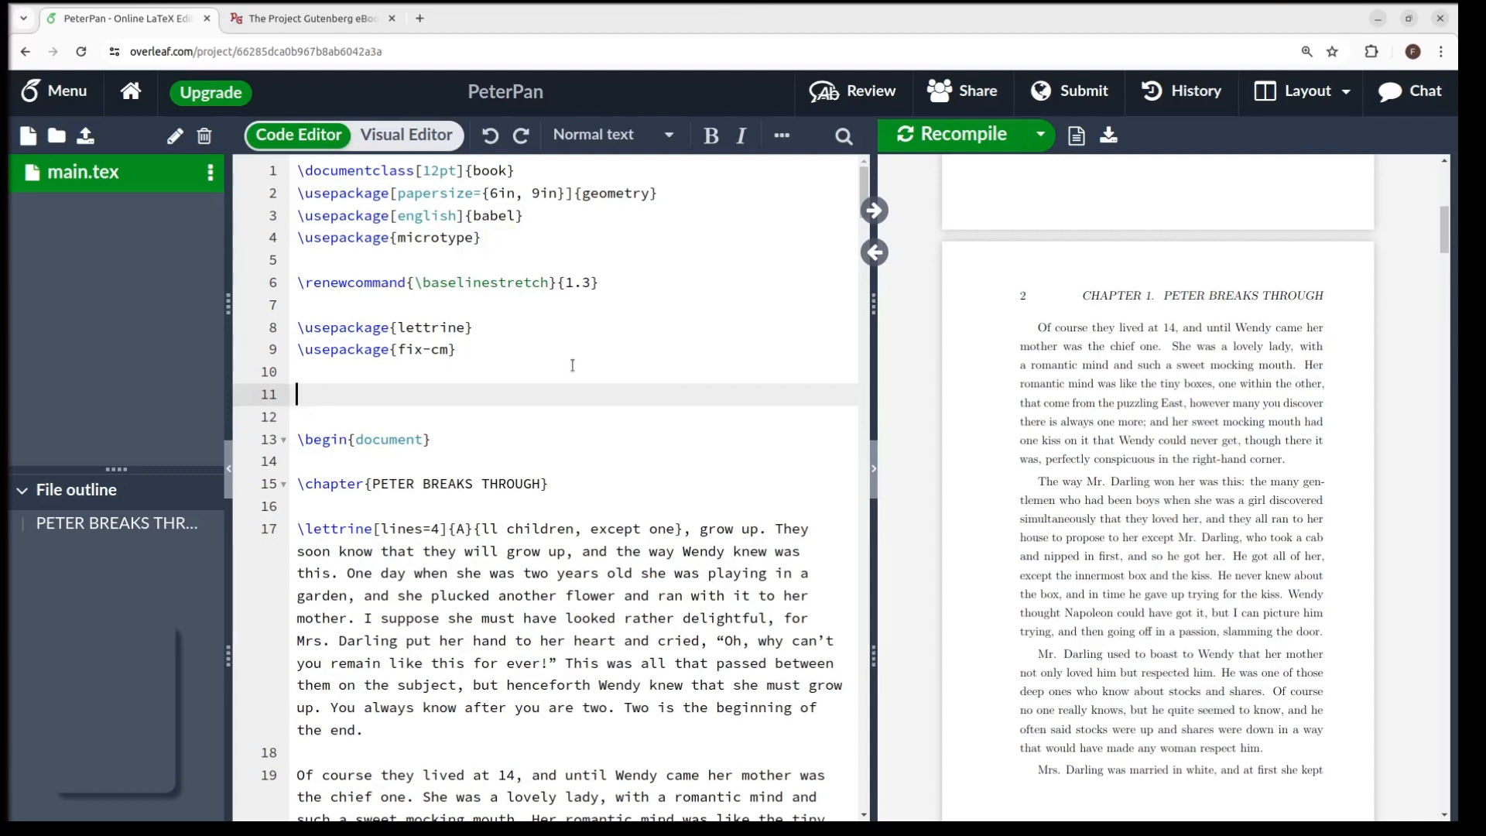
# Step: Load fancyhdr with \pagestyle{fancy}, \oldstylenums{\thepage} footers at [LE] and [RO], and headrulewidth 0pt
pyautogui.write('\\usepackage{fancyhdr')
pyautogui.click(575, 416)
pyautogui.write('\\pagestyle{f')
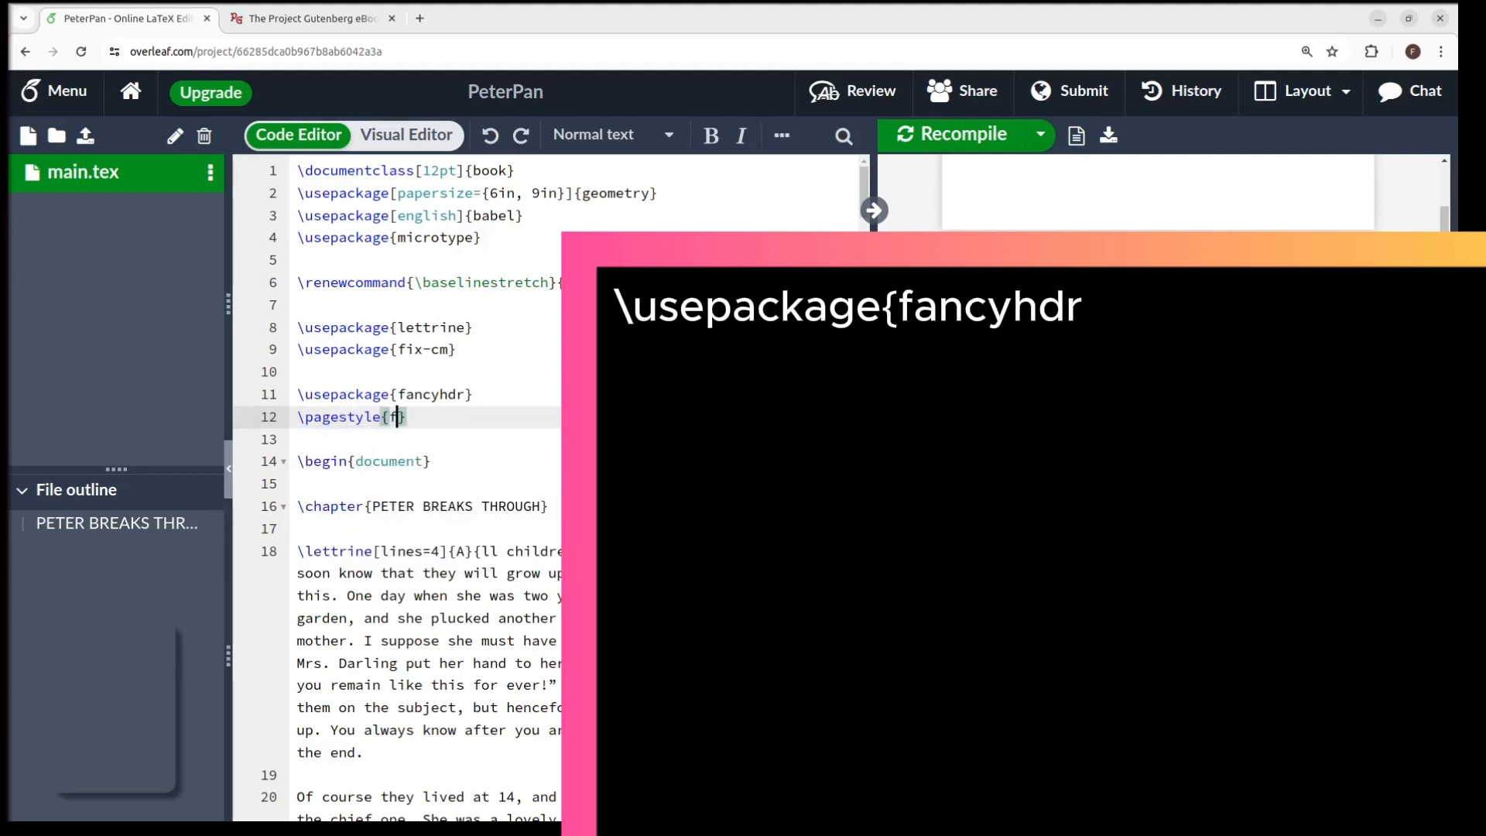
pyautogui.write('fancy')
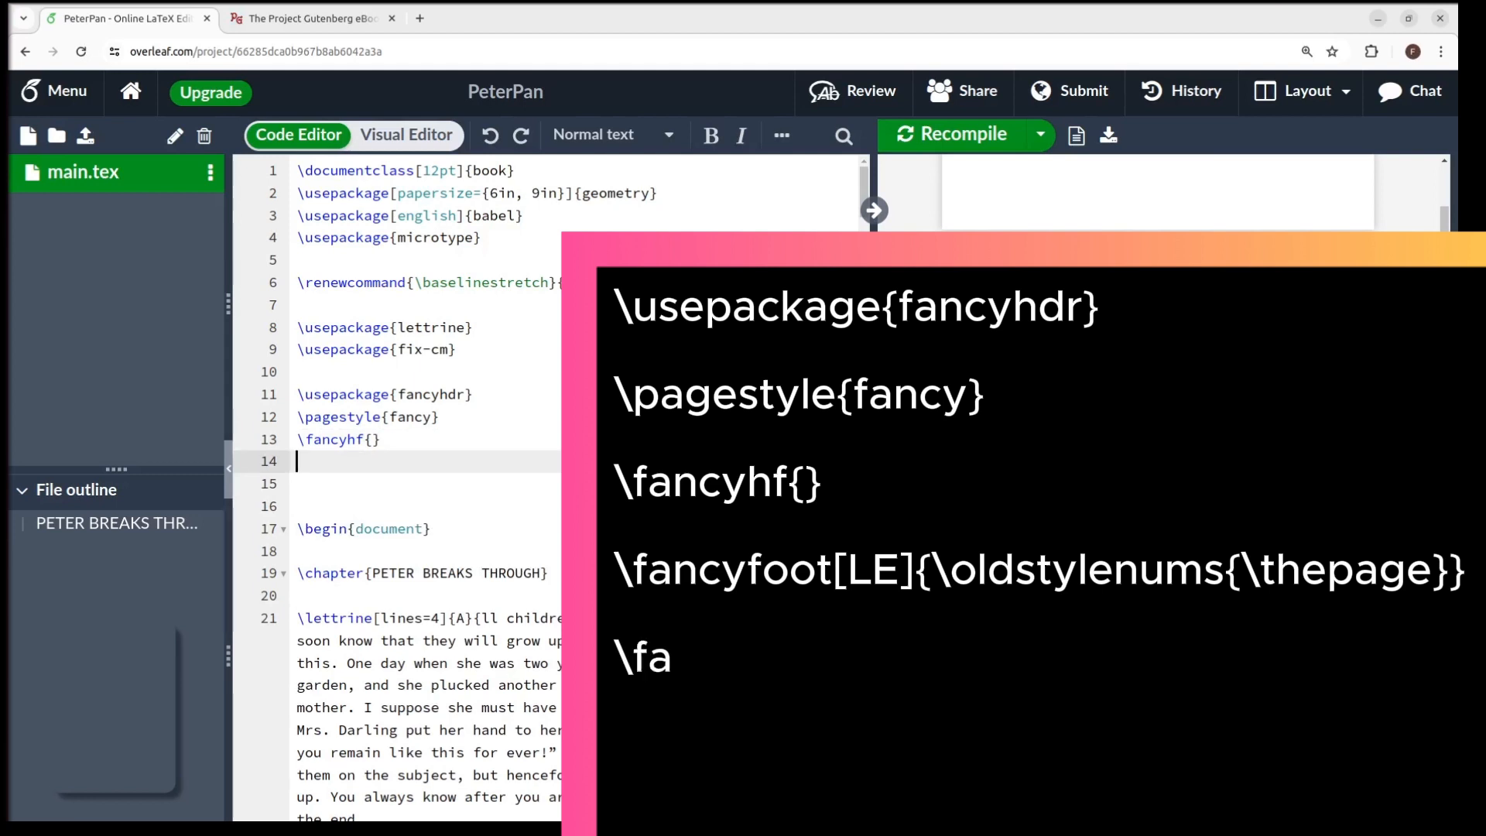
pyautogui.write('\\fancyfoot[LE]{\\oldstylenums{\\th')
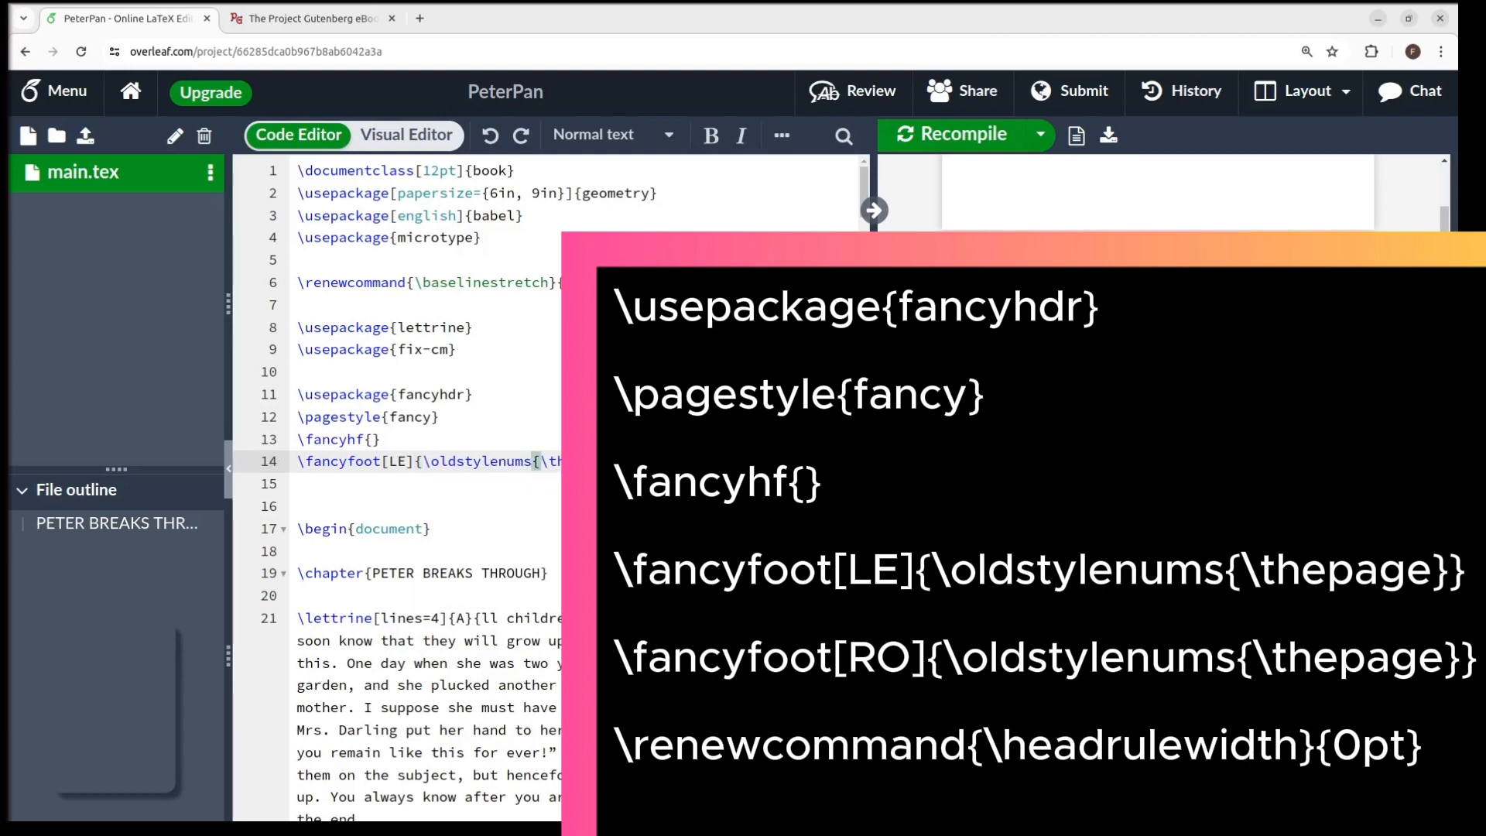
pyautogui.write('\\')
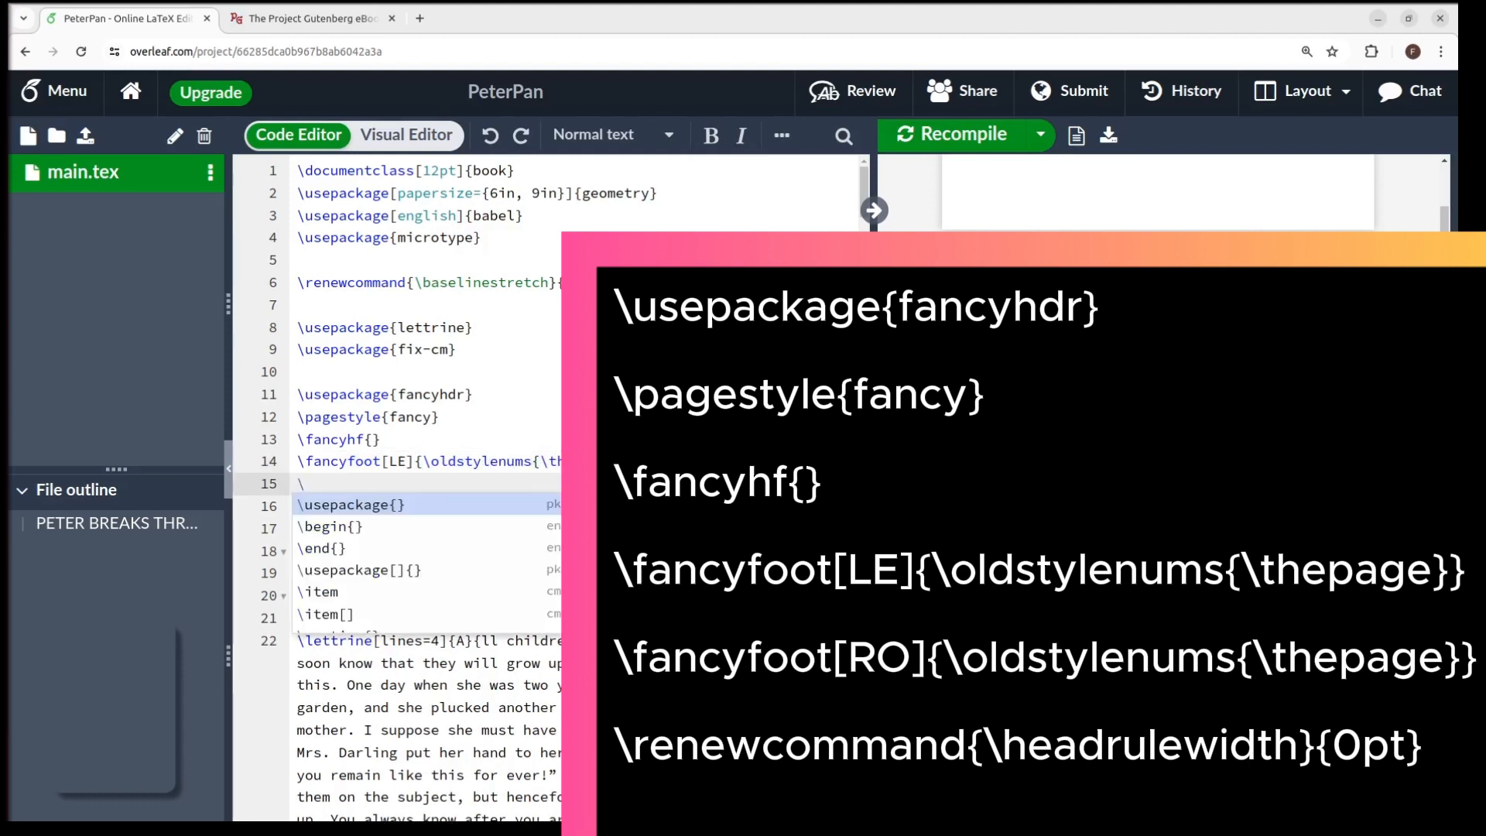
pyautogui.write('fancyfoot[RO]{\\oldstylenums{\\th')
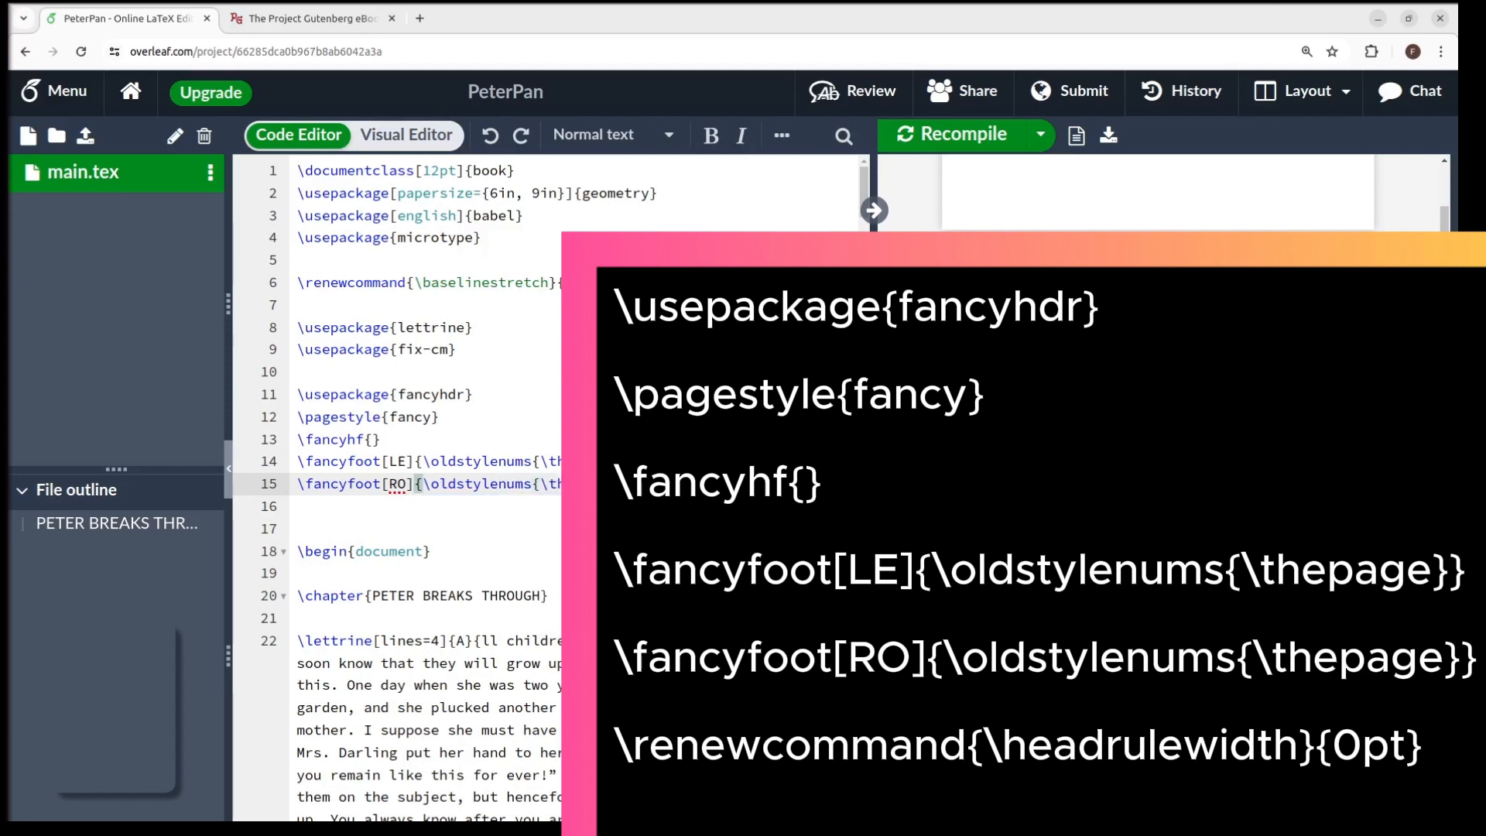
pyautogui.write('renewcommand')
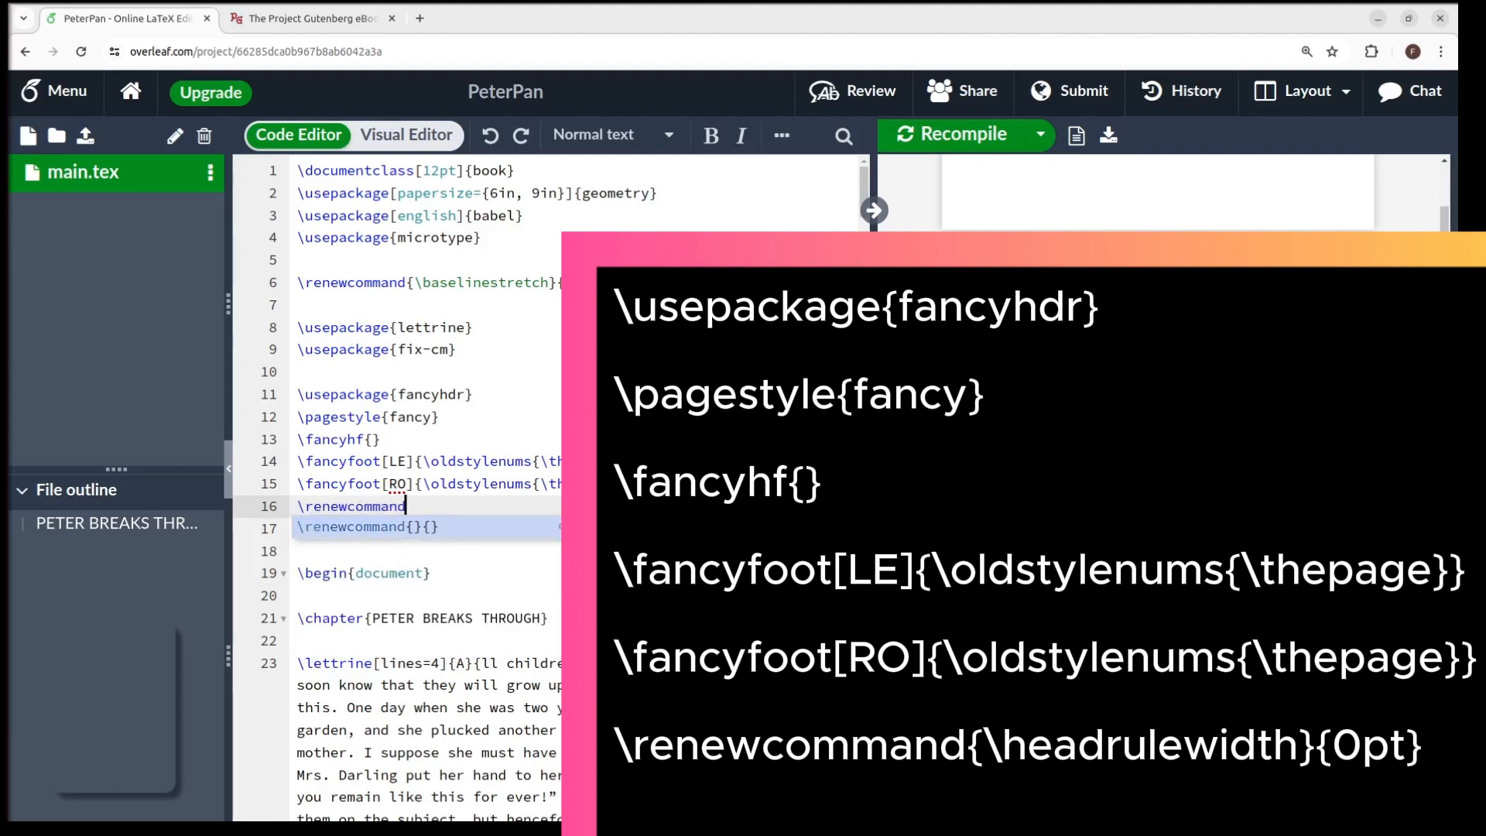
pyautogui.write('{\\headrulewidth}{0p')
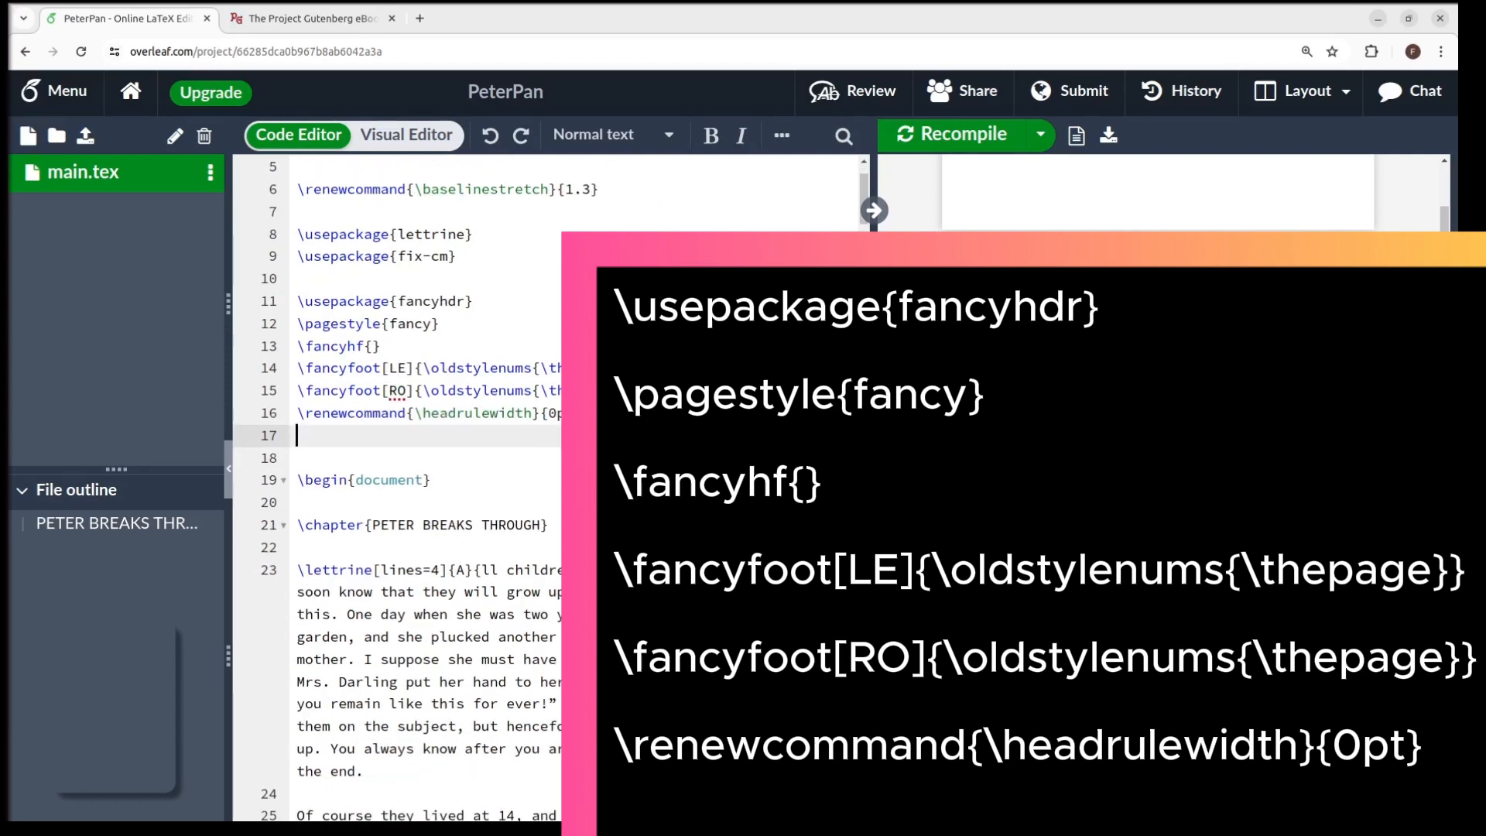
# Step: Recompile and scroll the PDF to check the old-style footer page numbers, then return to the Gutenberg ebook
pyautogui.click(960, 133)
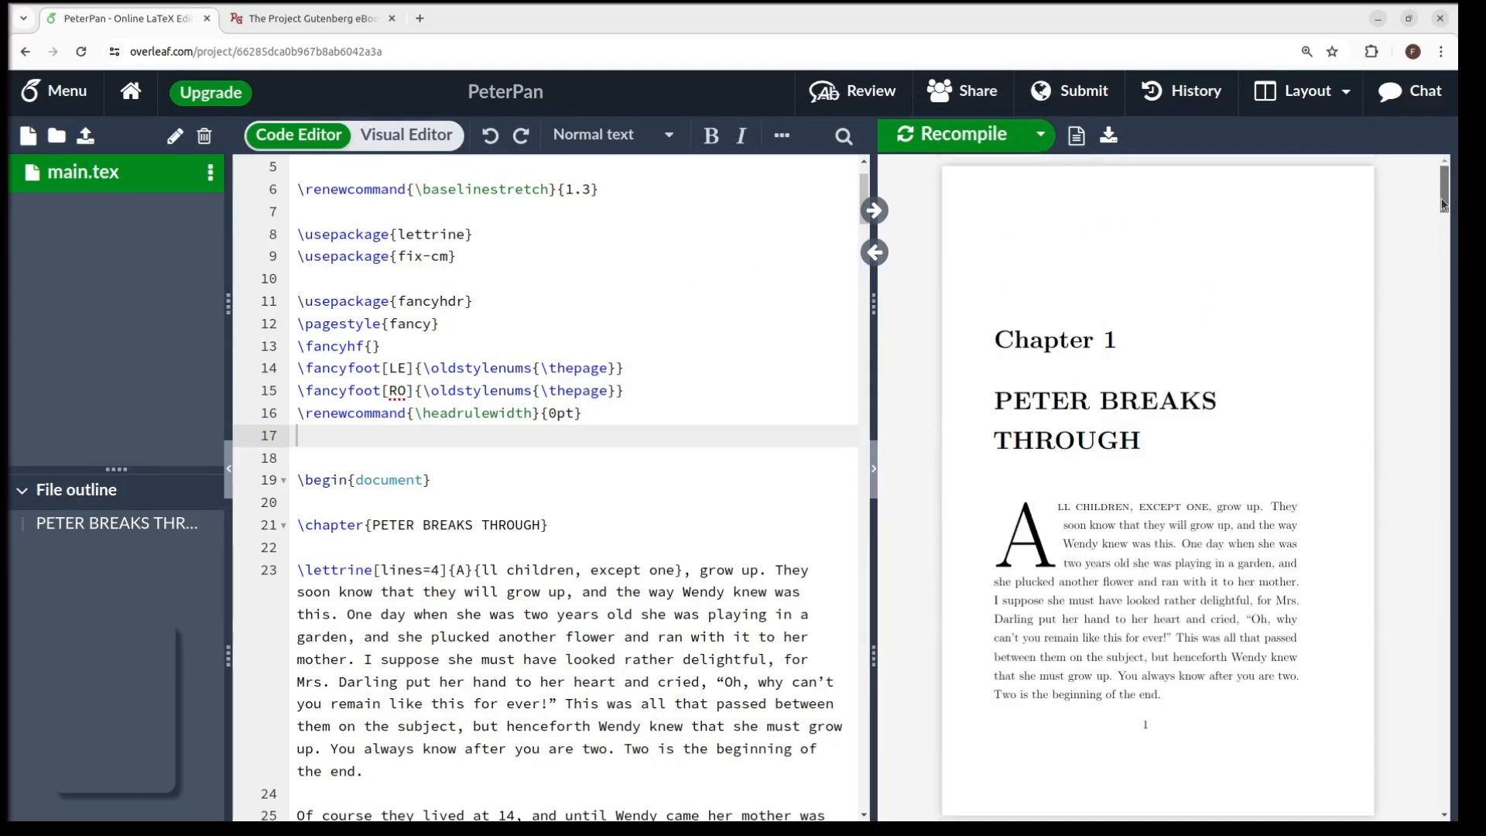
pyautogui.scroll(-3)
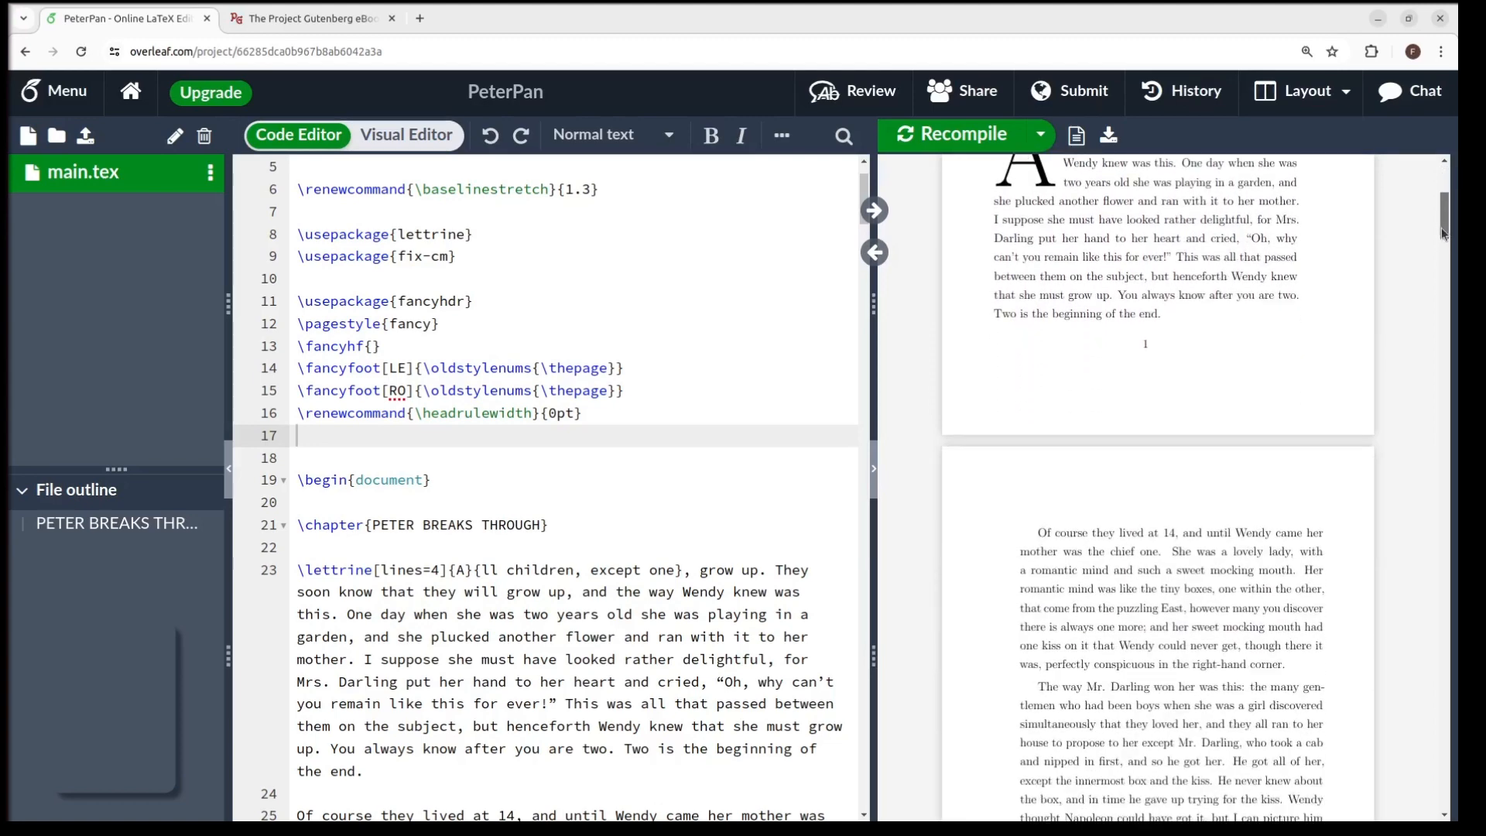
pyautogui.scroll(-3)
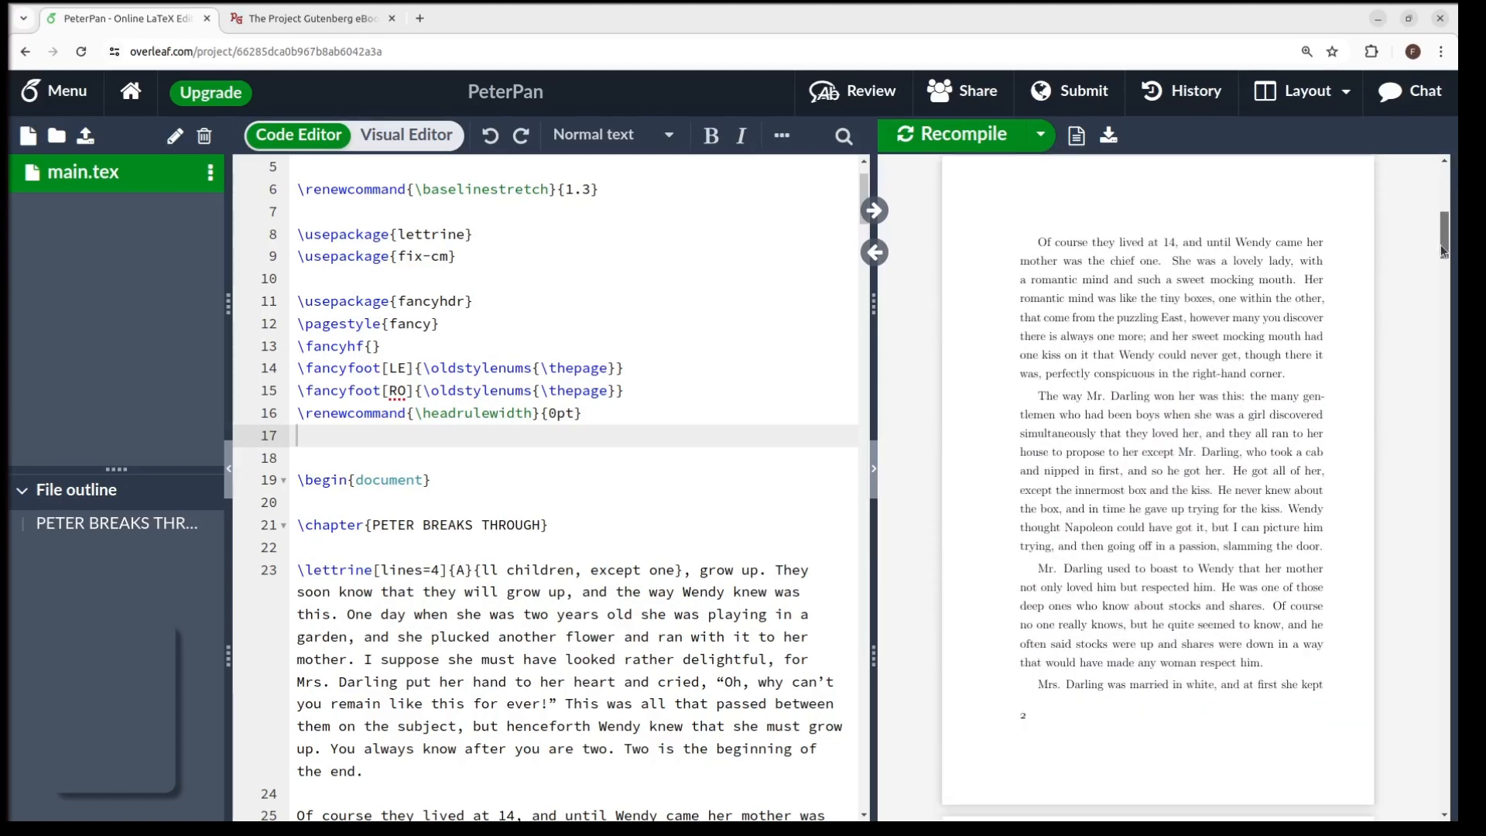
pyautogui.scroll(-3)
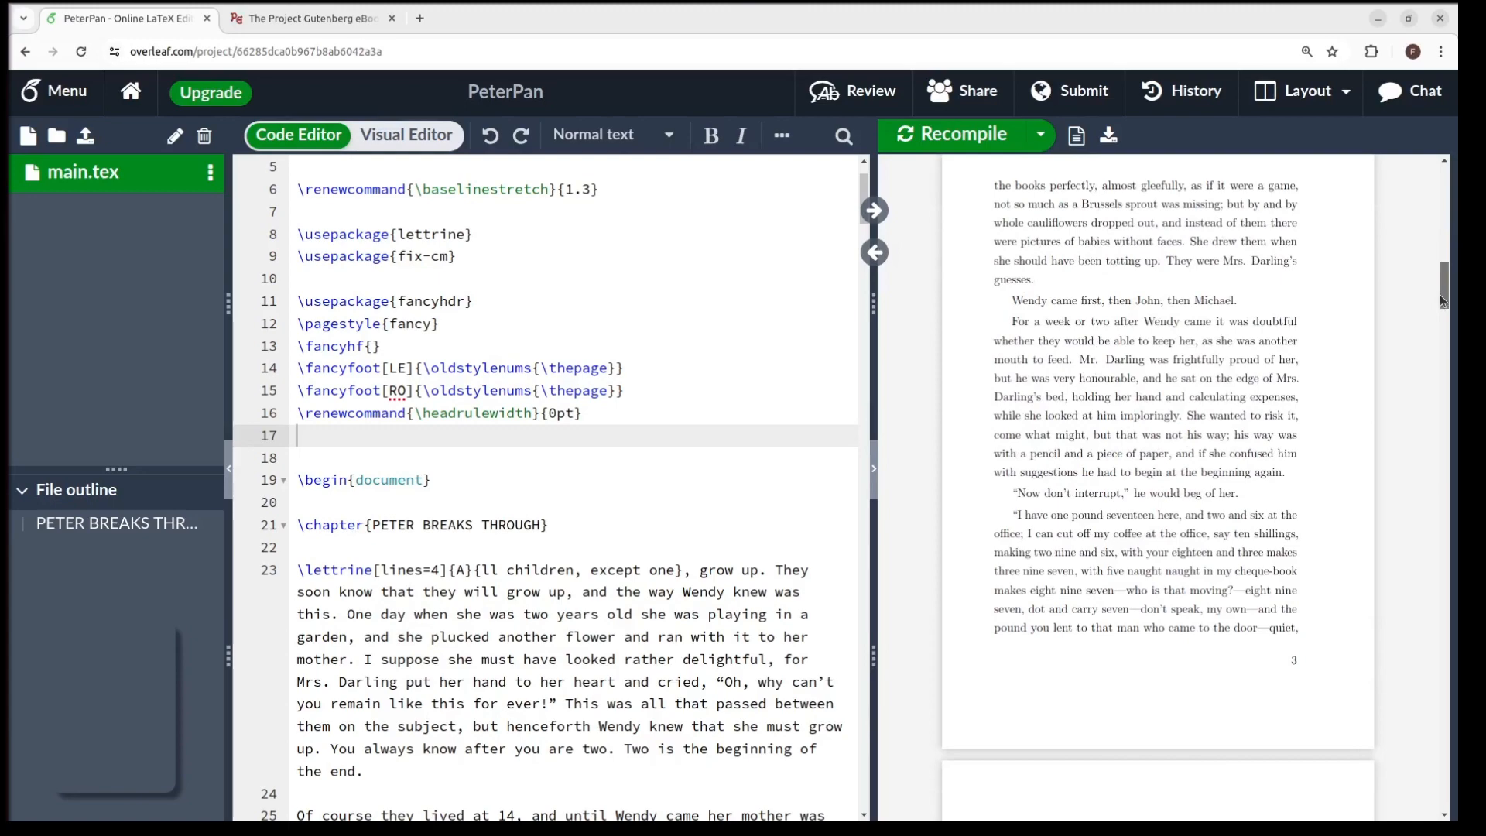
pyautogui.scroll(-3)
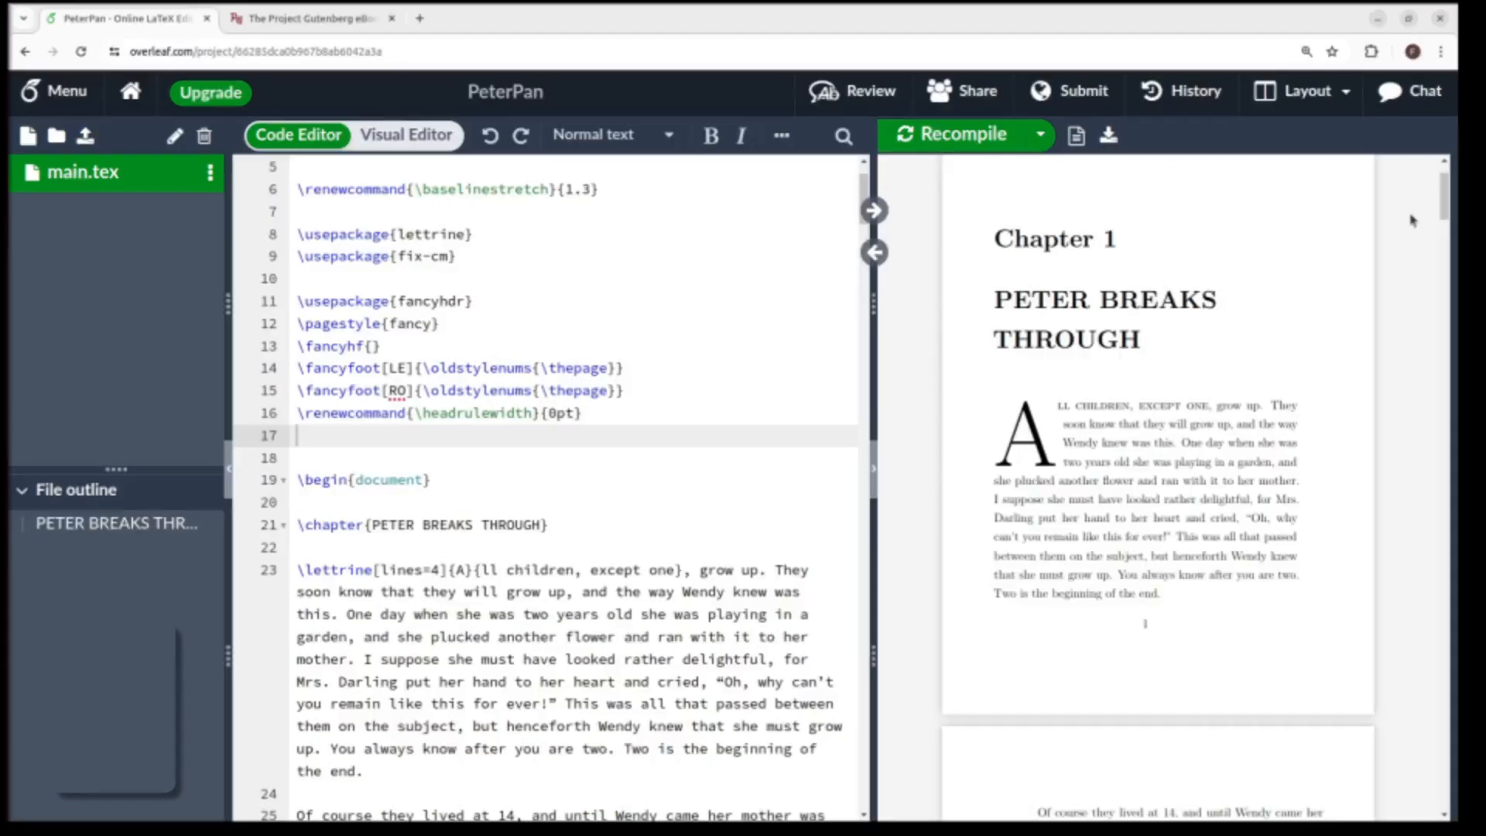
pyautogui.click(313, 19)
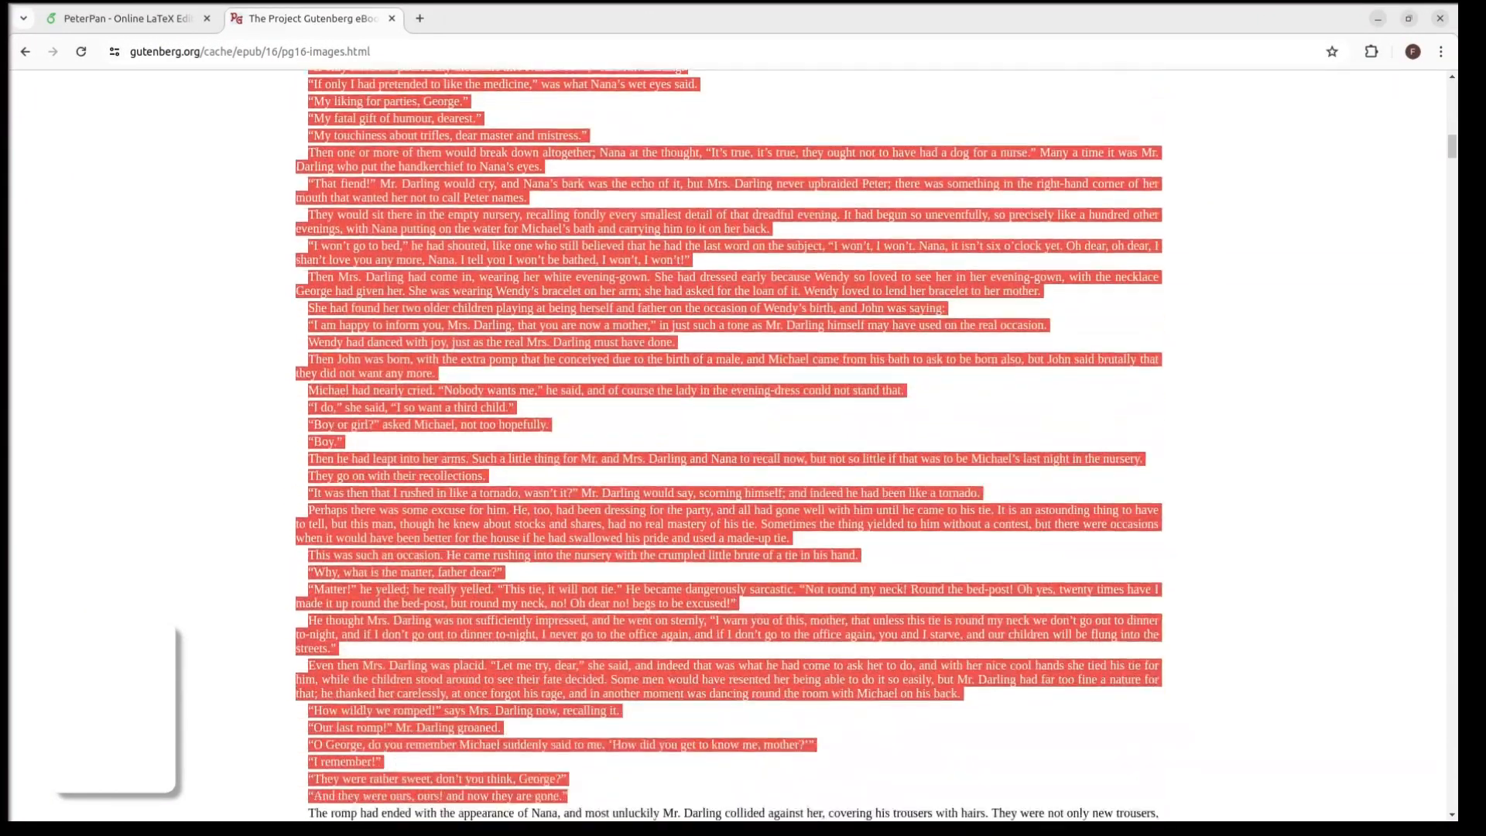
# Step: Copy the highlighted chapters II and III text from Gutenberg and switch back to the PeterPan Overleaf tab
pyautogui.scroll(-3)
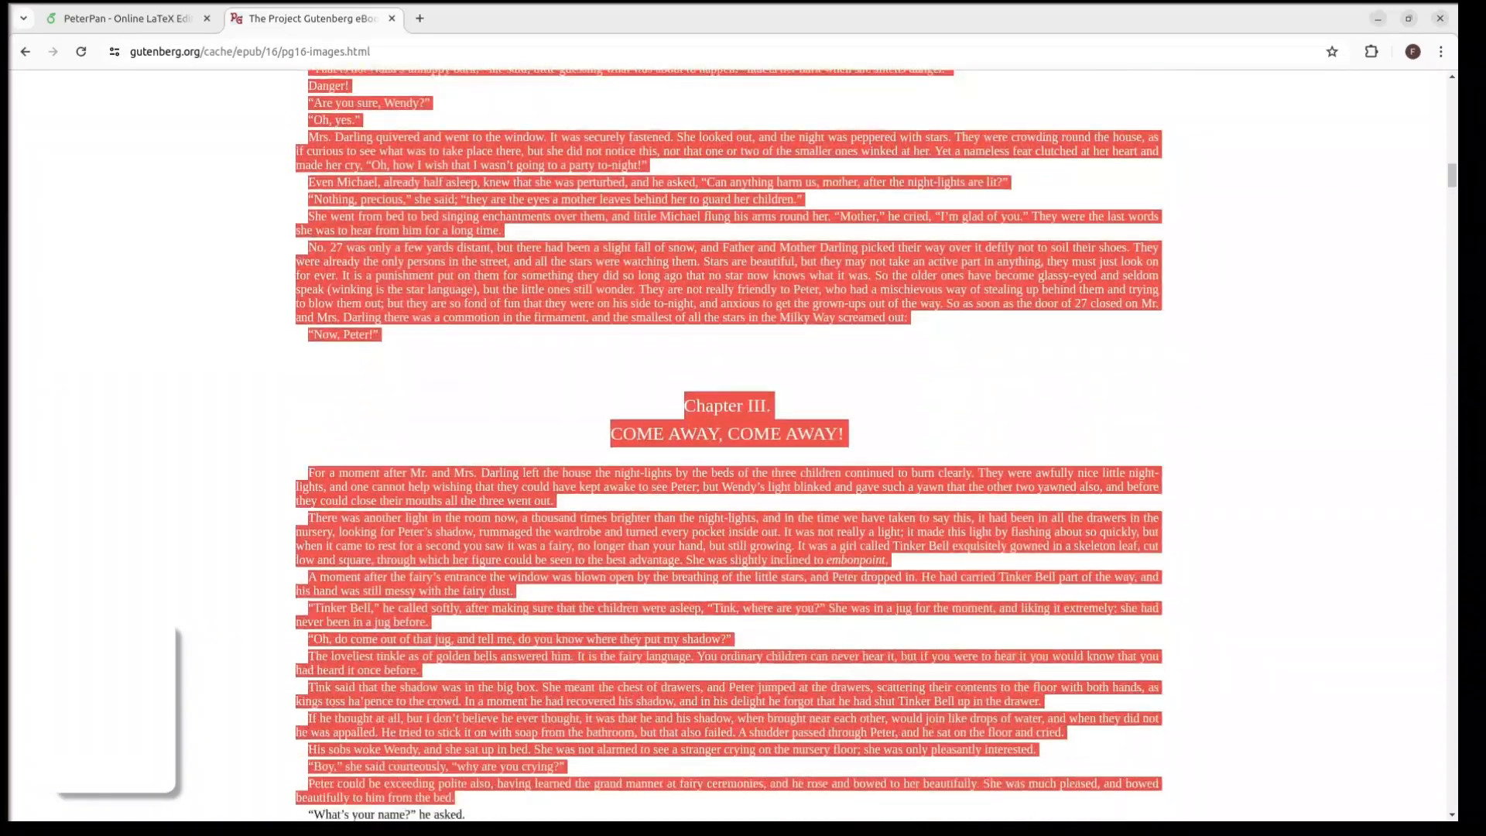
pyautogui.scroll(-3)
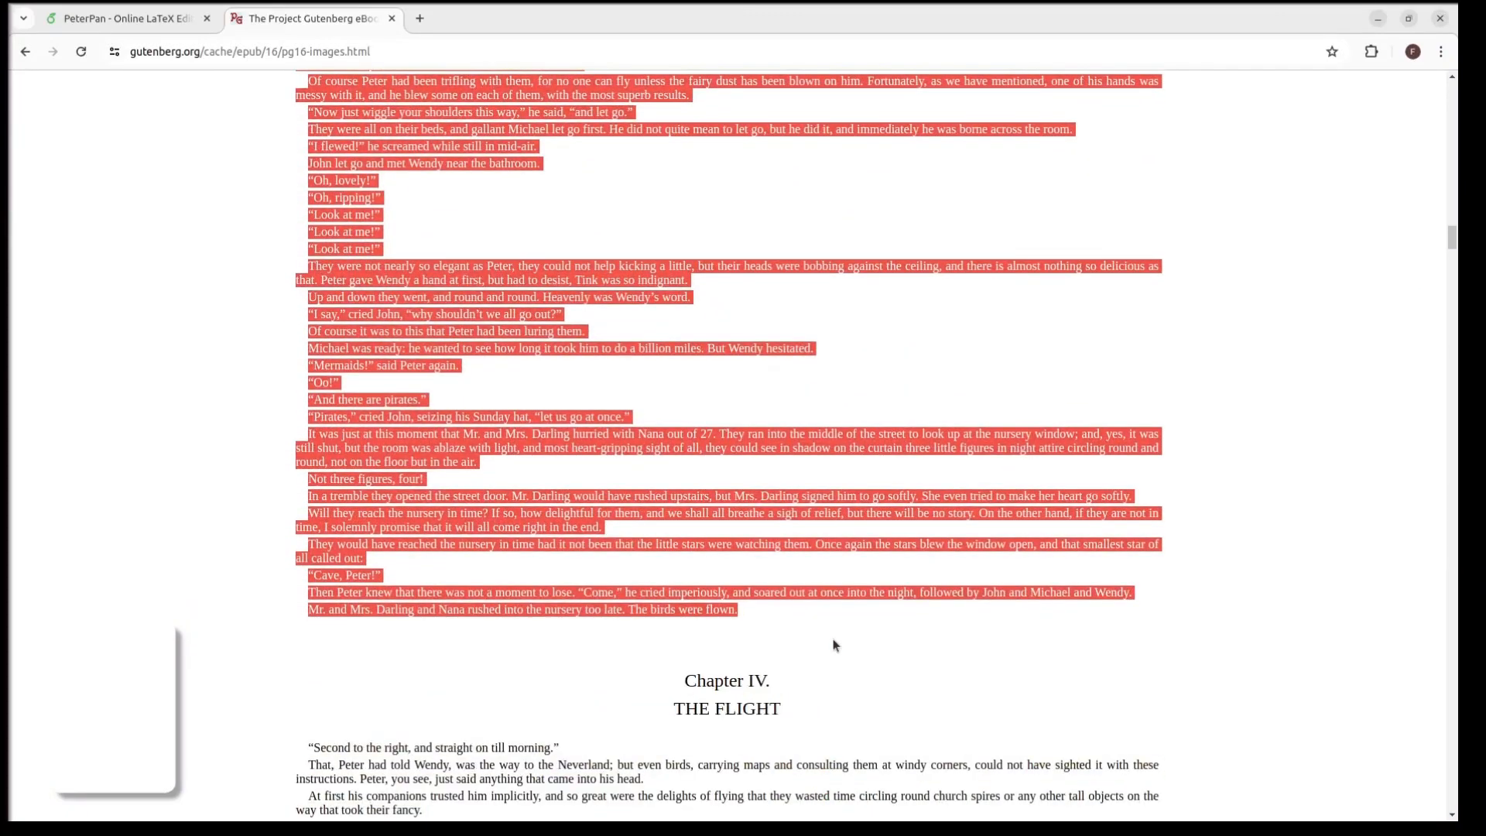
pyautogui.rightClick(521, 509)
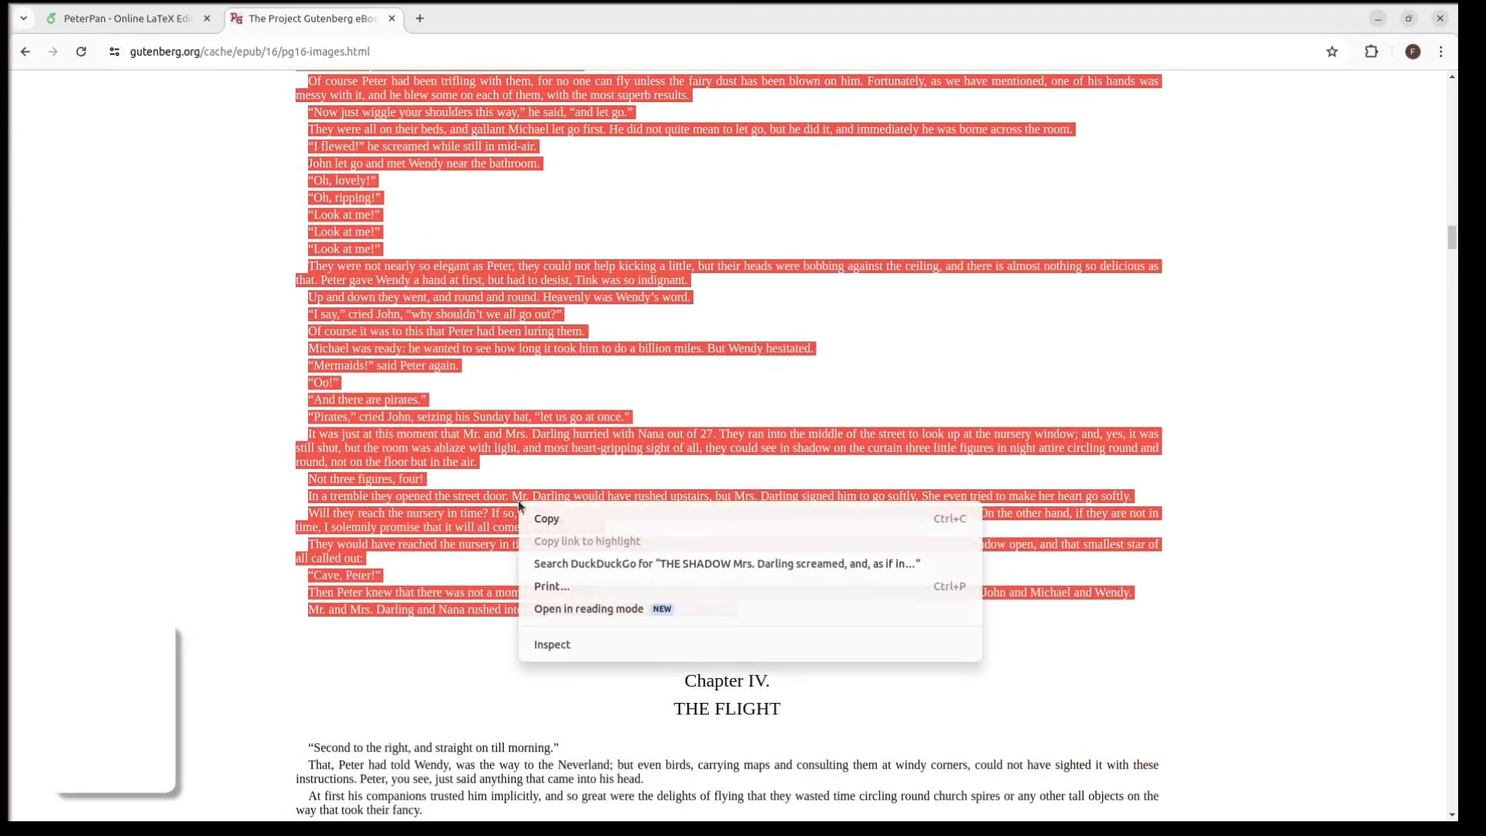
pyautogui.click(479, 669)
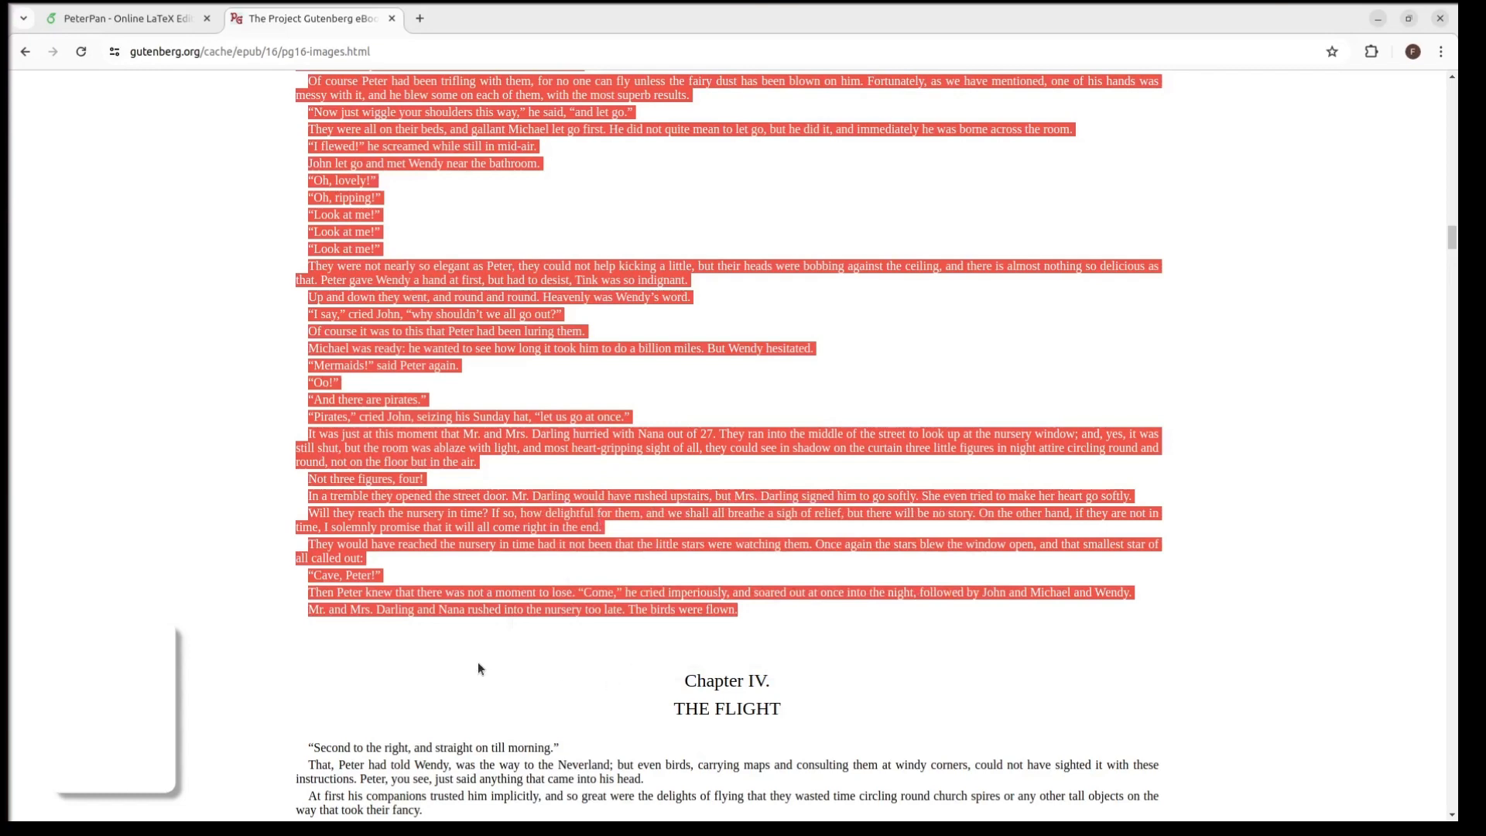
pyautogui.click(128, 18)
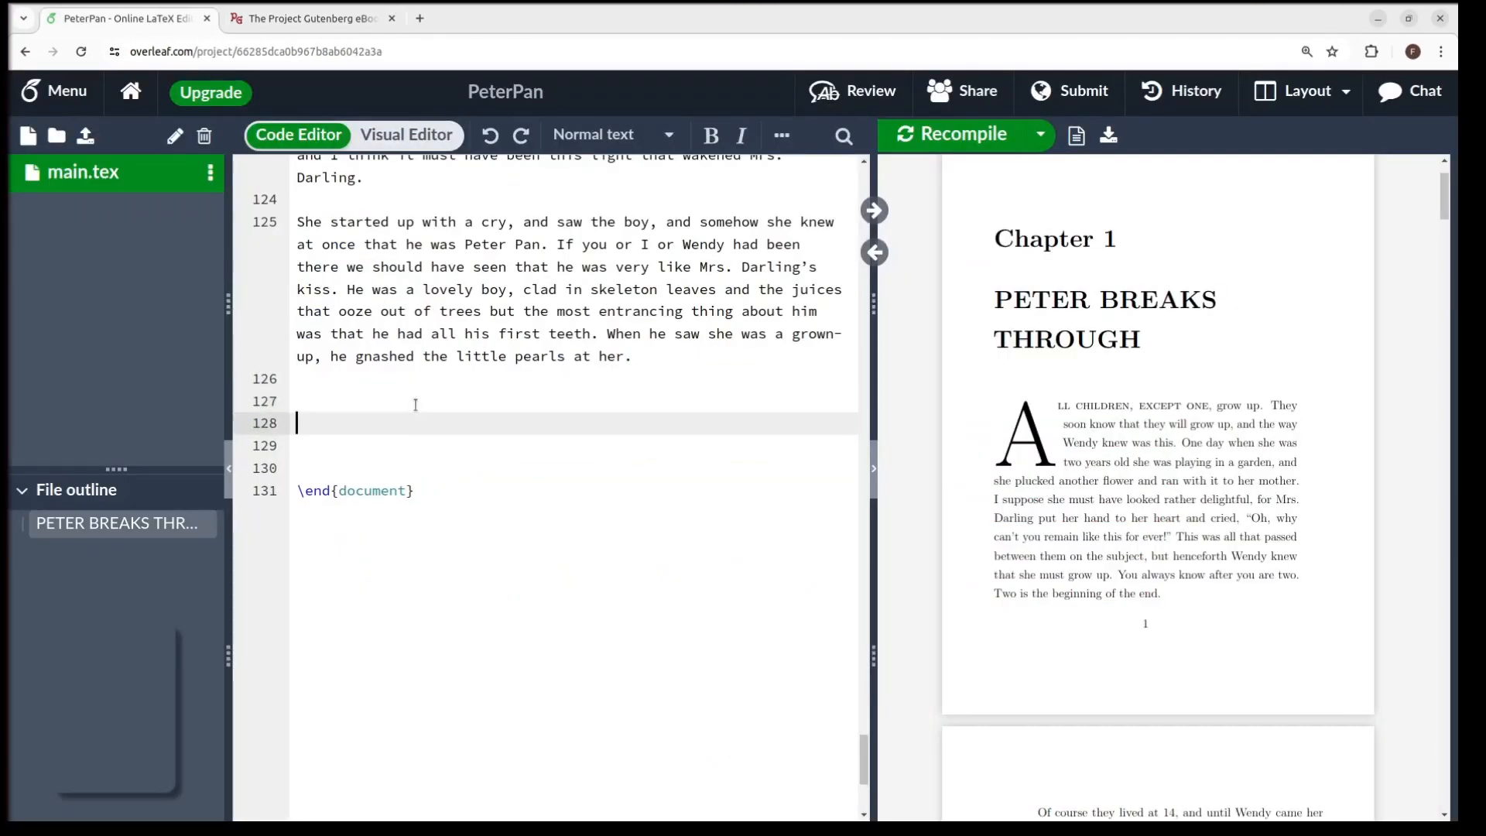
# Step: Paste the text and add \chapter headings with \lettrine[lines=4] drop caps M and F for THE SHADOW and COME AWAY, COME AWAY!
pyautogui.scroll(-3)
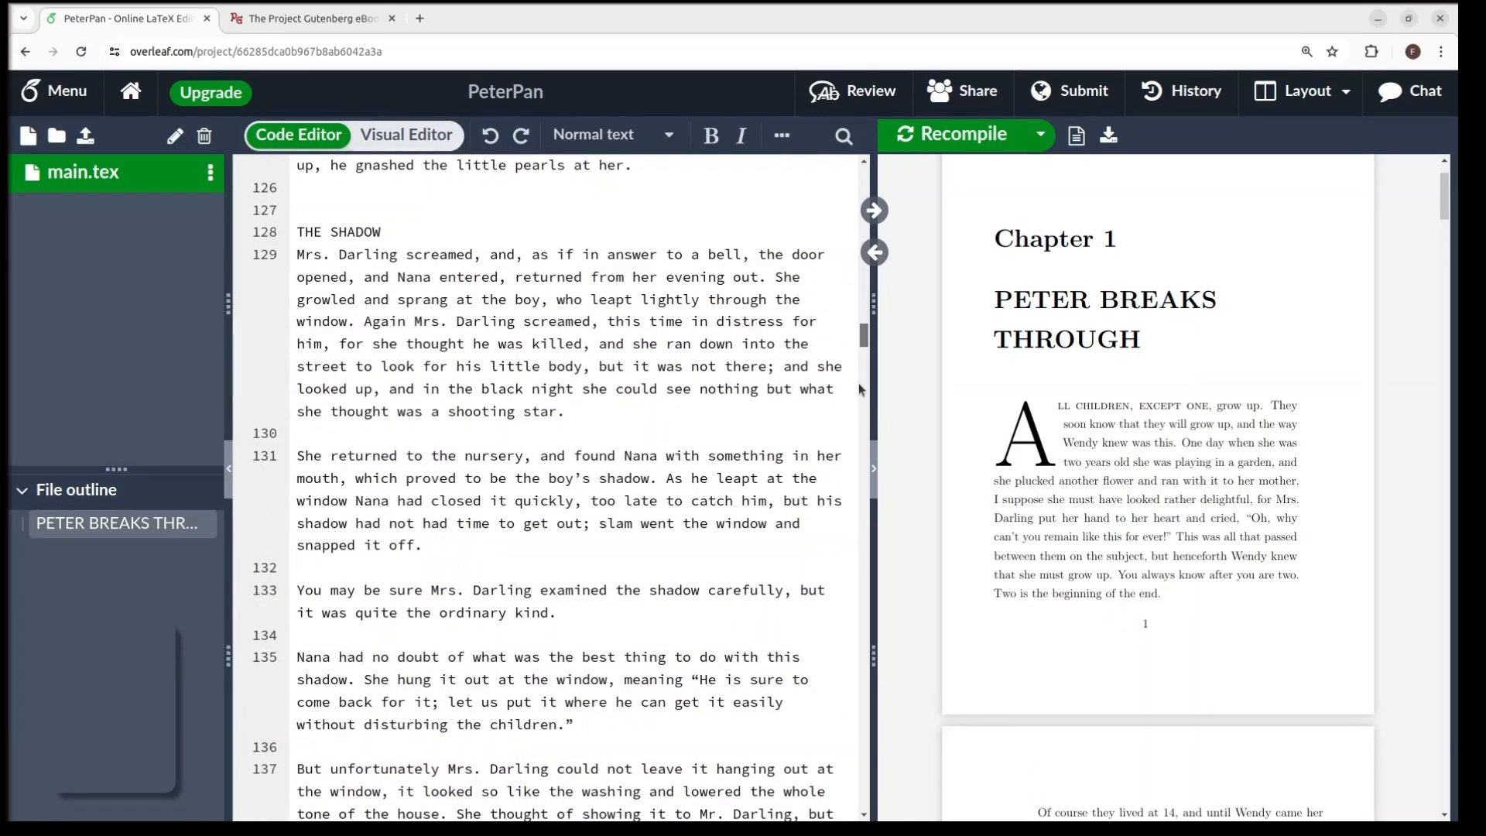
pyautogui.write('\\chapter{')
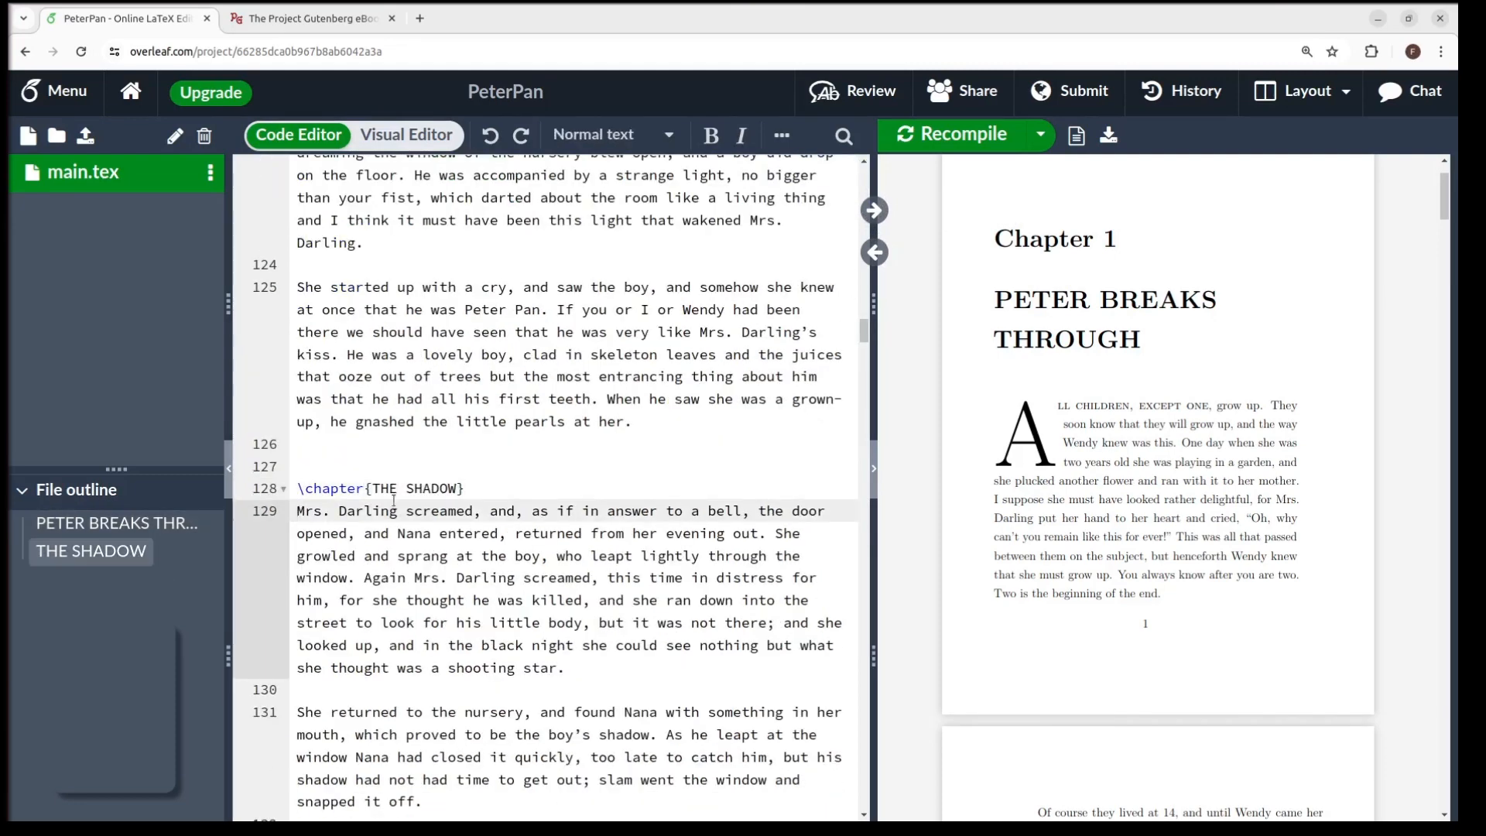
pyautogui.write('\\lettrine[lines=4]{M}{')
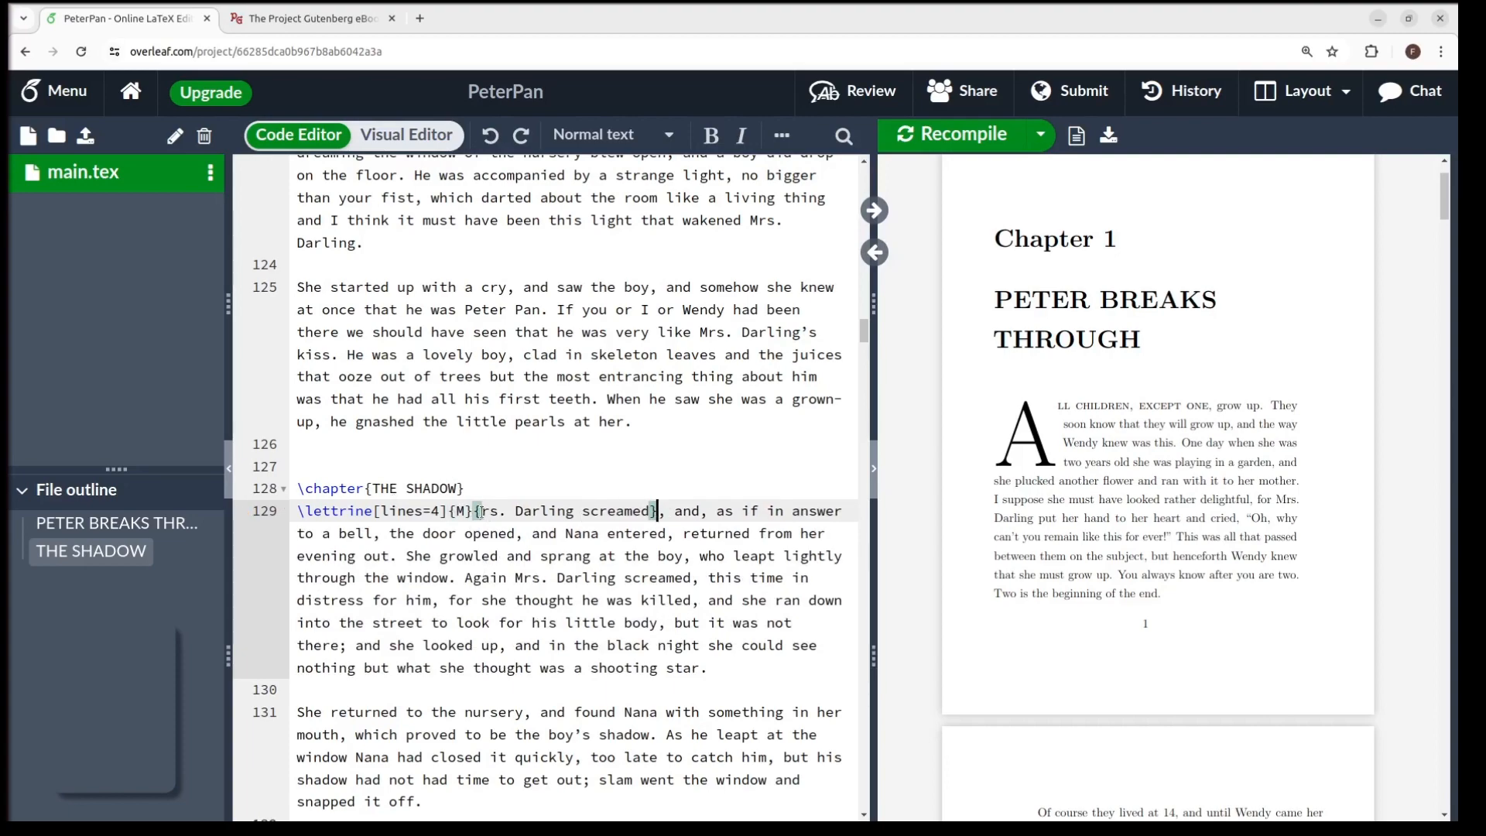
pyautogui.scroll(-3)
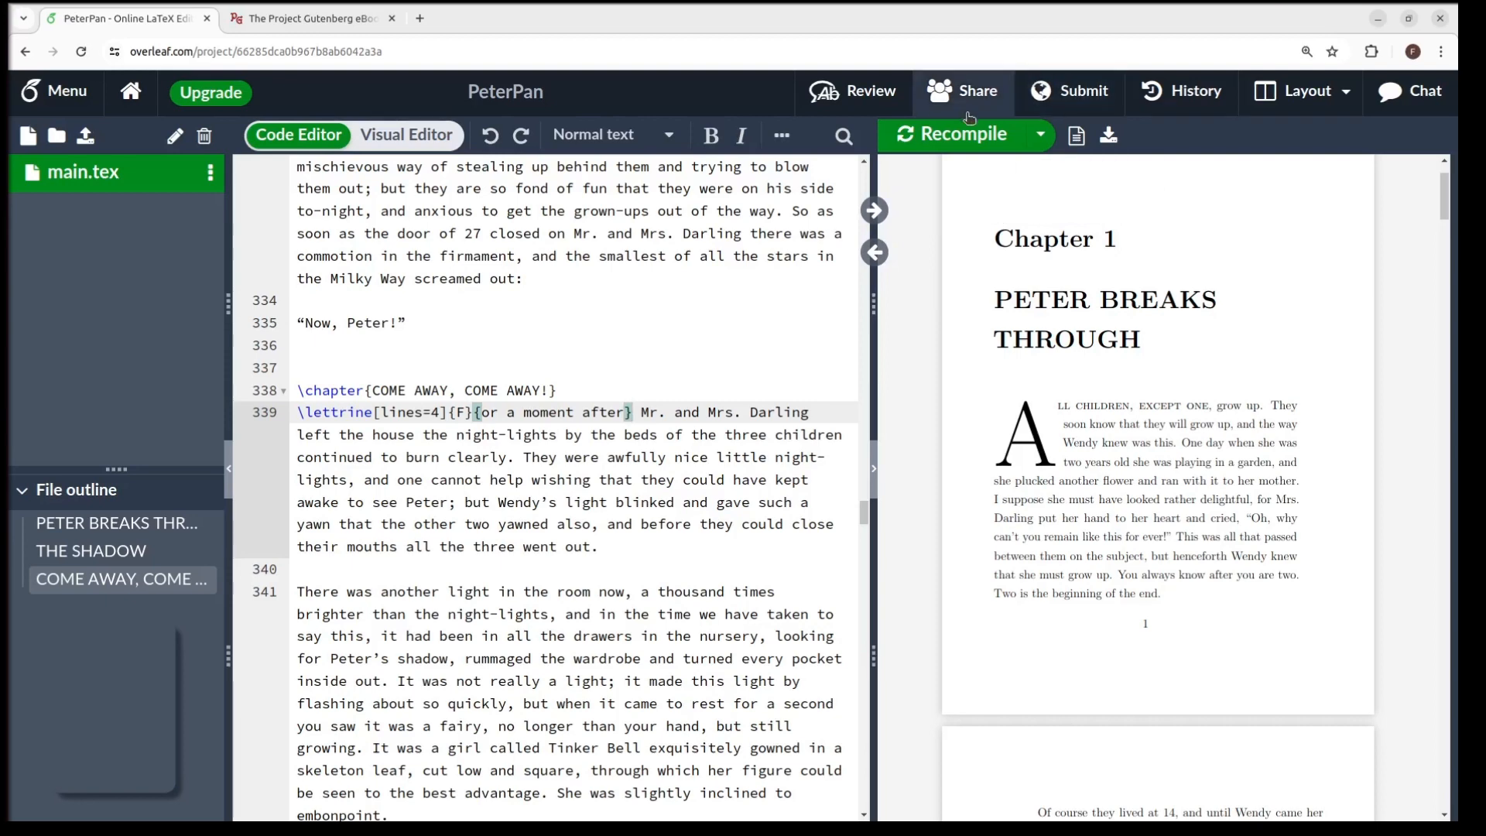
# Step: Recompile and scroll the PDF to Chapter 3, COME AWAY, COME AWAY!, with its drop-cap F
pyautogui.click(953, 133)
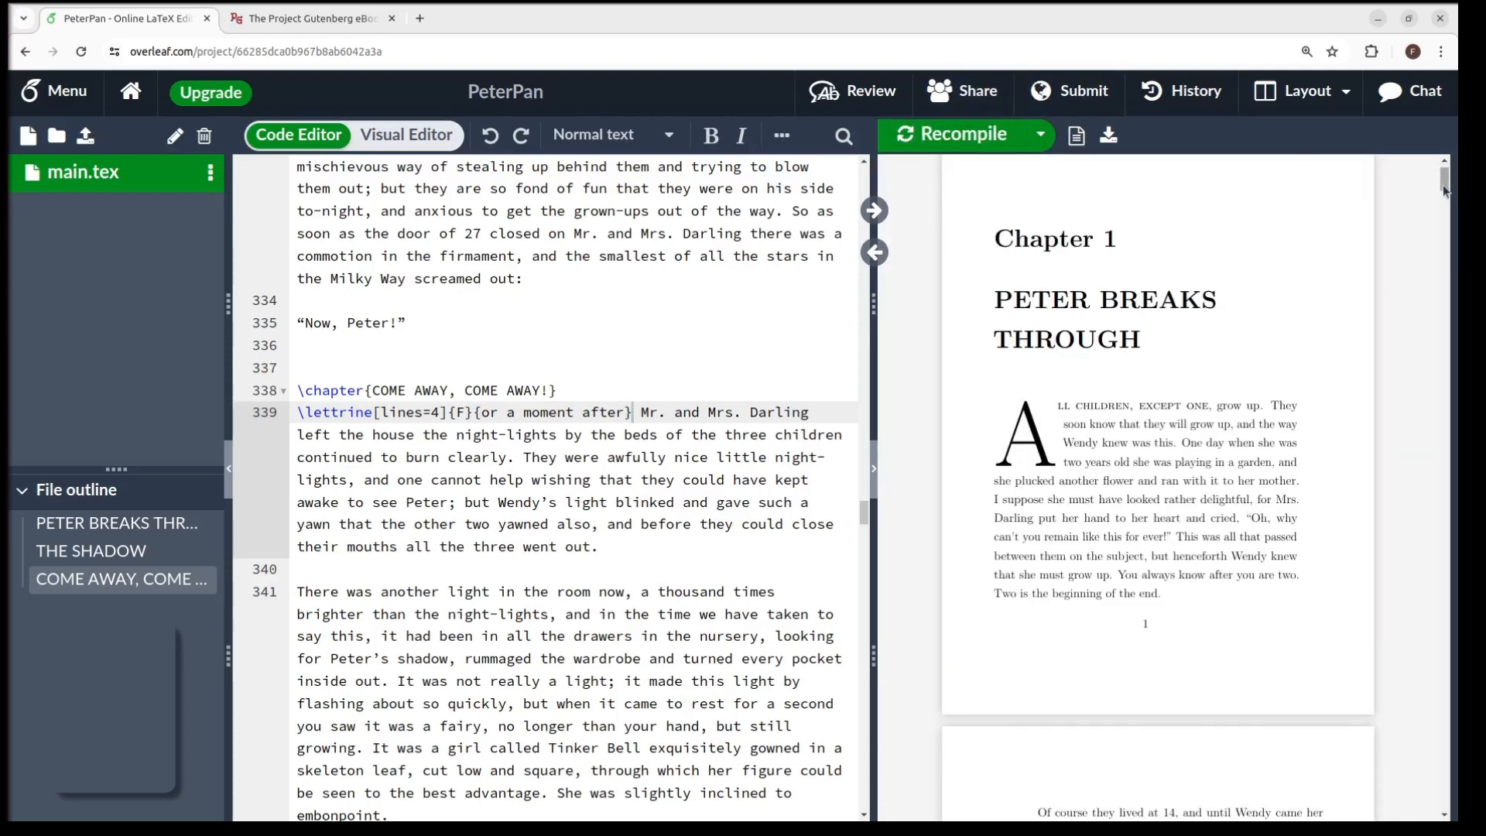
pyautogui.scroll(-3)
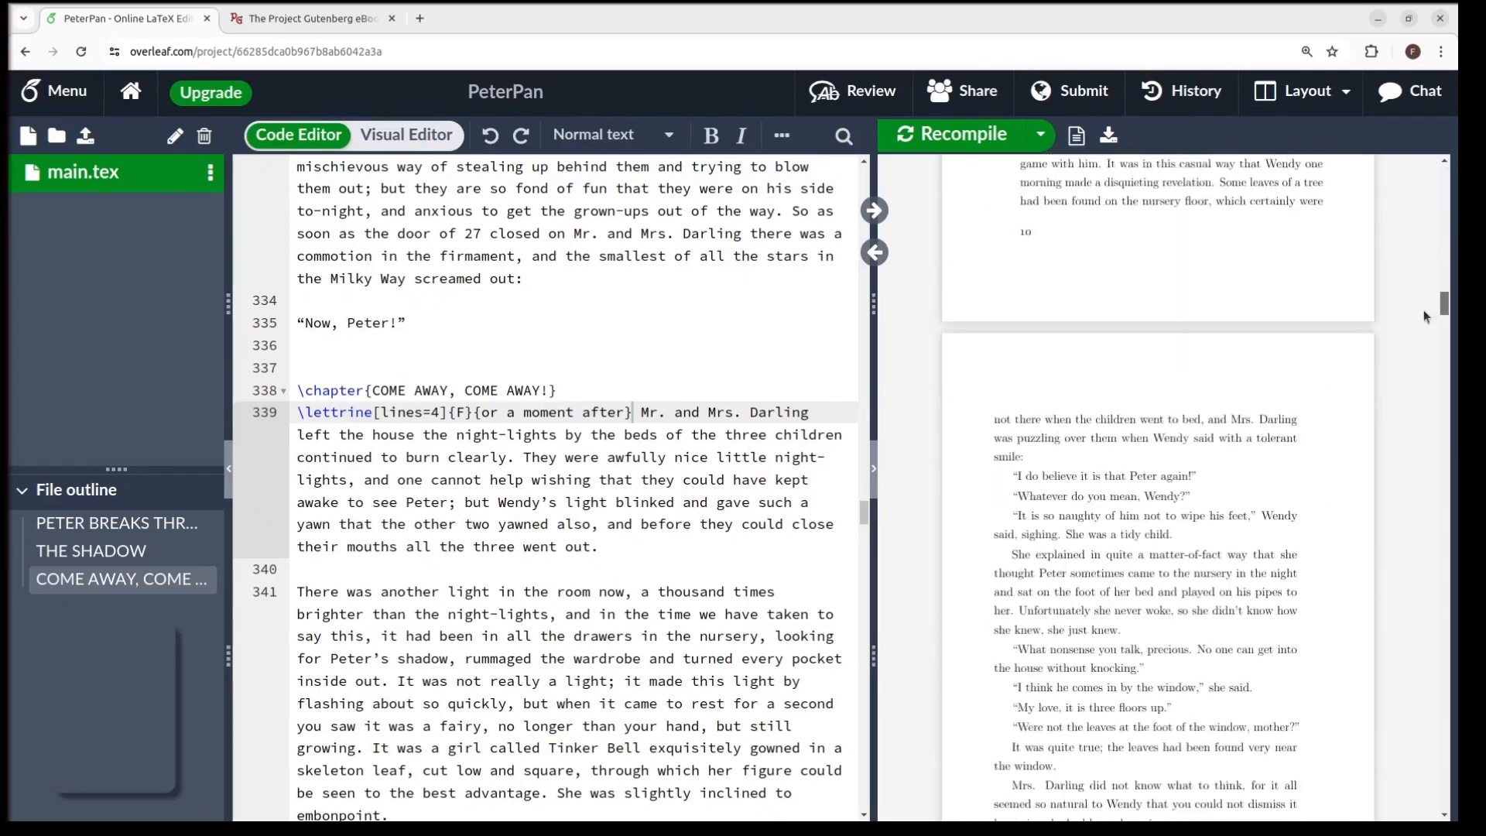
pyautogui.scroll(-3)
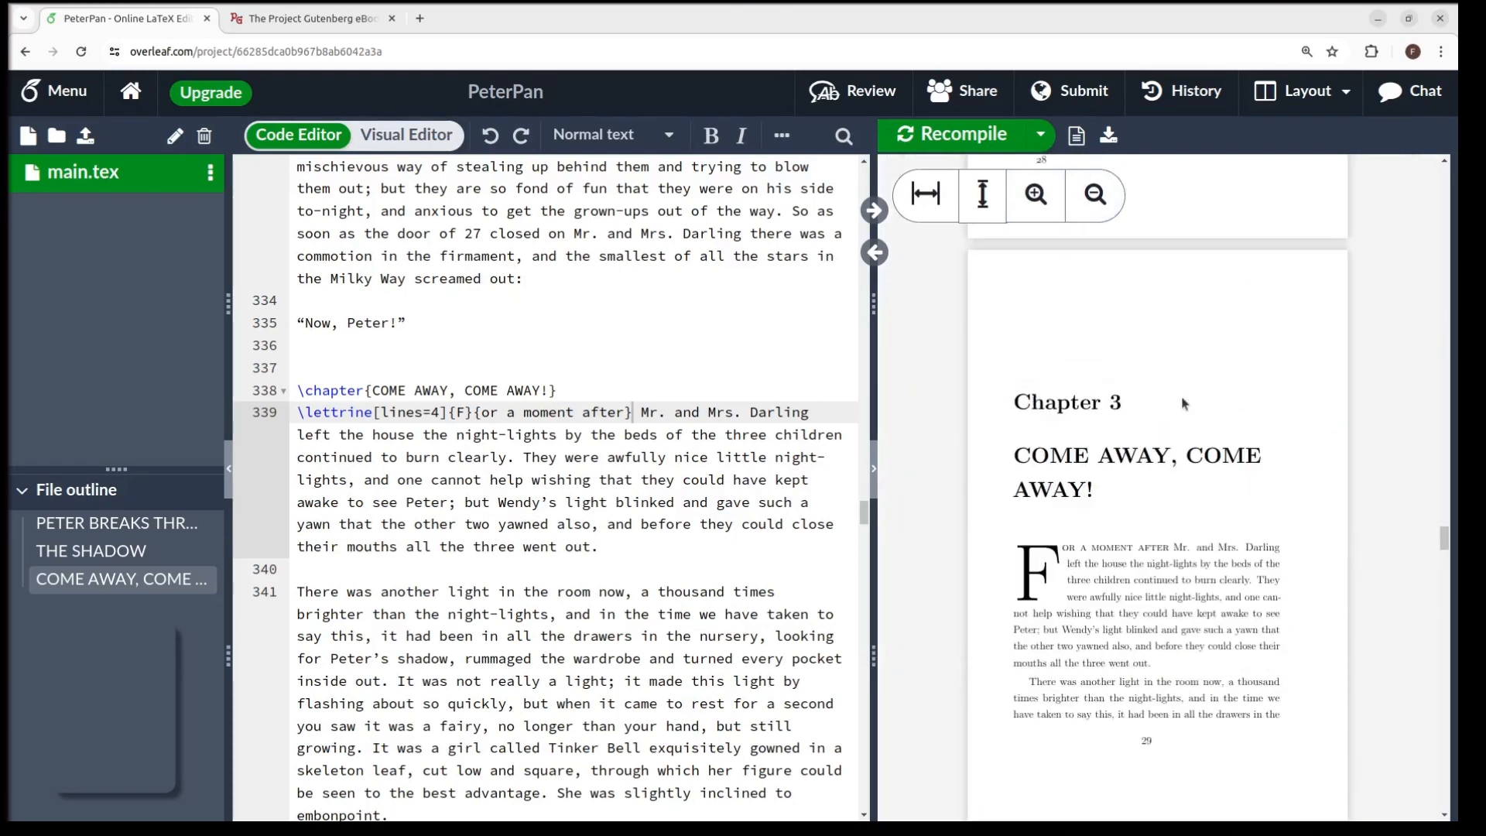
pyautogui.moveTo(1143, 178)
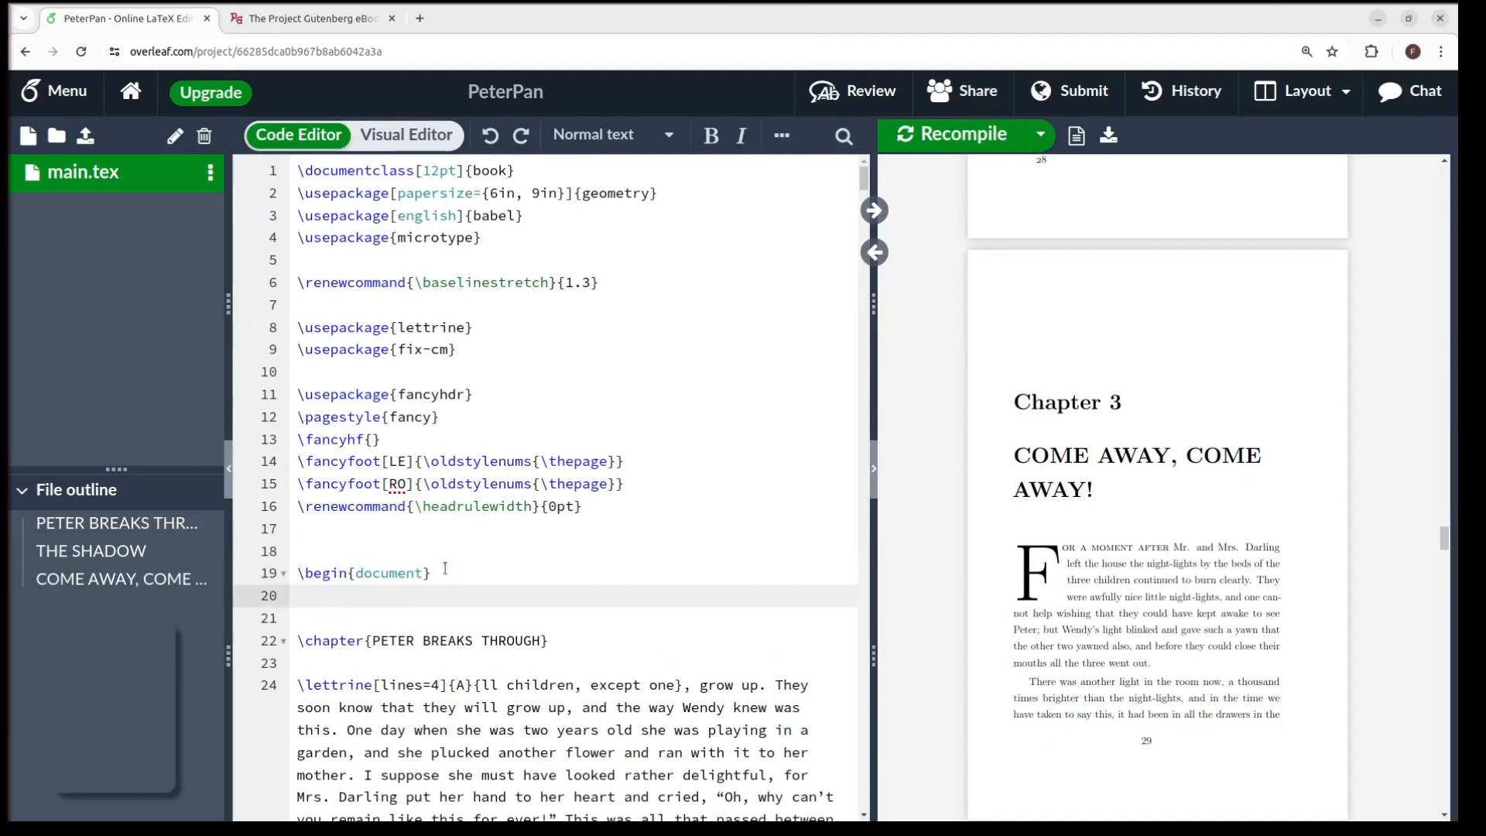
# Step: Add \tableofcontents after \begin{document} and recompile to get a Contents page listing the three chapters
pyautogui.write('\\t')
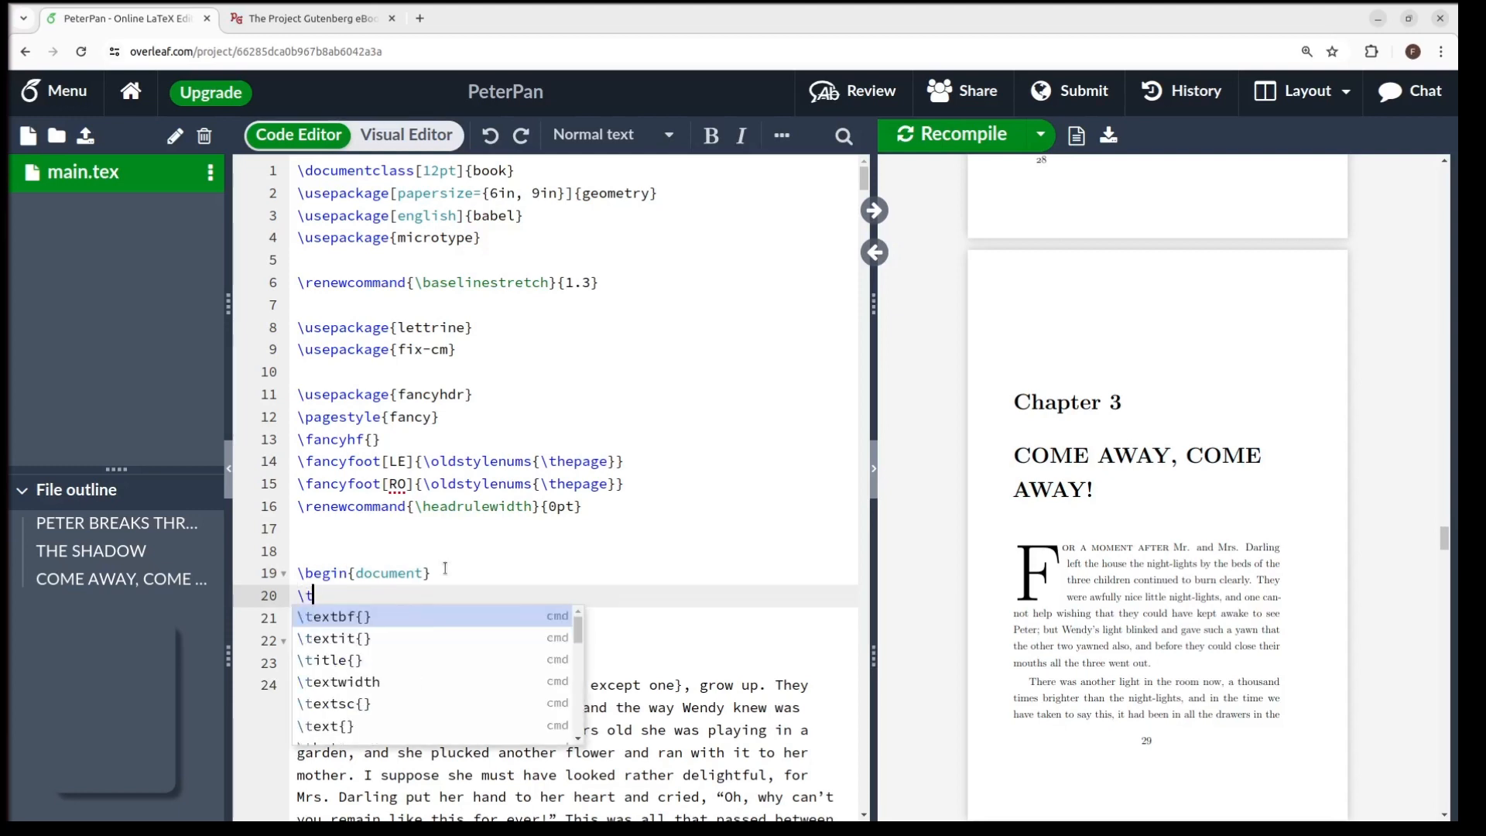
pyautogui.write('ableofco')
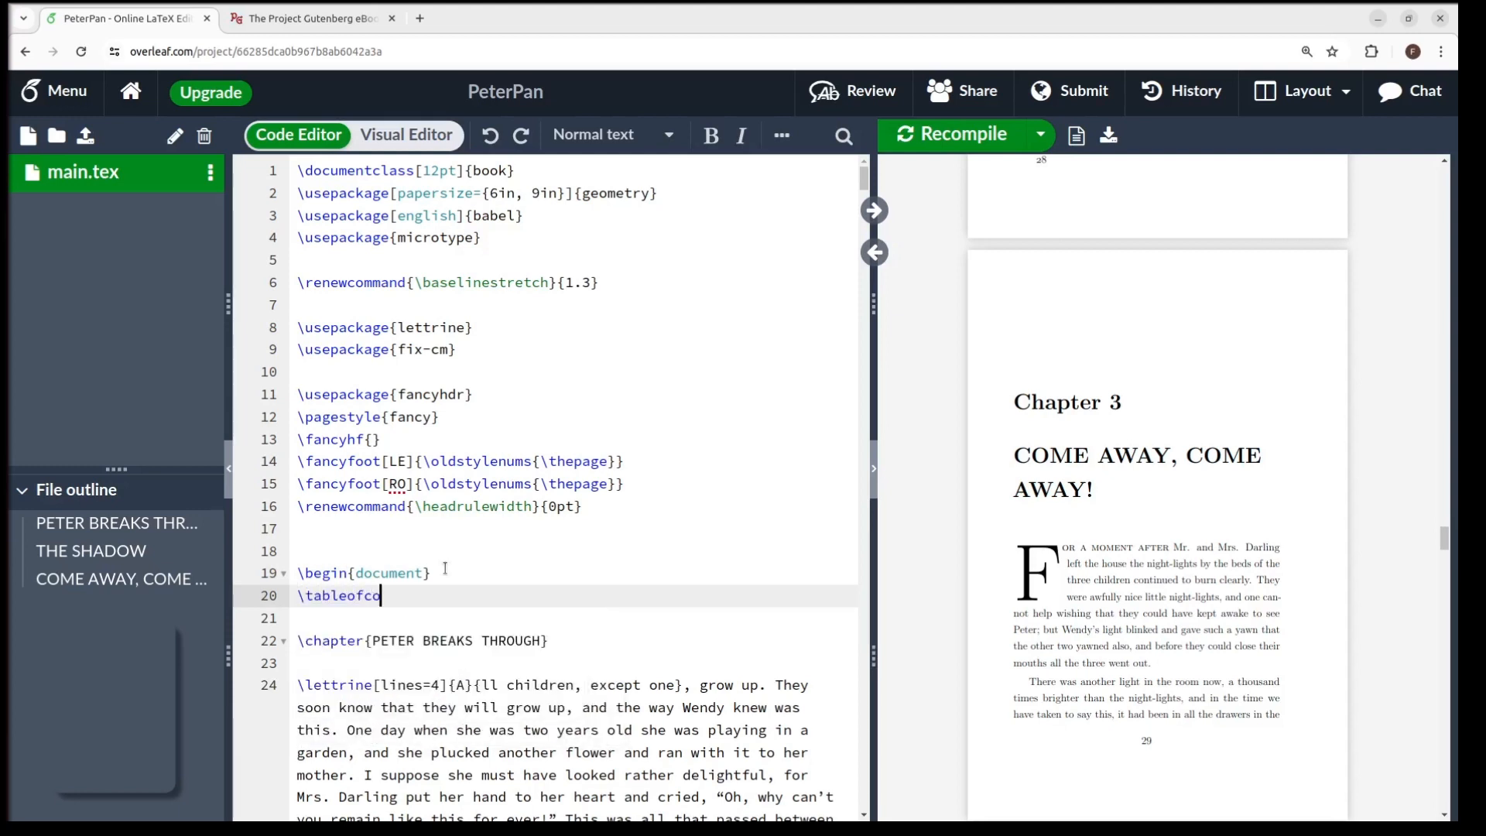
pyautogui.write('nts')
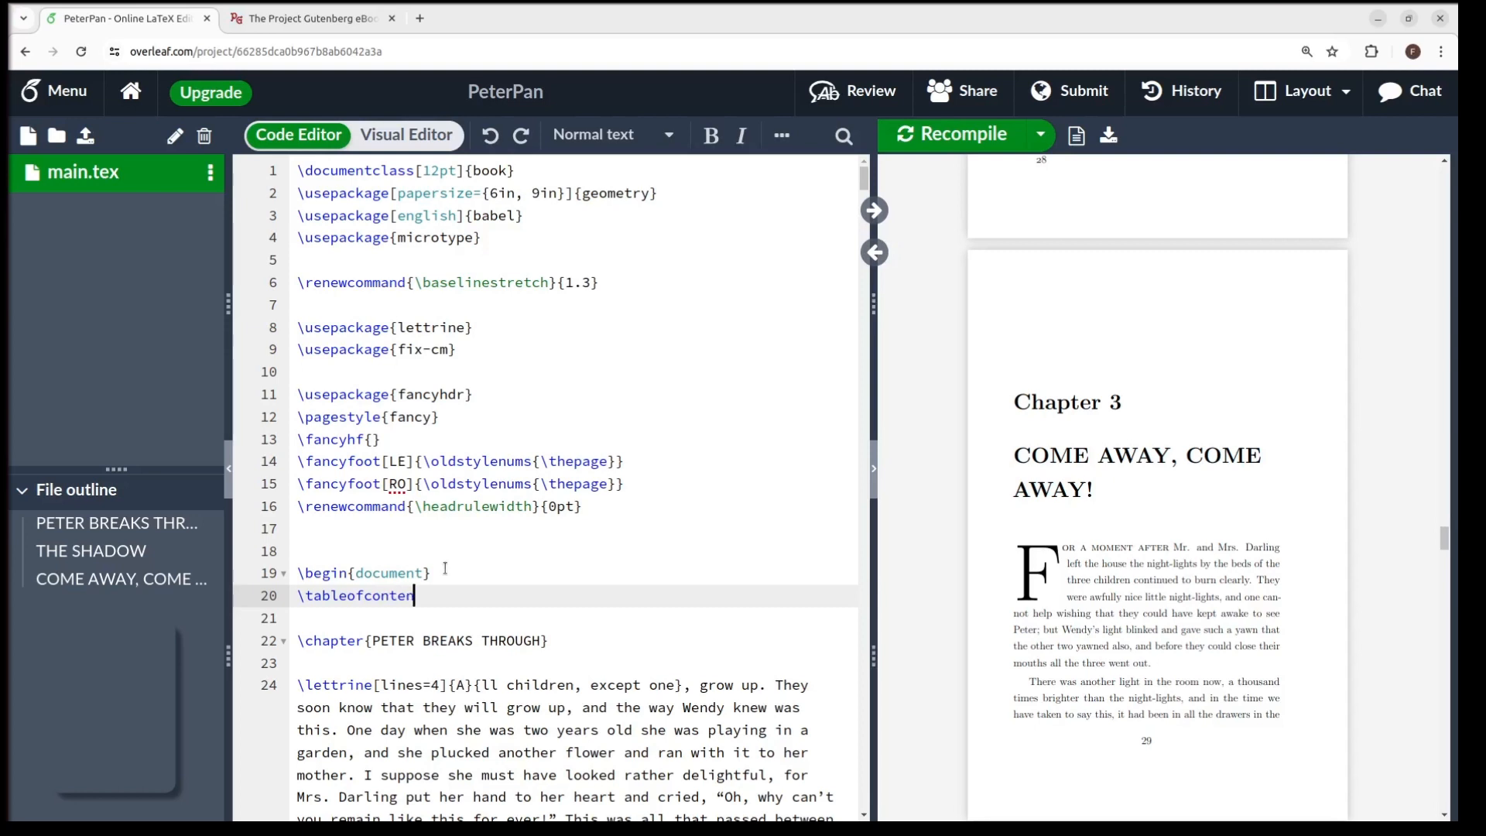
pyautogui.write('ts')
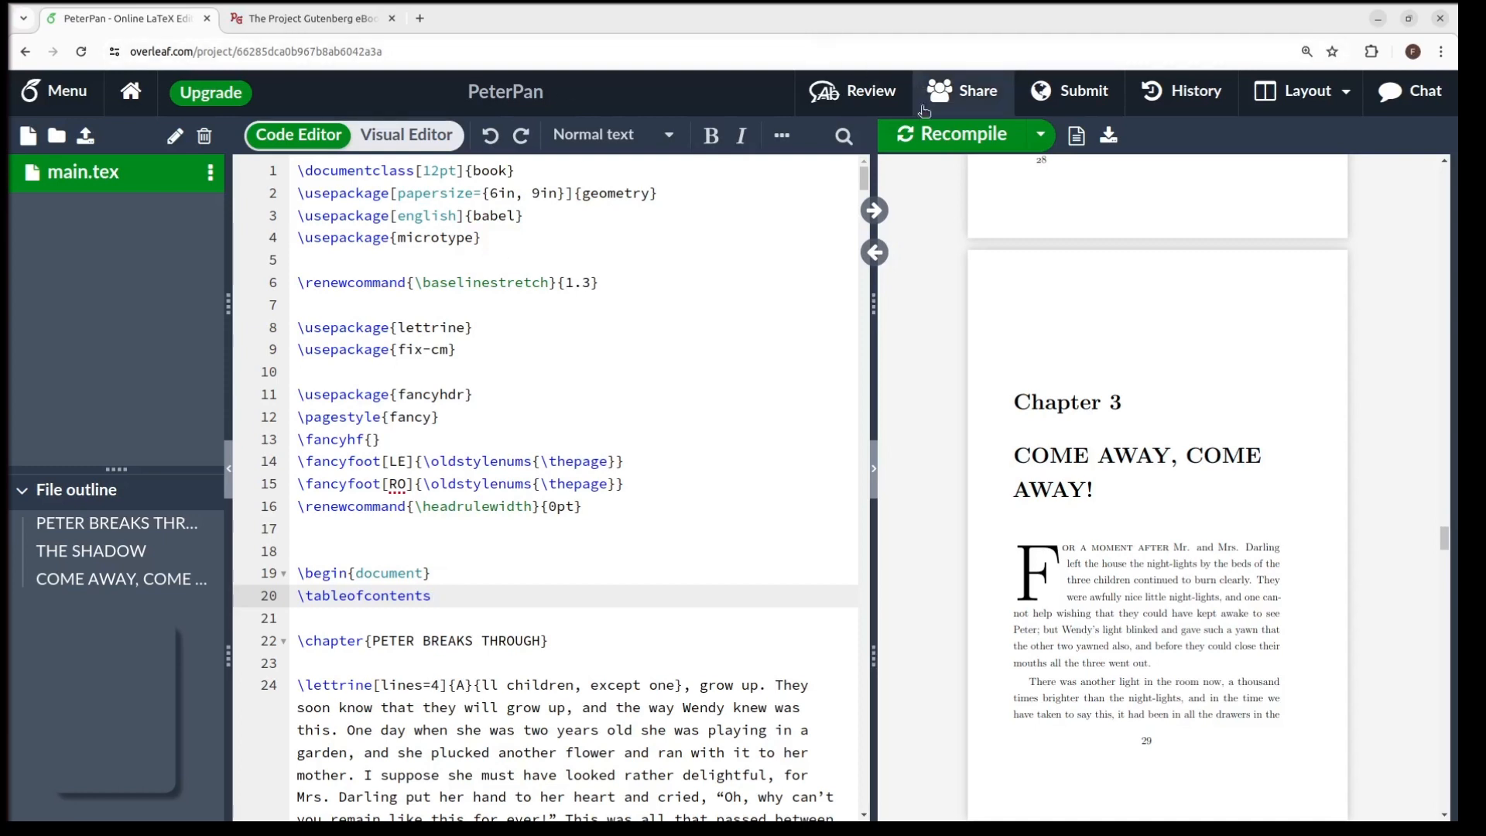
pyautogui.click(952, 133)
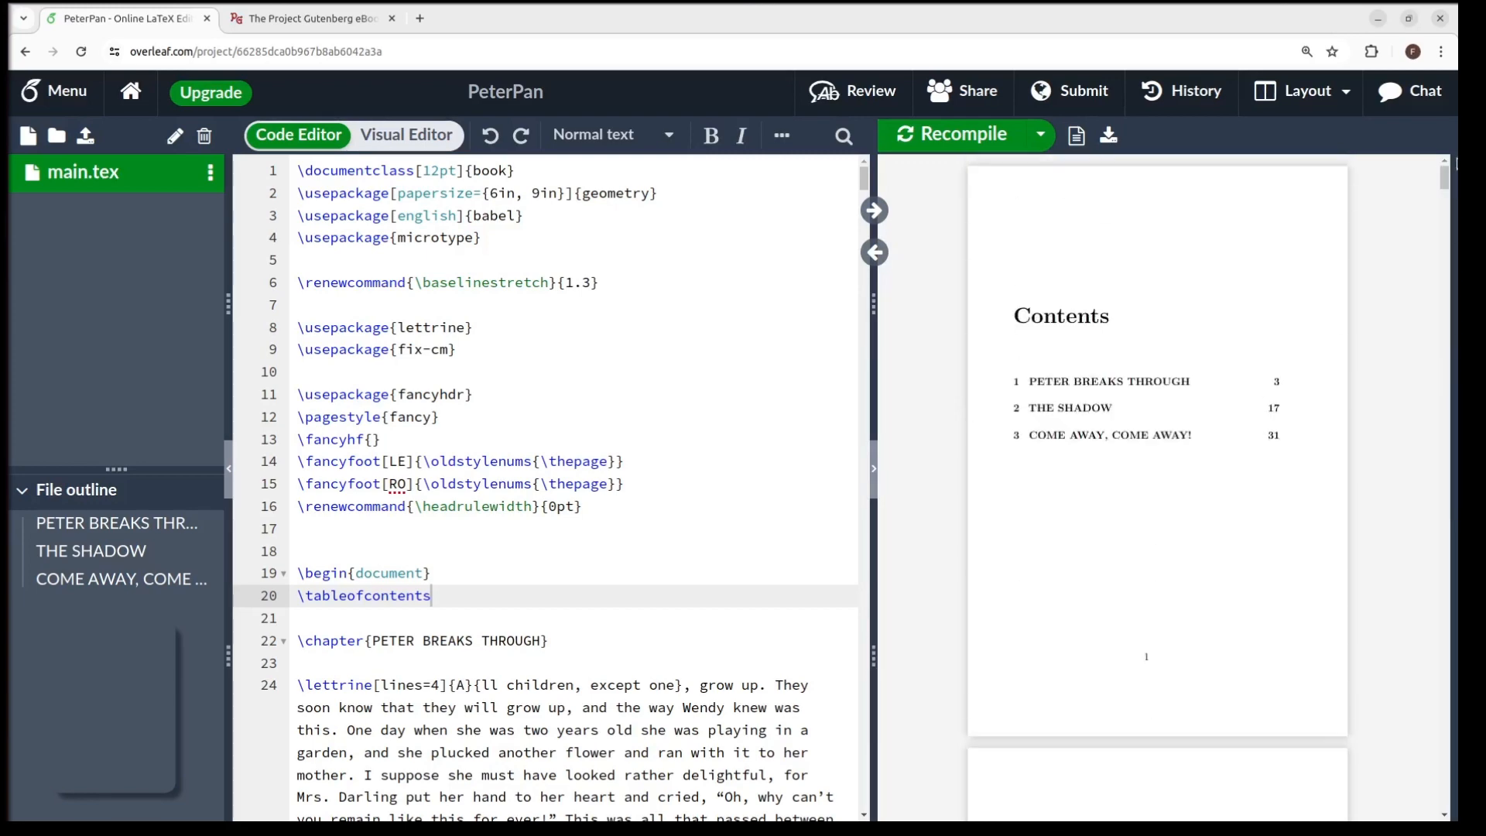
pyautogui.moveTo(1373, 478)
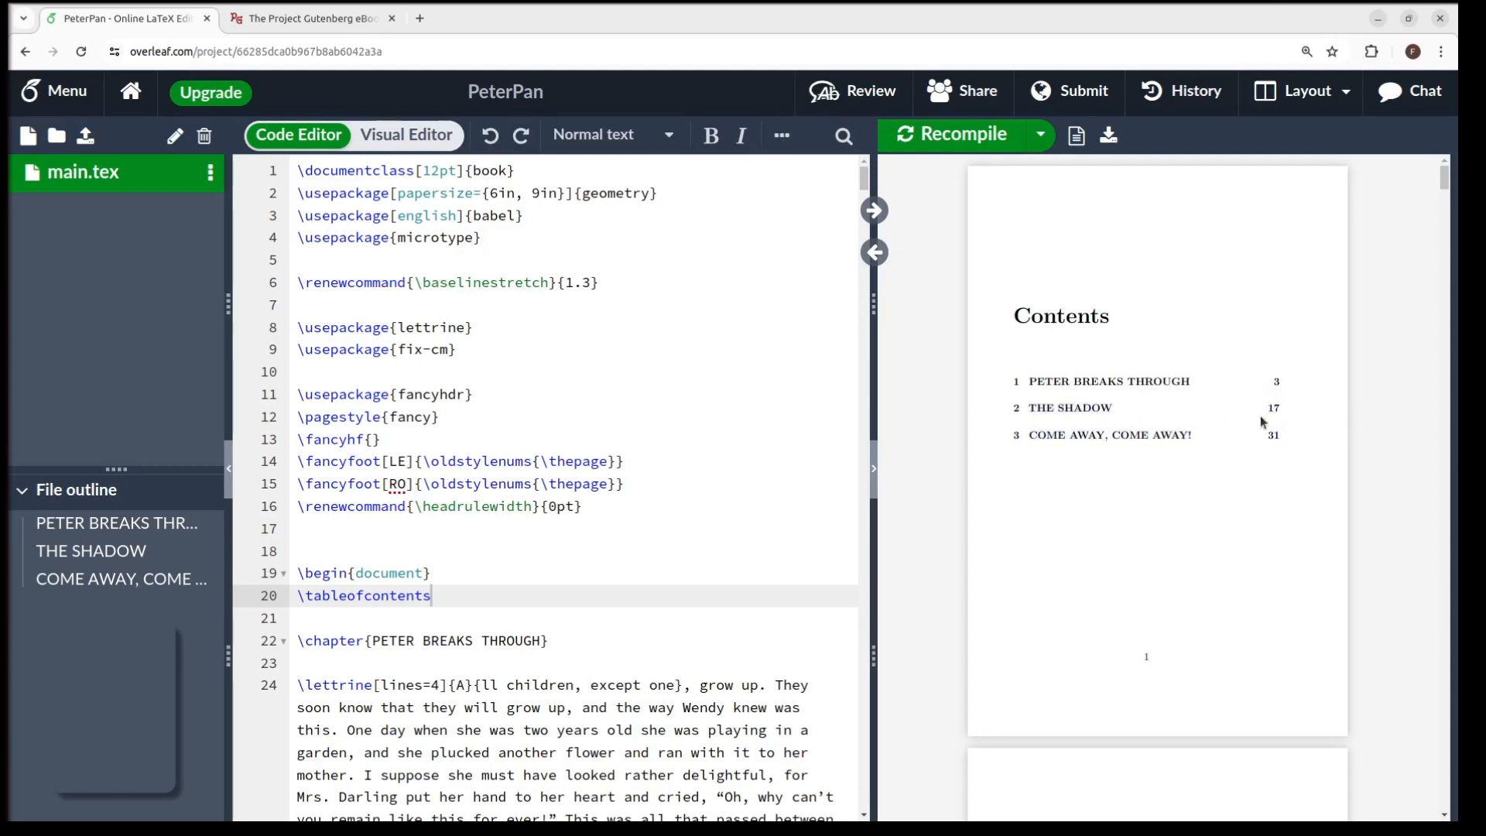
pyautogui.scroll(-3)
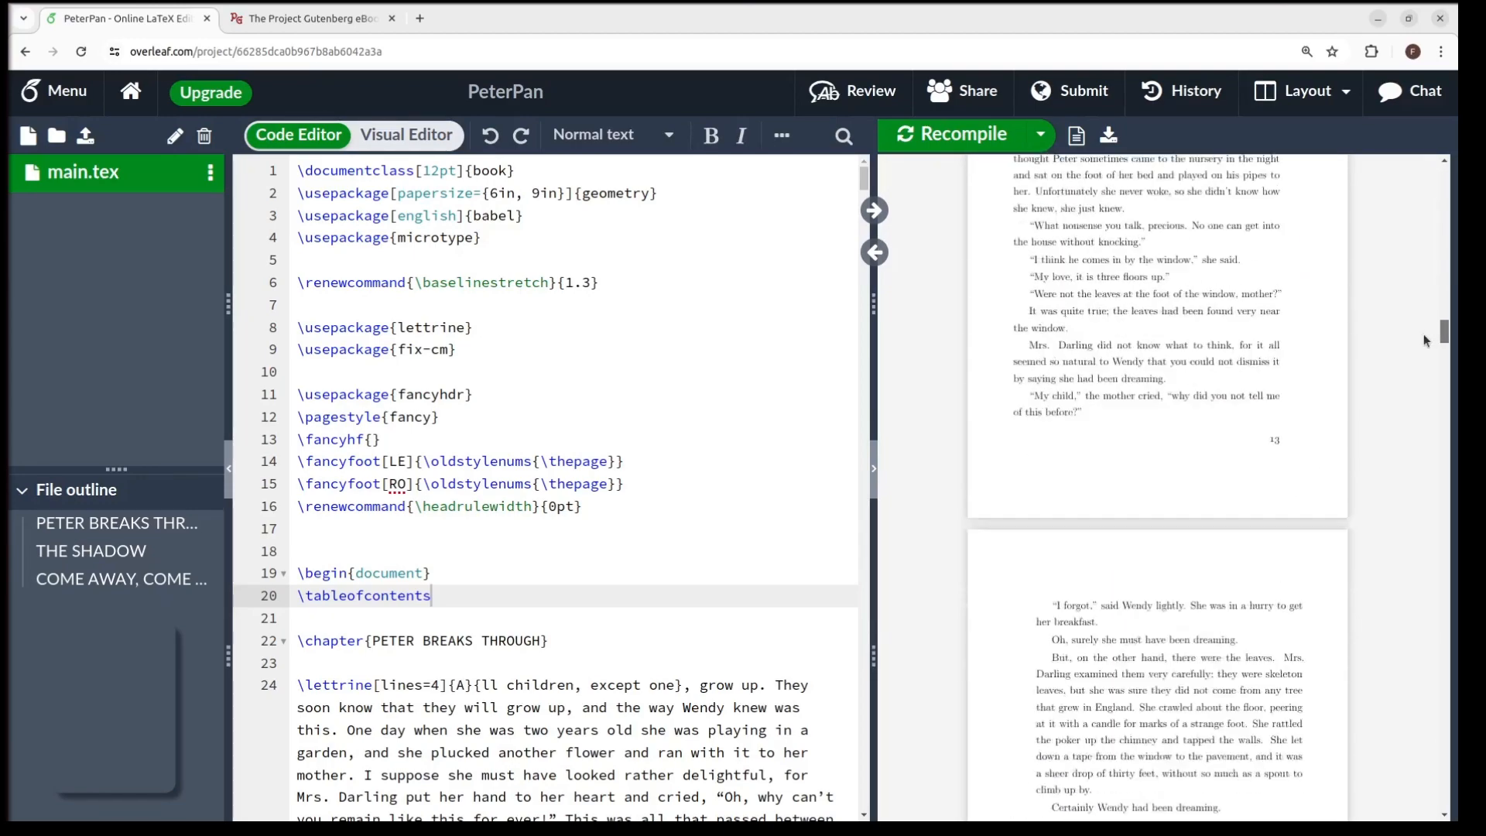
pyautogui.scroll(-3)
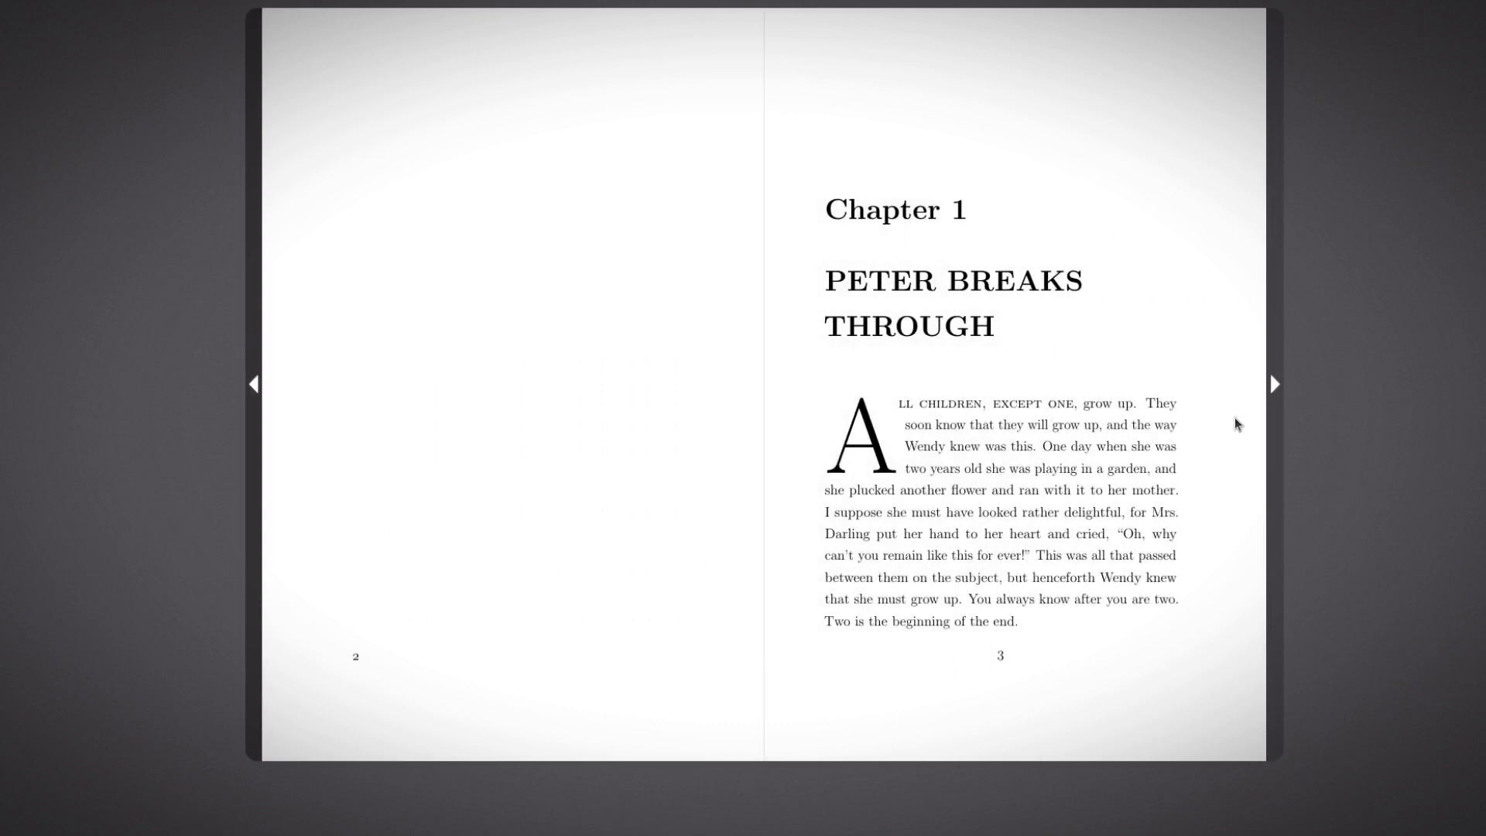
pyautogui.moveTo(1274, 398)
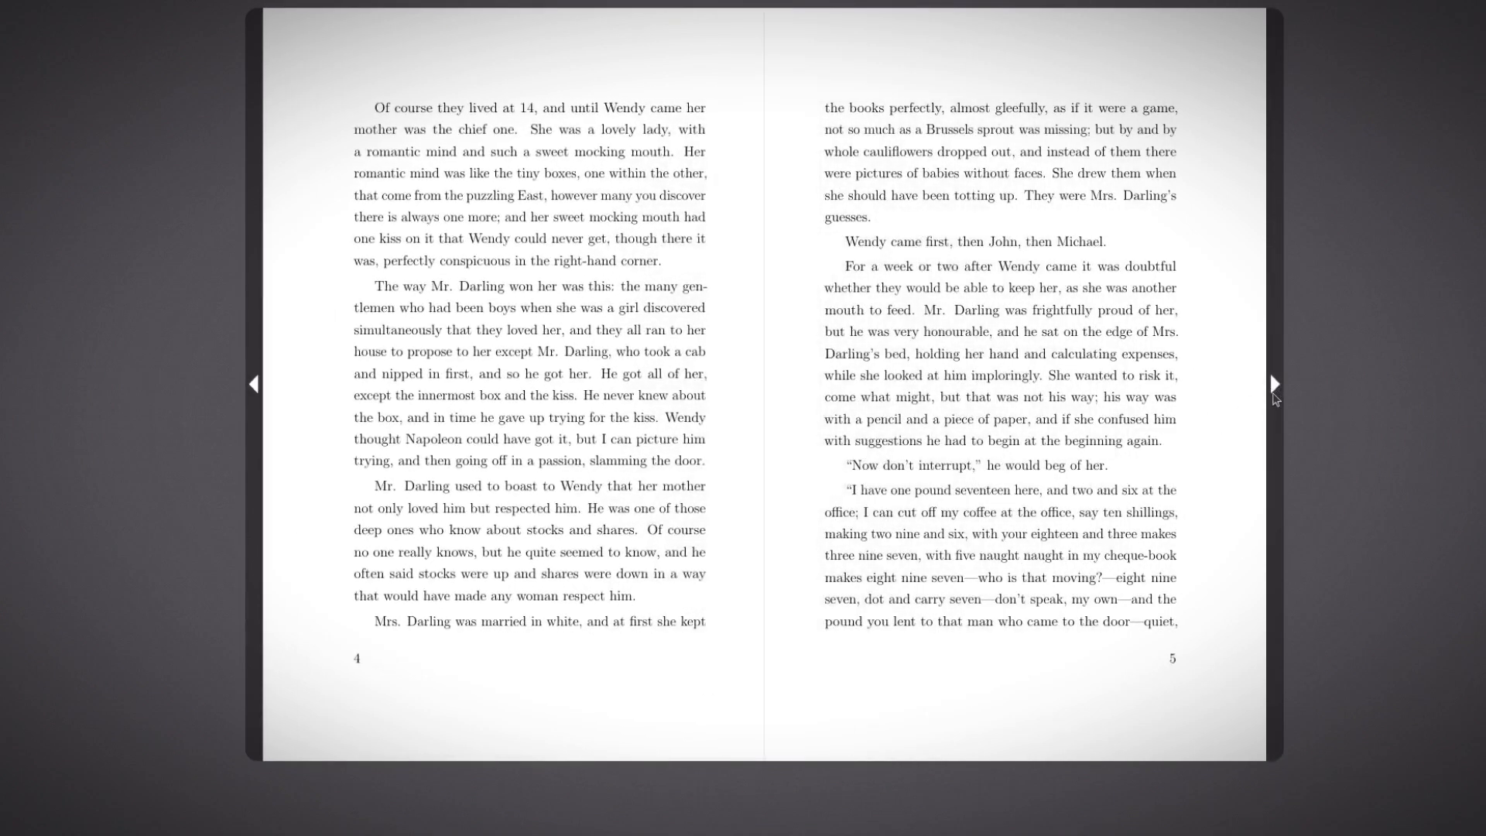
# Step: Flip forward through the page spreads from Chapter 1 into Chapter 2, reaching pages 22–23
pyautogui.click(1276, 384)
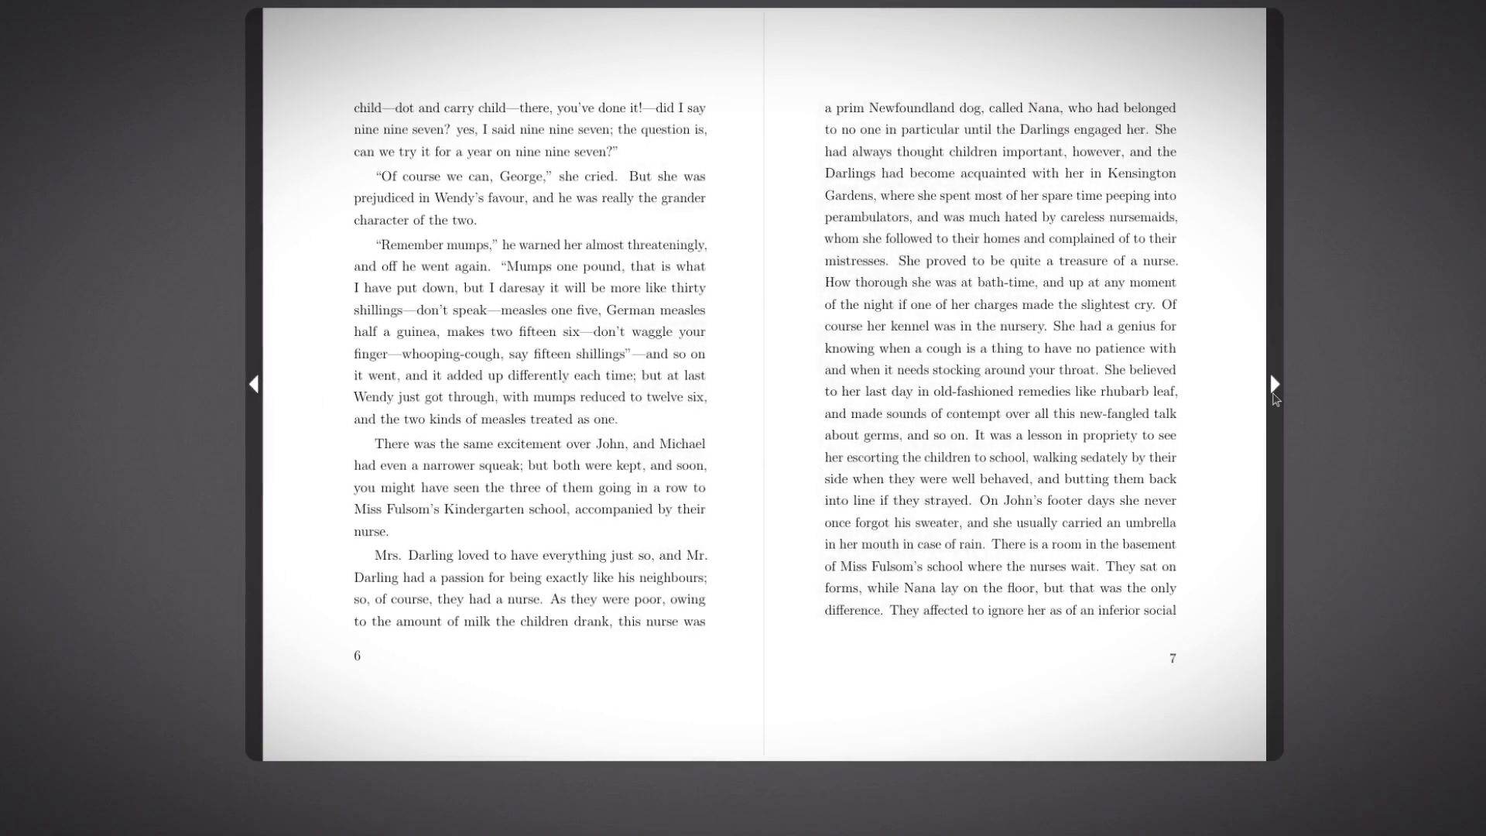
pyautogui.click(1276, 384)
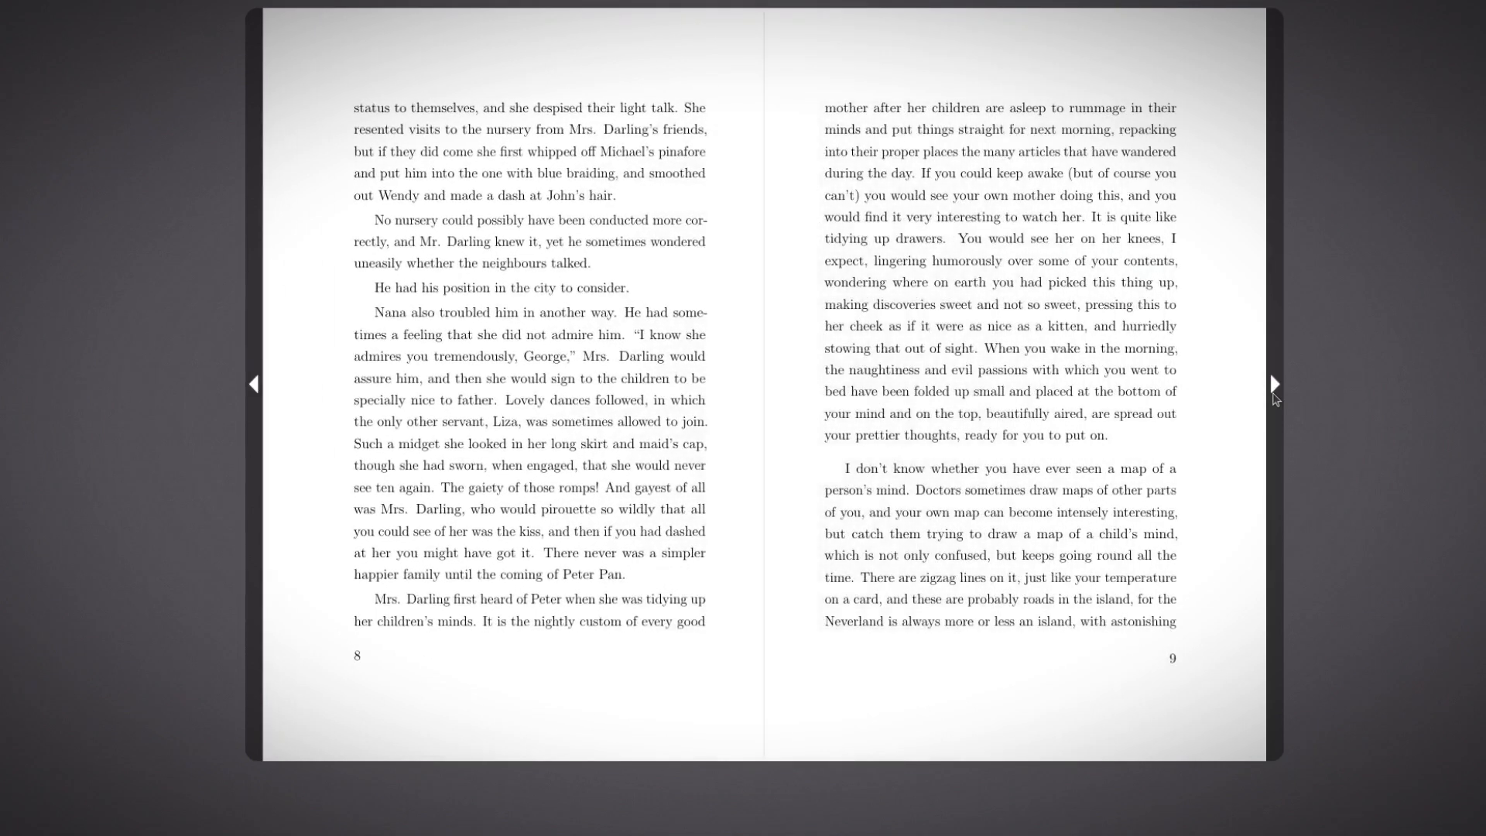
pyautogui.click(1274, 384)
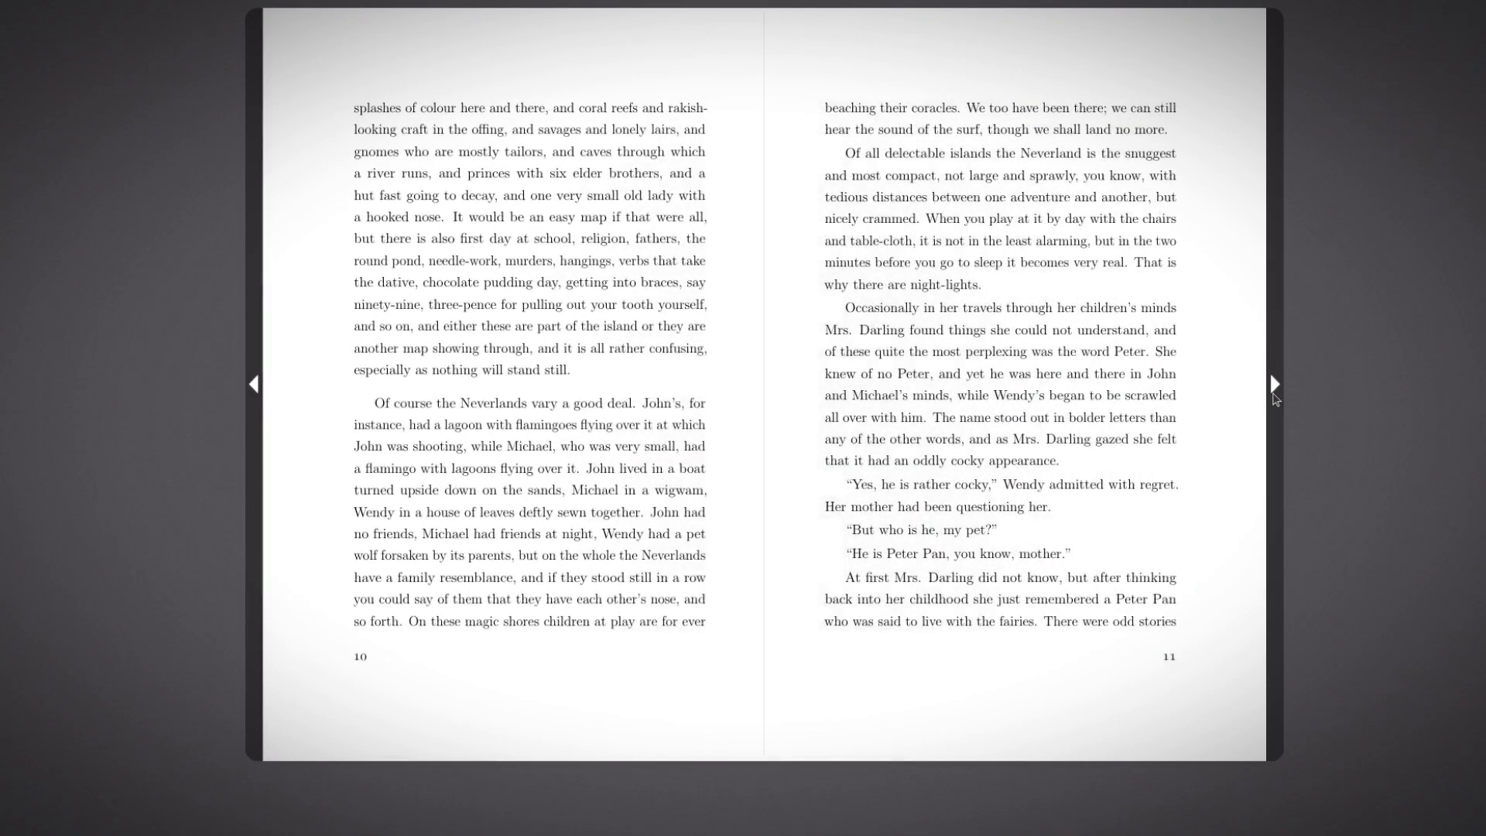
pyautogui.click(1274, 382)
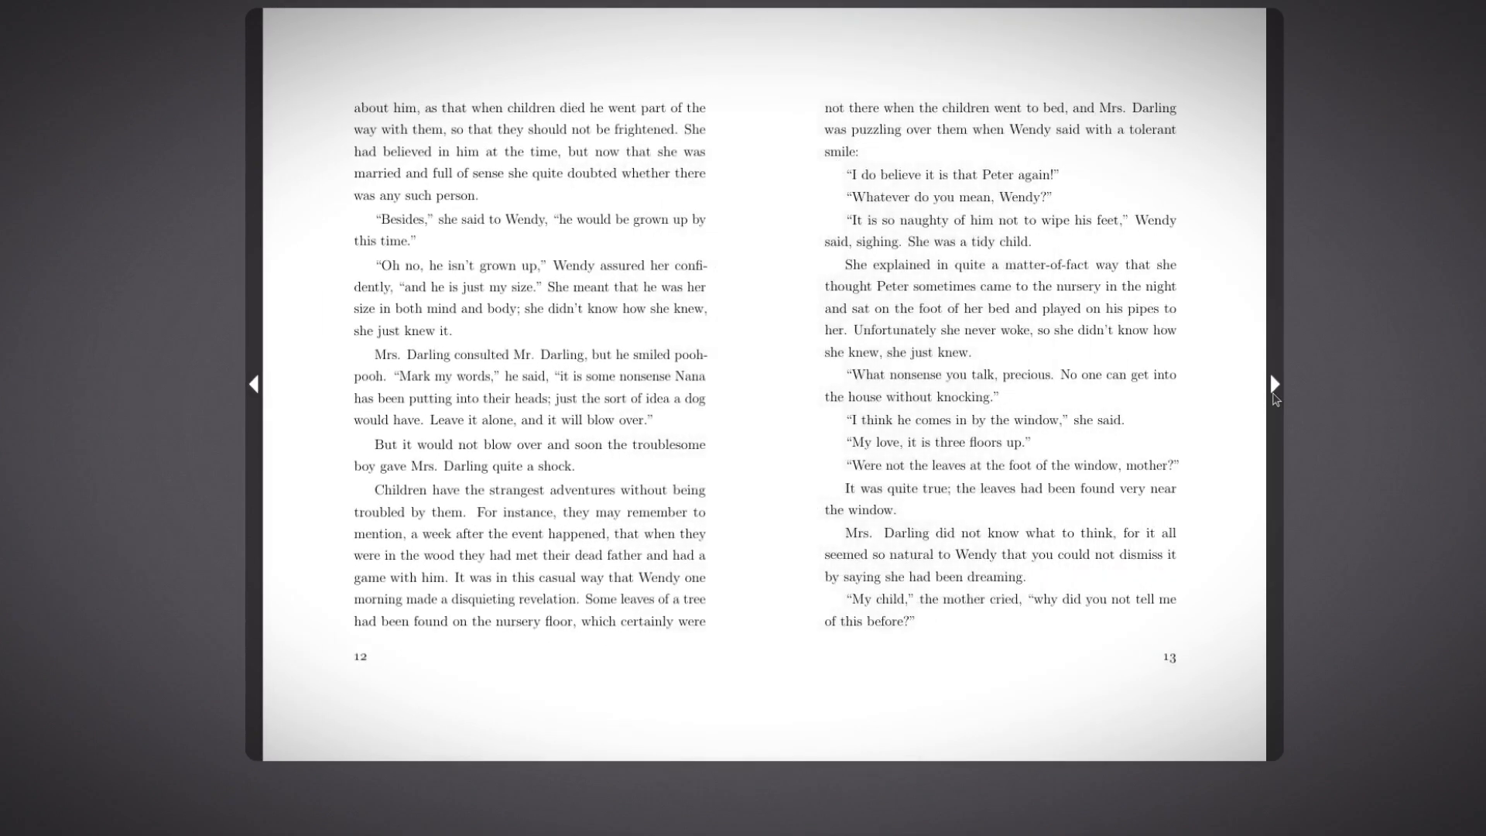
pyautogui.click(1274, 384)
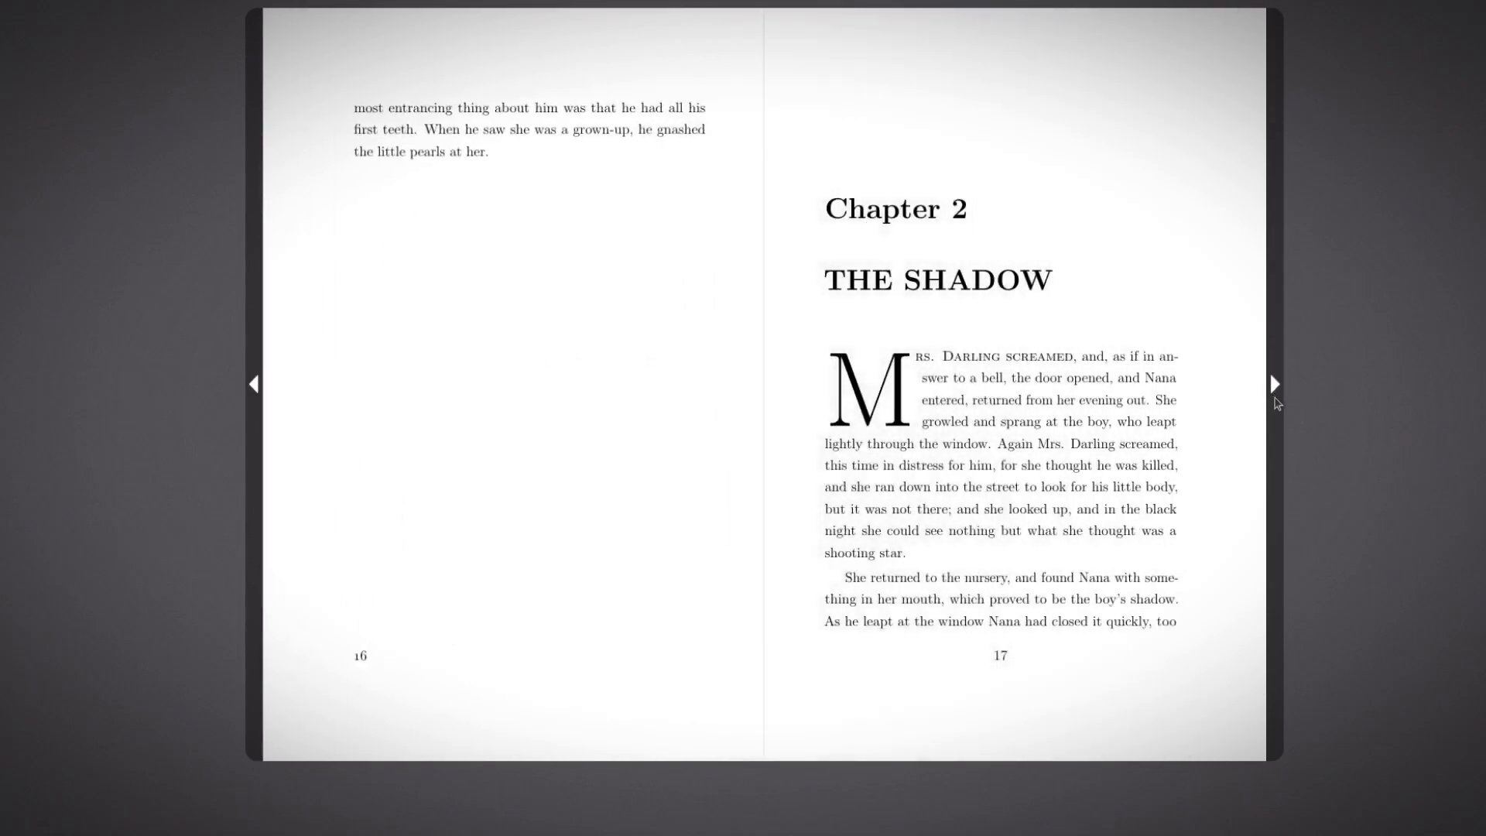
pyautogui.click(1274, 384)
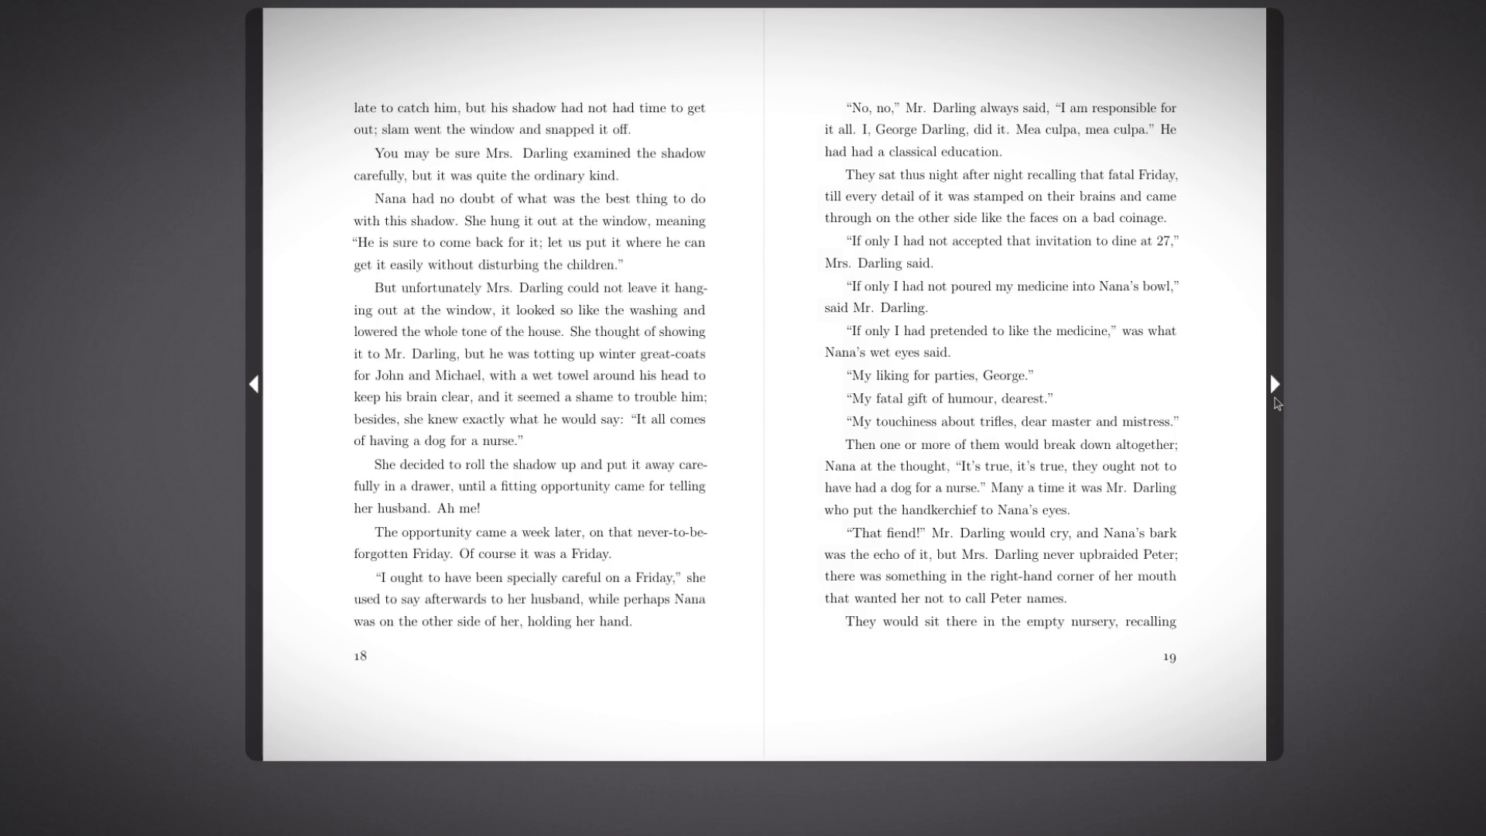
pyautogui.click(1274, 384)
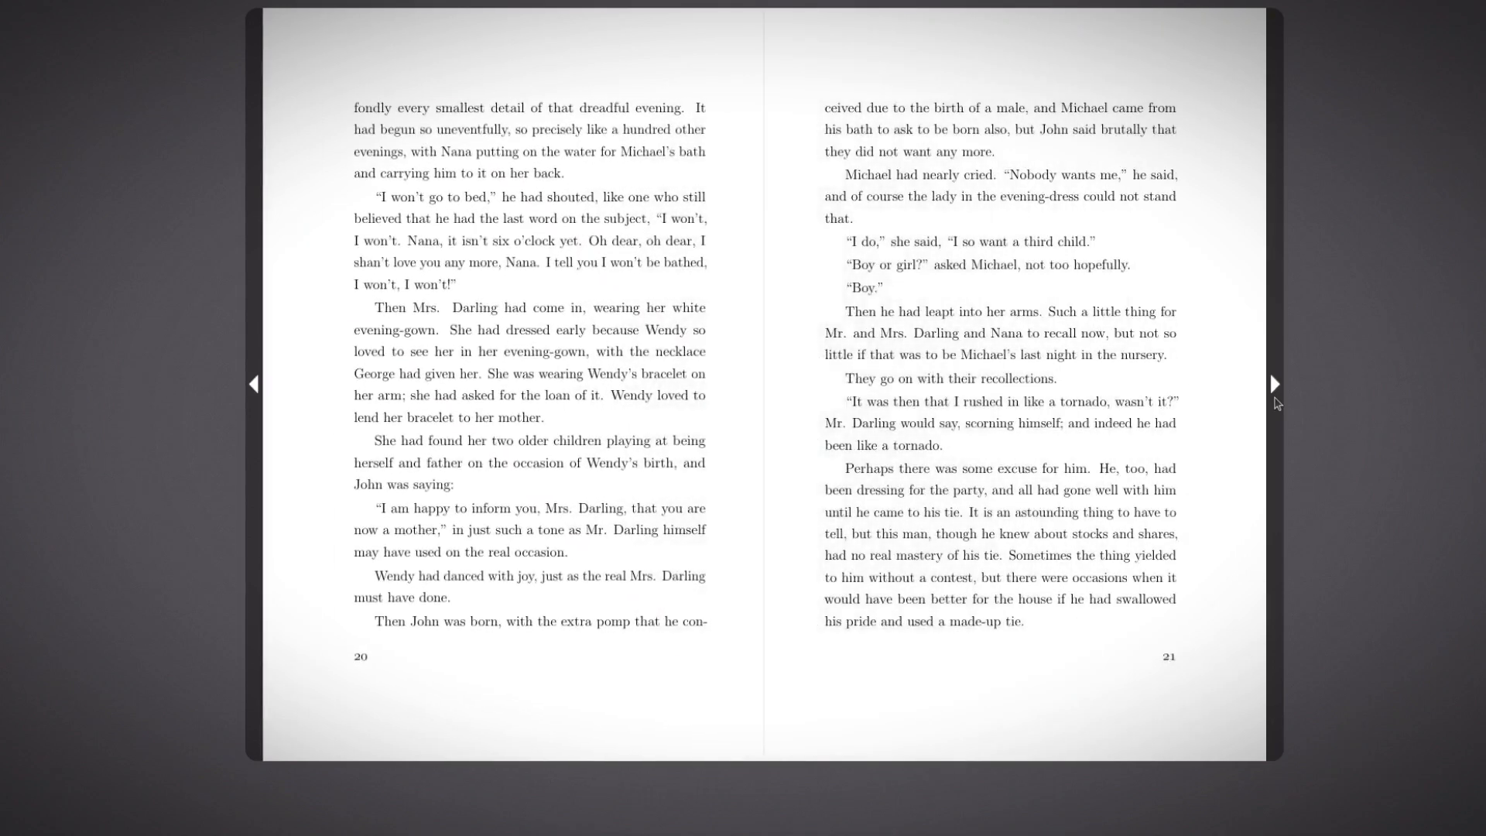
pyautogui.click(1274, 383)
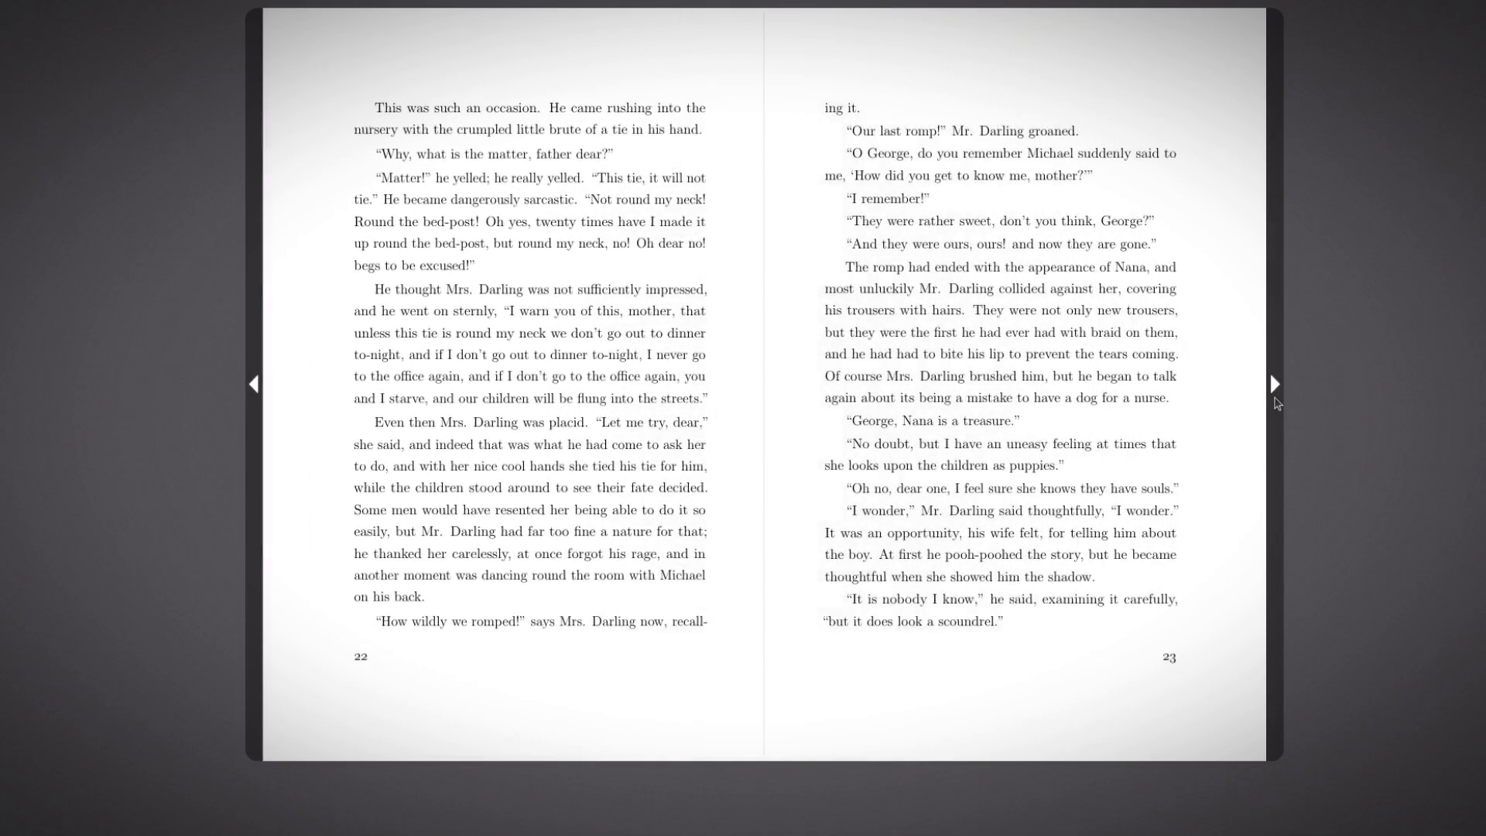